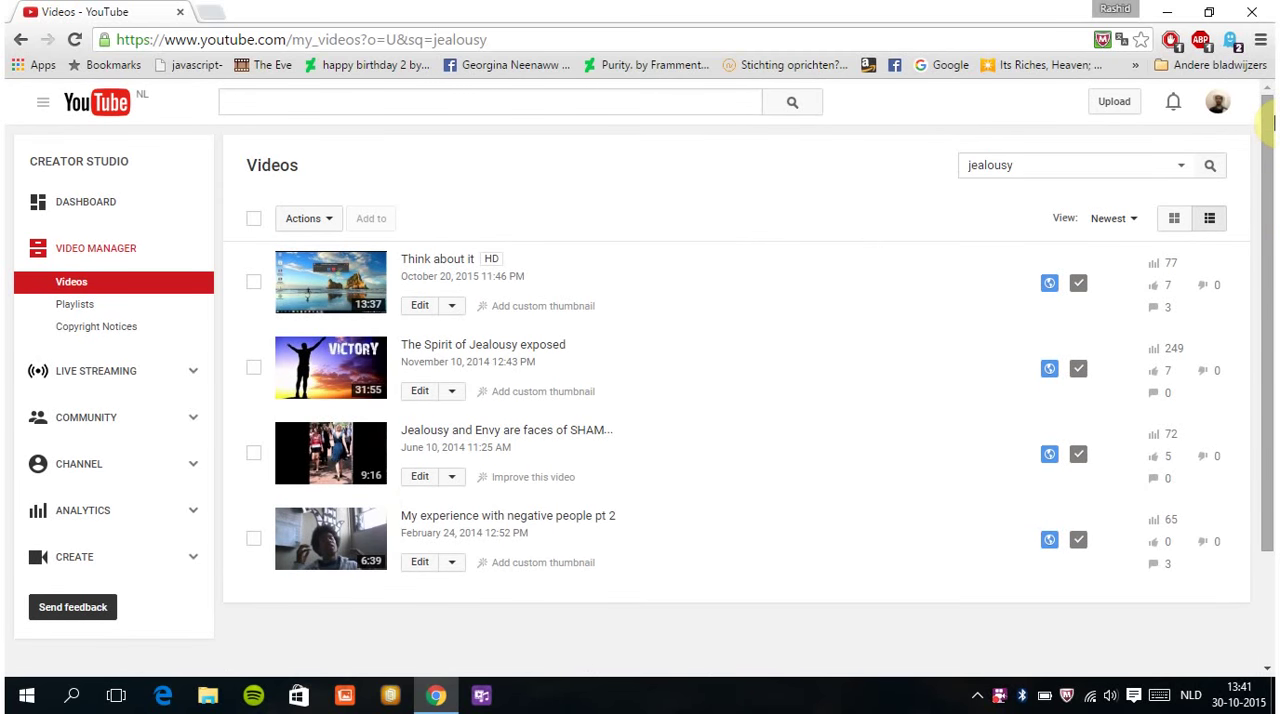
mouse_move(670, 190)
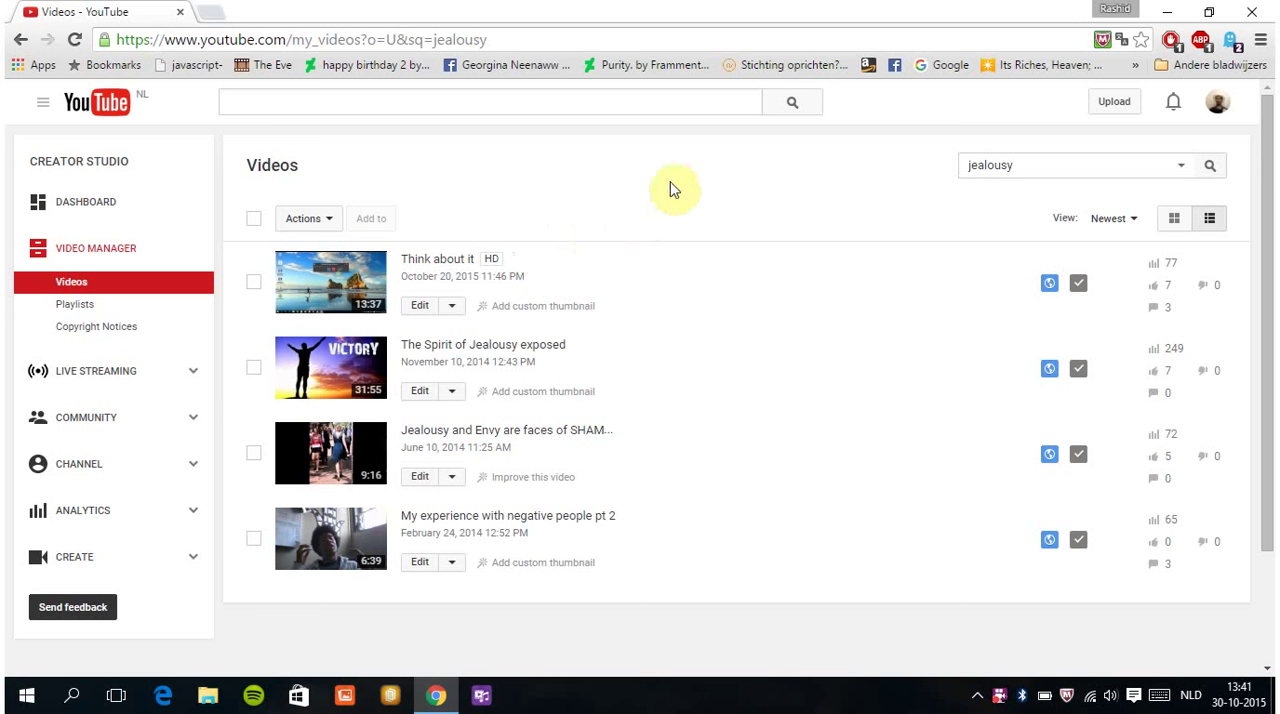
mouse_move(530, 218)
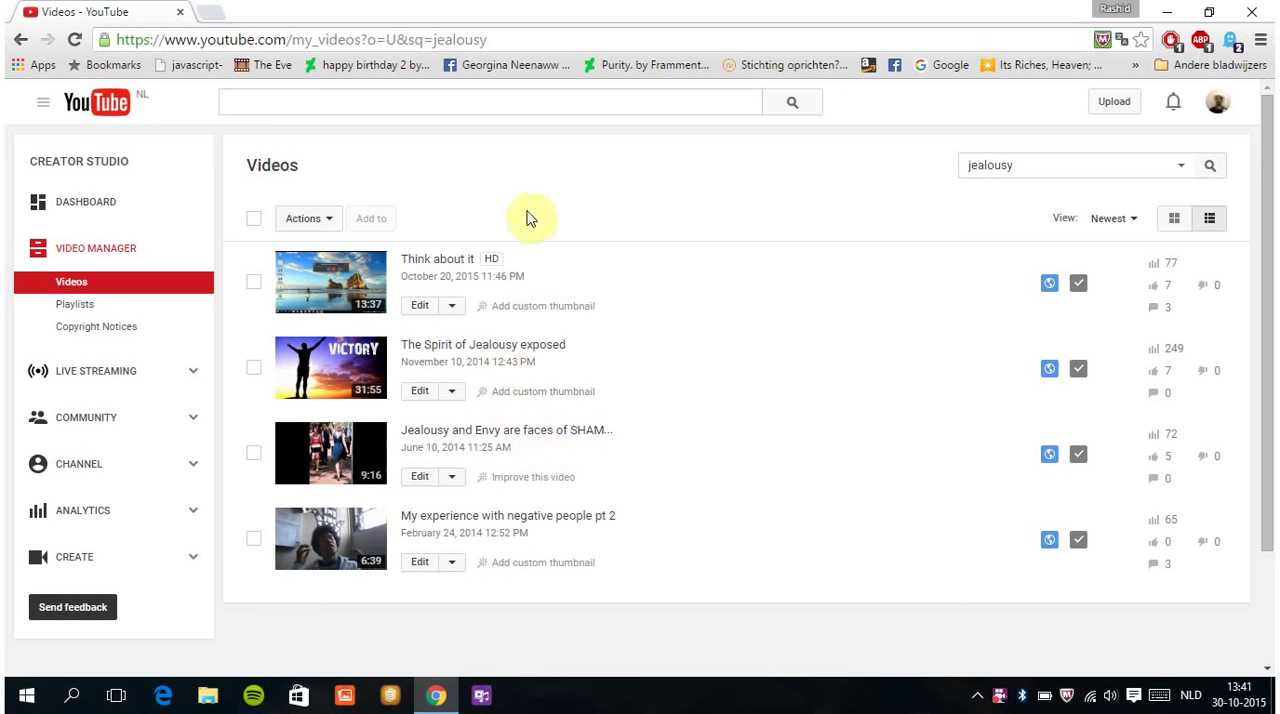
mouse_move(456, 304)
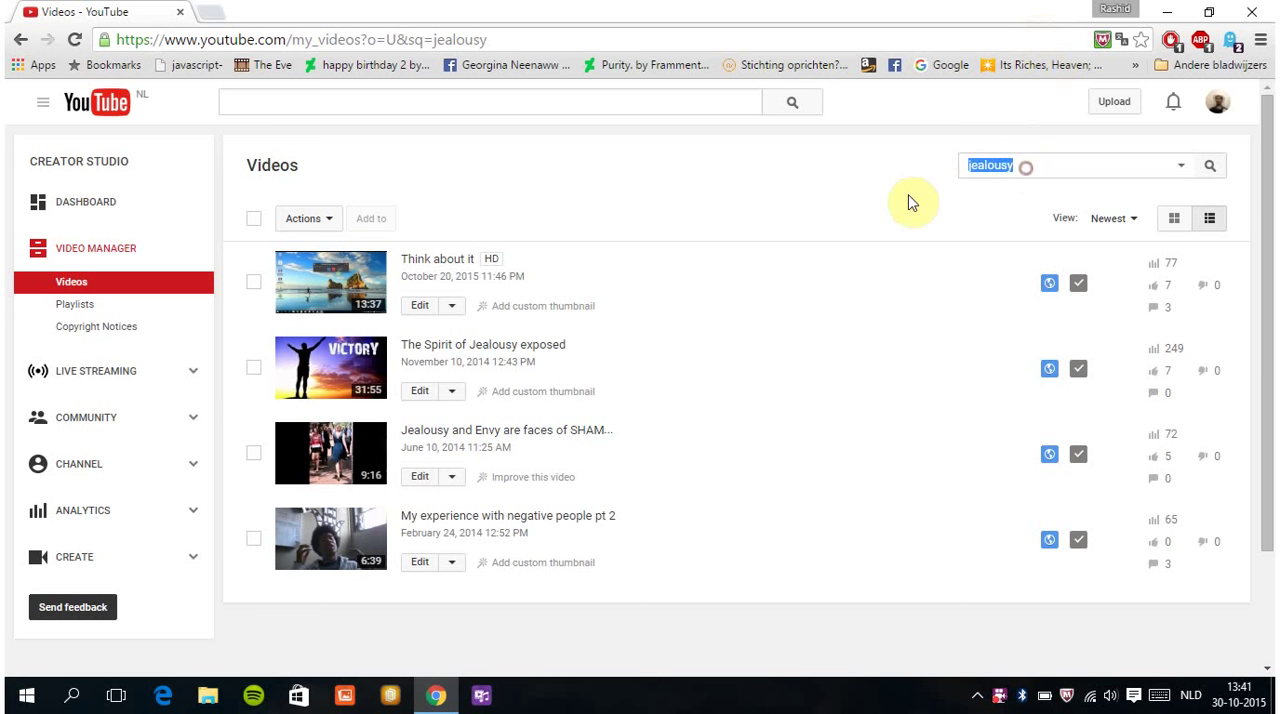
Search the Video Manager uploads for 'envy' instead of 'jealousy'.
text(envy)
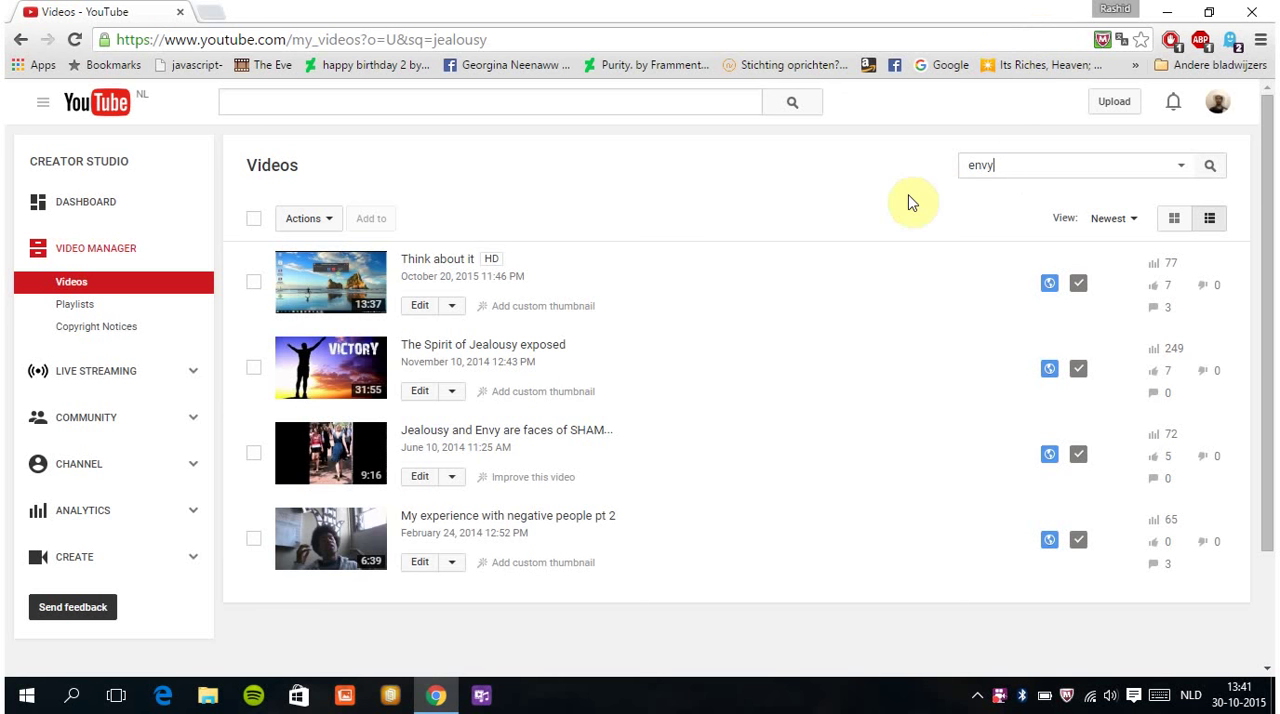
click(1209, 165)
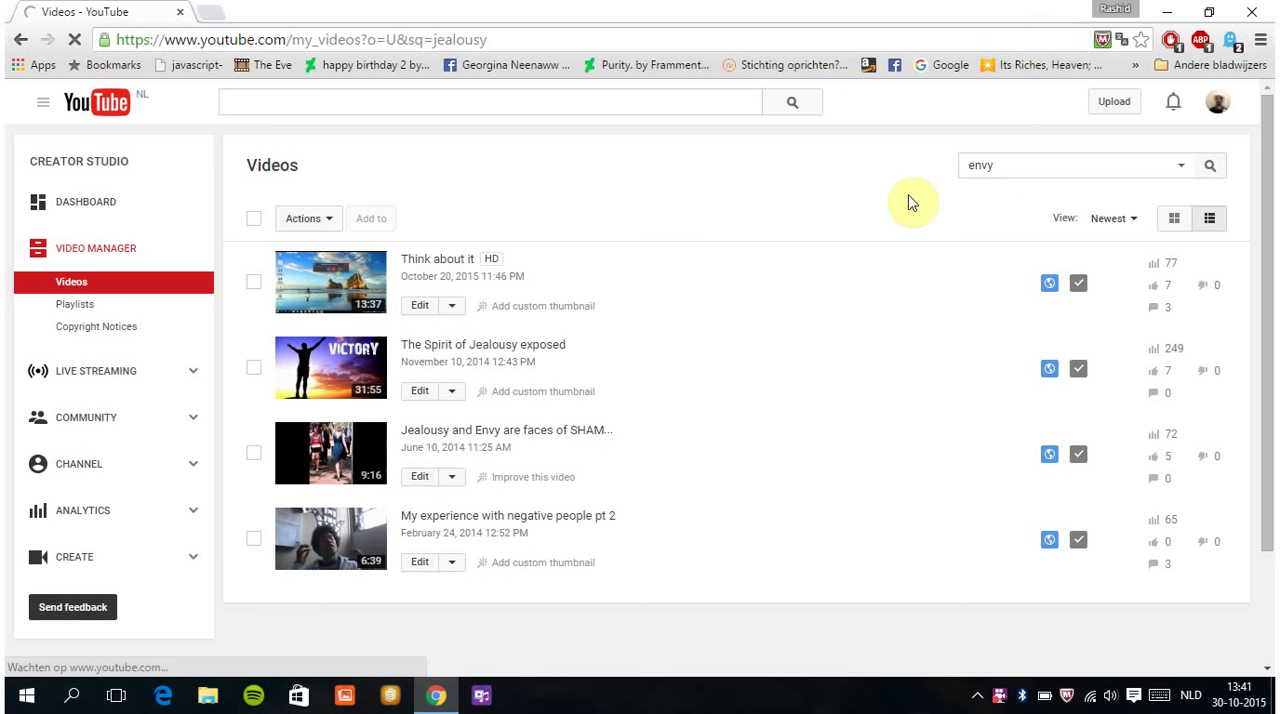
click(1209, 165)
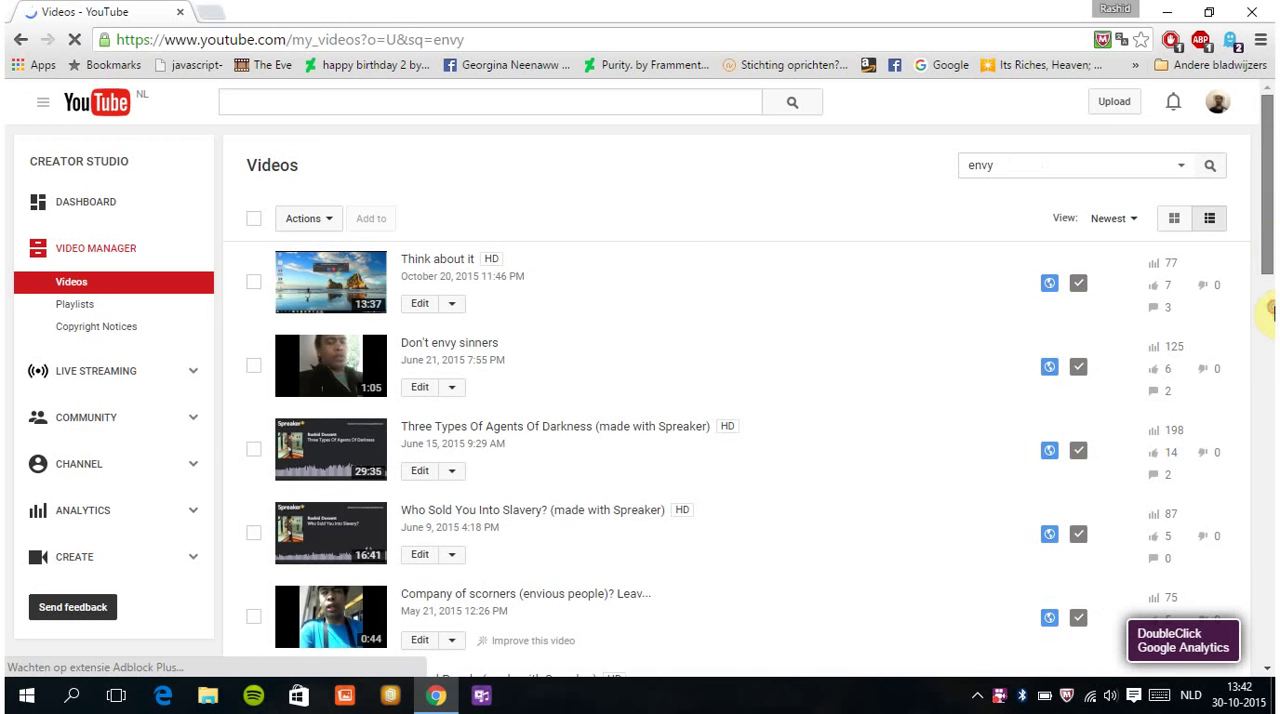
scroll(down, 3)
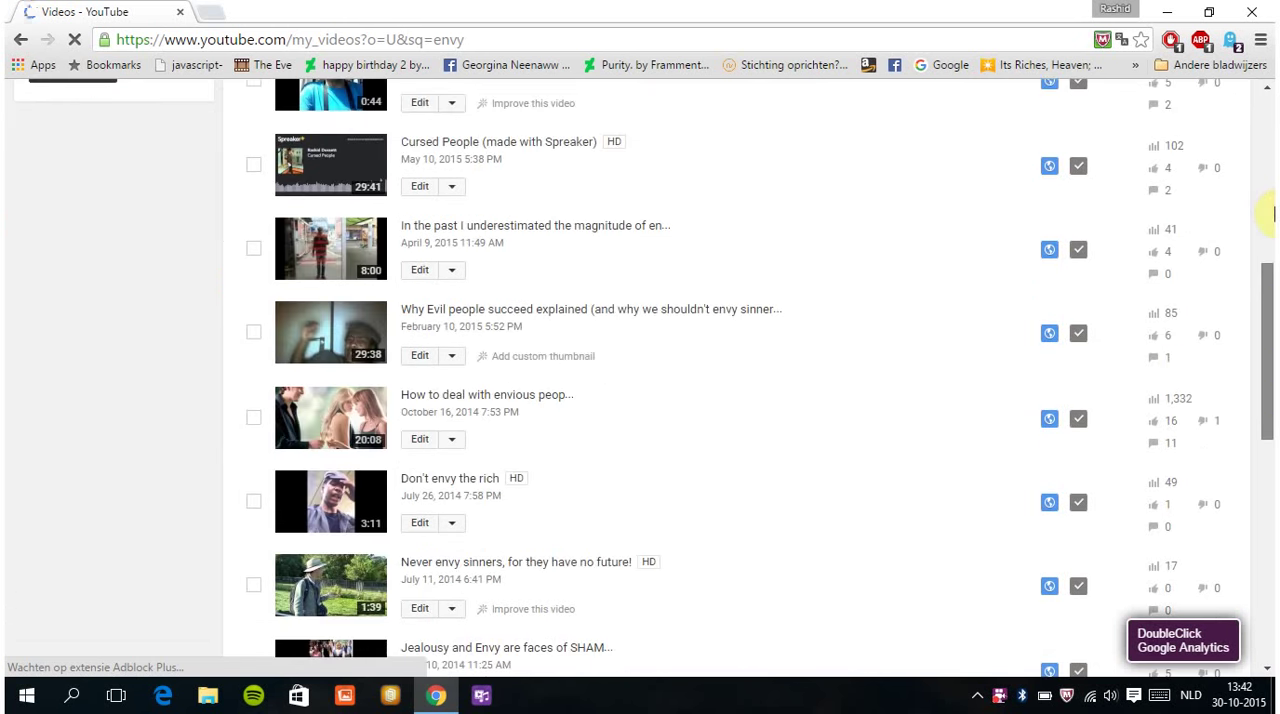
scroll(up, 3)
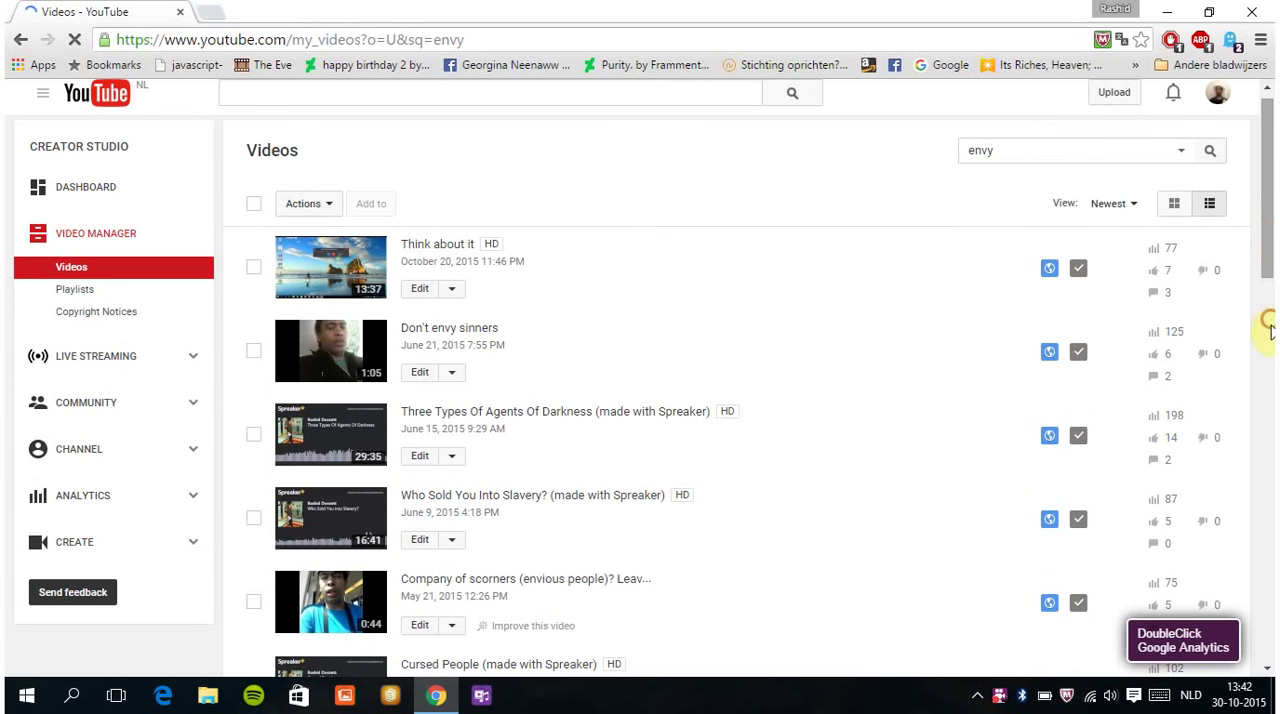
mouse_move(1270, 357)
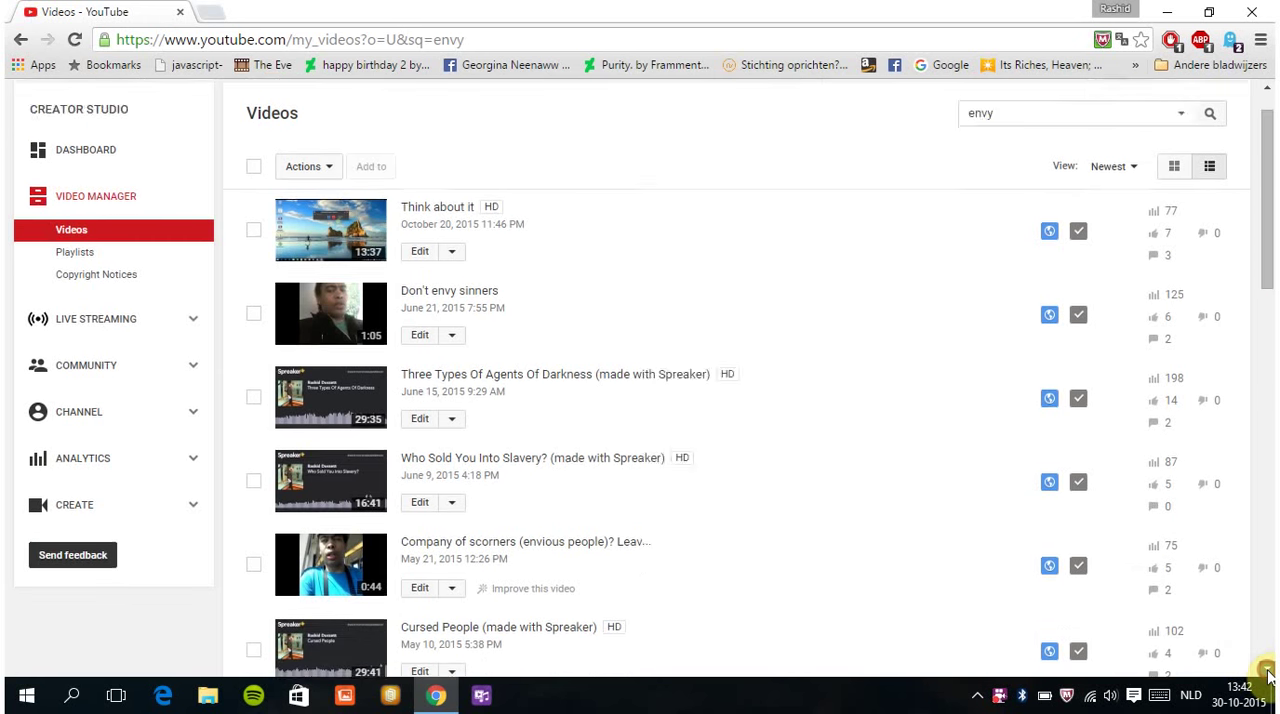
scroll(down, 3)
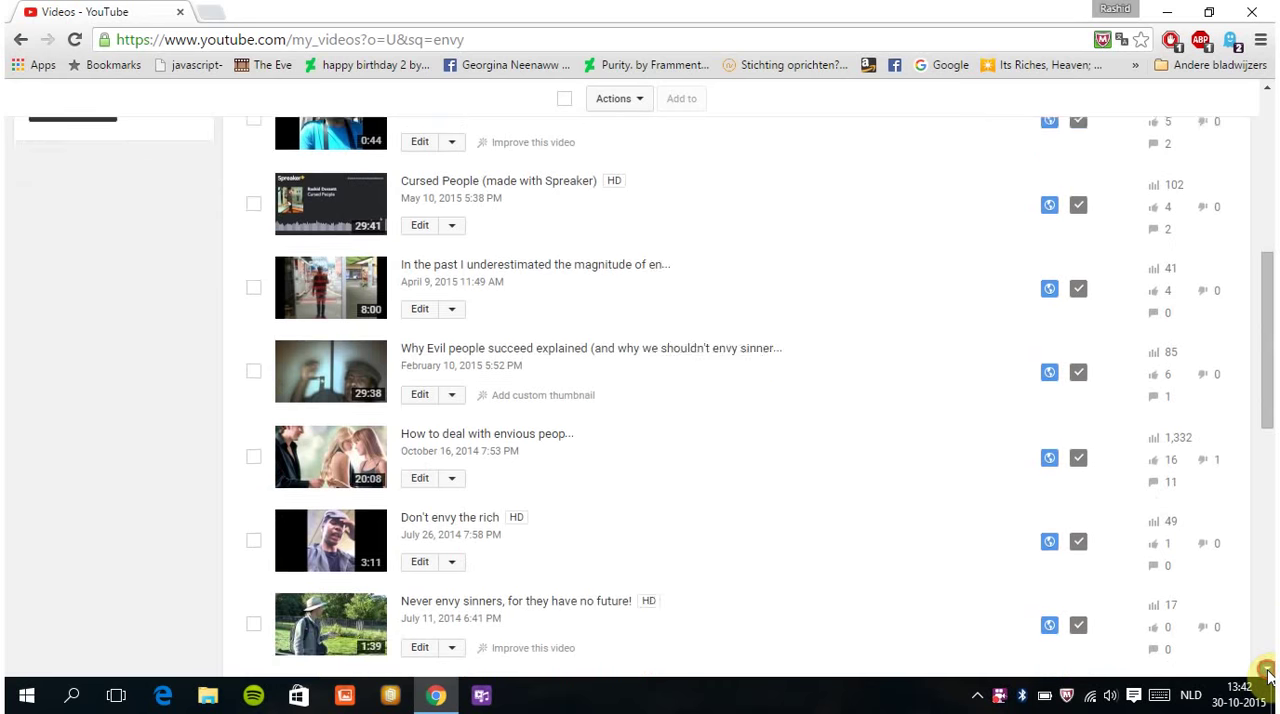
scroll(down, 3)
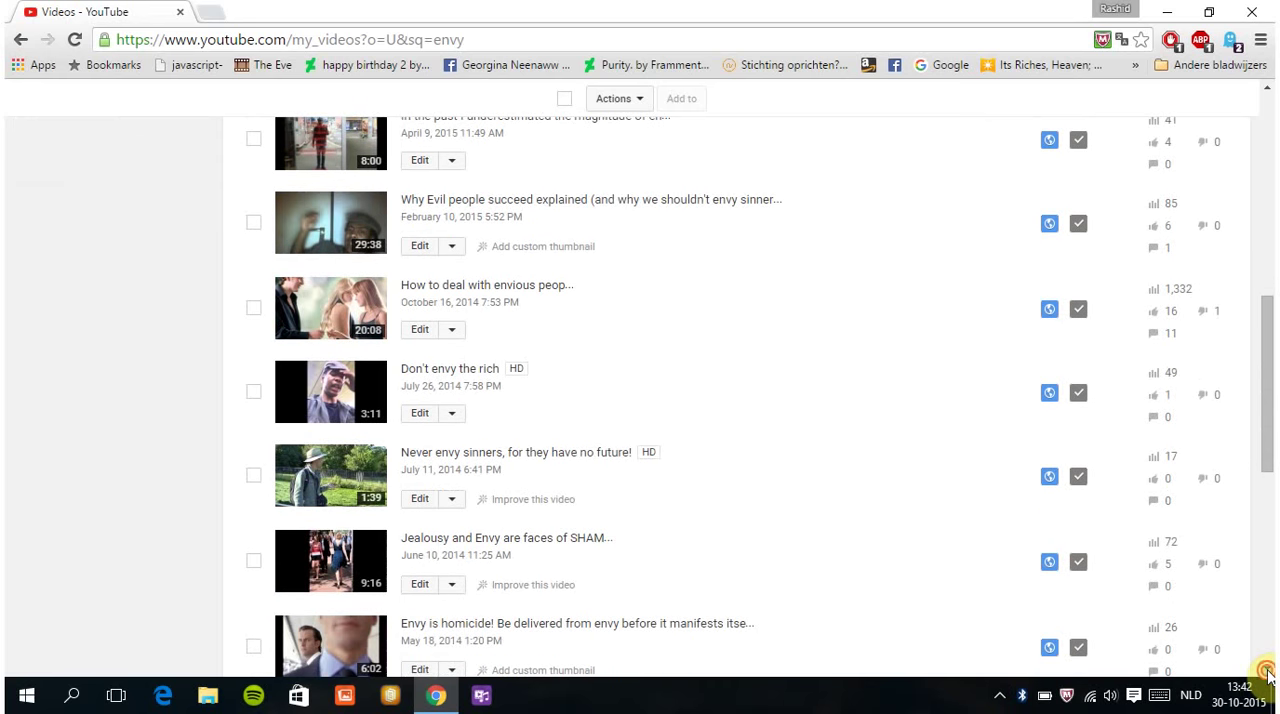
scroll(down, 3)
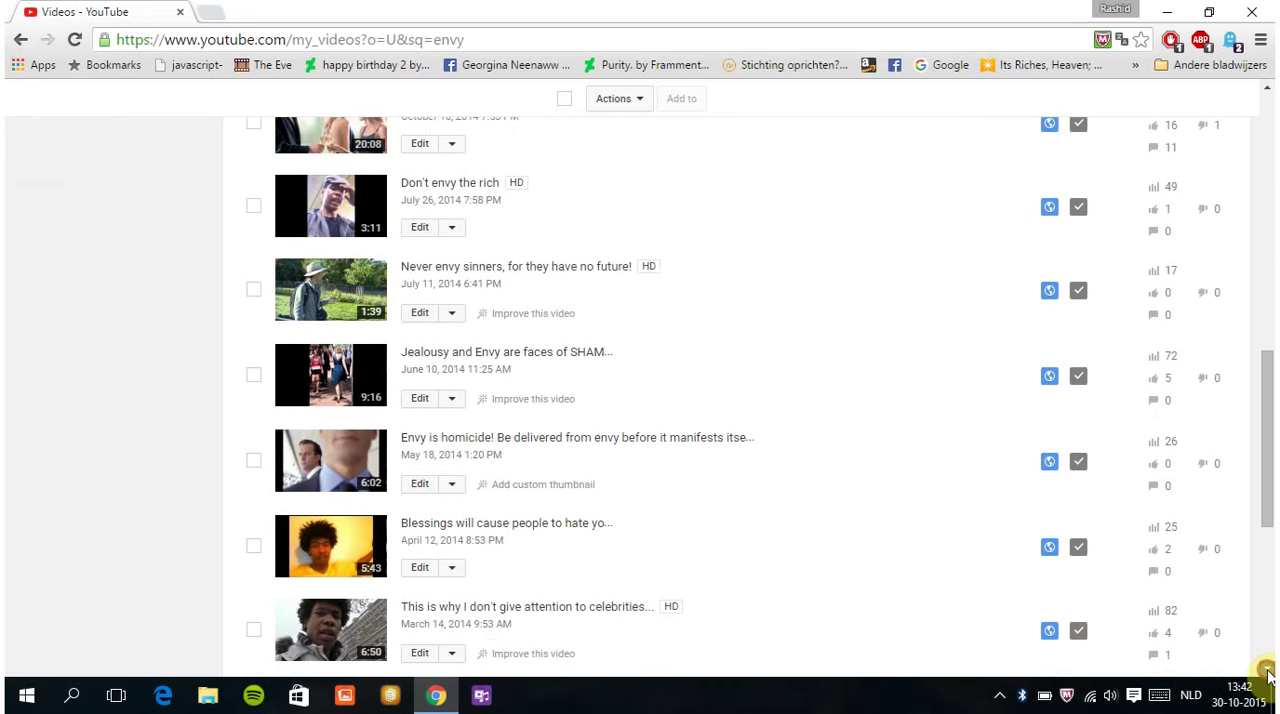
scroll(down, 3)
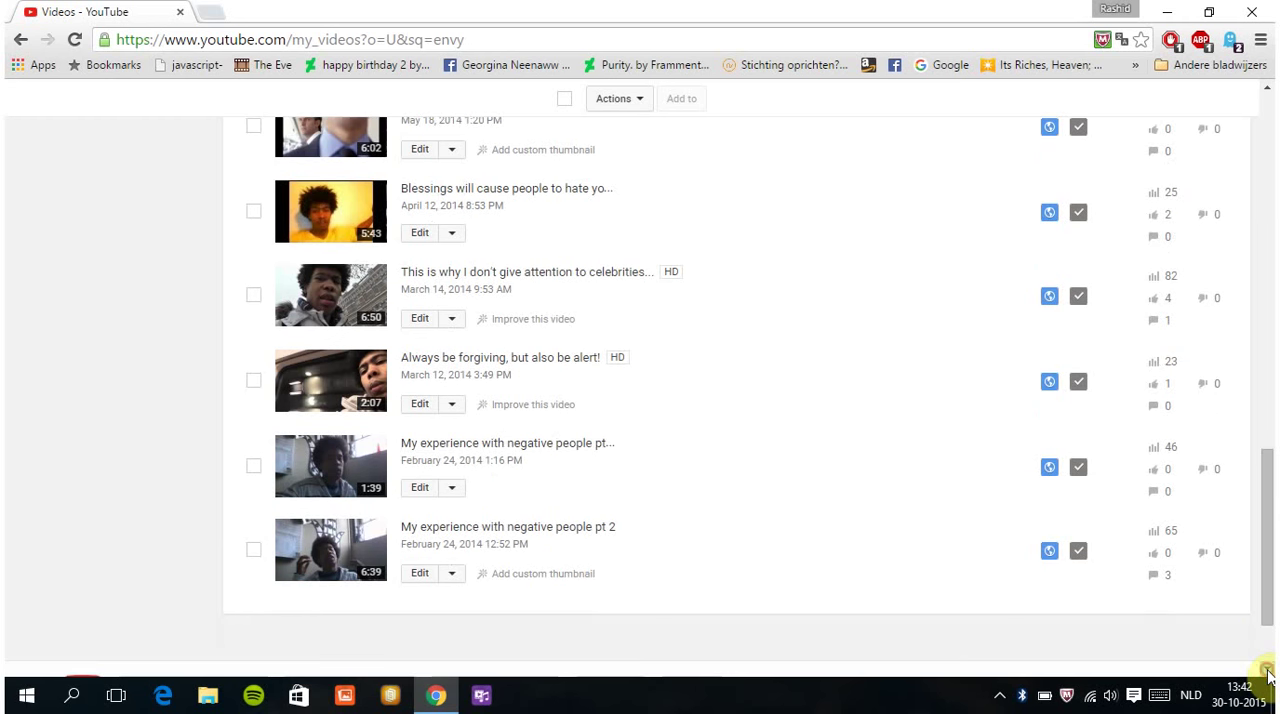
scroll(up, 3)
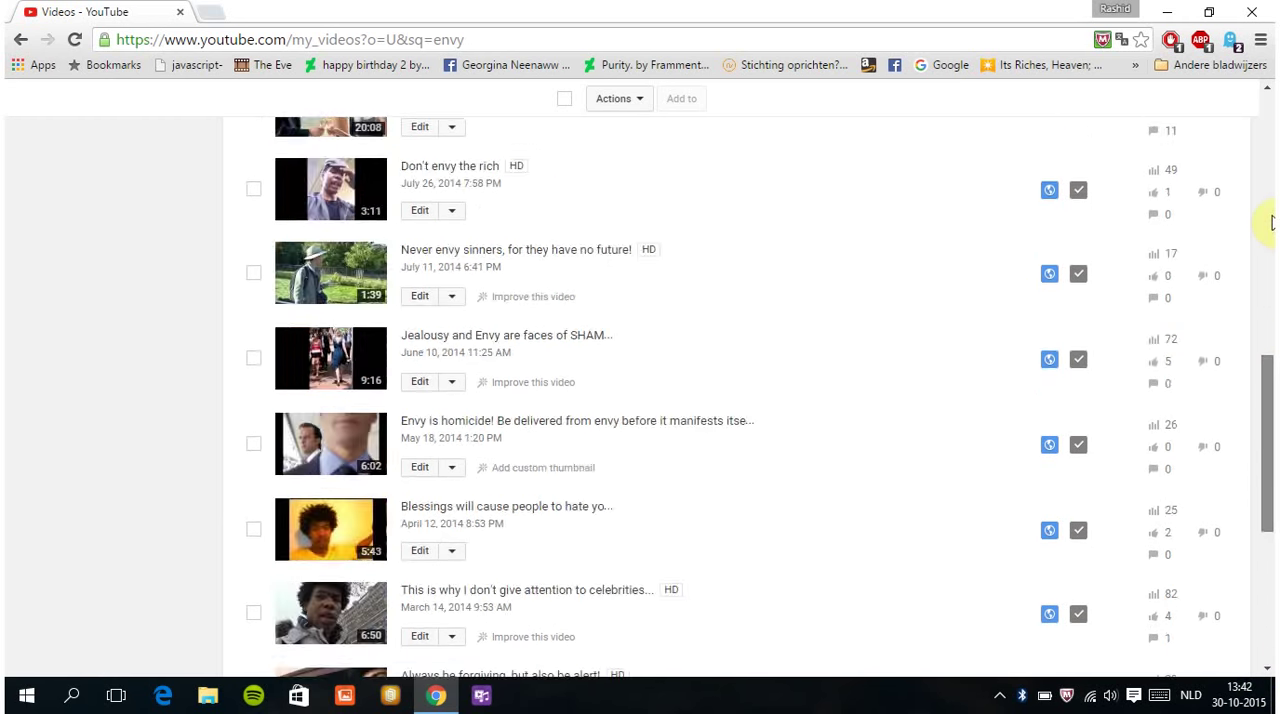
scroll(up, 3)
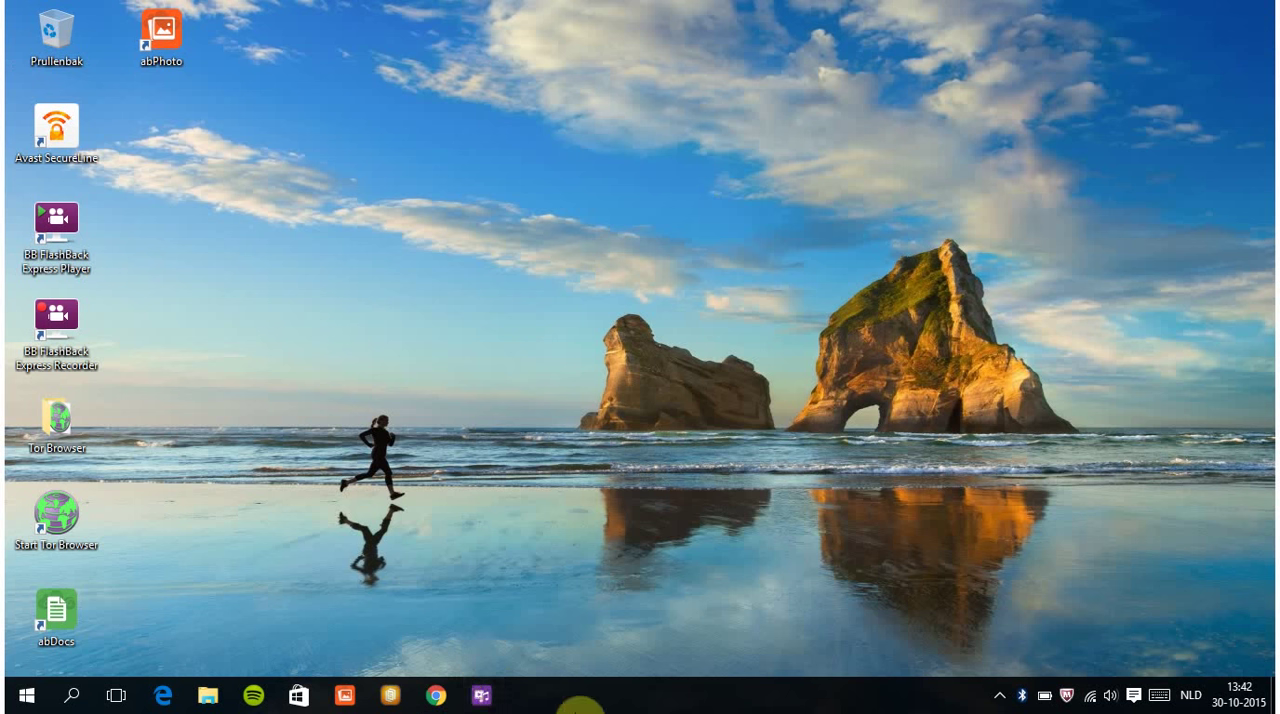
click(997, 696)
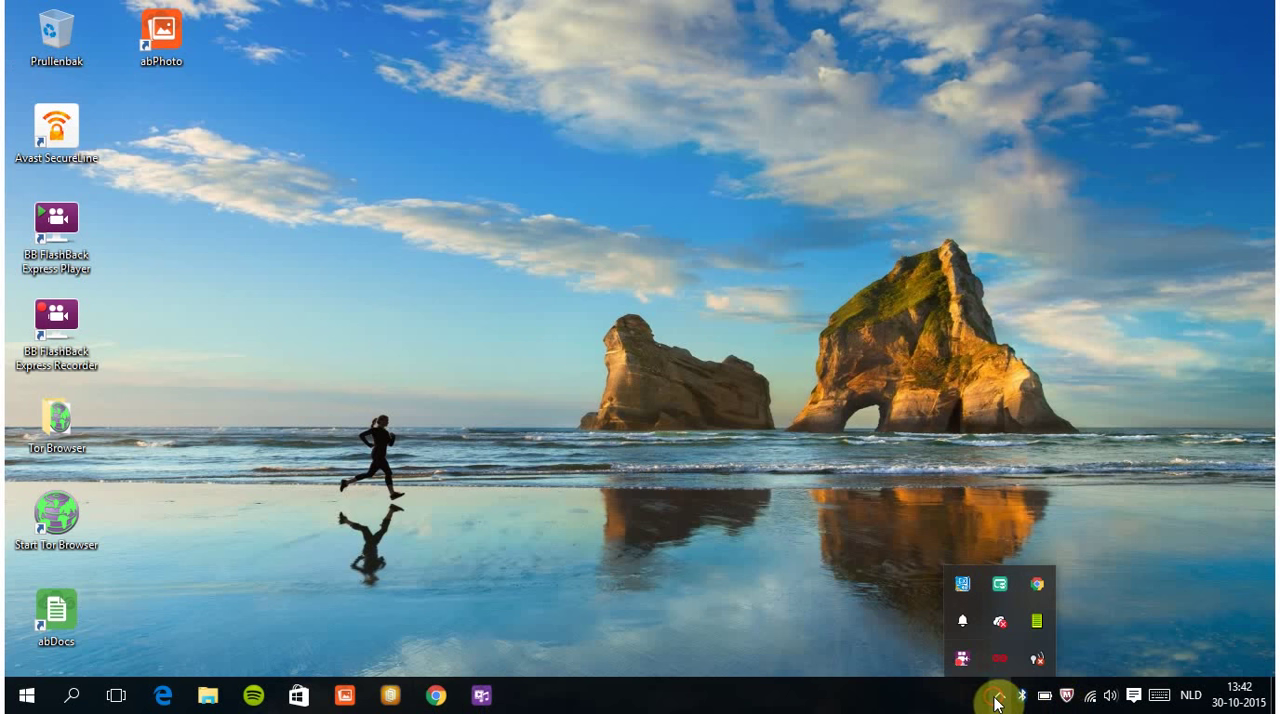
click(997, 695)
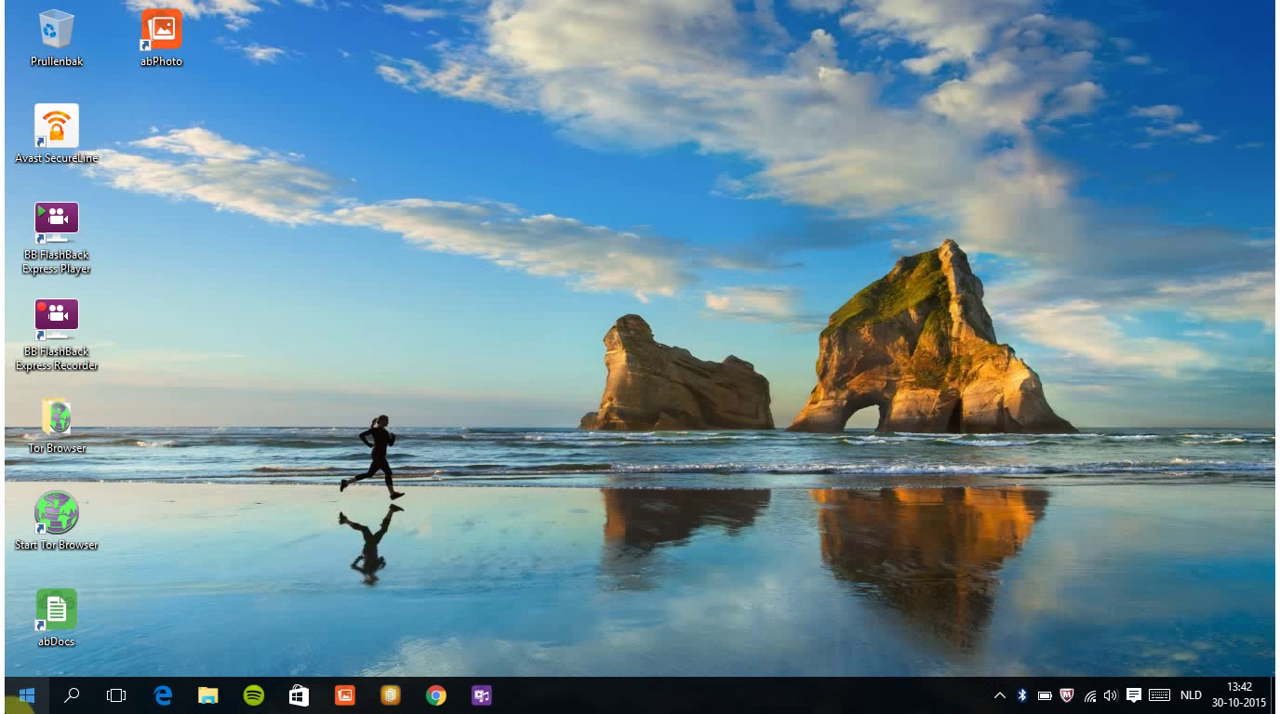
click(20, 694)
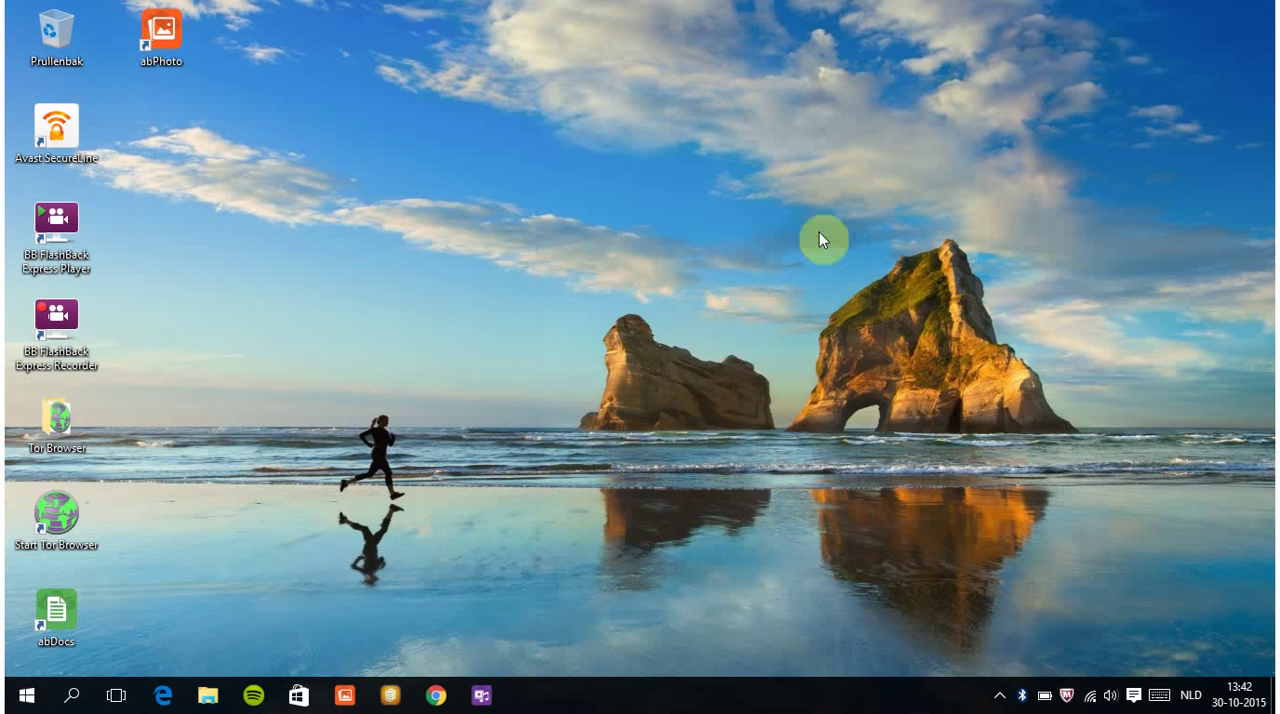
mouse_move(628, 272)
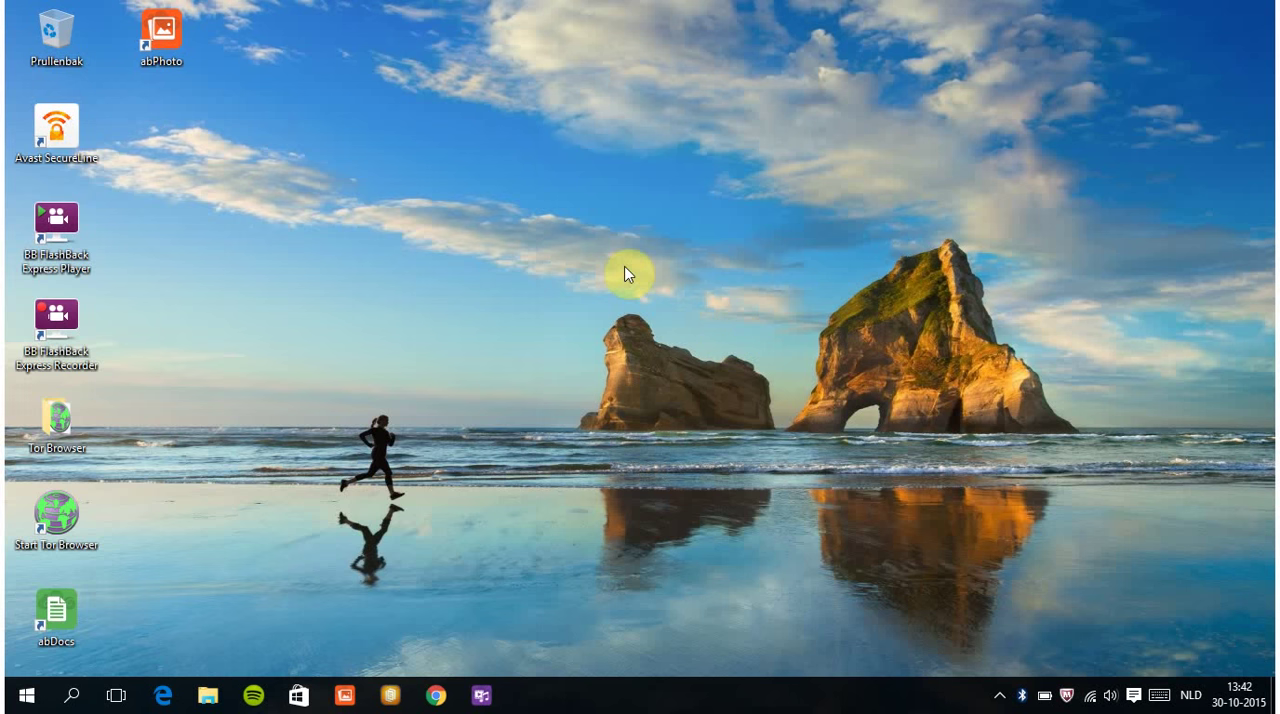
mouse_move(538, 288)
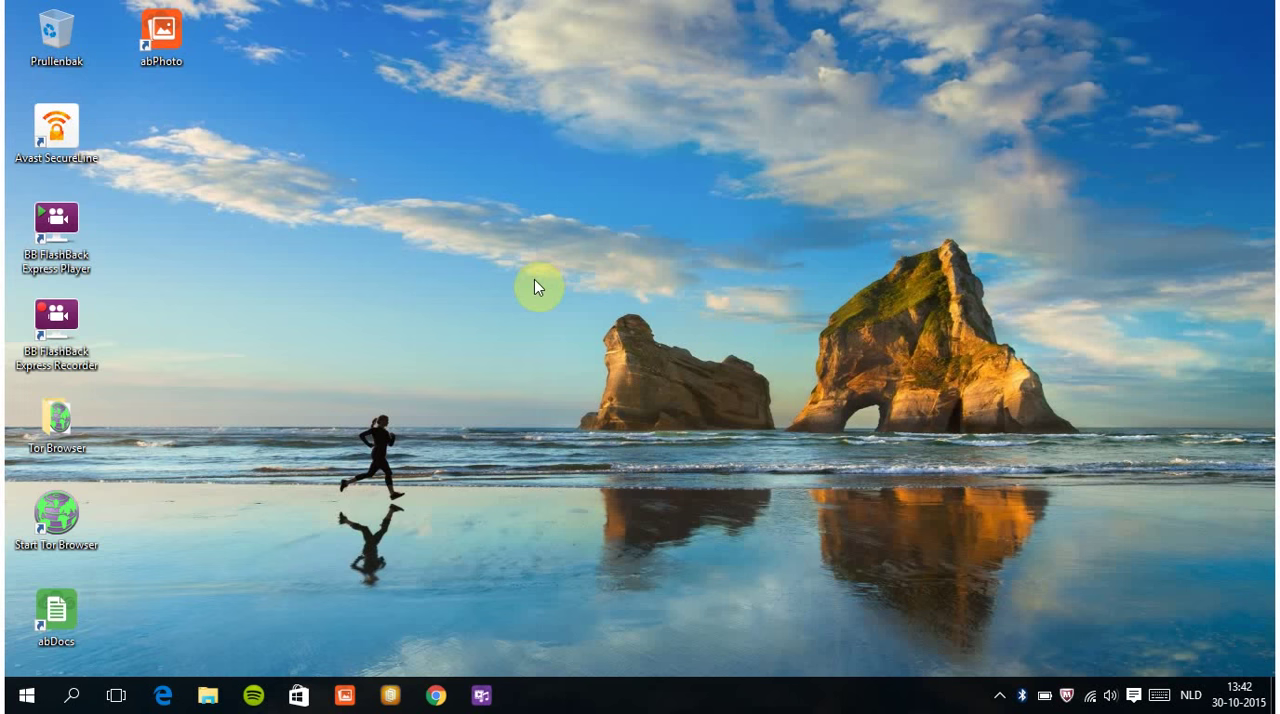
mouse_move(372, 261)
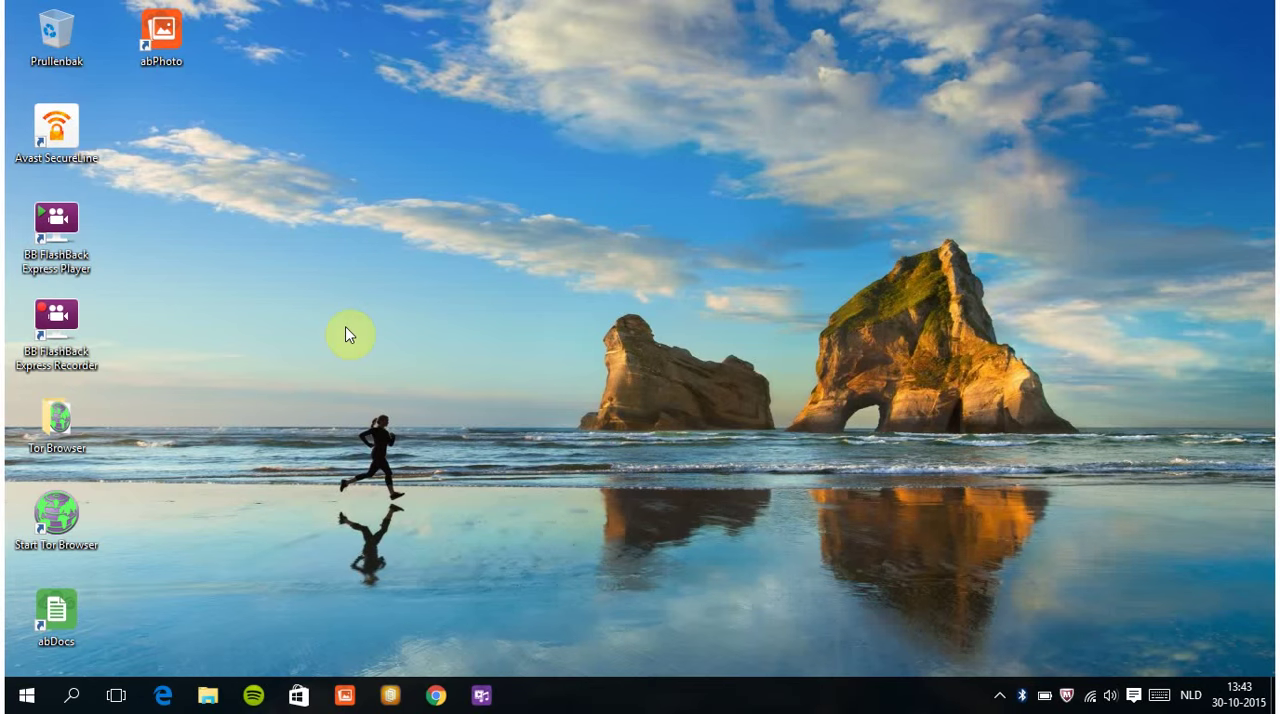
mouse_move(505, 536)
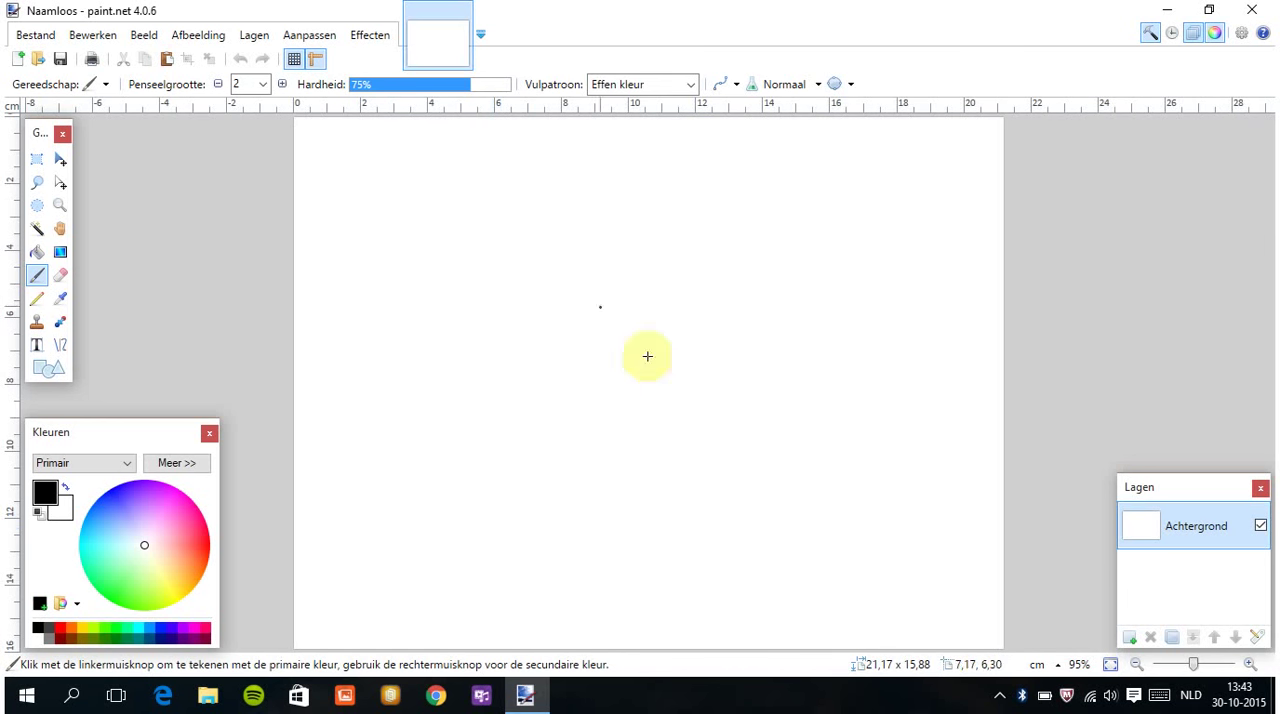
mouse_move(531, 202)
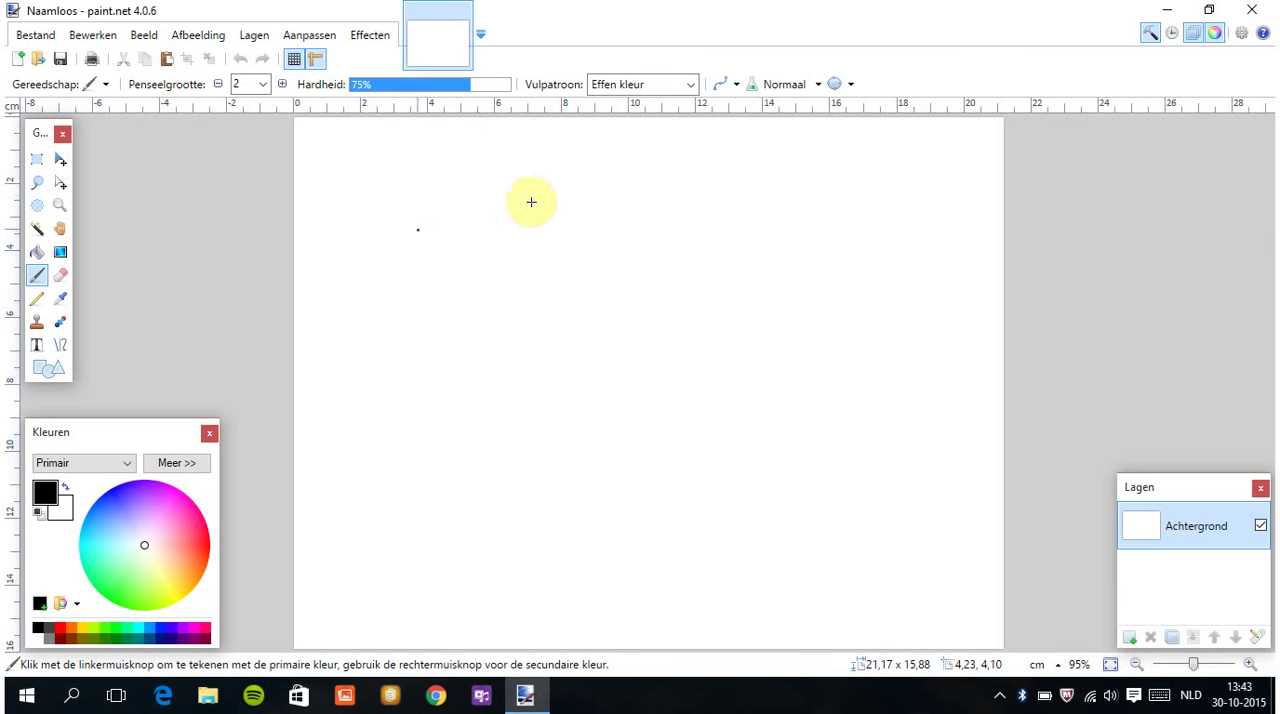
mouse_move(527, 272)
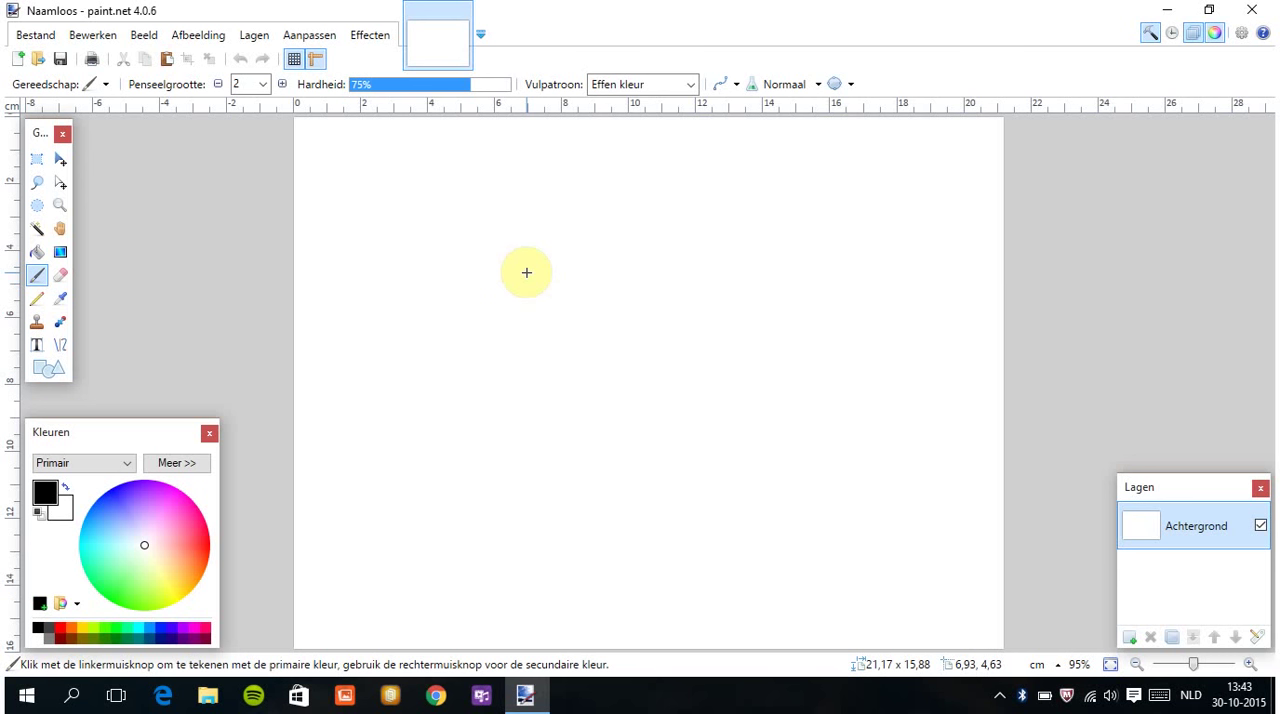
mouse_move(48, 369)
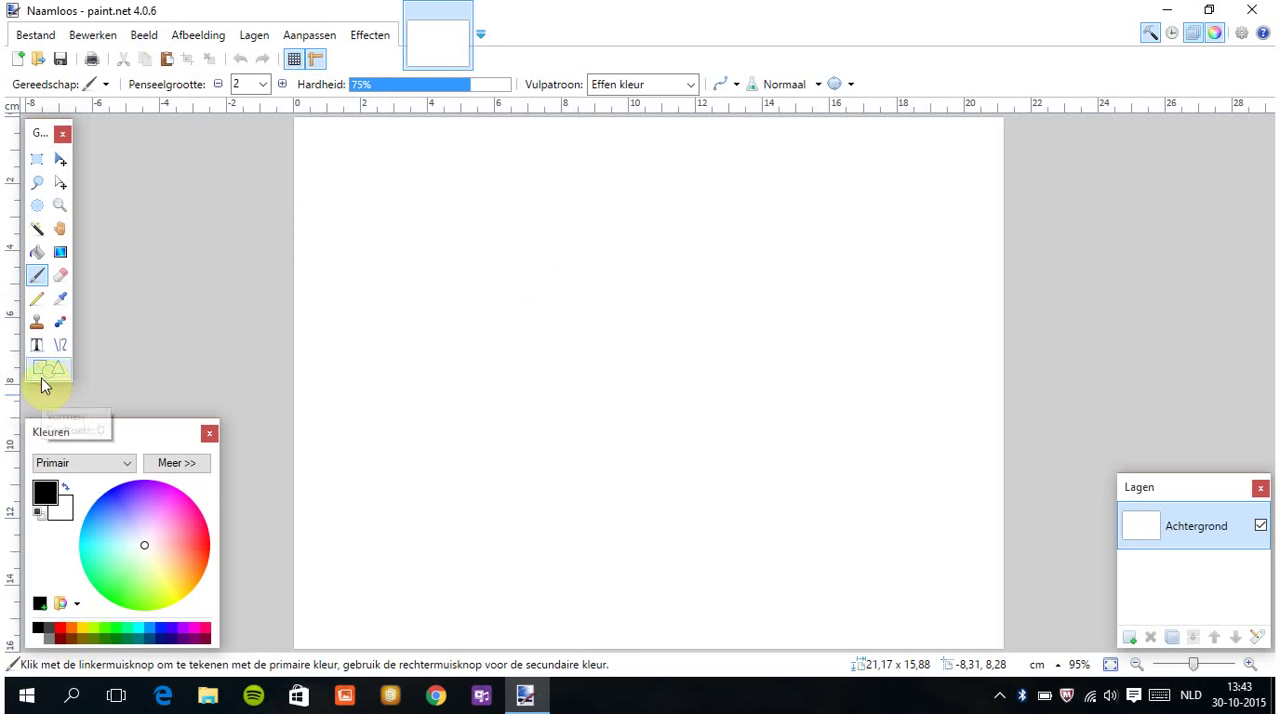
Select the Shapes tool with Ellipse as the shape type.
click(49, 369)
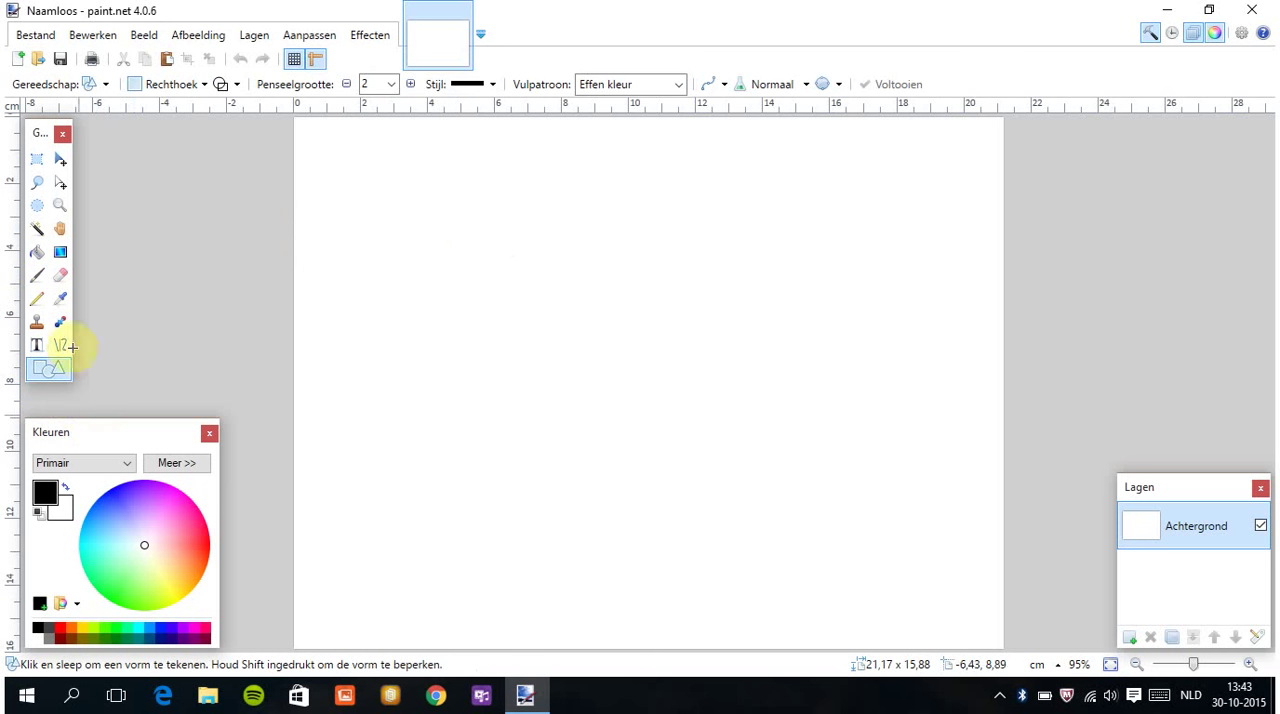
click(105, 84)
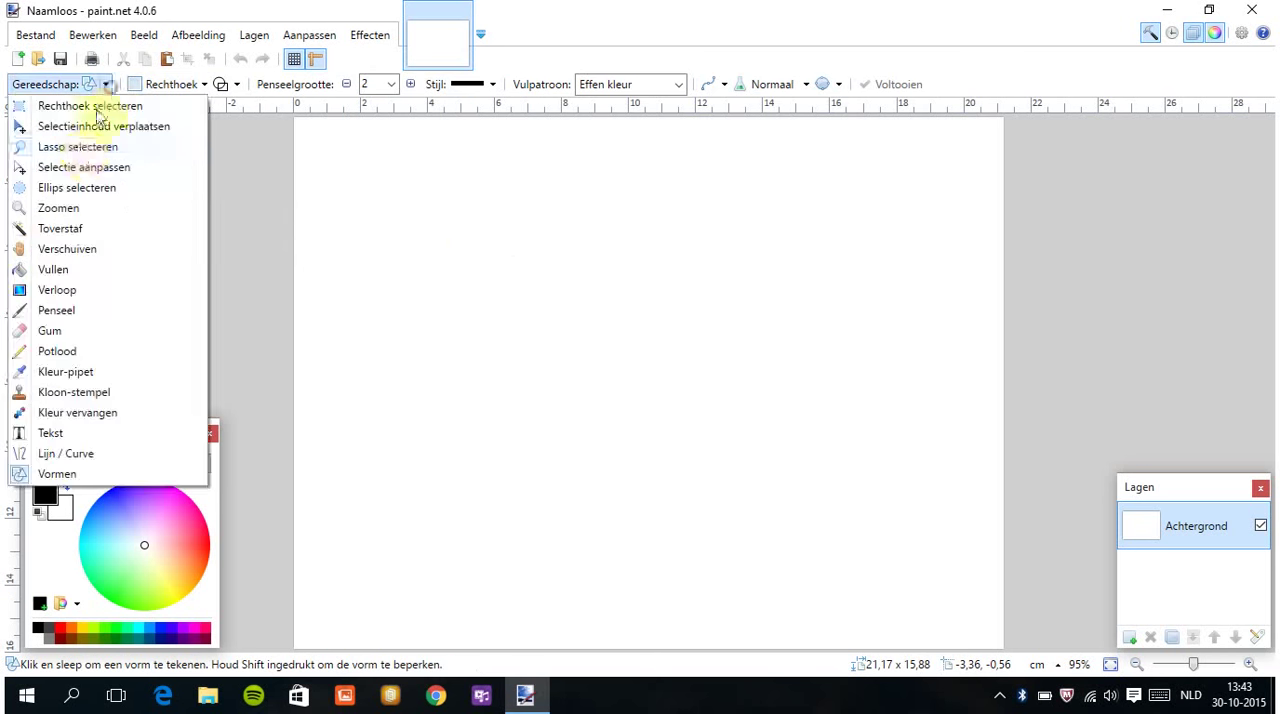
mouse_move(85, 126)
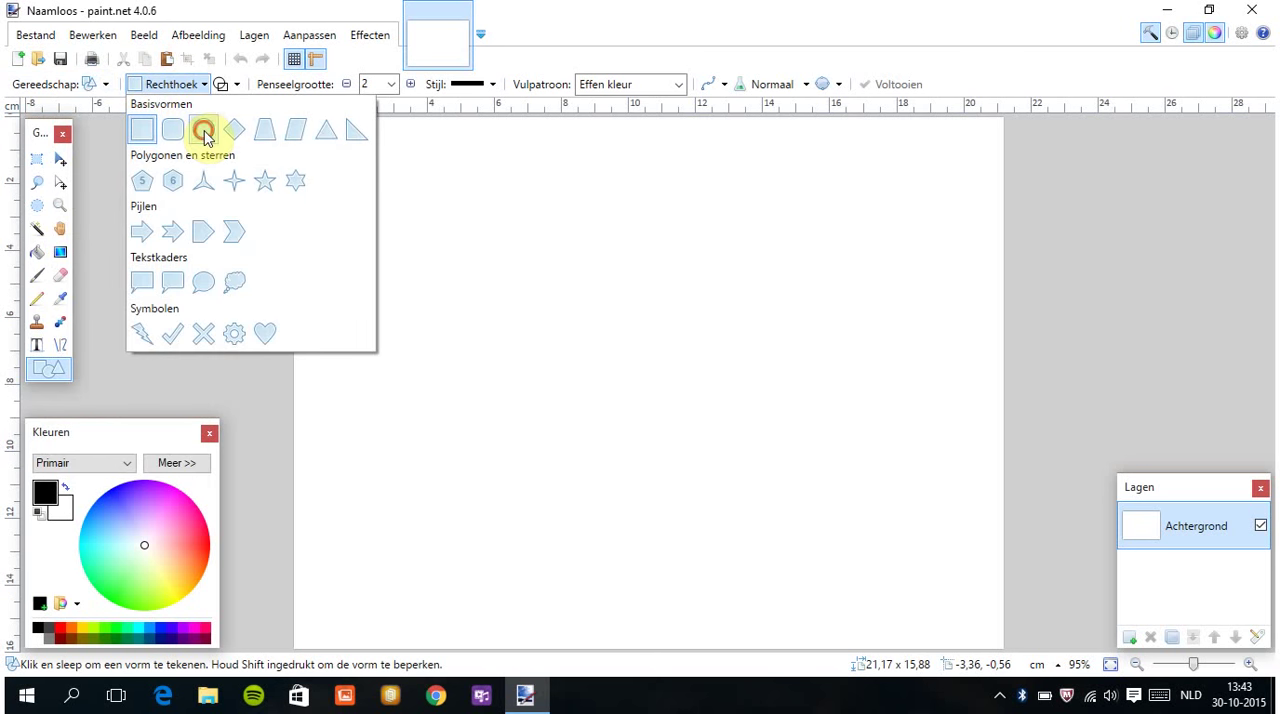
click(171, 128)
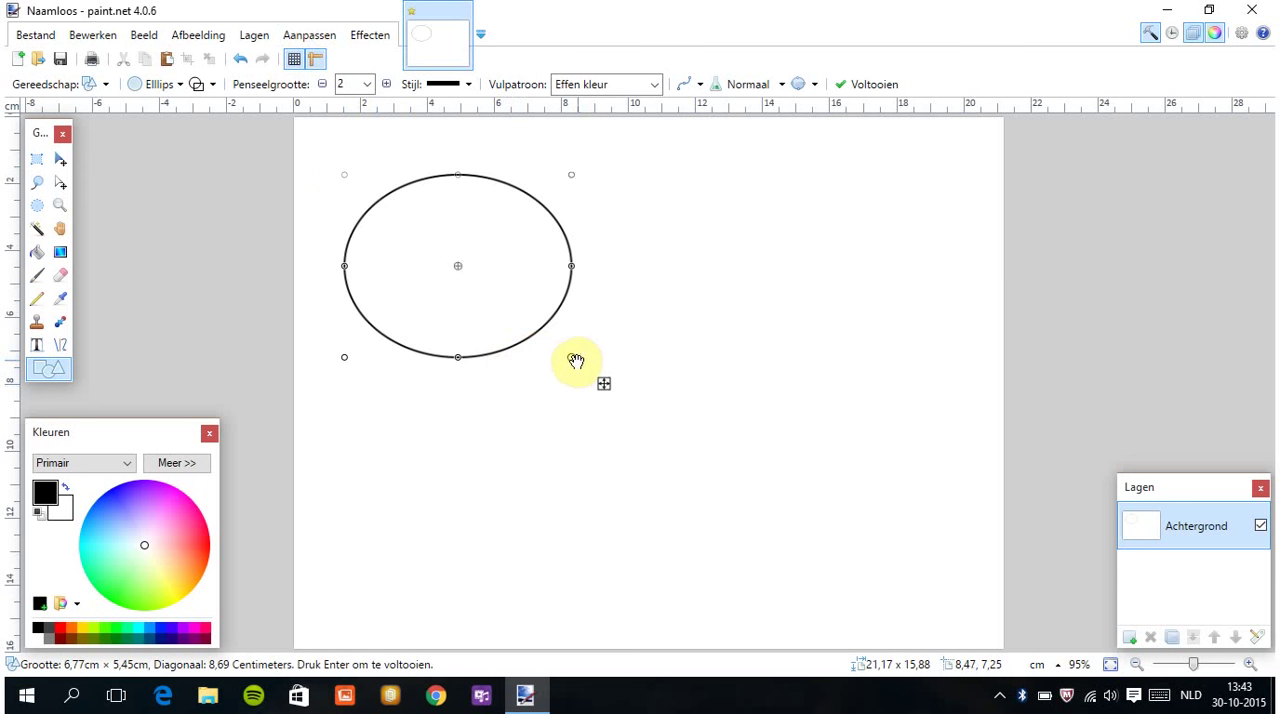
Reshape the drawn ellipse into a large circle, then undo it.
drag(575, 360, 601, 443)
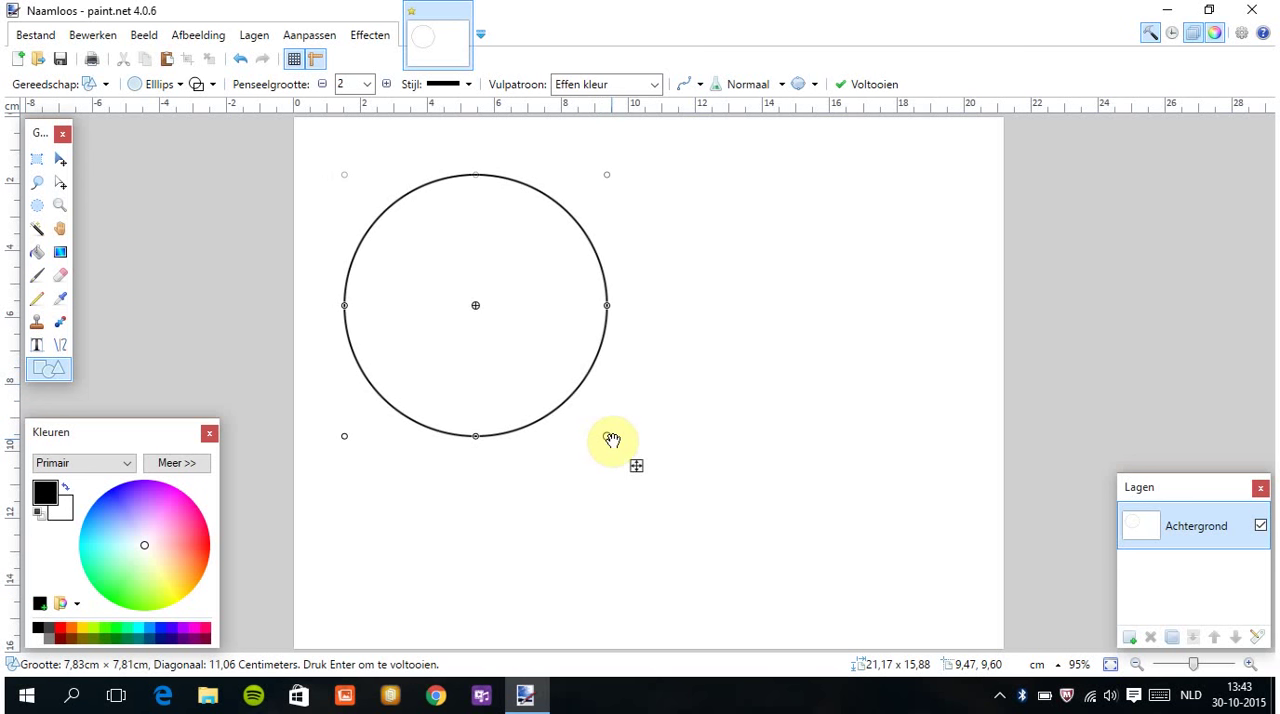
mouse_move(493, 303)
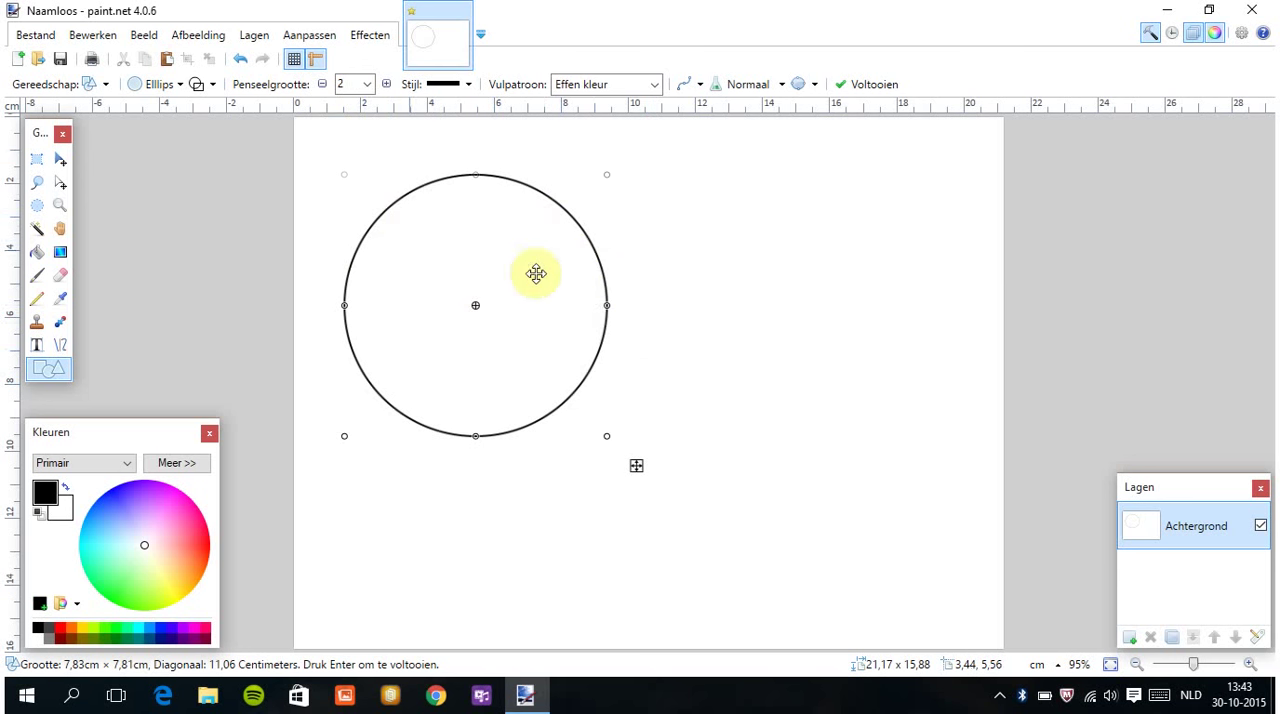
mouse_move(174, 218)
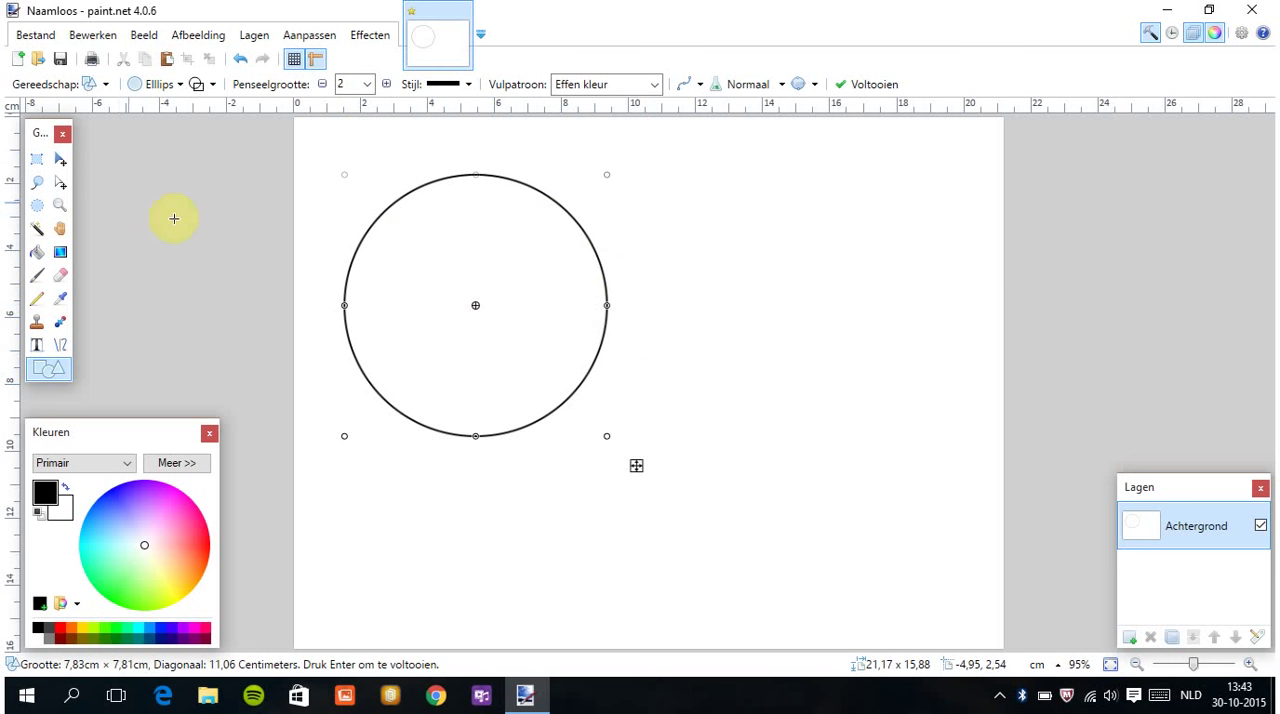
mouse_move(590, 223)
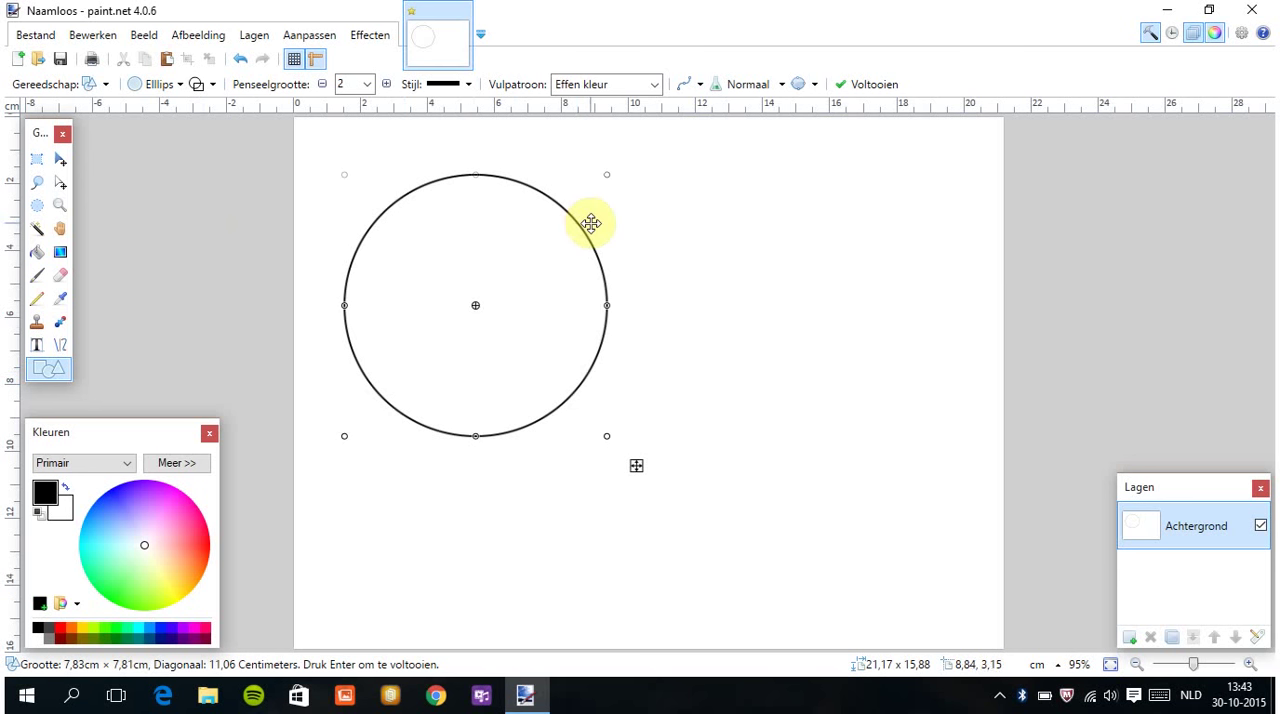
mouse_move(555, 390)
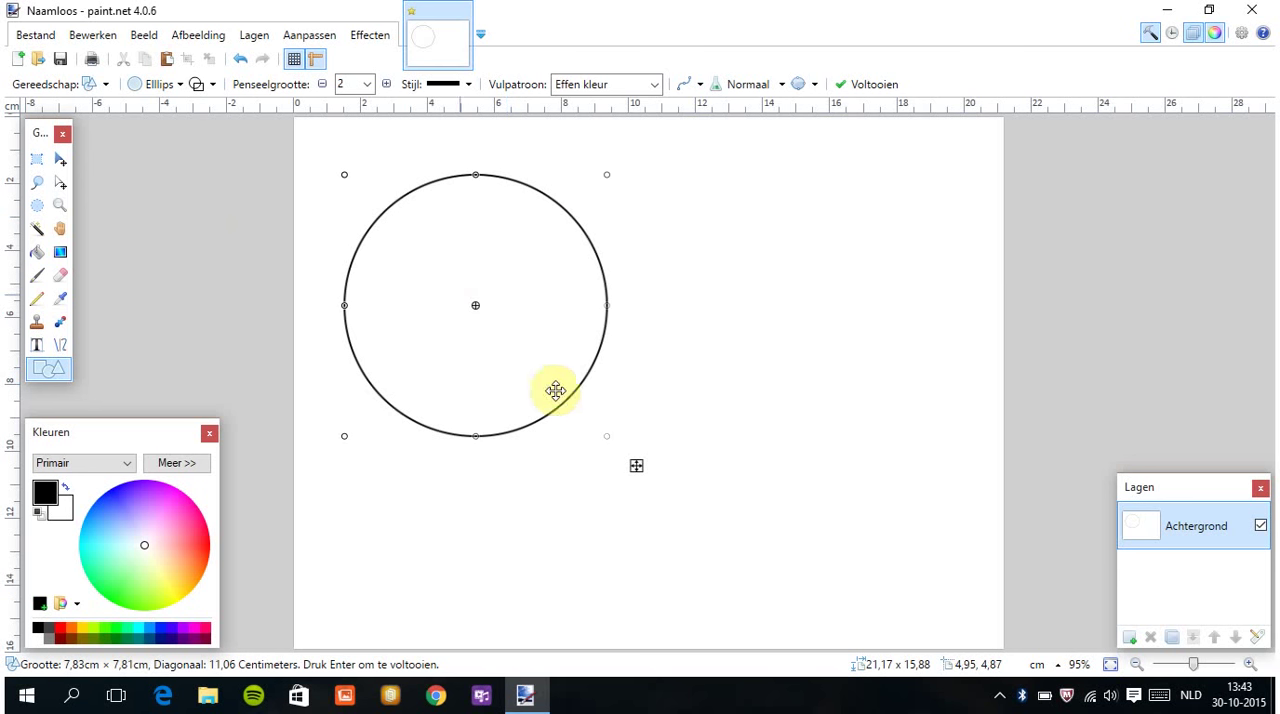
mouse_move(245, 60)
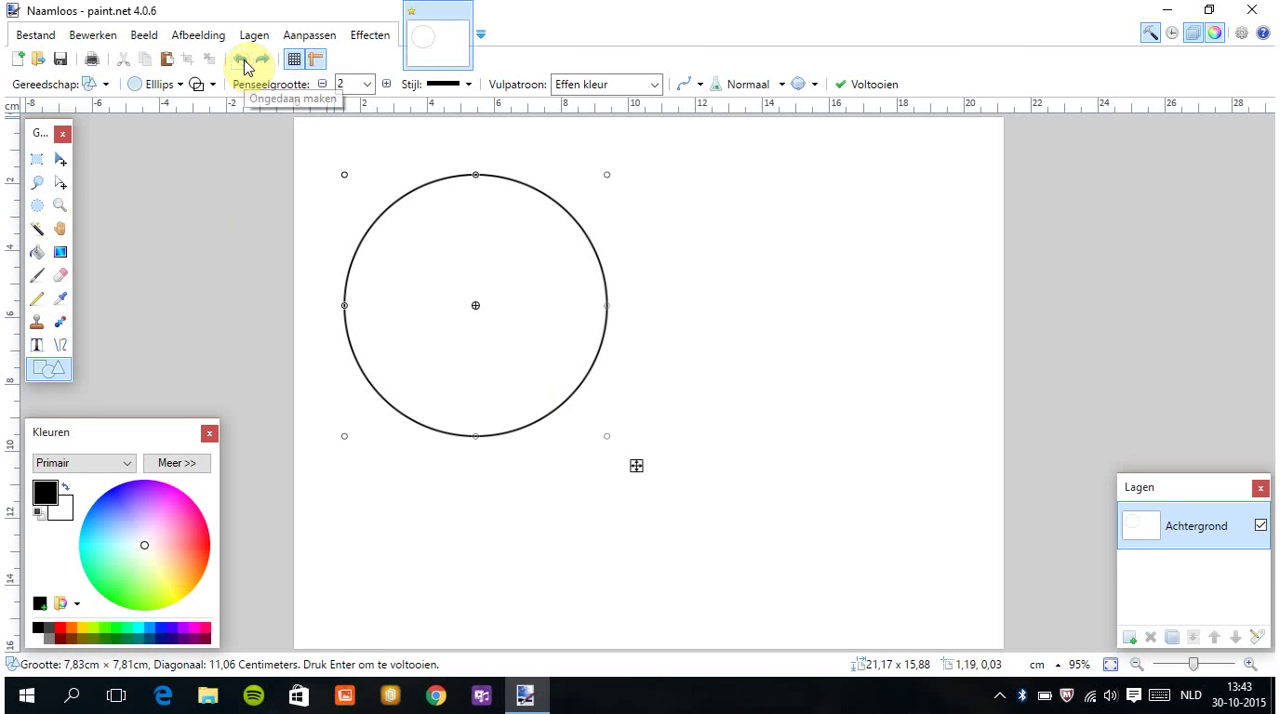
click(245, 60)
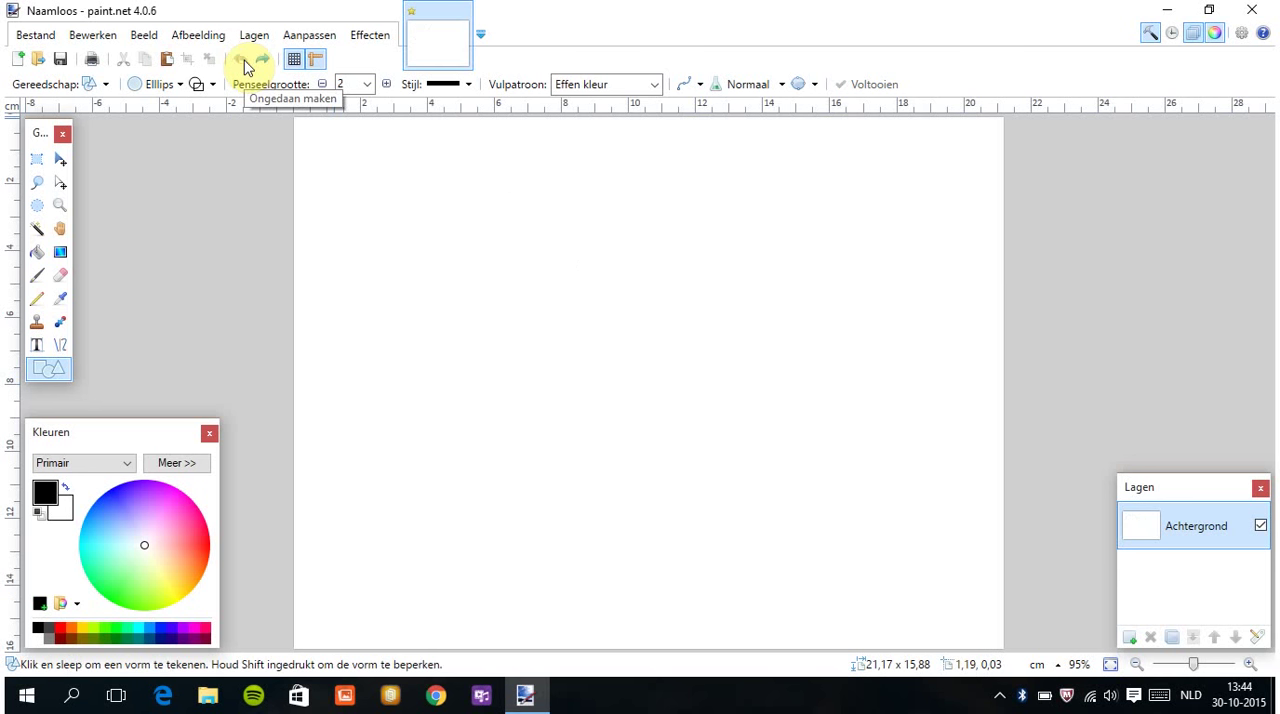
mouse_move(465, 90)
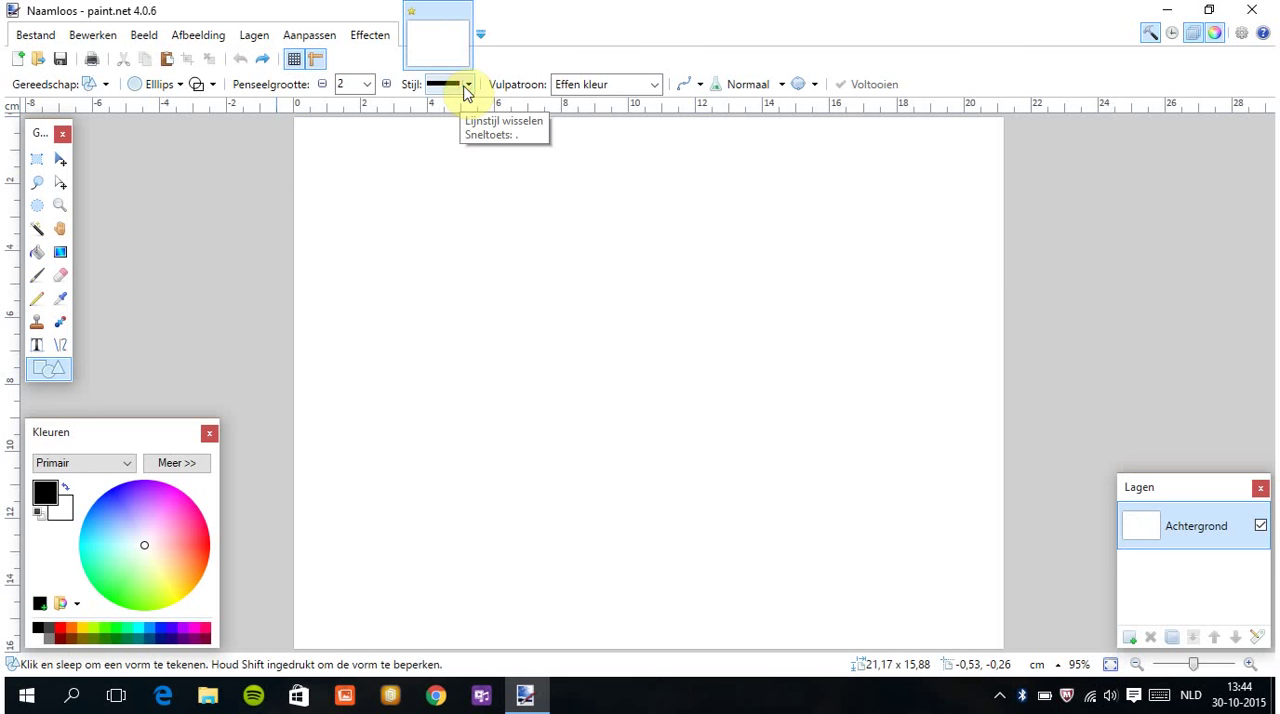
Set a solid line style and draw a small ellipse near the top-left.
click(466, 84)
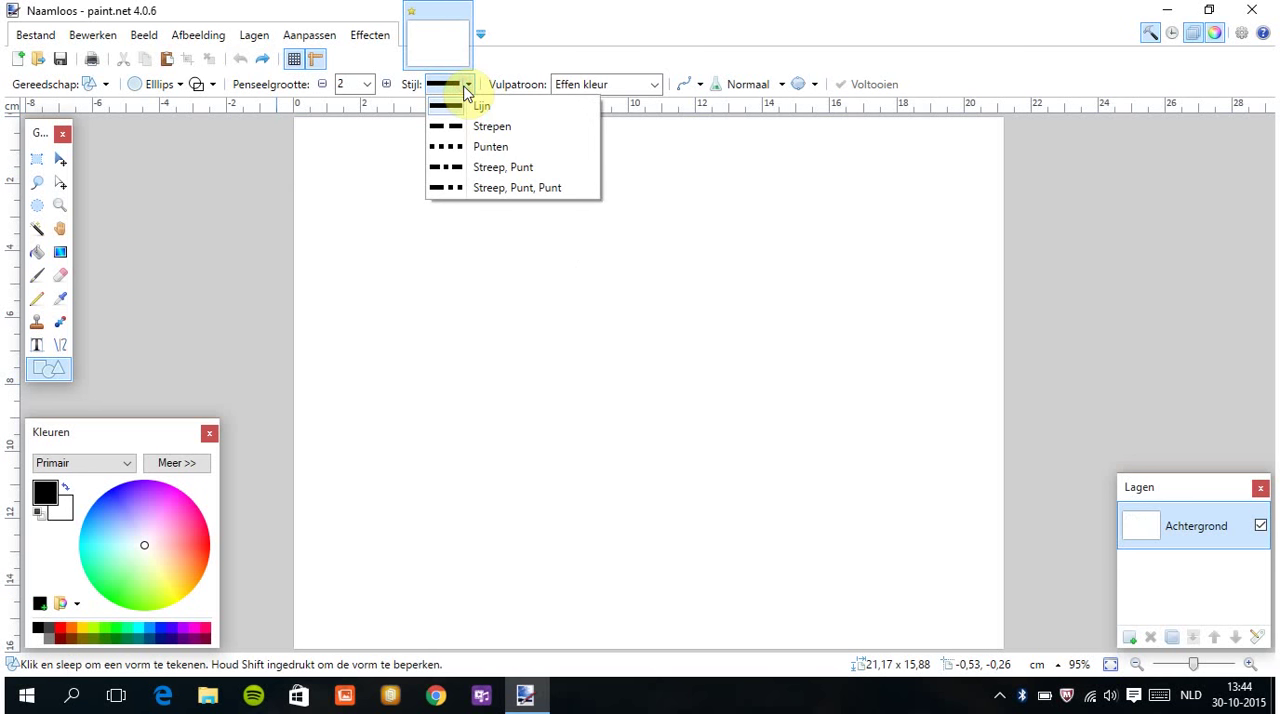
click(481, 105)
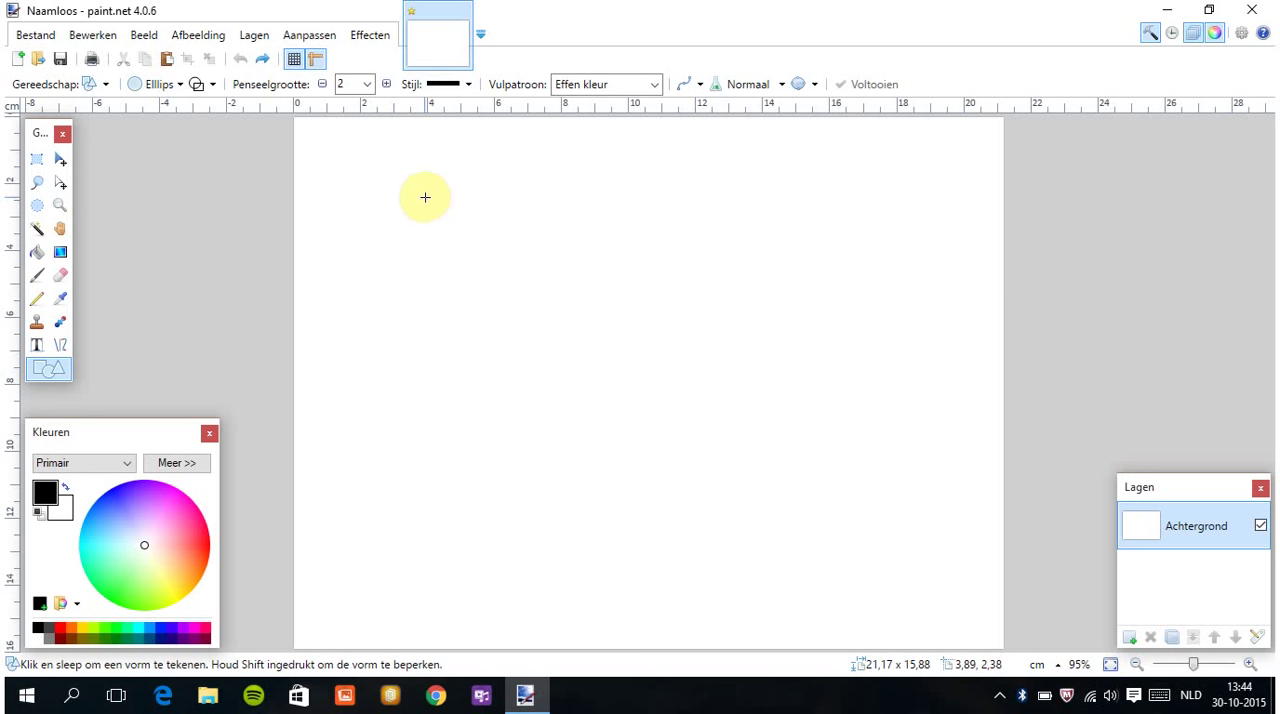
drag(425, 197, 417, 225)
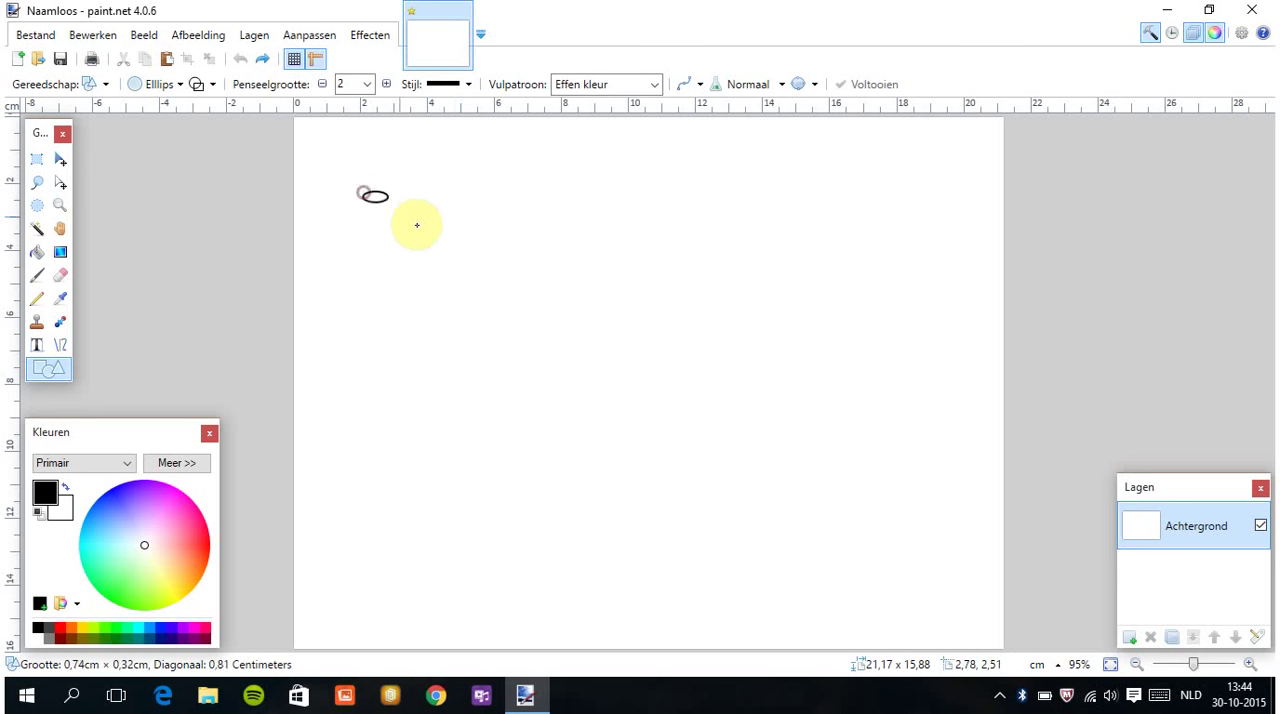
drag(362, 191, 425, 228)
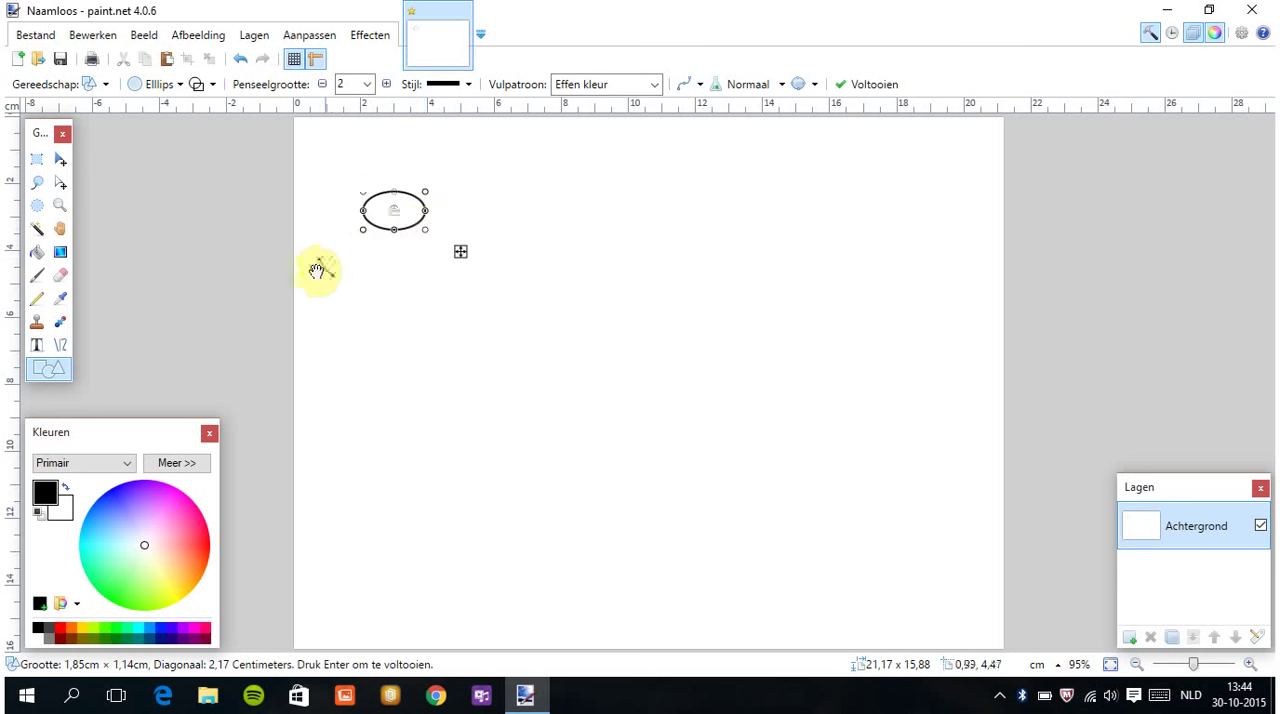
mouse_move(260, 143)
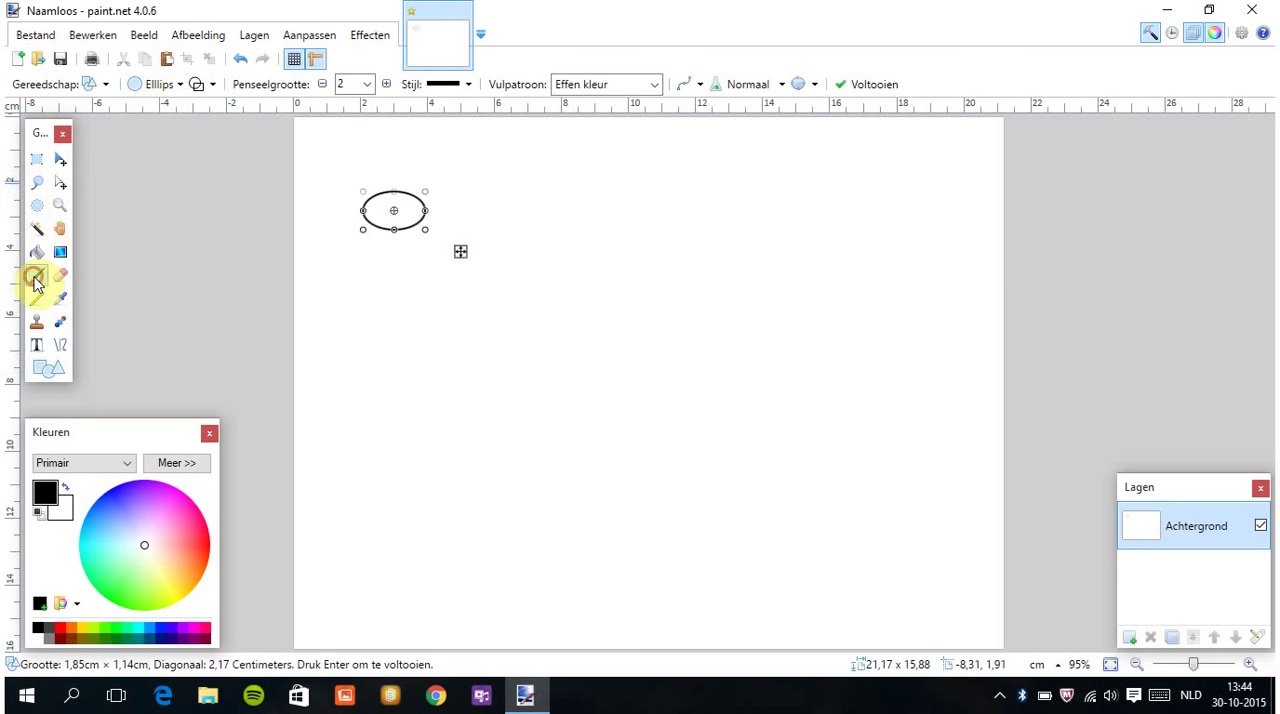
Select a circular area below the small ellipse and fill it with blue.
click(36, 206)
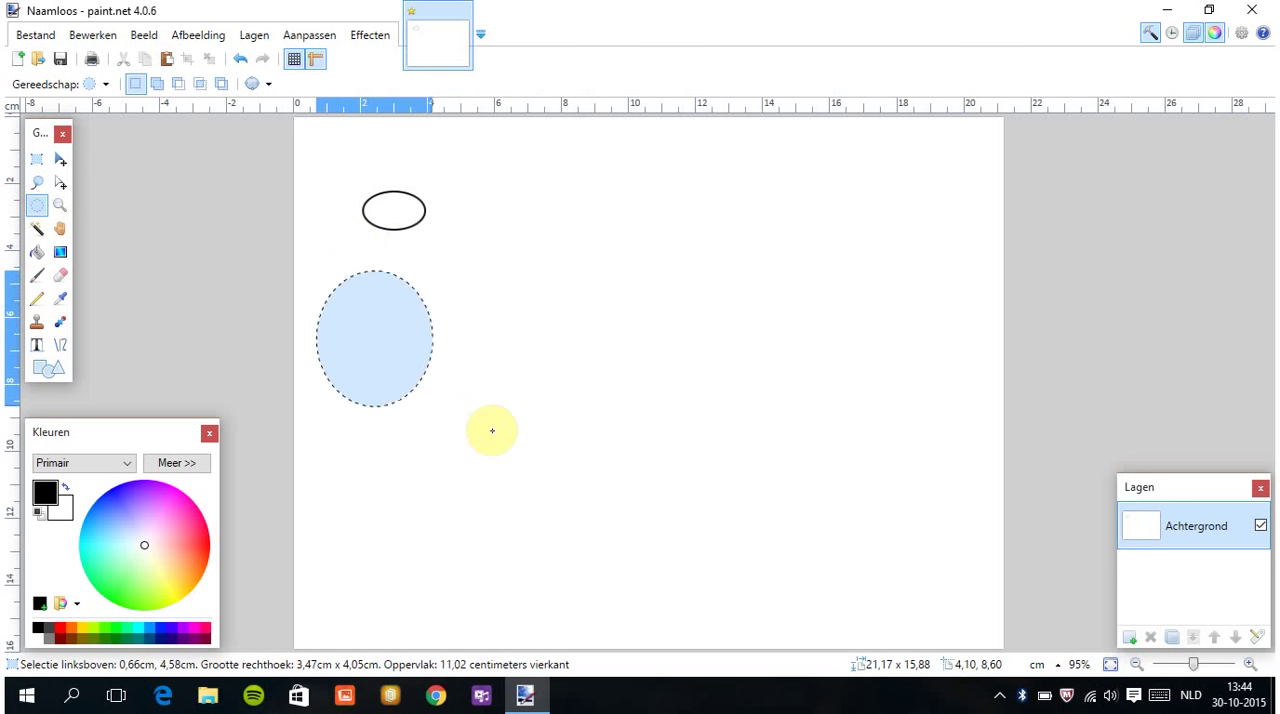
drag(434, 415, 536, 451)
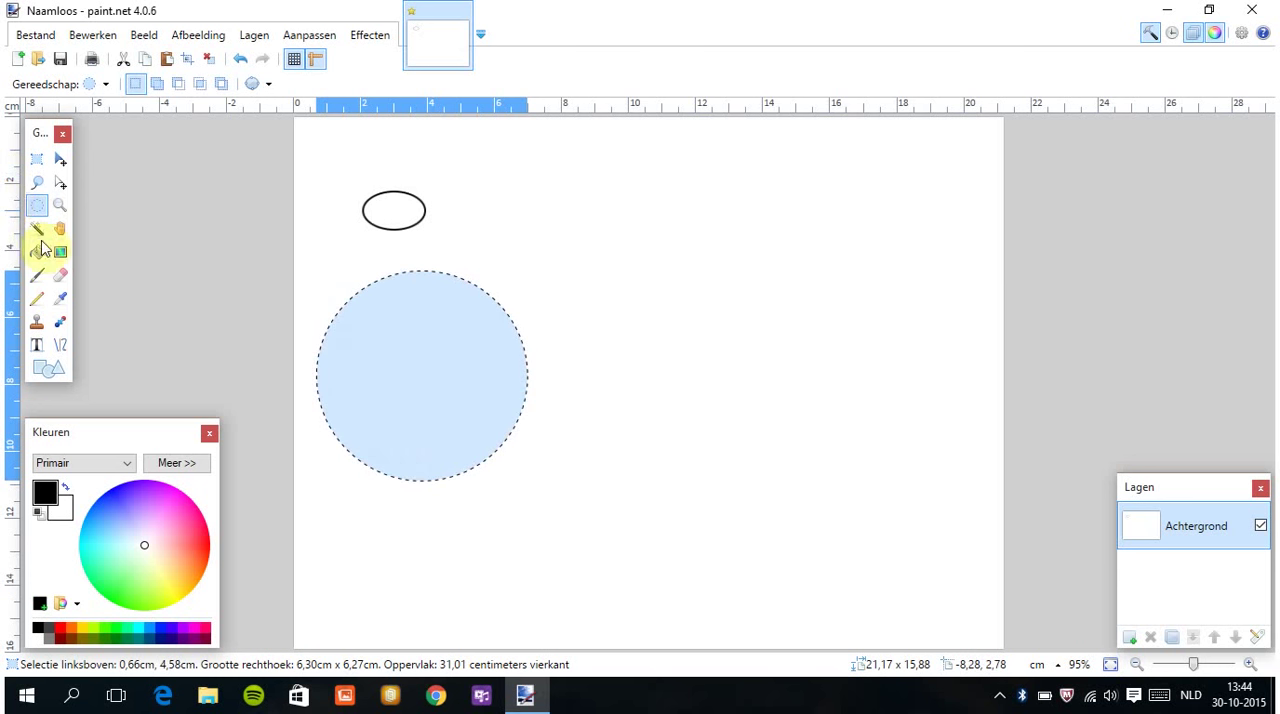
click(37, 251)
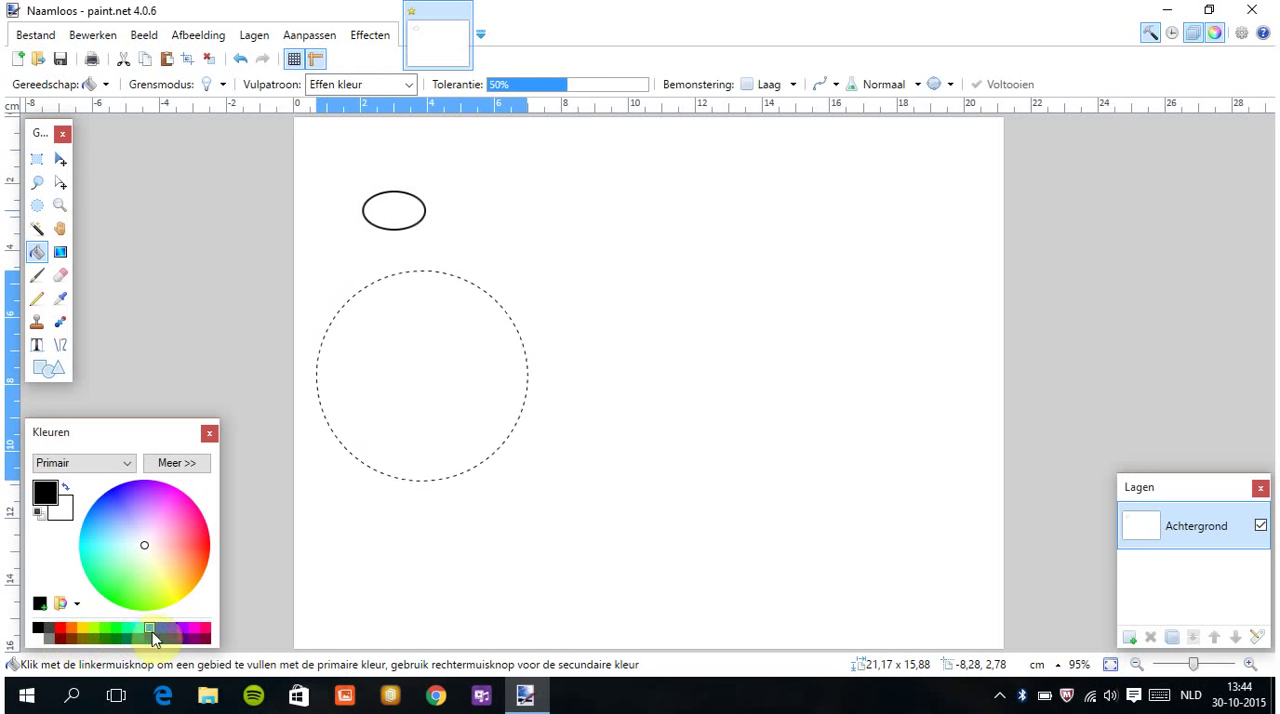
click(421, 375)
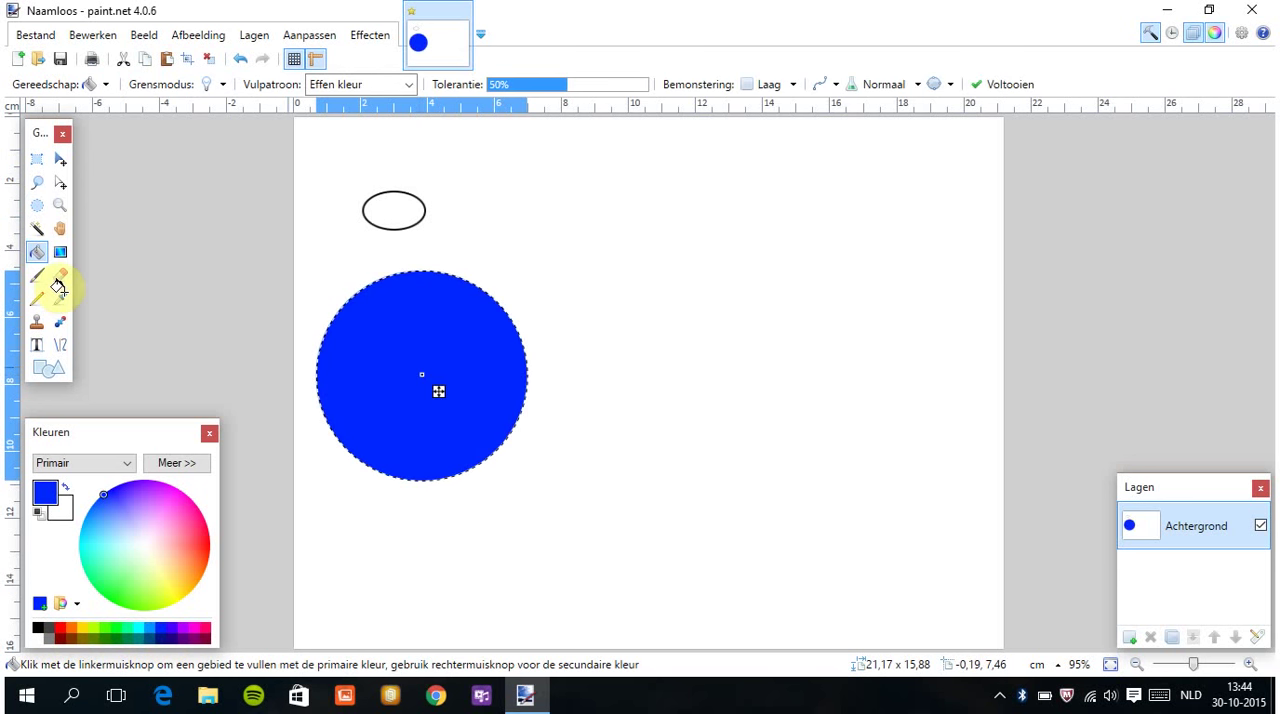
click(40, 369)
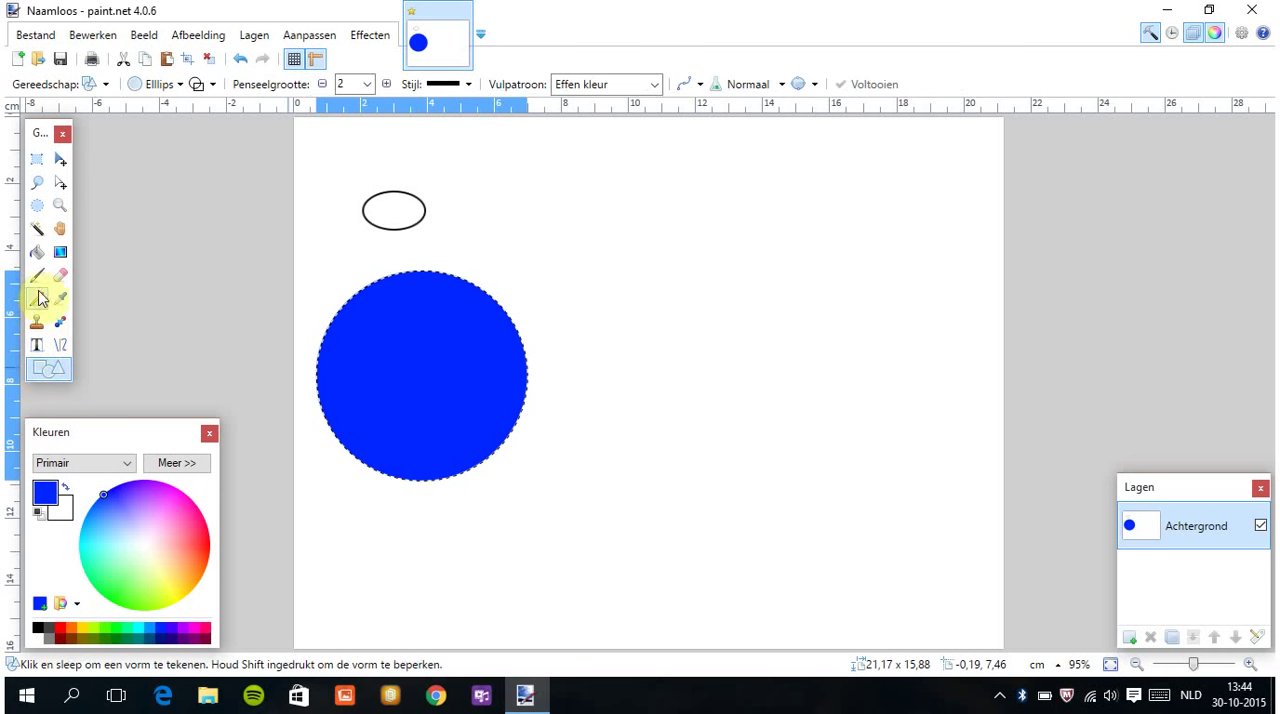
Clear the selection, draw an oval in the lower blue circle and fill it red.
click(37, 276)
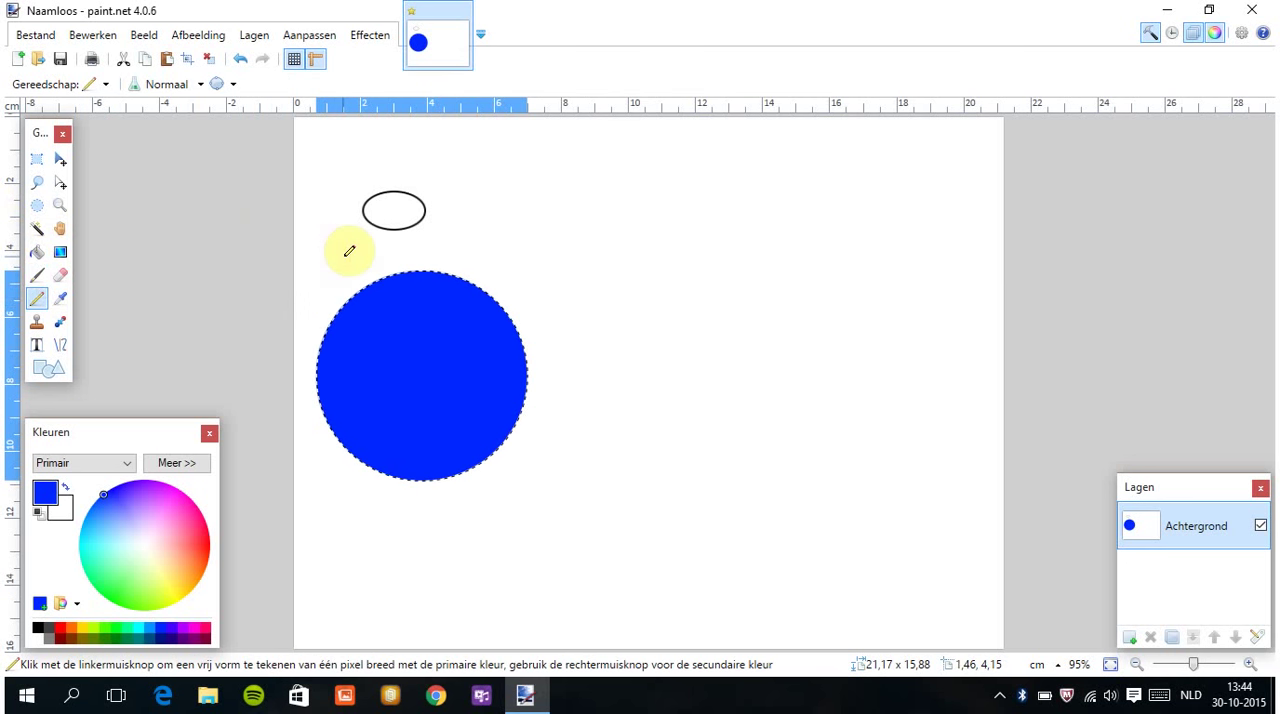
click(37, 159)
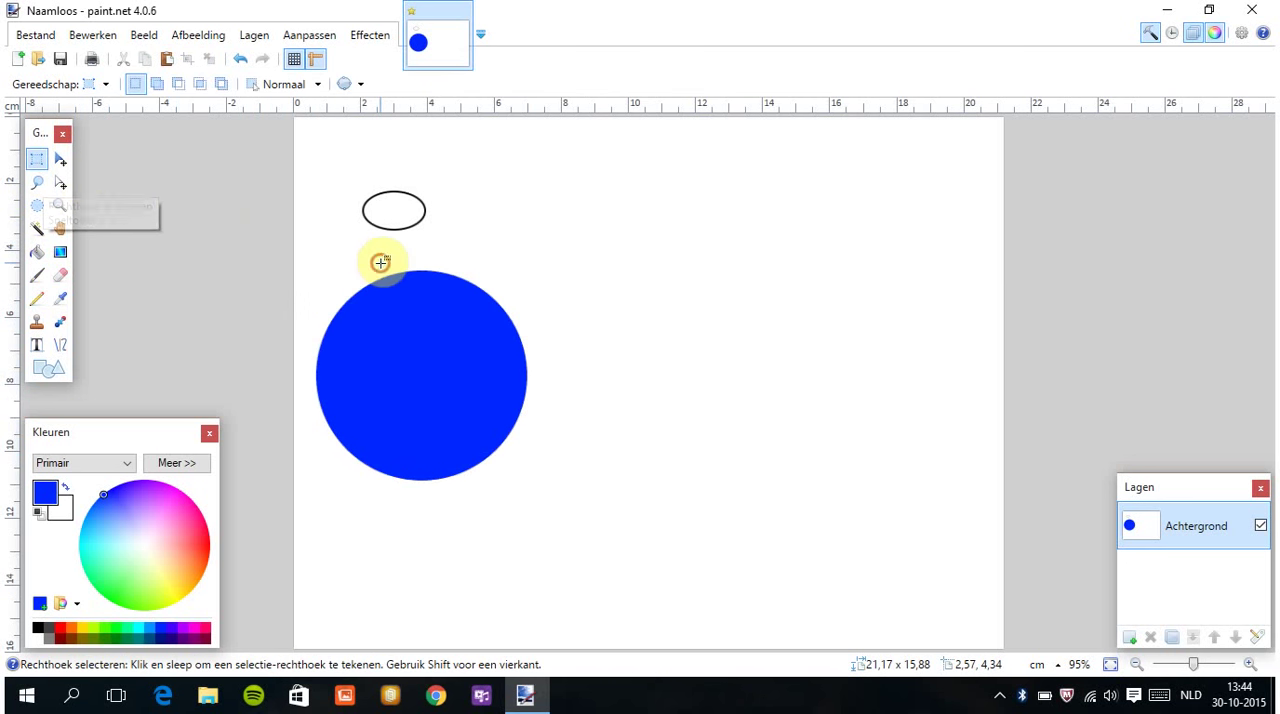
mouse_move(48, 368)
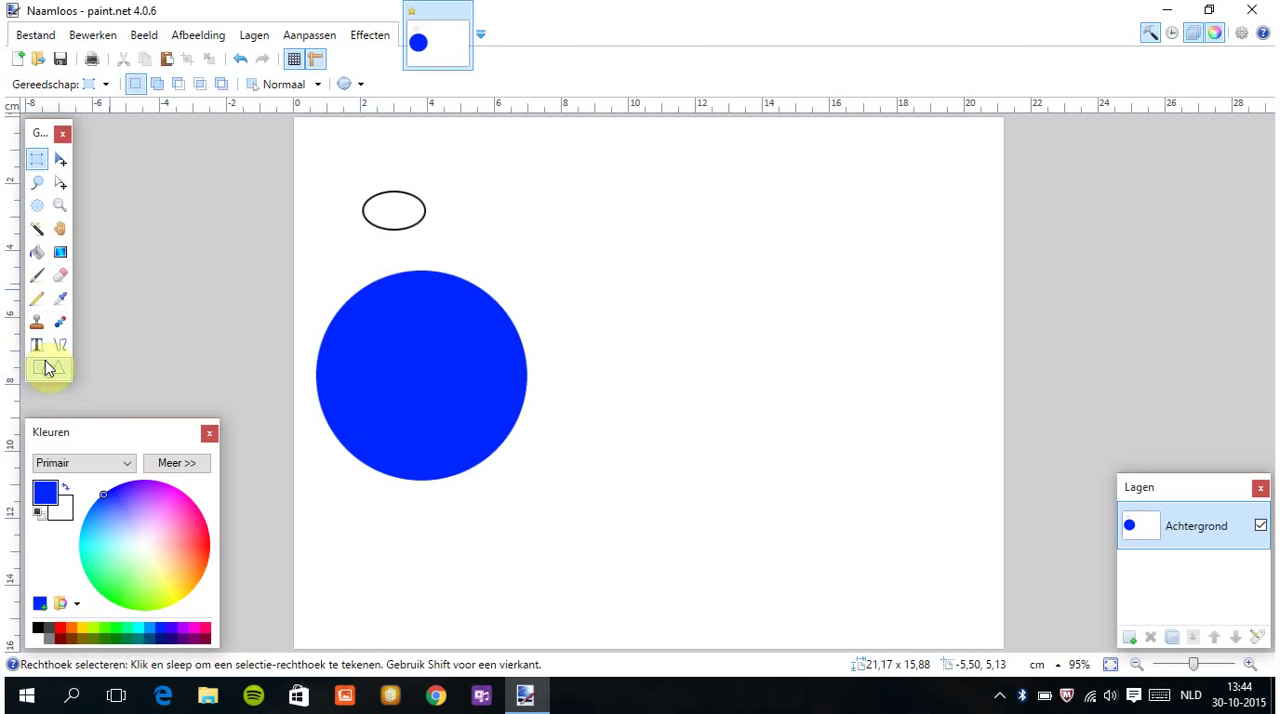
click(36, 369)
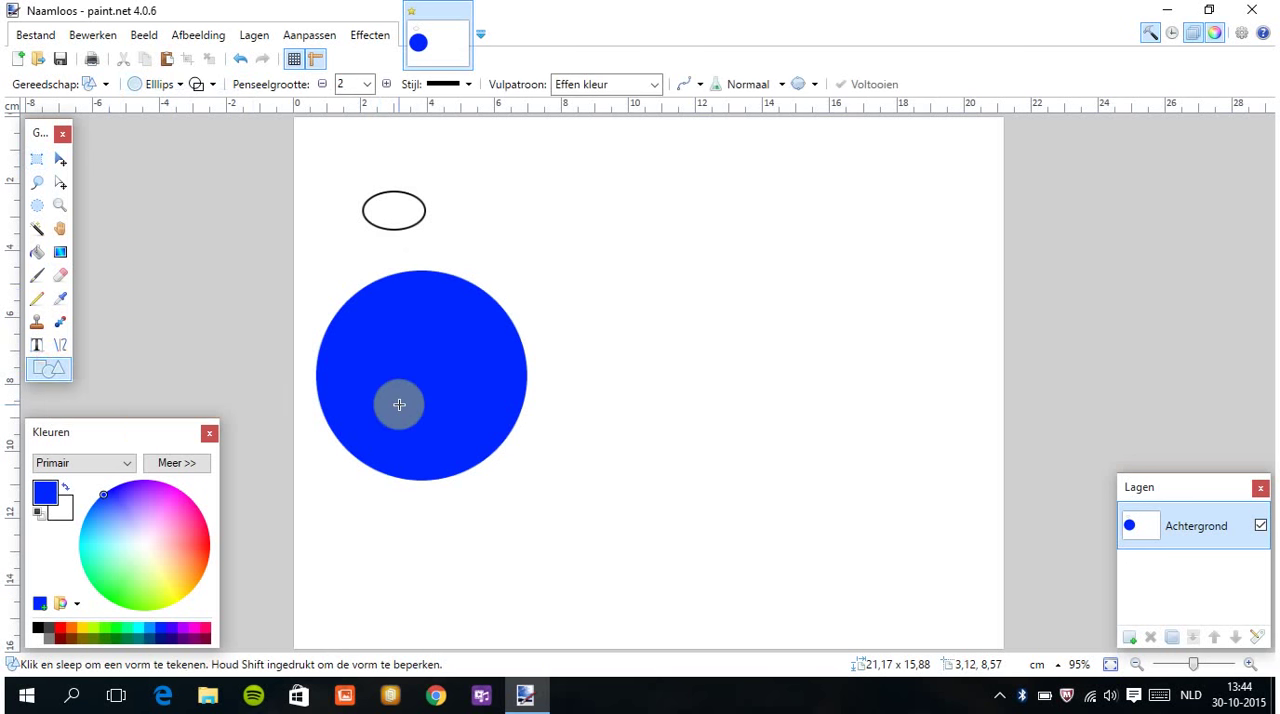
mouse_move(456, 391)
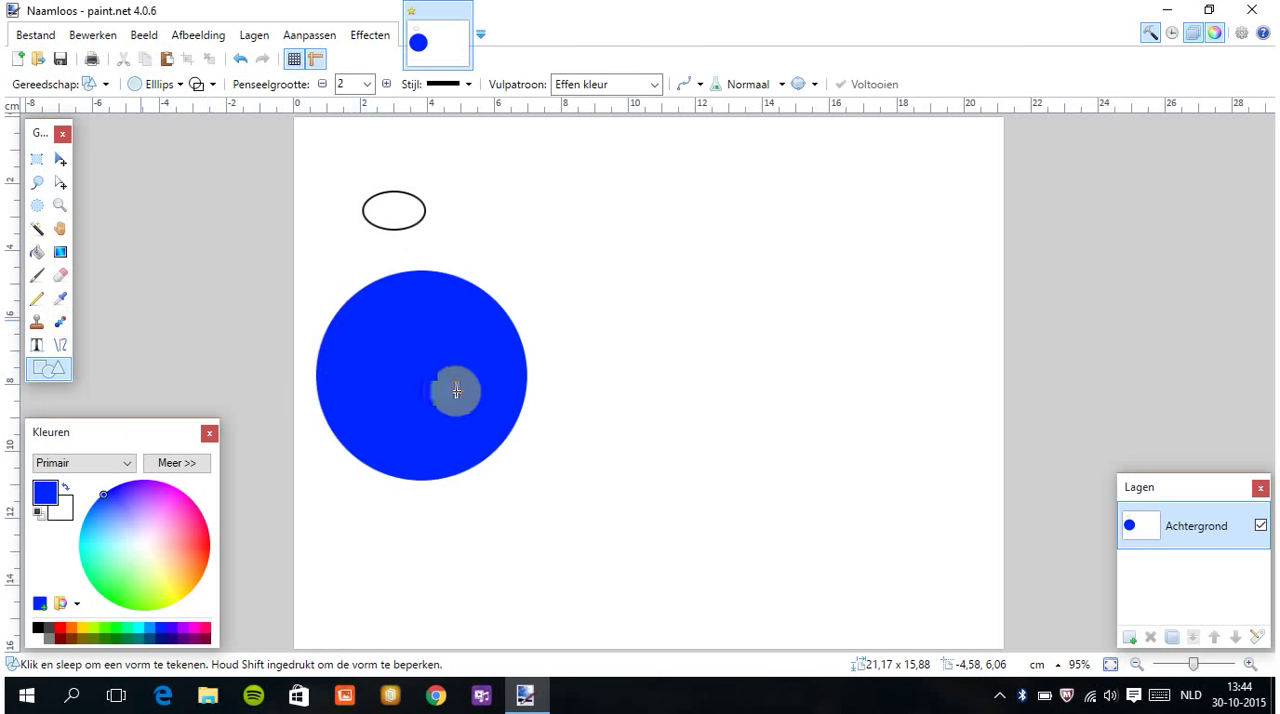
drag(455, 390, 527, 463)
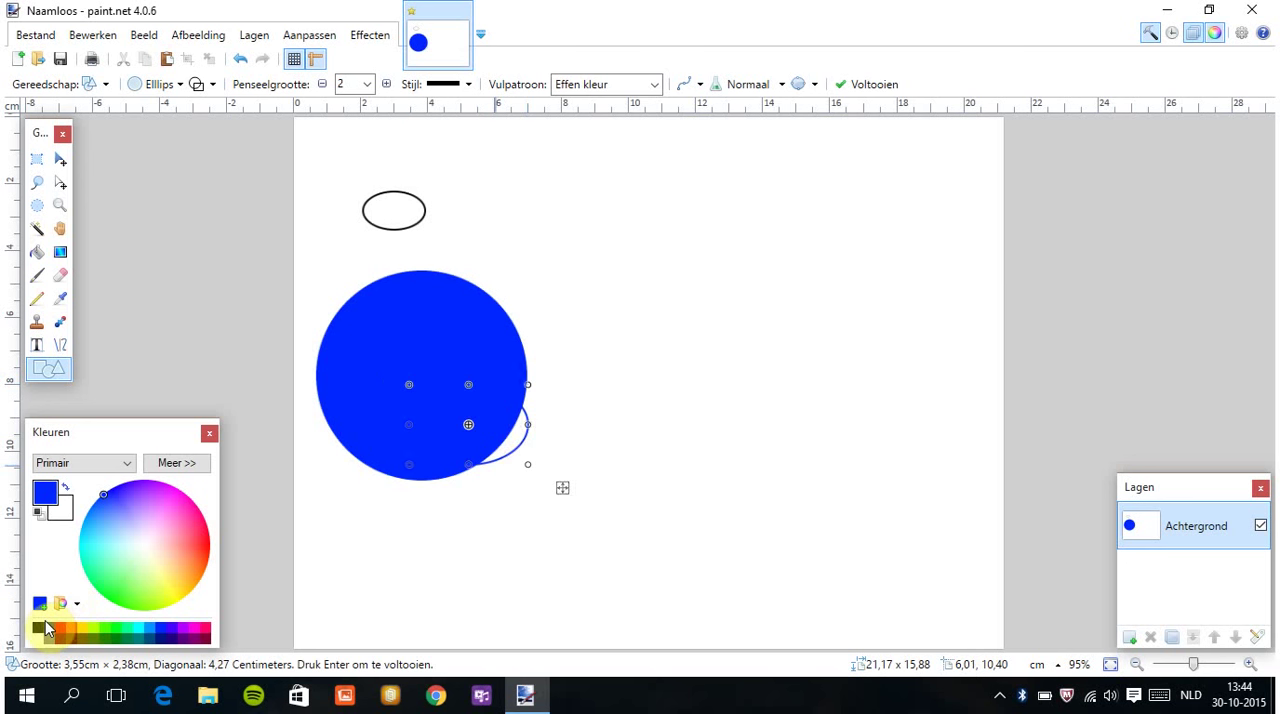
click(60, 630)
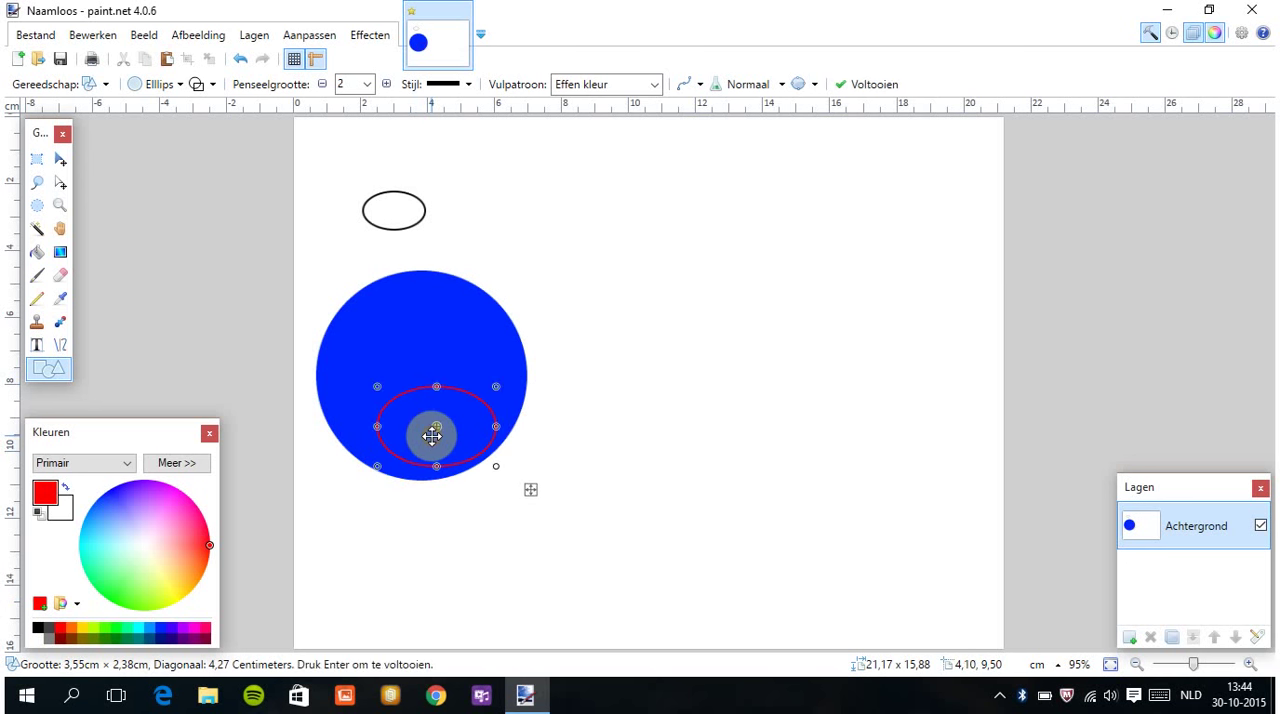
click(37, 252)
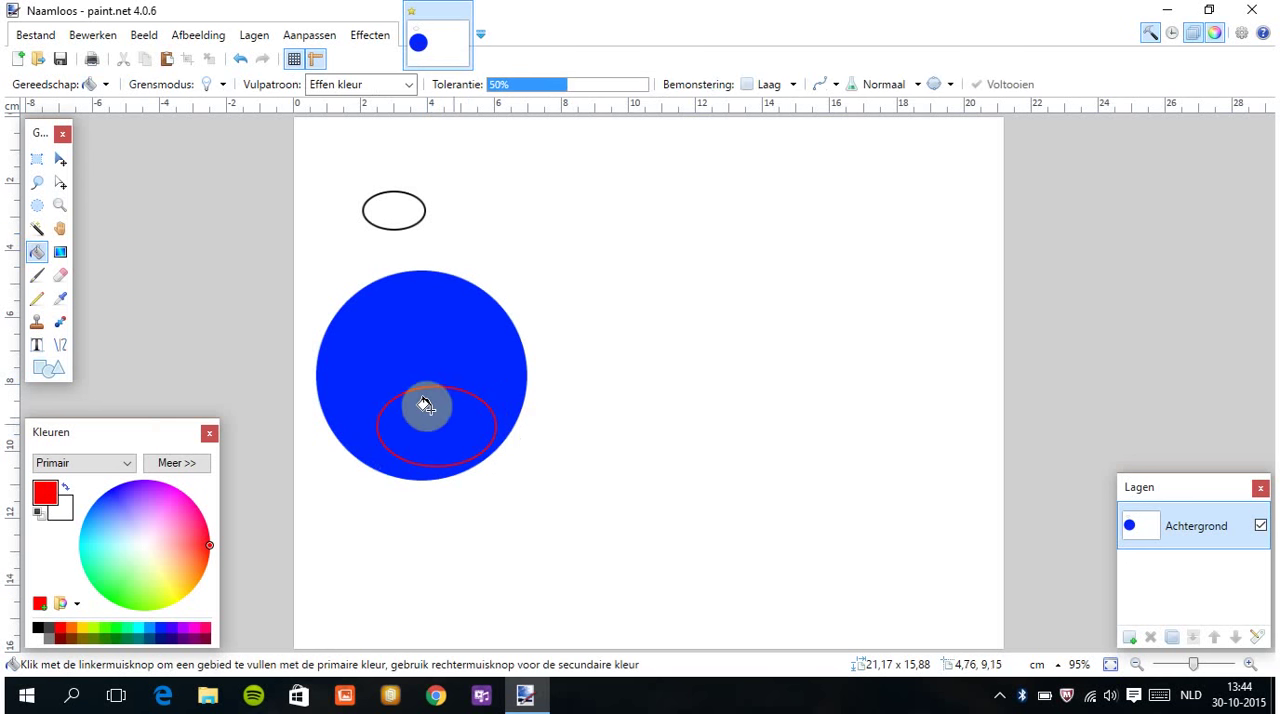
click(430, 425)
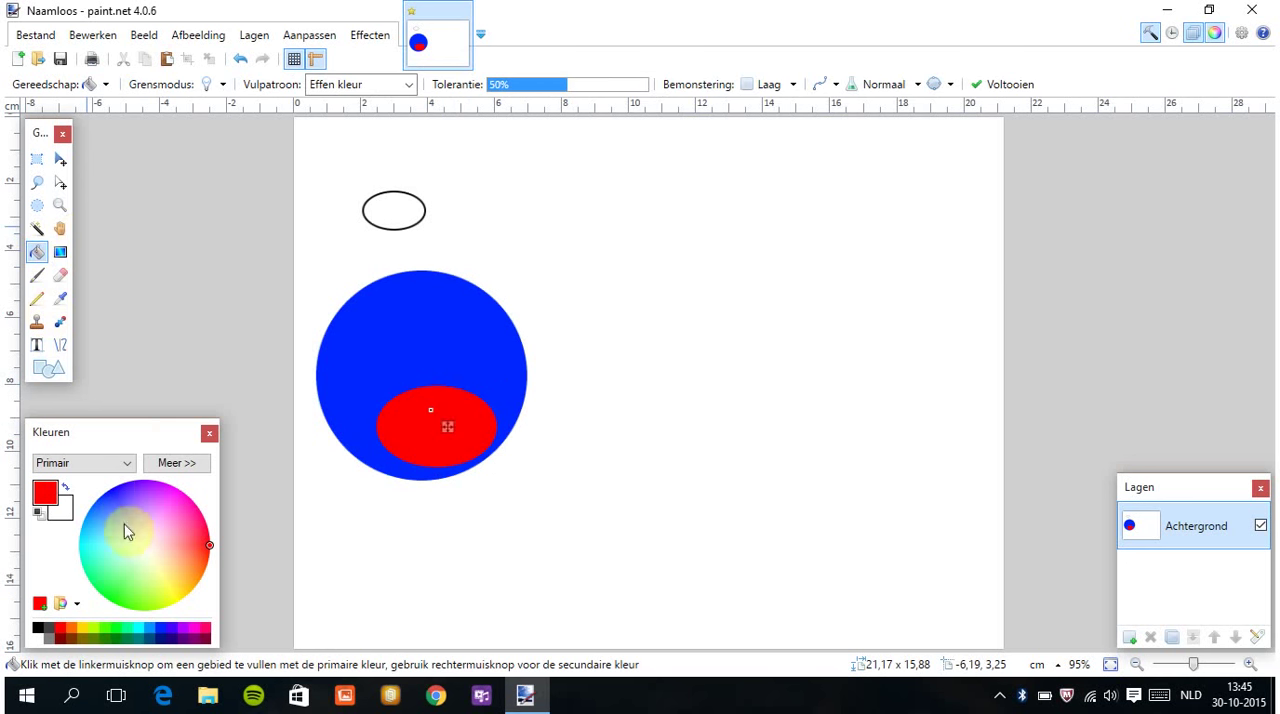
mouse_move(40, 322)
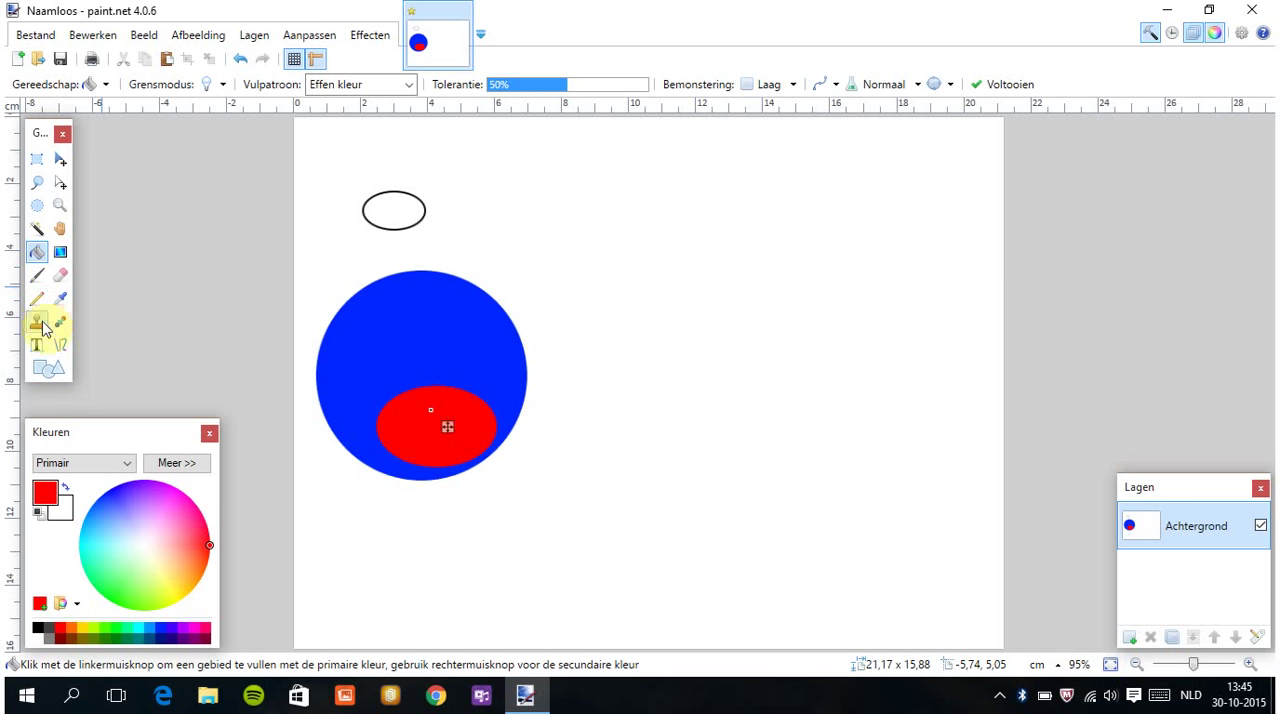
mouse_move(60, 204)
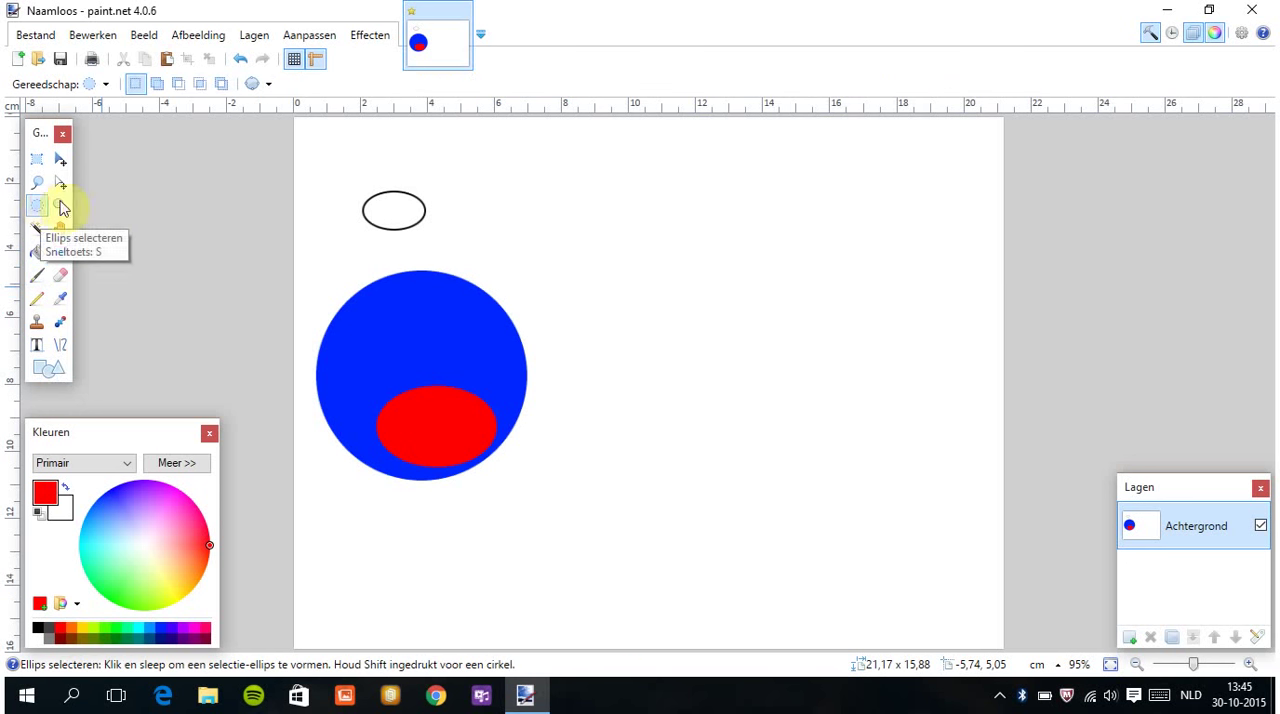
mouse_move(45, 385)
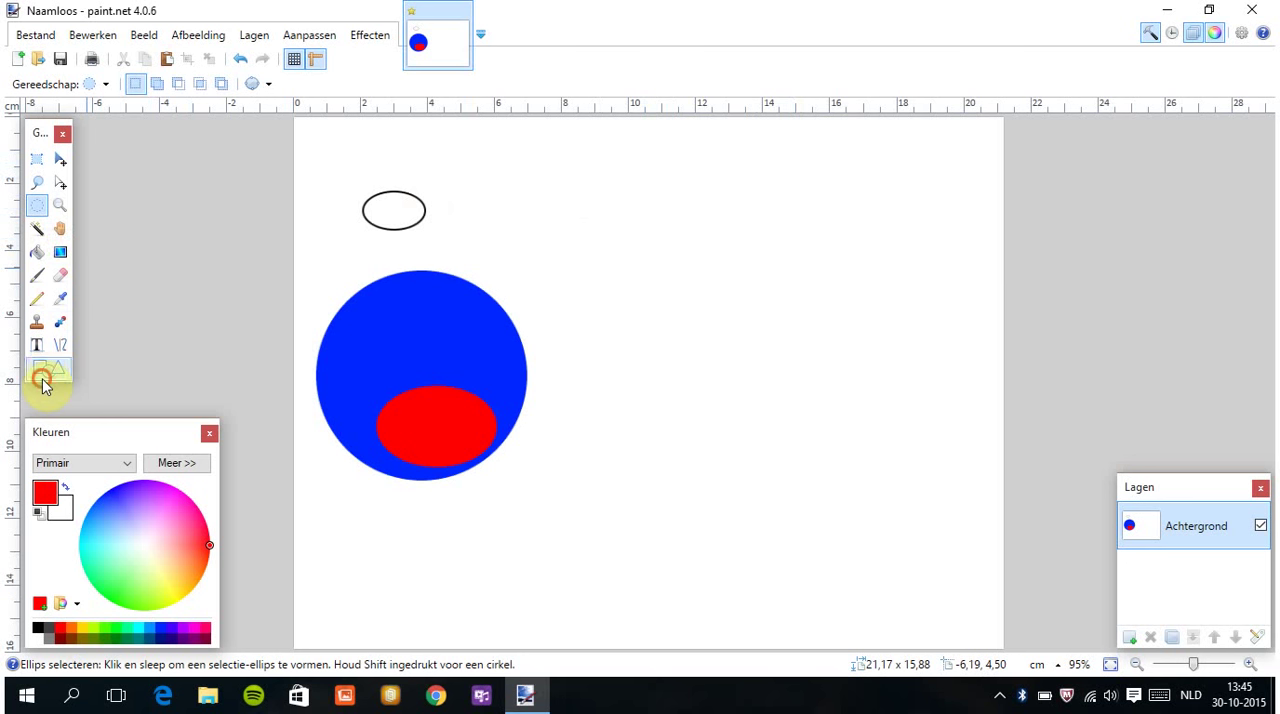
Draw a large dotted circle outline filling the right side of the page.
click(470, 84)
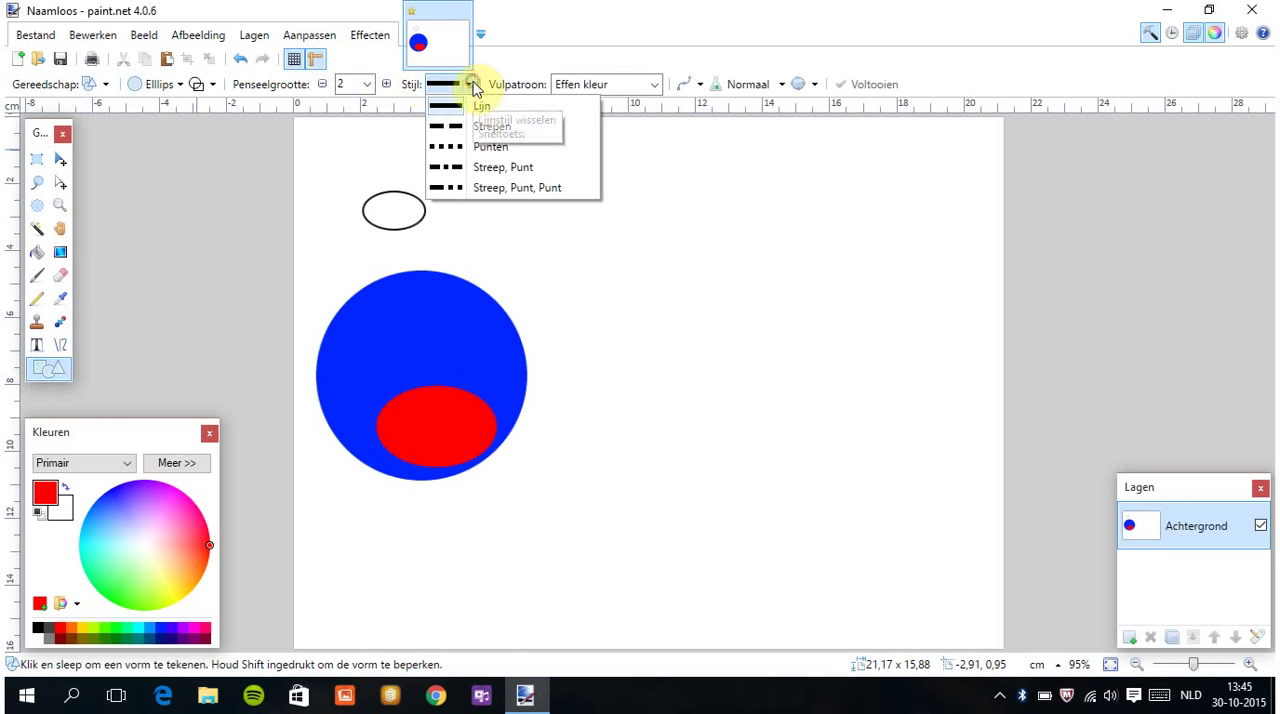
click(491, 146)
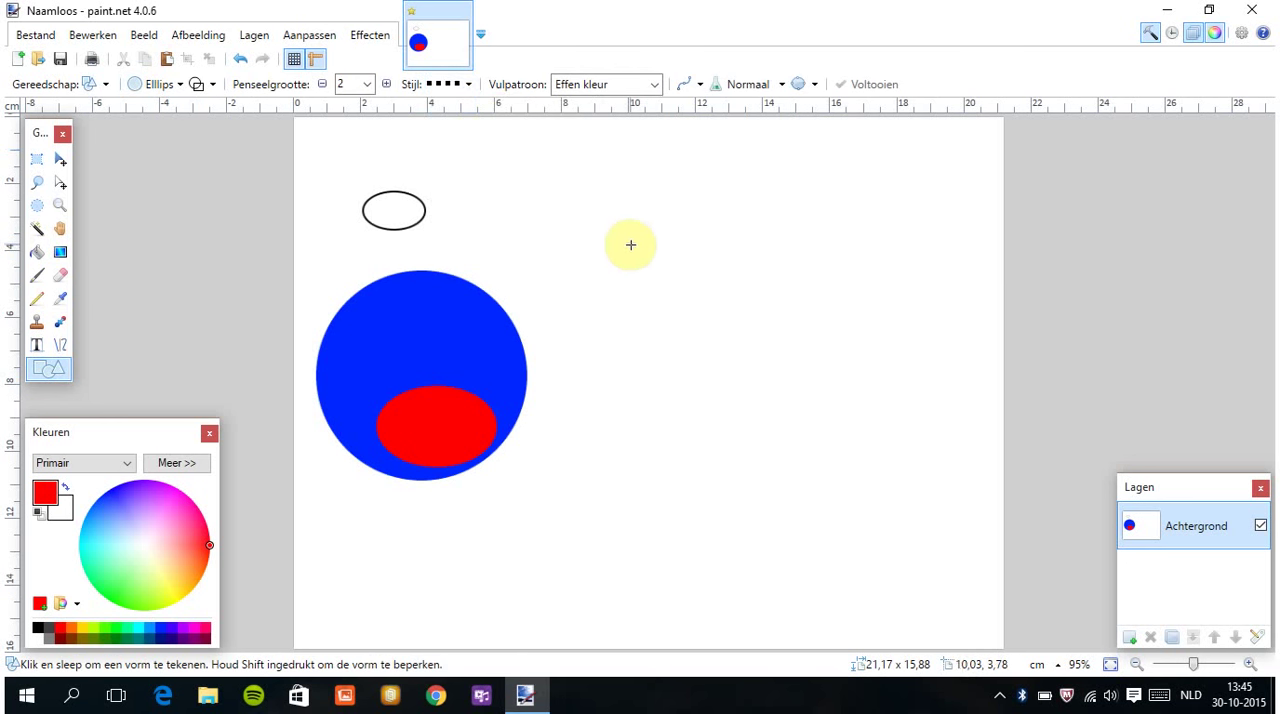
mouse_move(669, 181)
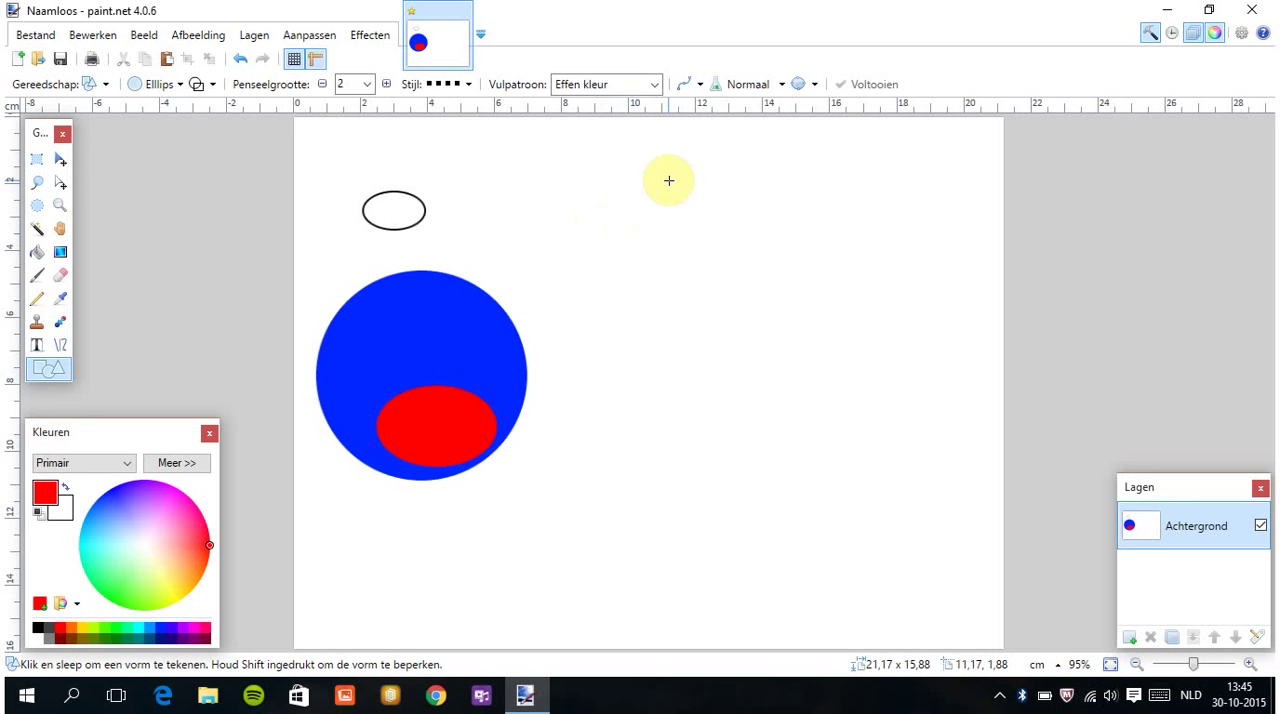
mouse_move(659, 177)
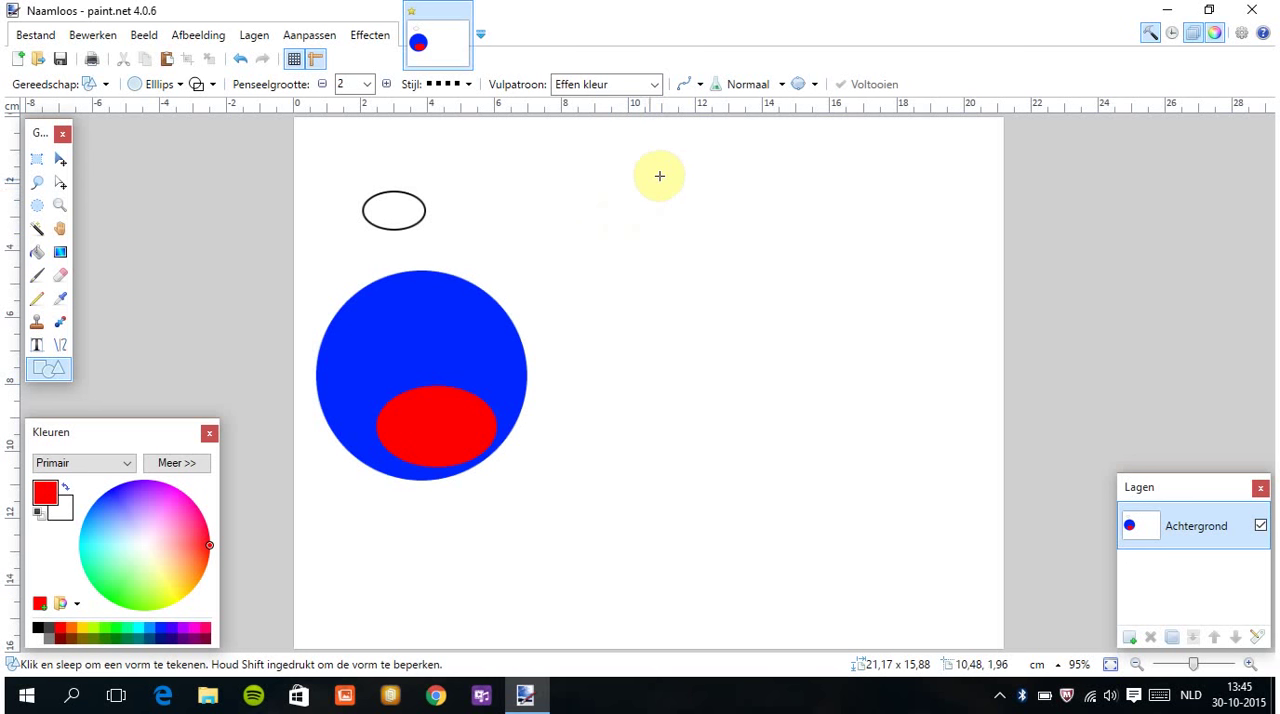
drag(660, 176, 845, 426)
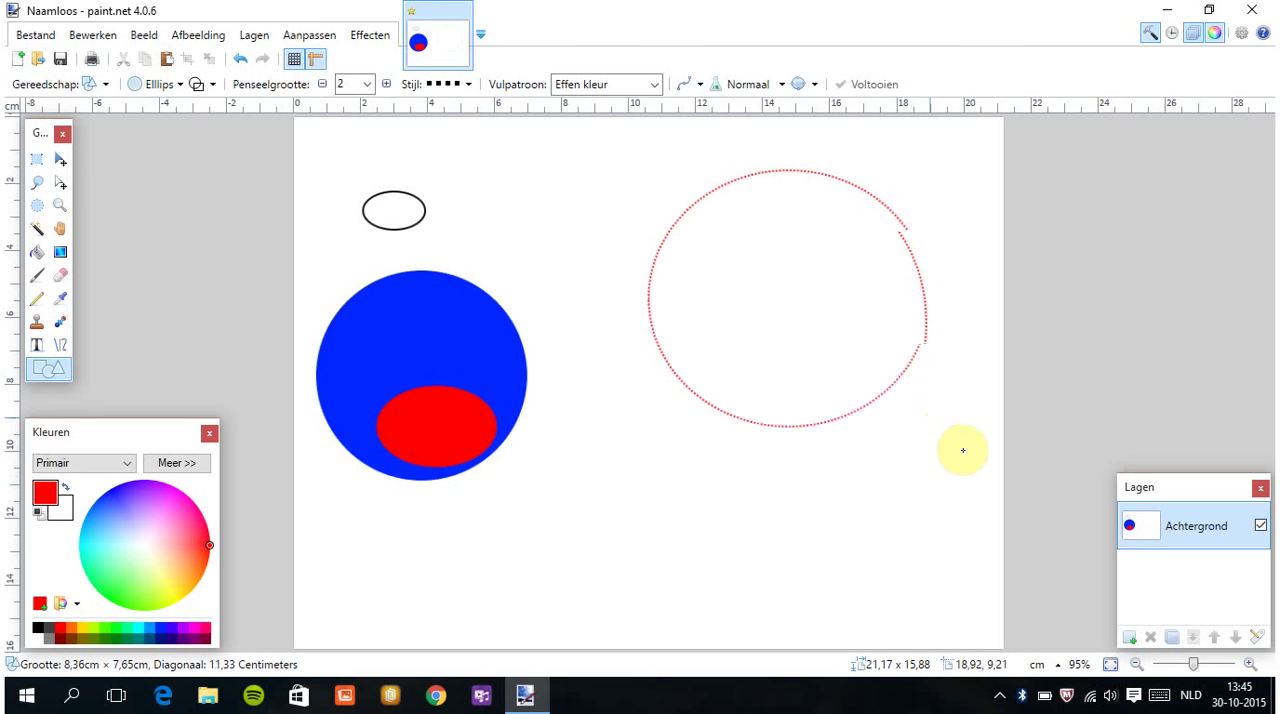
drag(963, 450, 977, 535)
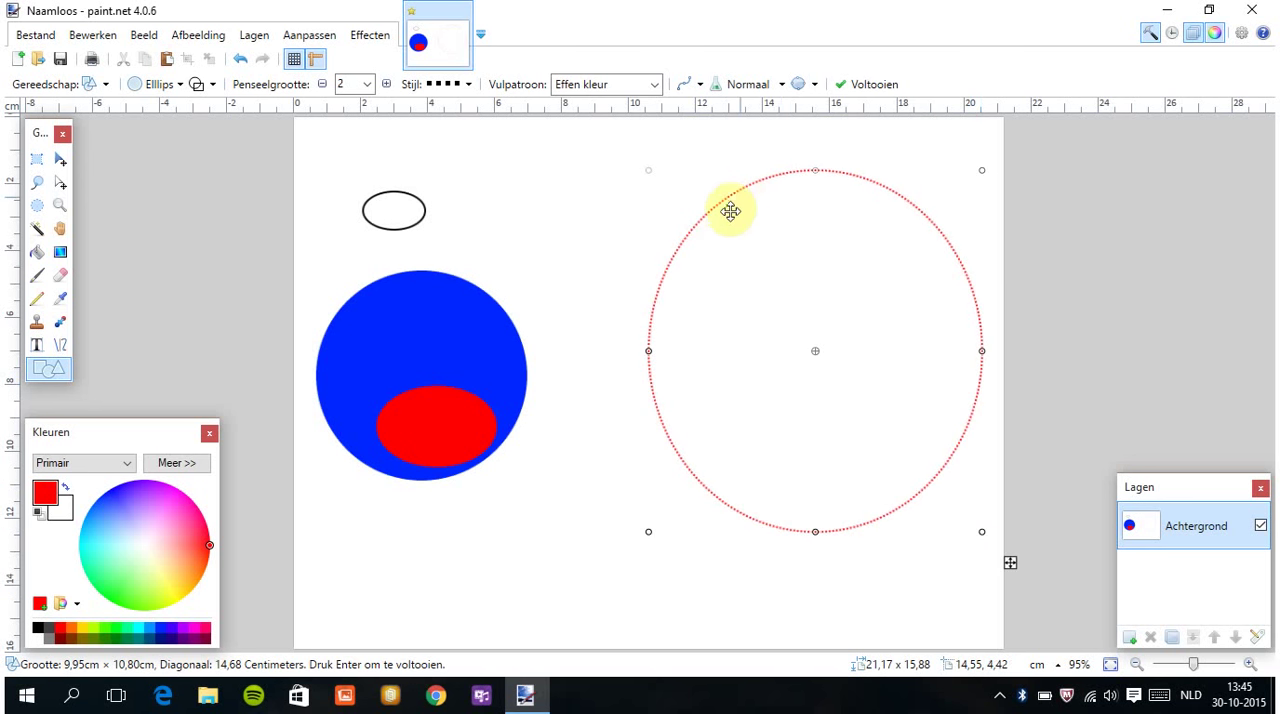
mouse_move(36, 253)
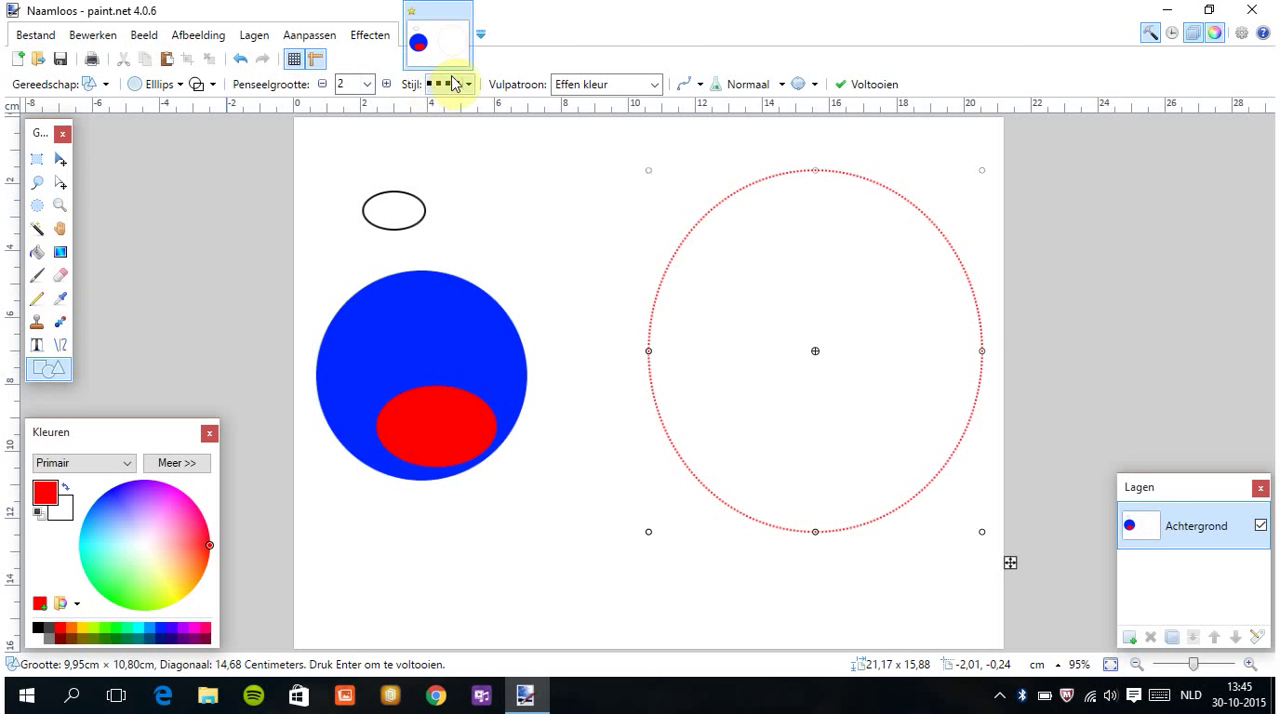
Change the circle's outline style, commit it, and reset the outline to solid.
click(465, 84)
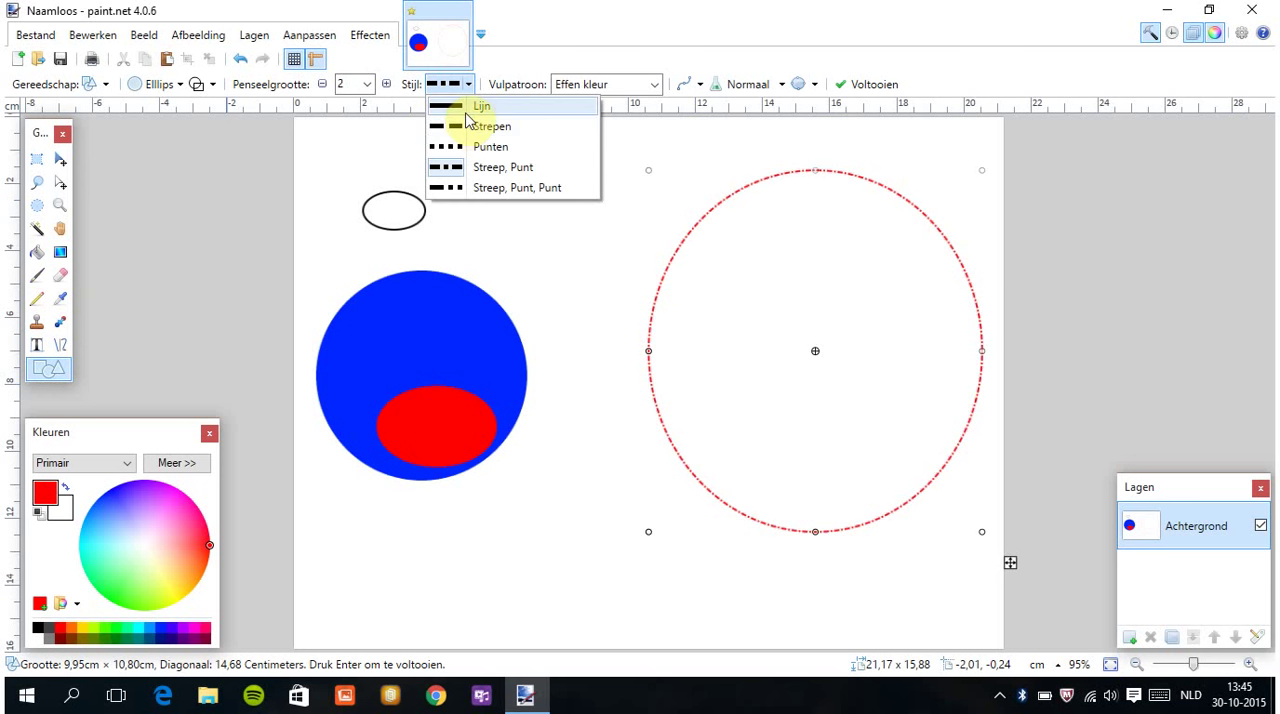
click(482, 106)
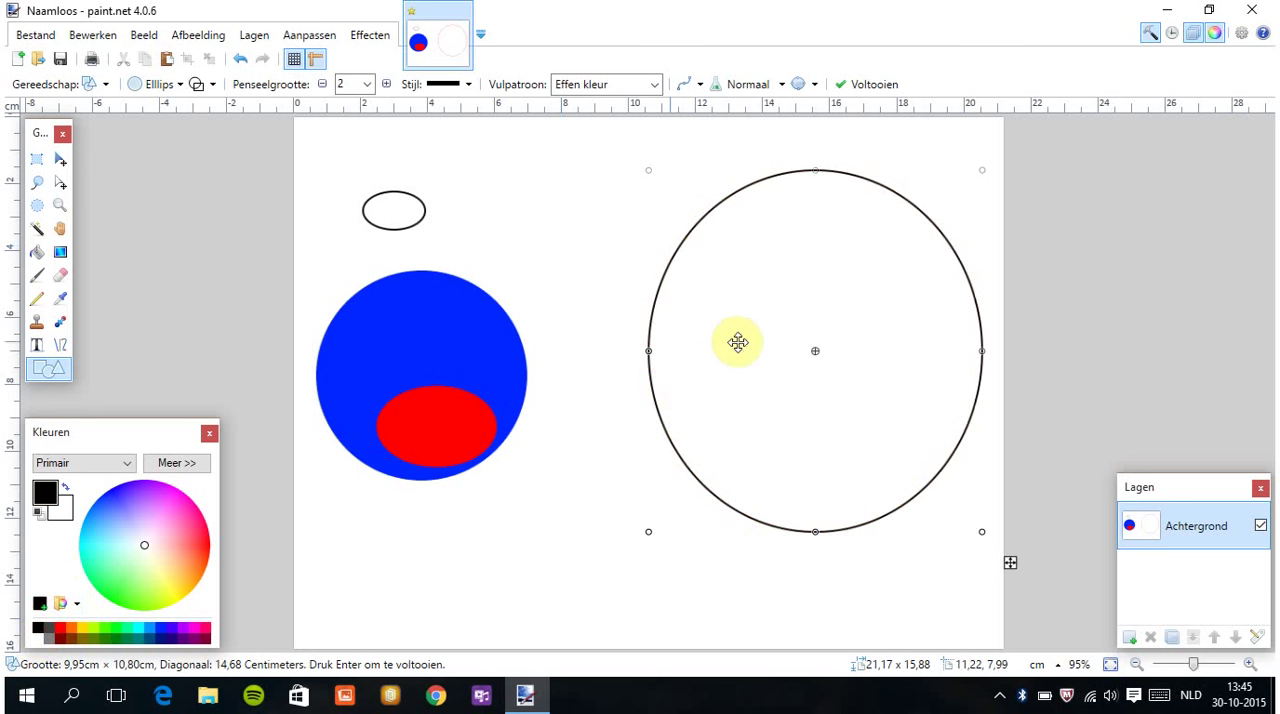
mouse_move(266, 80)
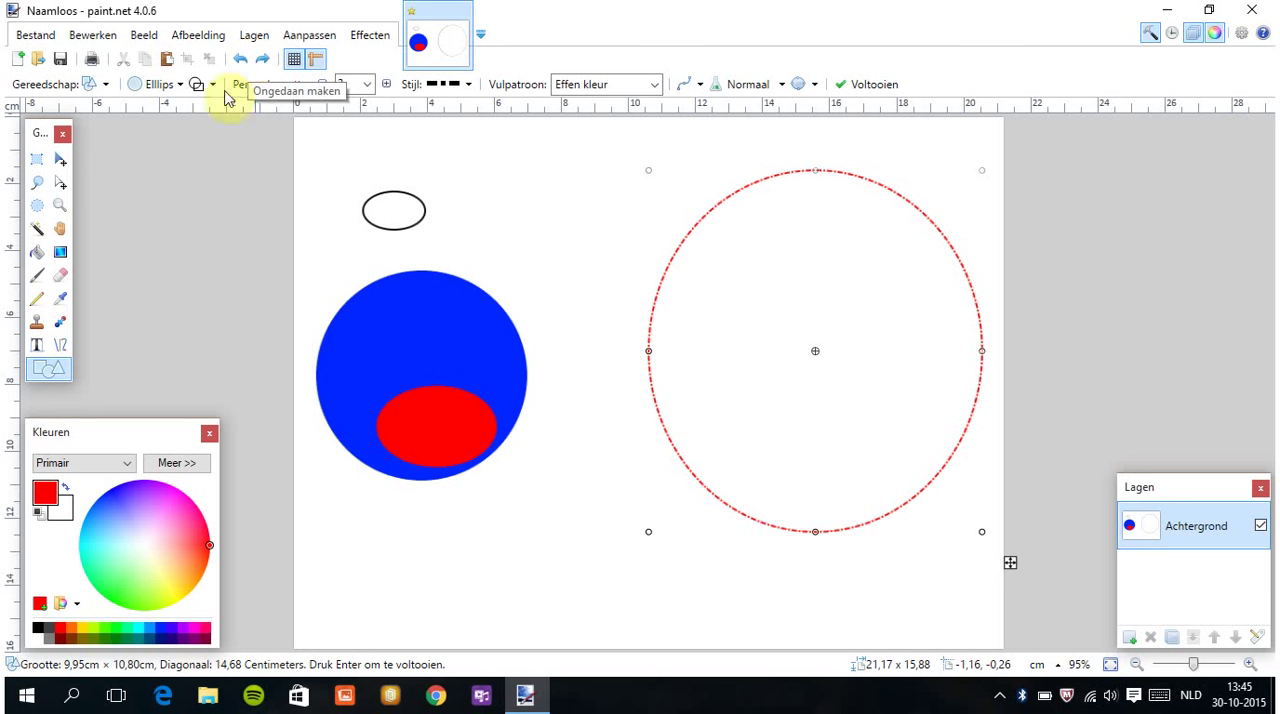
click(36, 159)
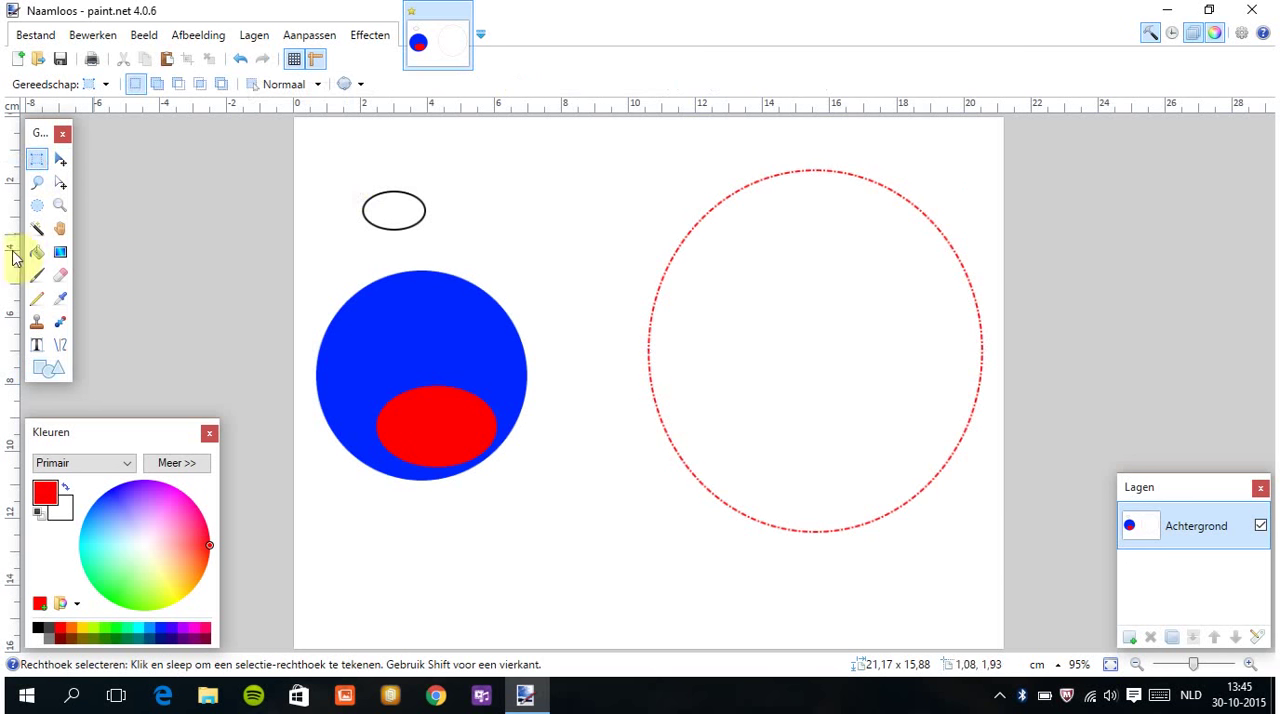
click(48, 369)
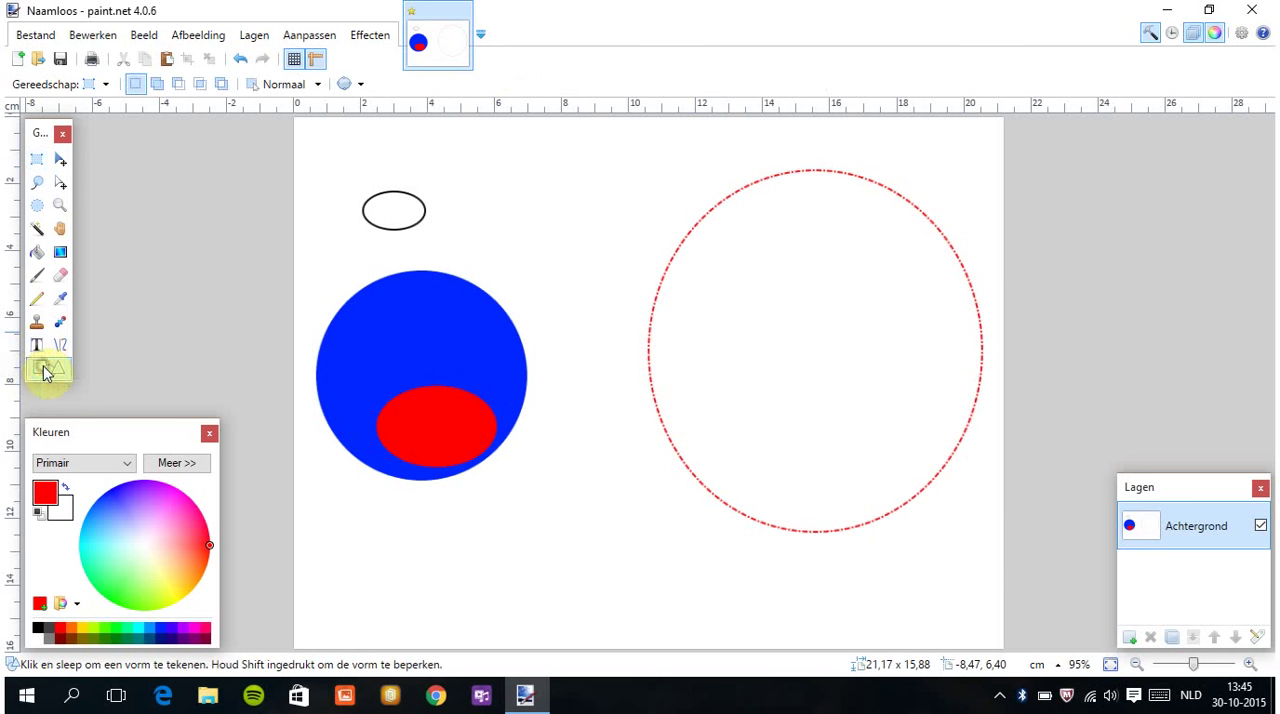
click(48, 368)
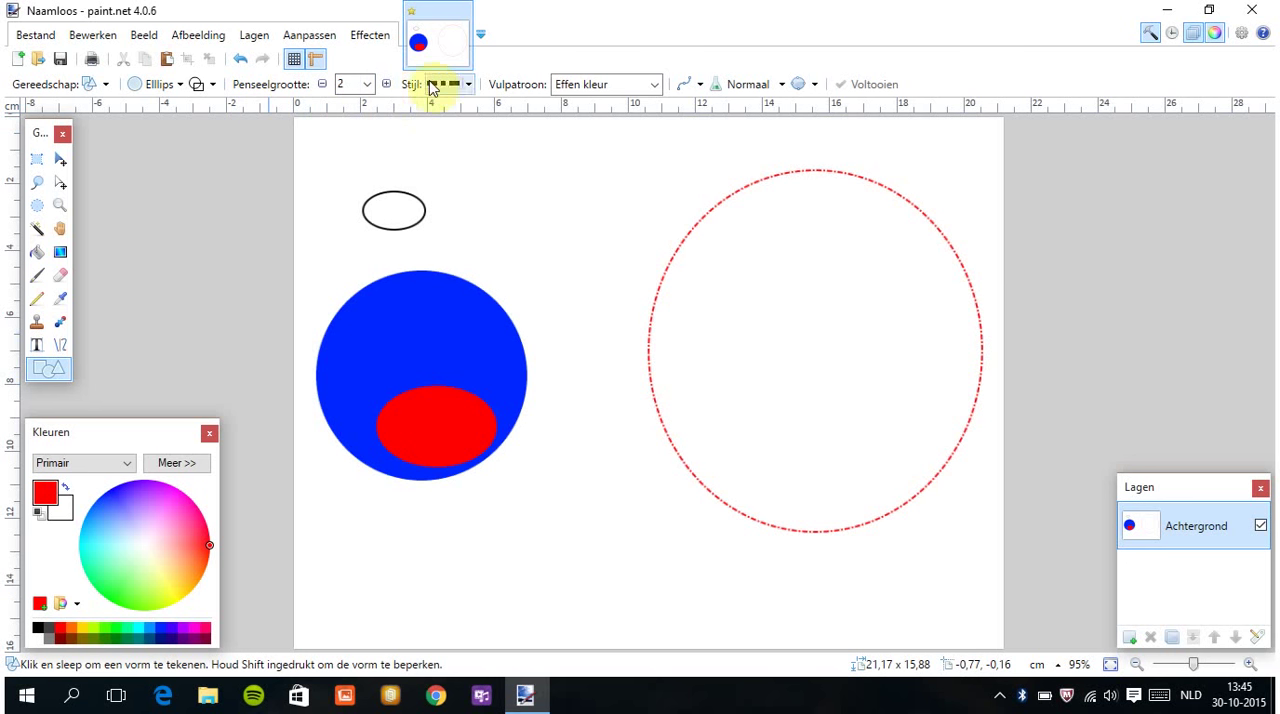
click(445, 84)
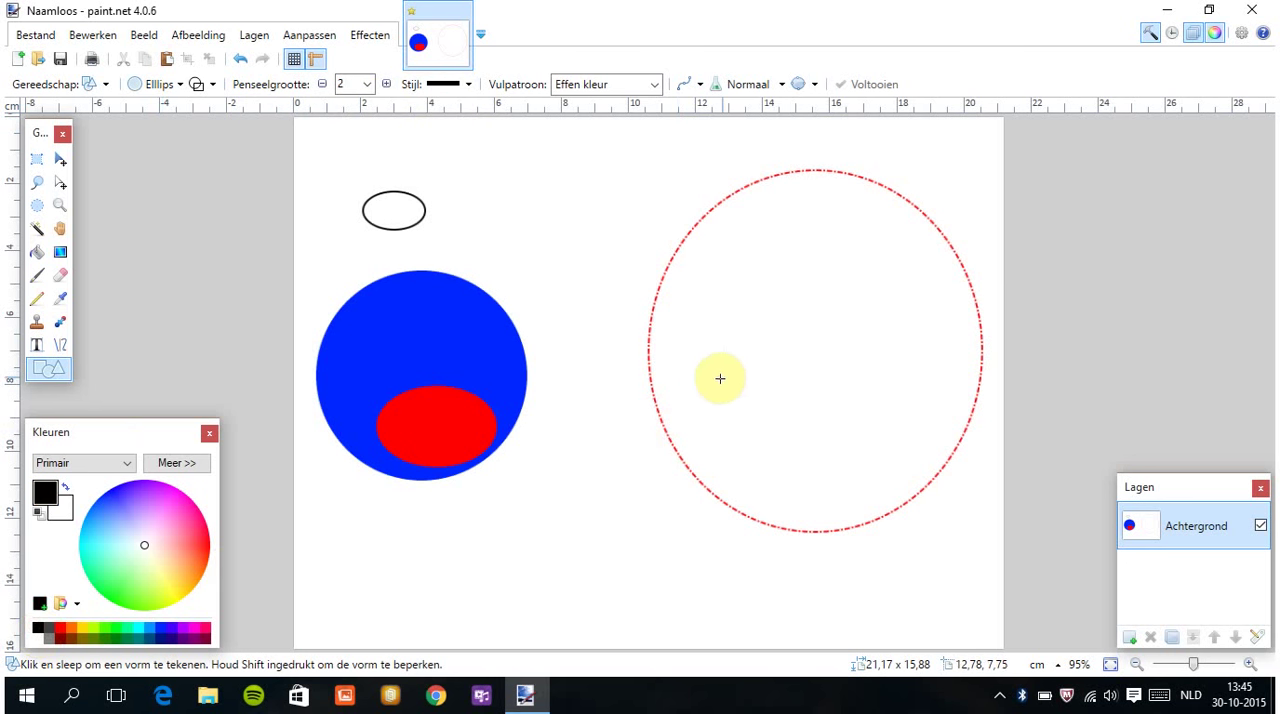
Draw a black ellipse in the big circle's lower part and a flatter one at its bottom.
drag(719, 378, 906, 513)
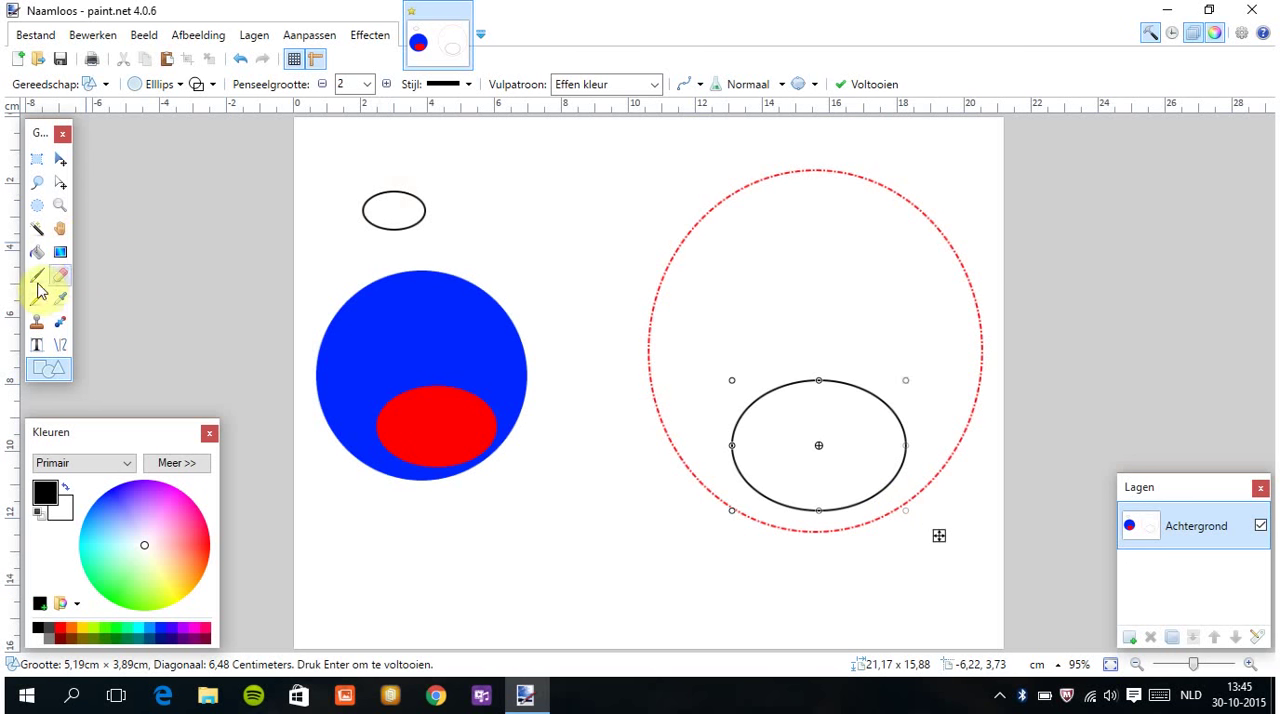
click(36, 276)
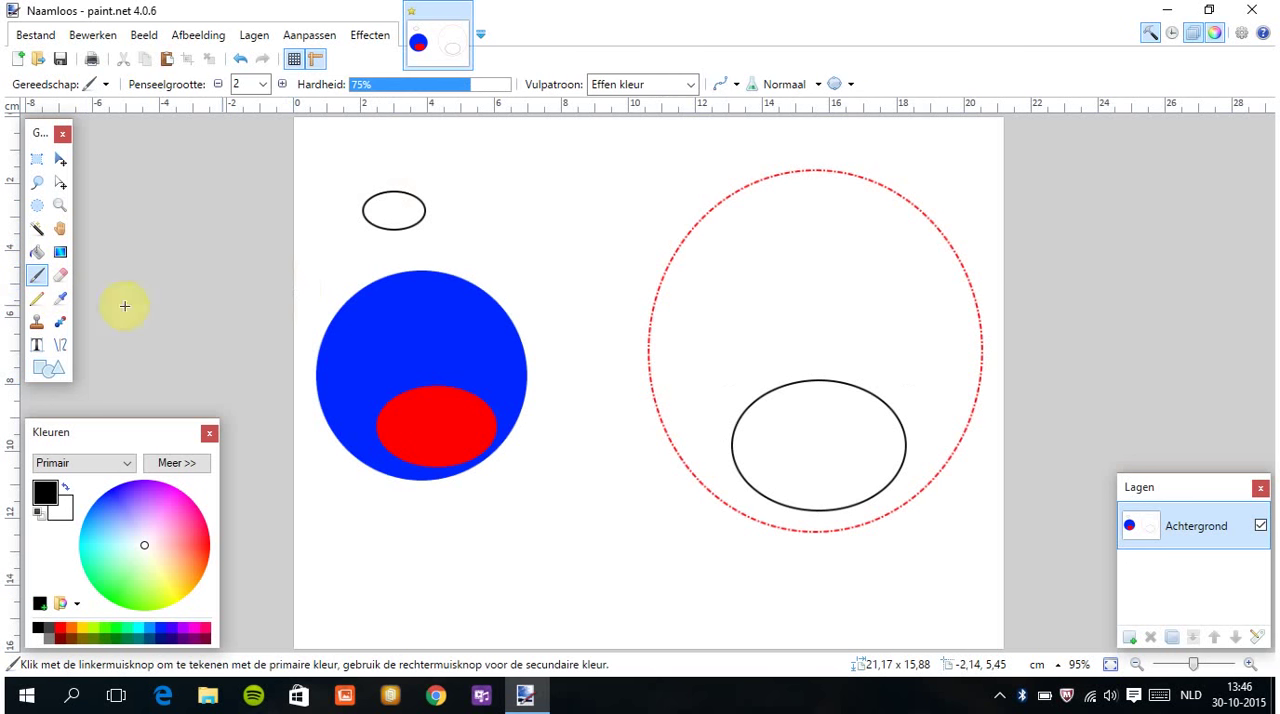
click(45, 369)
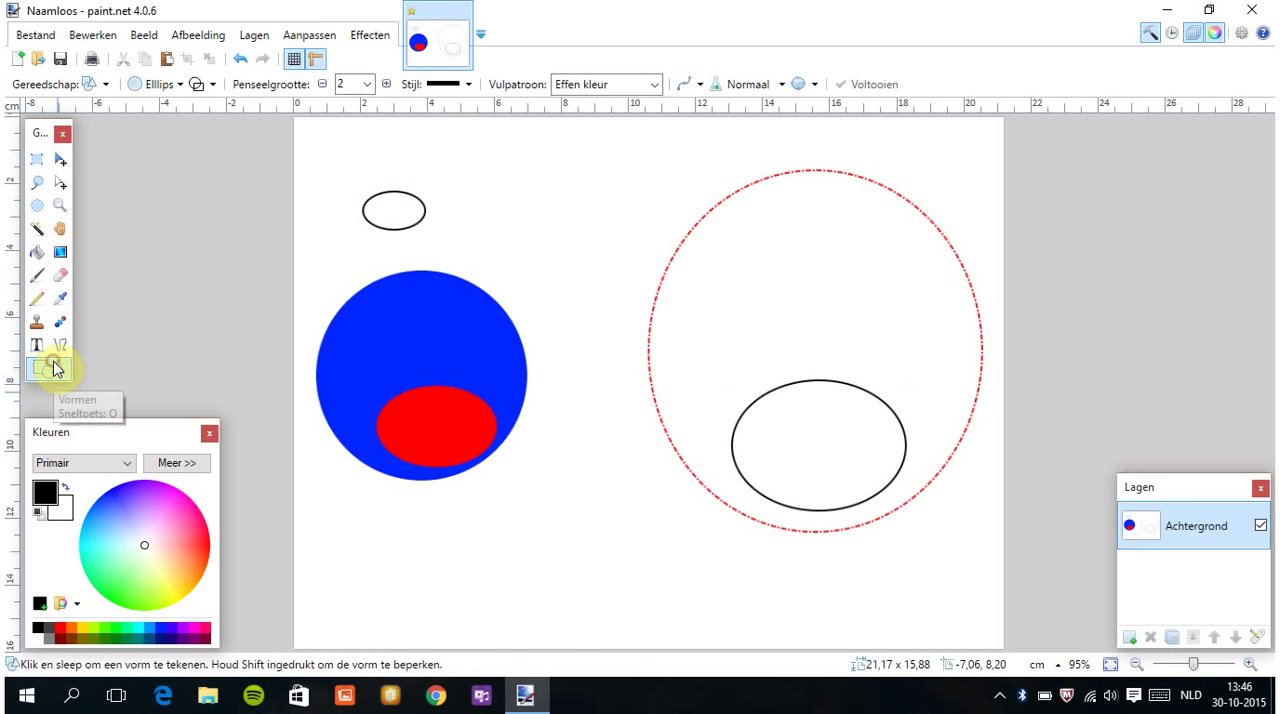
drag(760, 470, 870, 500)
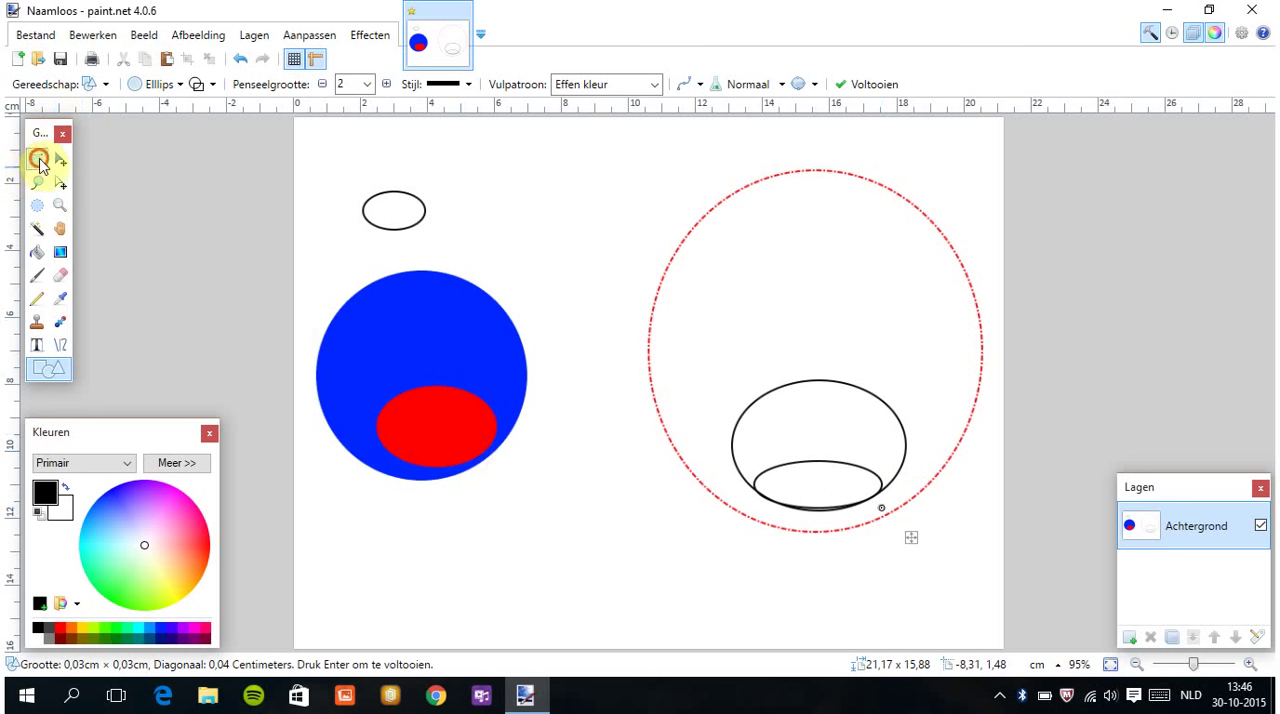
click(37, 160)
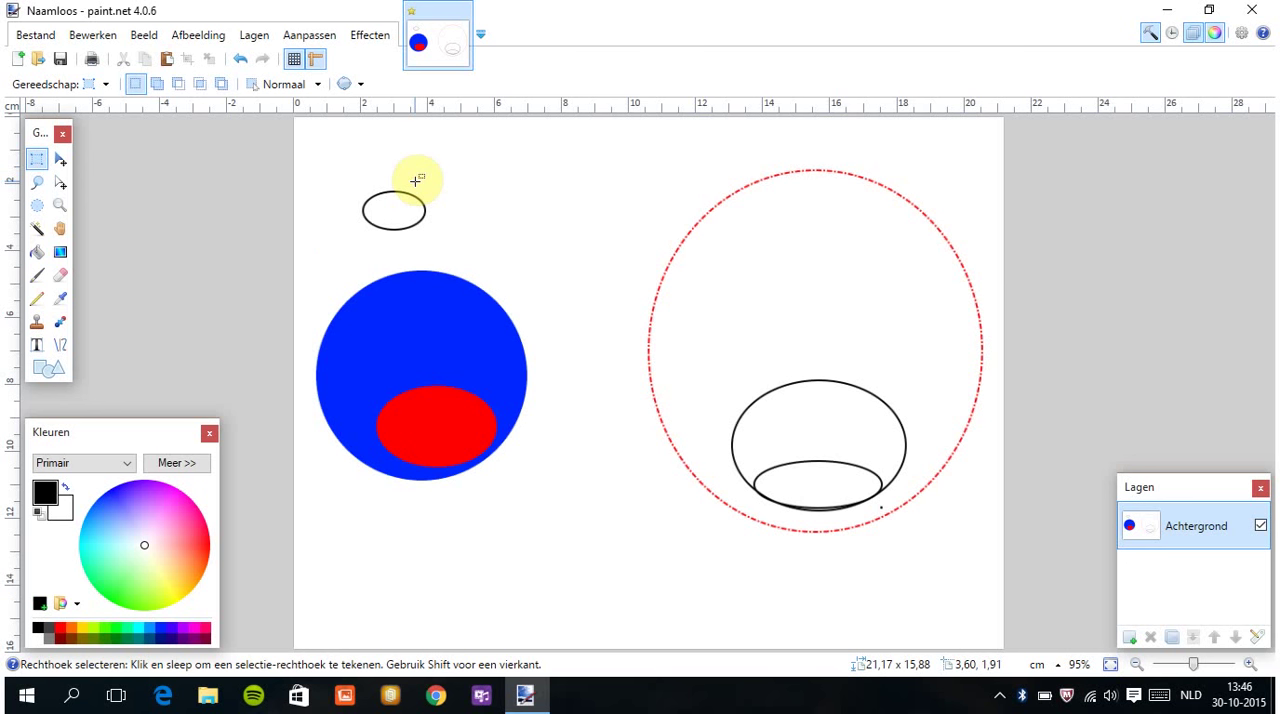
Add a 'God' text label inside the small ellipse.
click(37, 345)
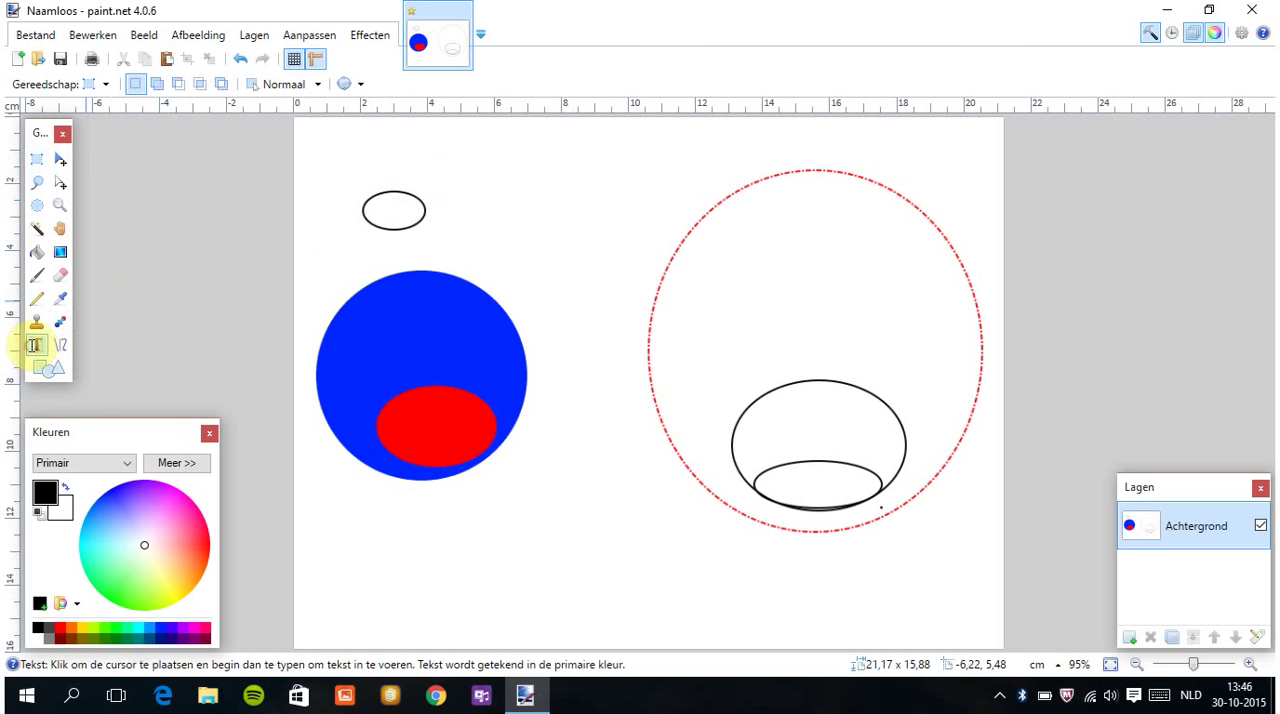
click(34, 345)
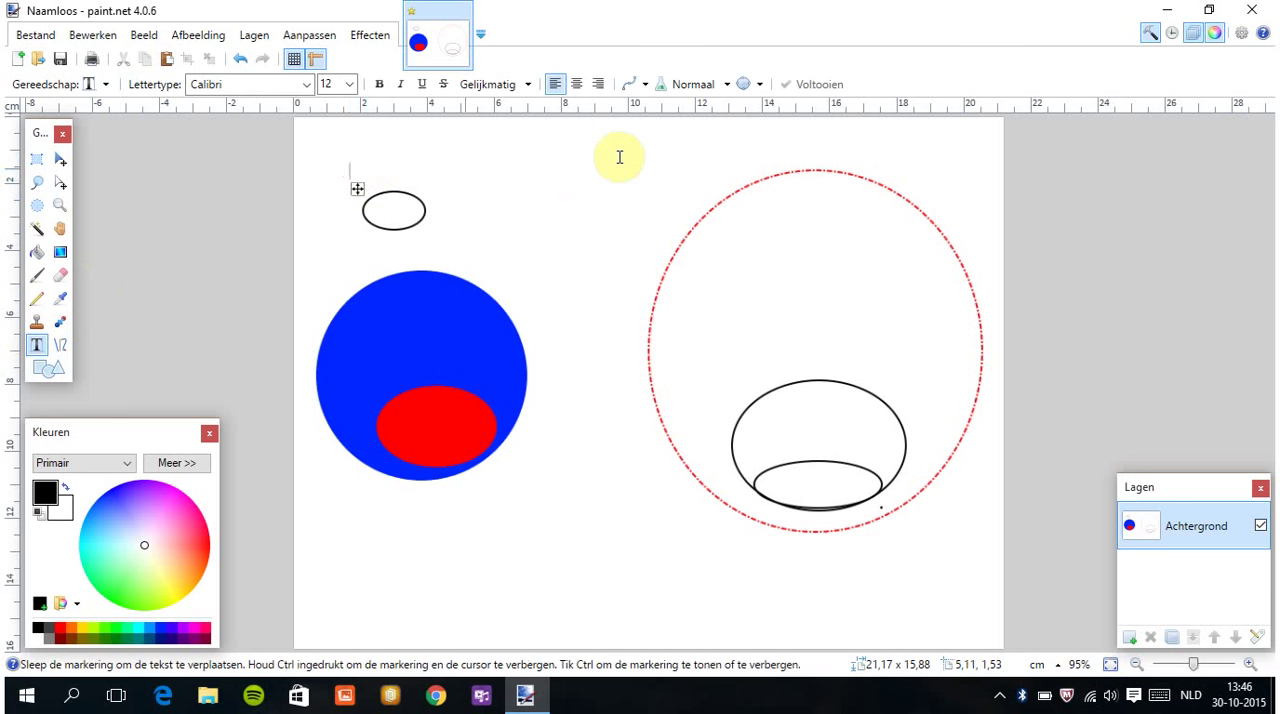
text(Go)
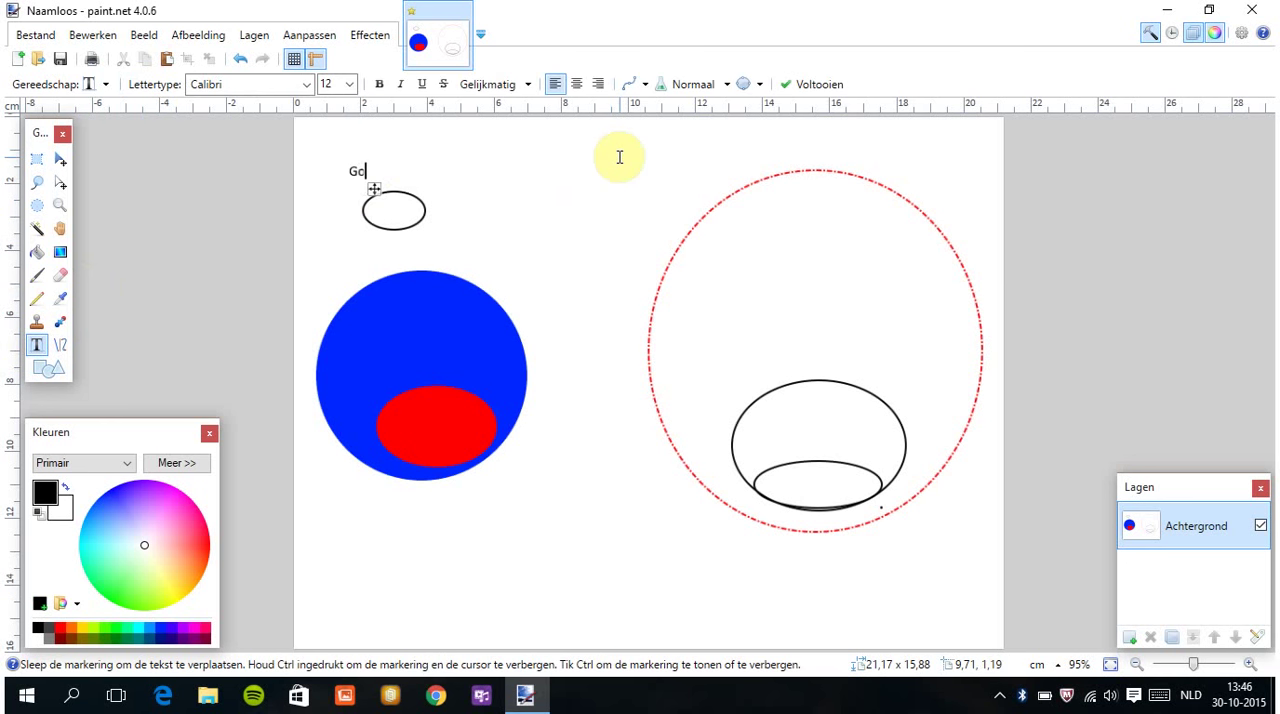
text(d)
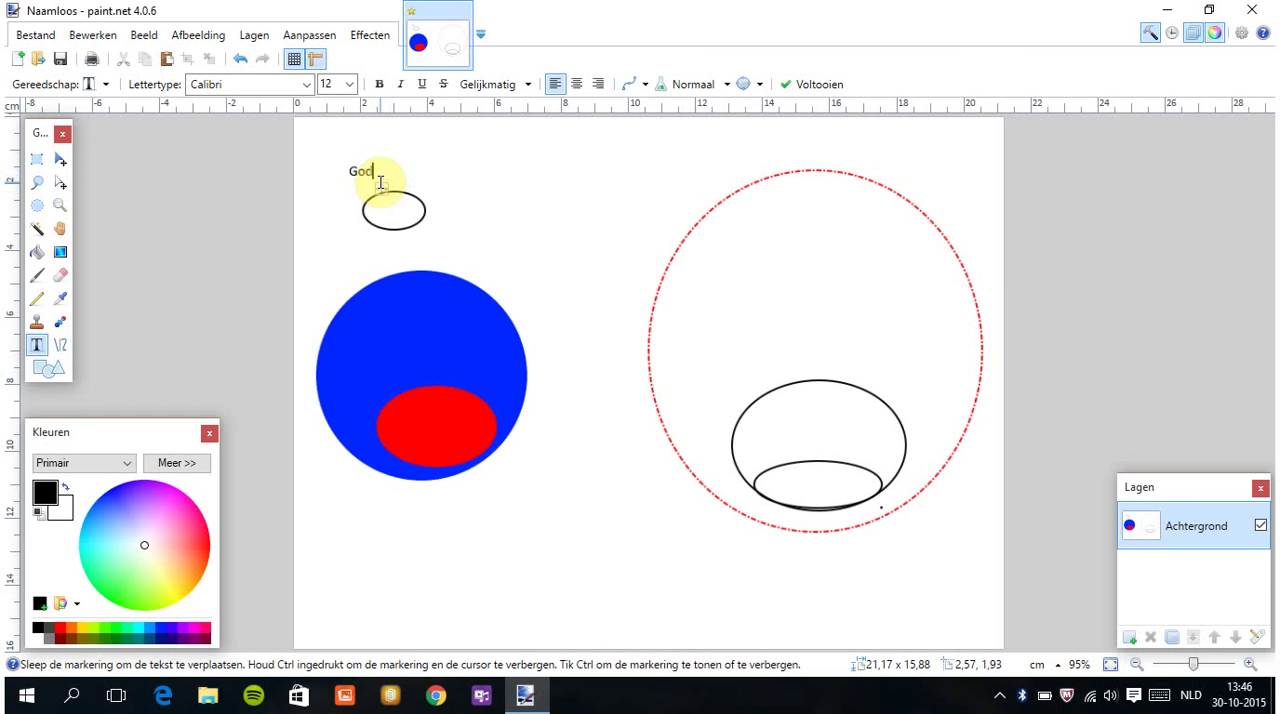
drag(362, 171, 395, 208)
text(Earth)
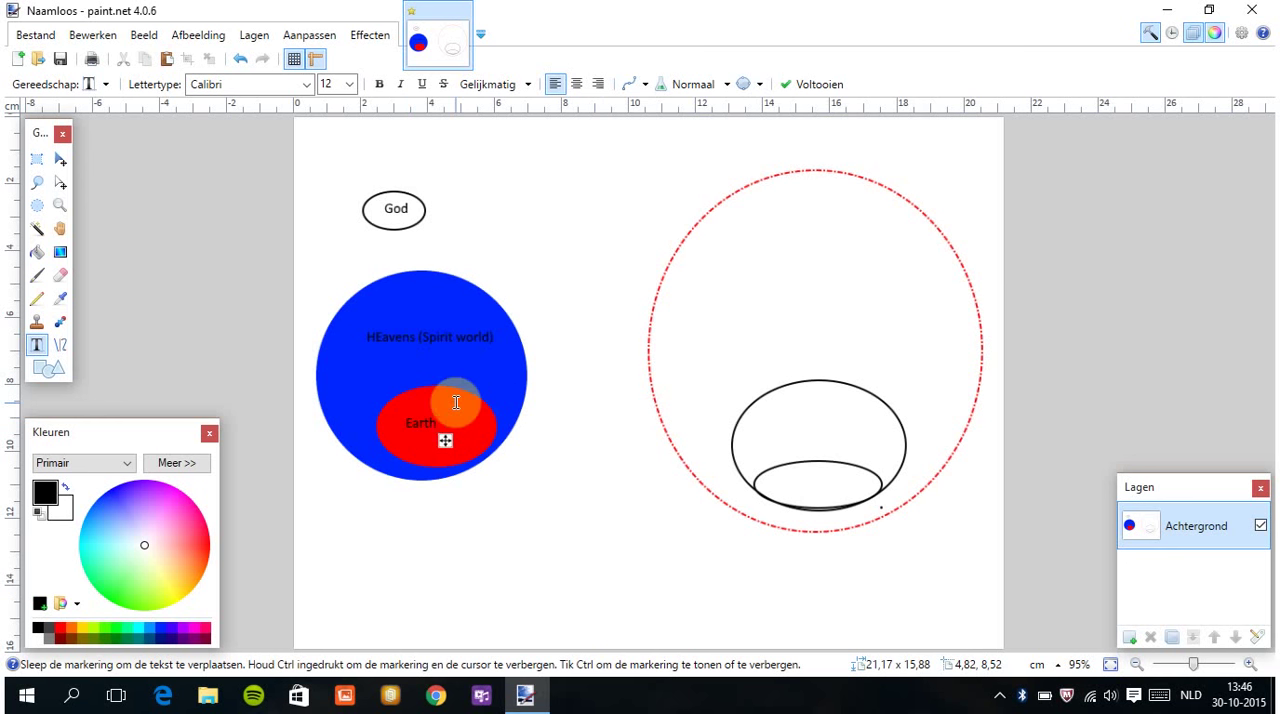
mouse_move(773, 436)
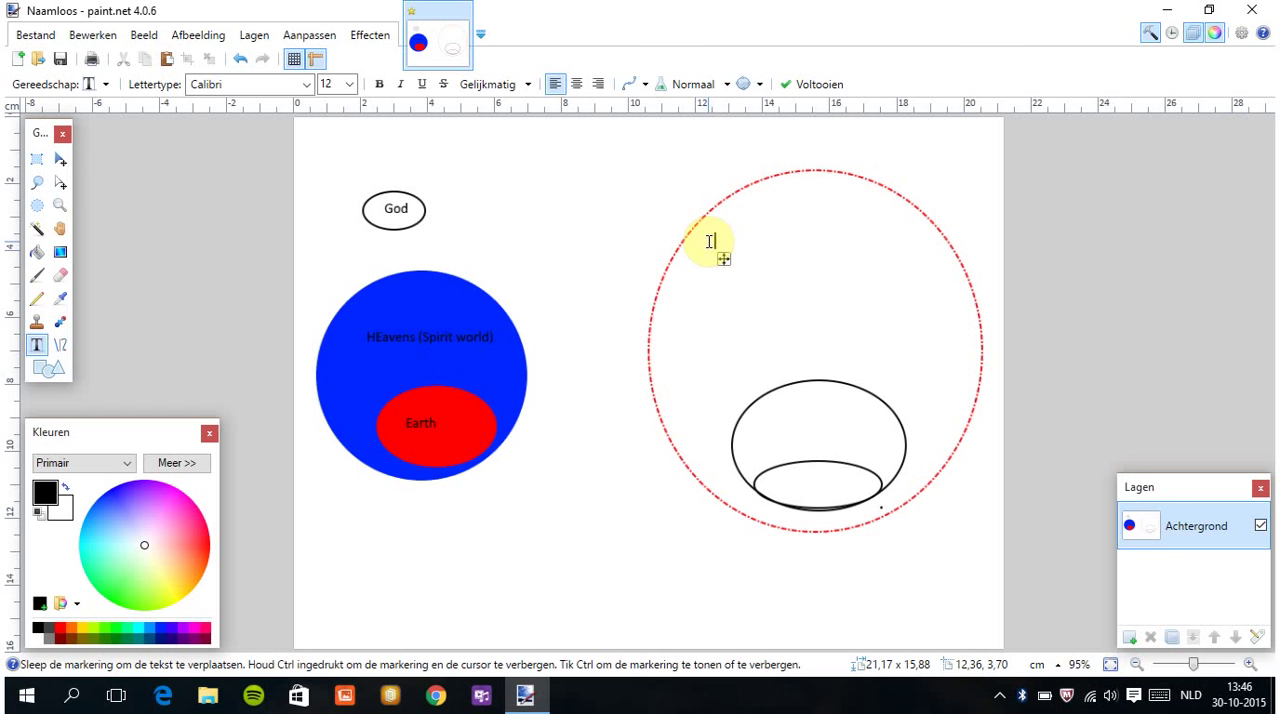
Type 'God', 'Heaven (spirit world)' and 'Earth', placing Earth in the smaller ellipse.
text(God)
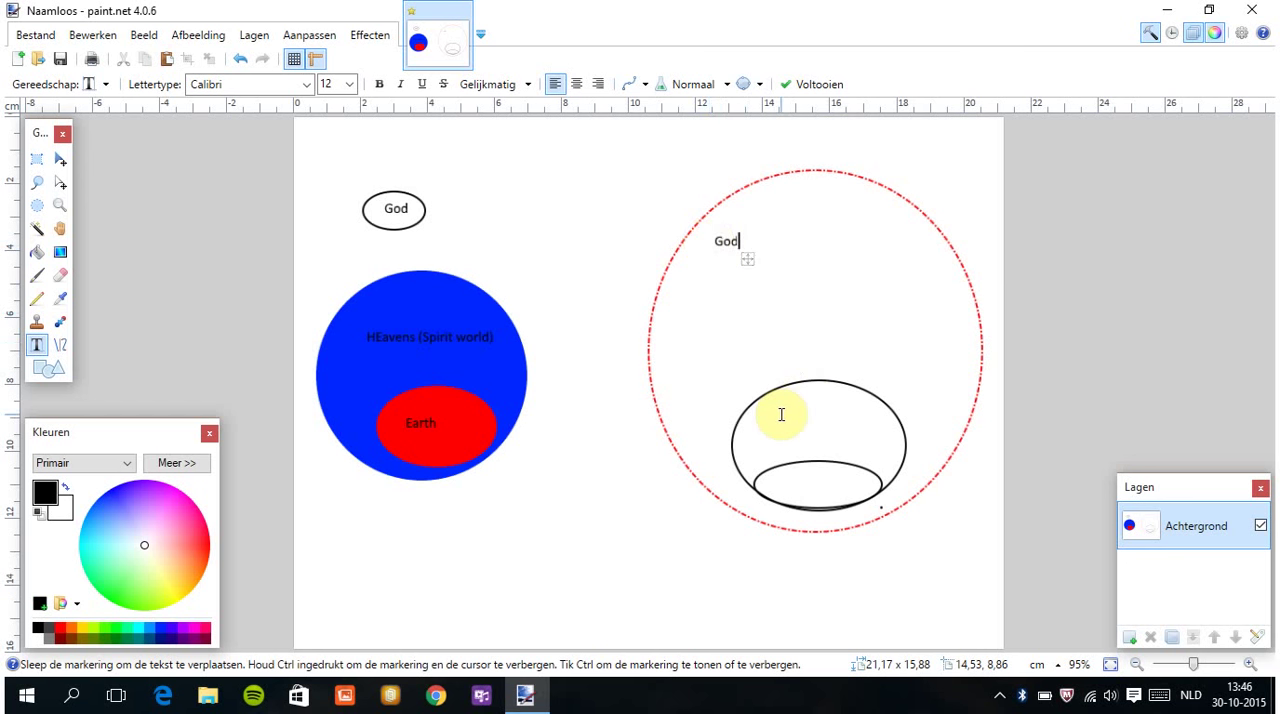
text(Heavens)
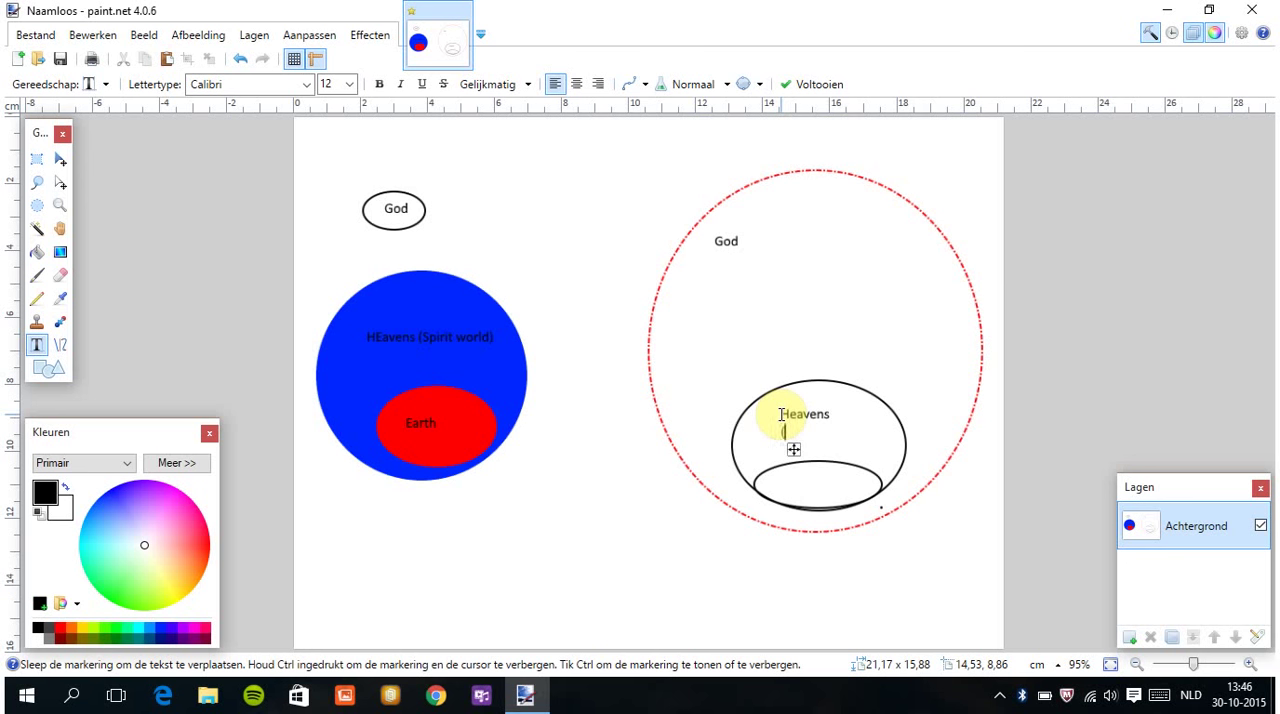
text((spirit world))
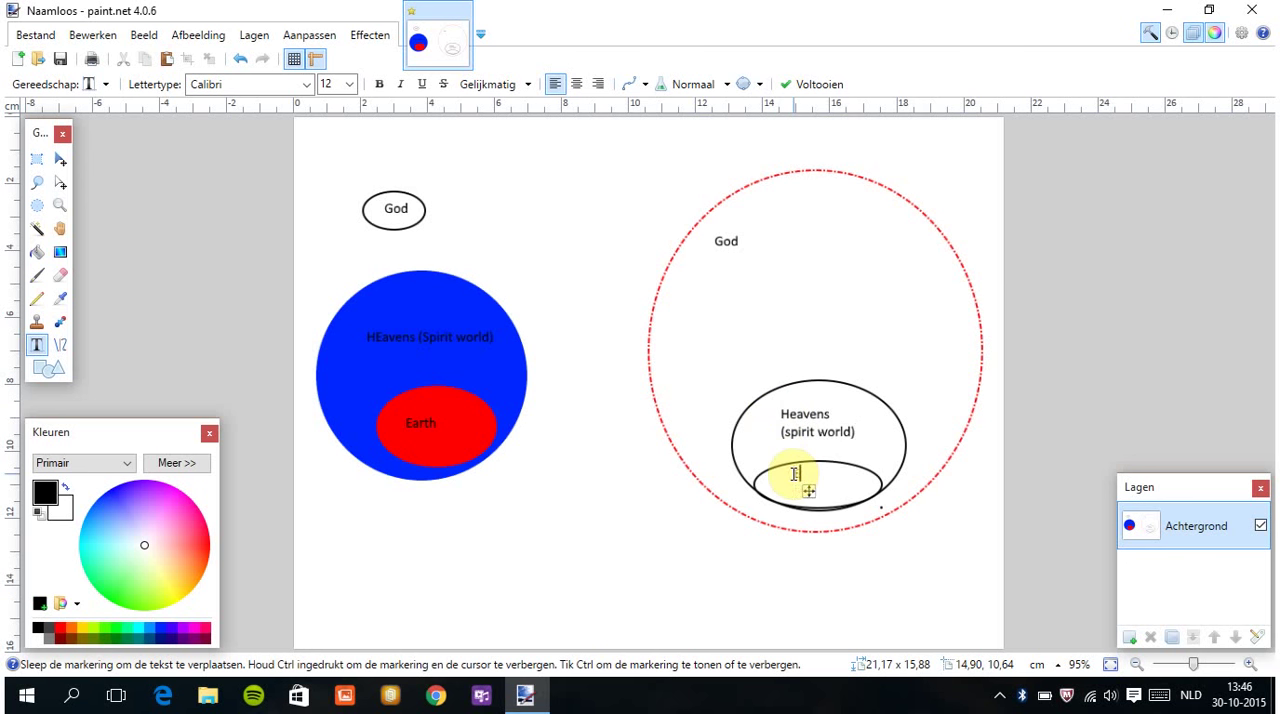
text(Earth)
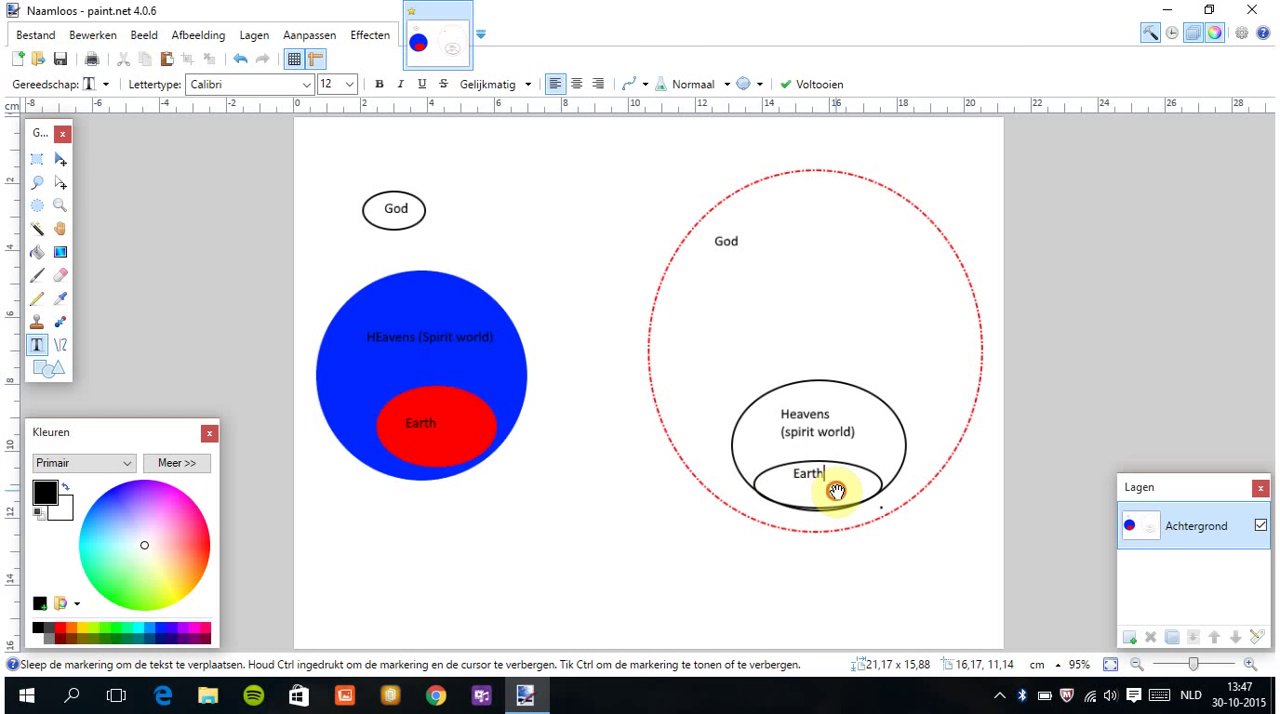
drag(835, 490, 815, 483)
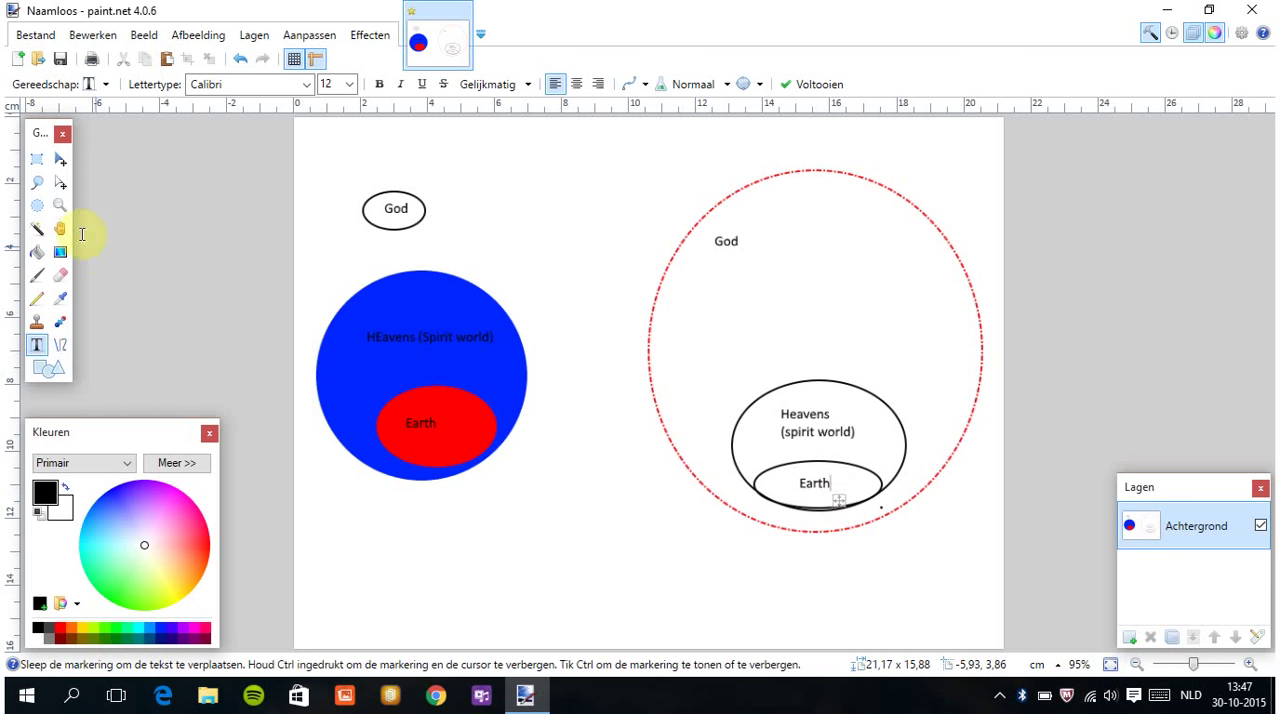
mouse_move(37, 159)
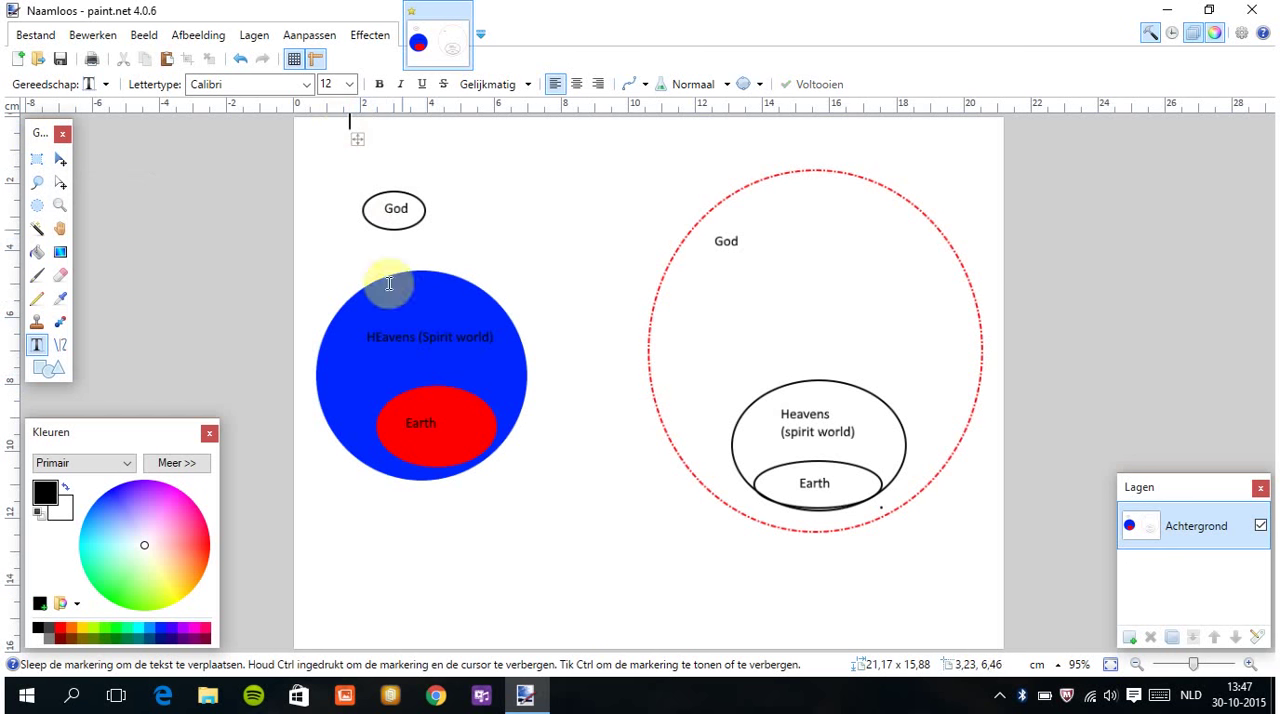
mouse_move(747, 255)
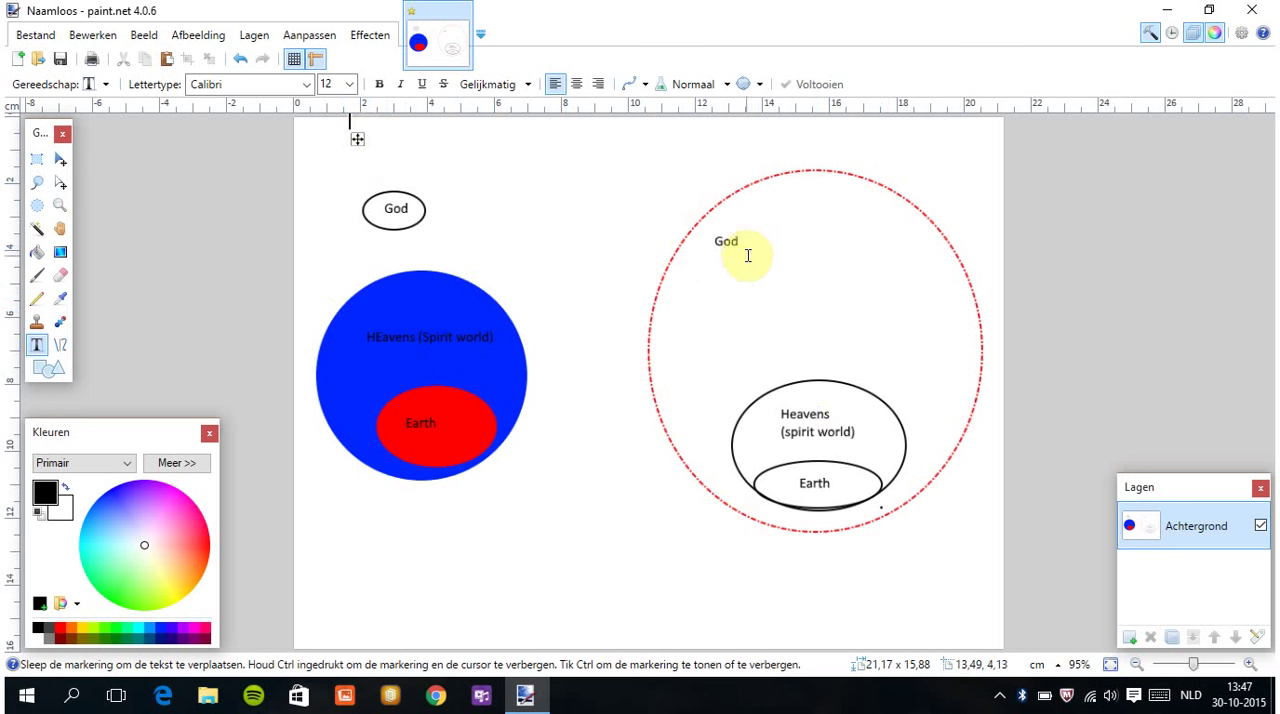
click(395, 208)
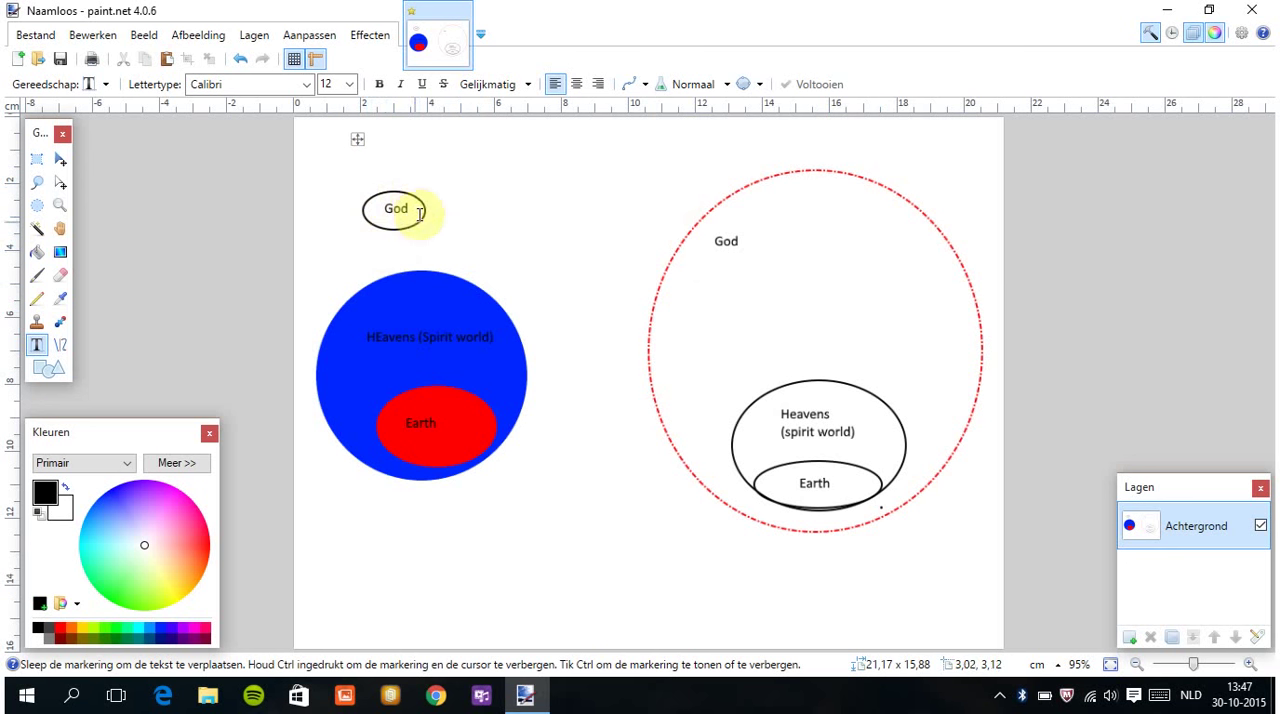
mouse_move(373, 147)
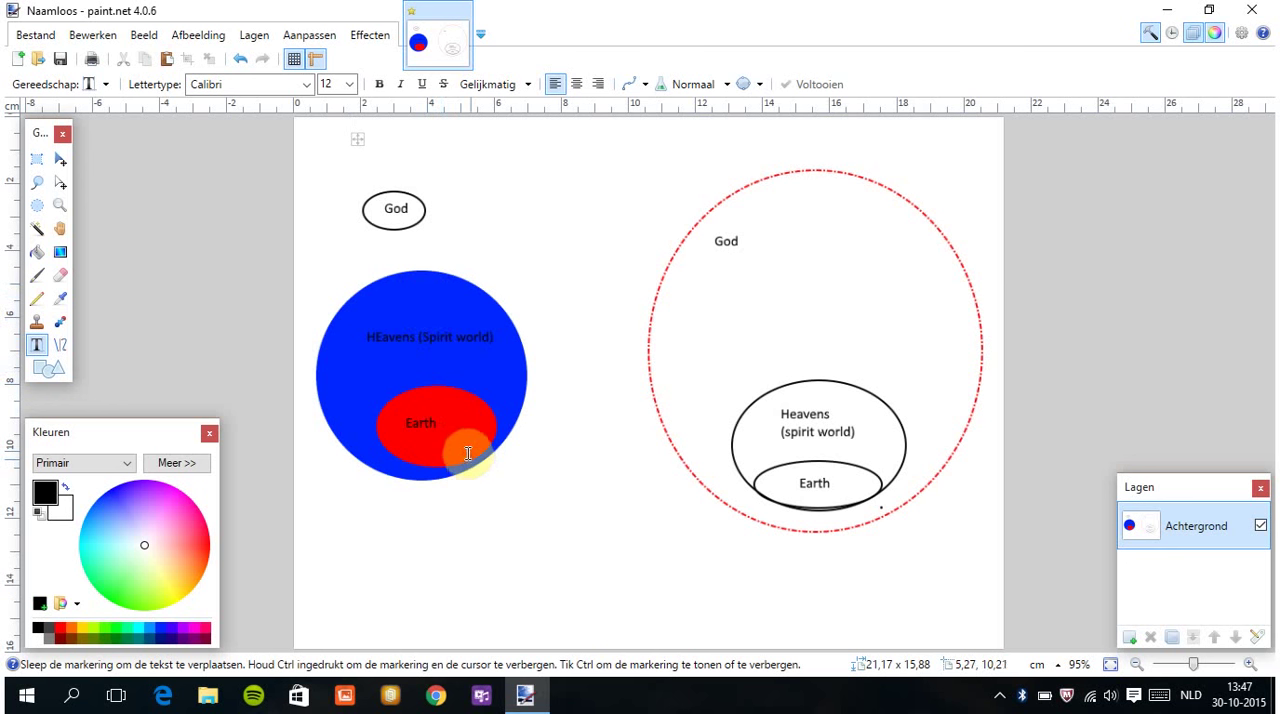
click(395, 208)
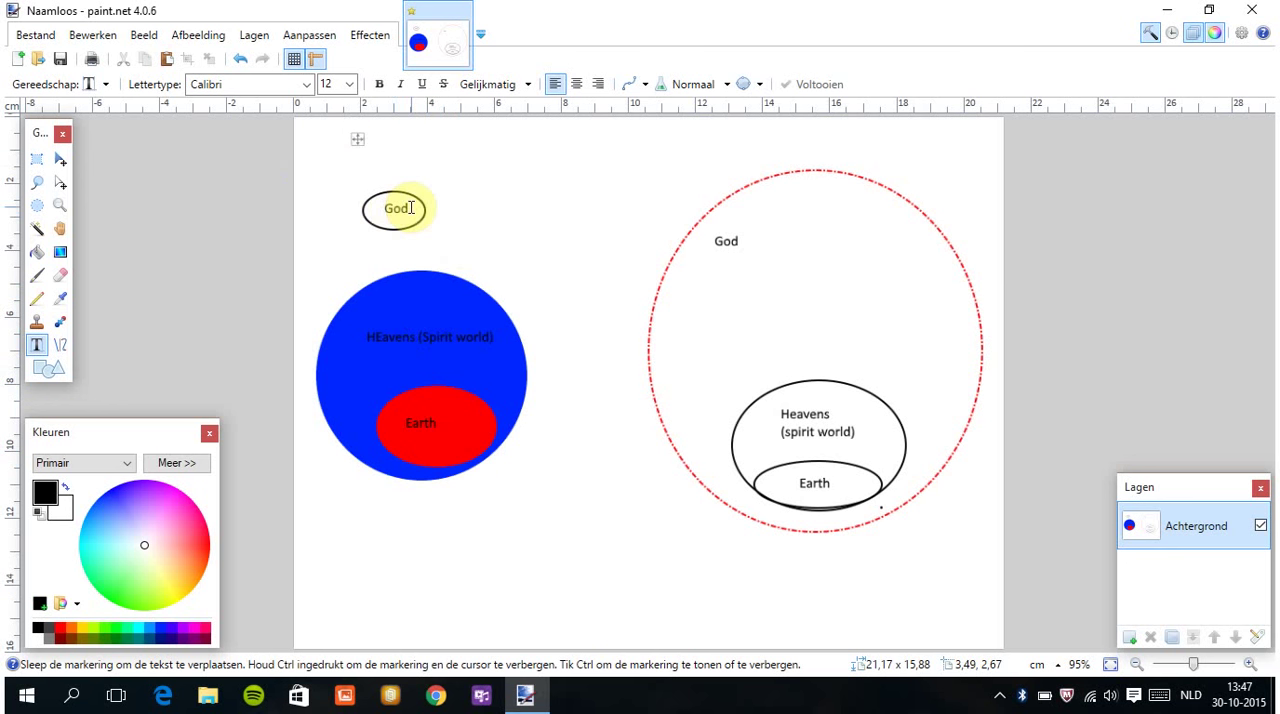
mouse_move(345, 530)
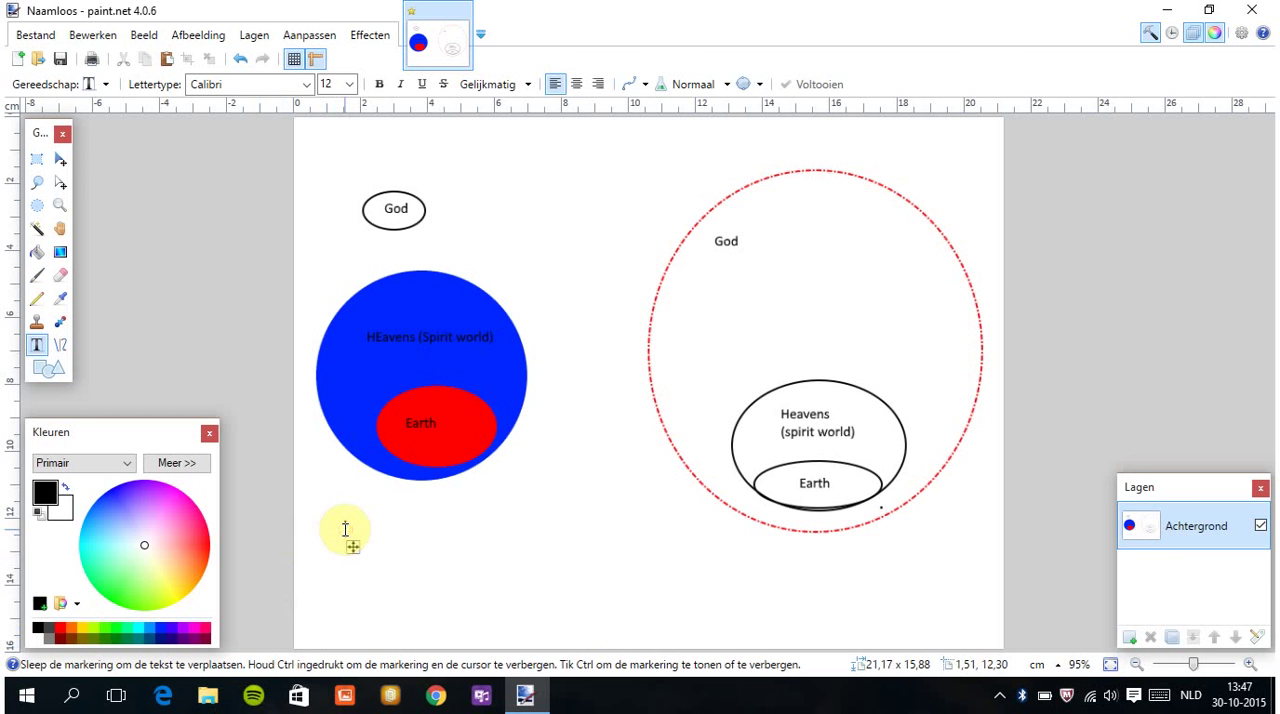
Start a size-24 caption below the blue circle: 'Deistic worldview', '(Neo) Platonism'.
click(349, 84)
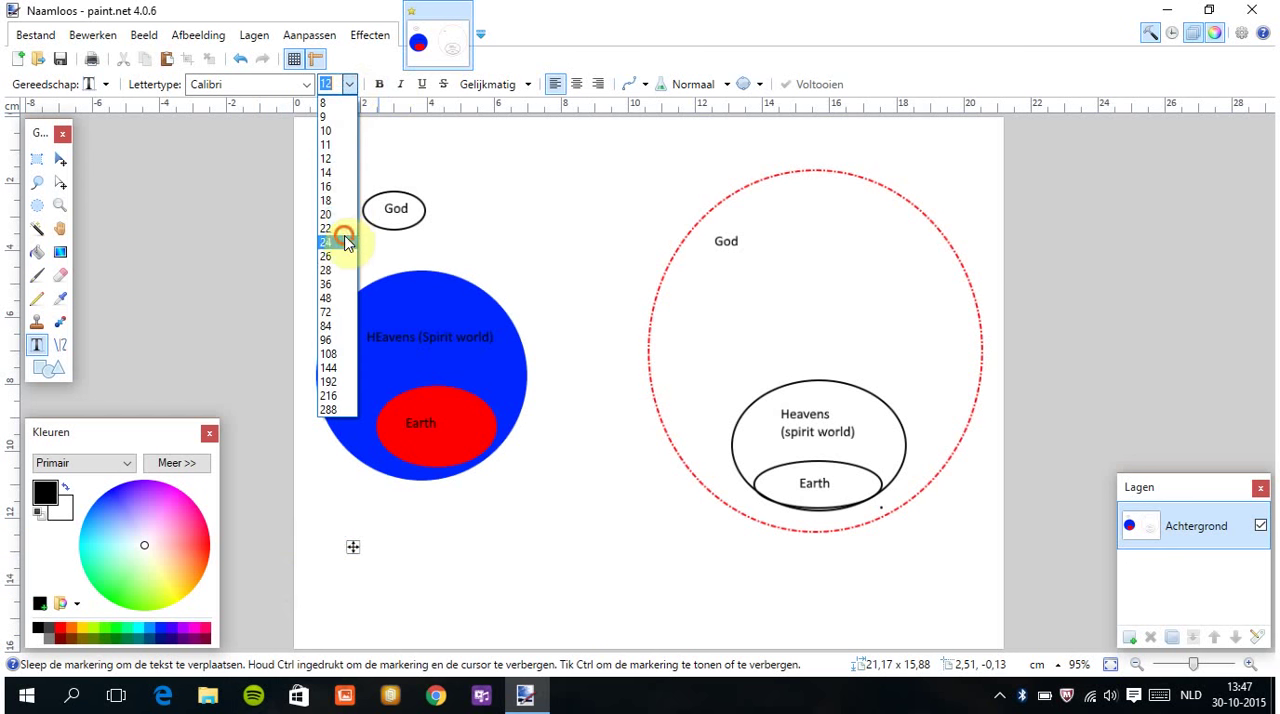
click(324, 241)
text(Deistic w)
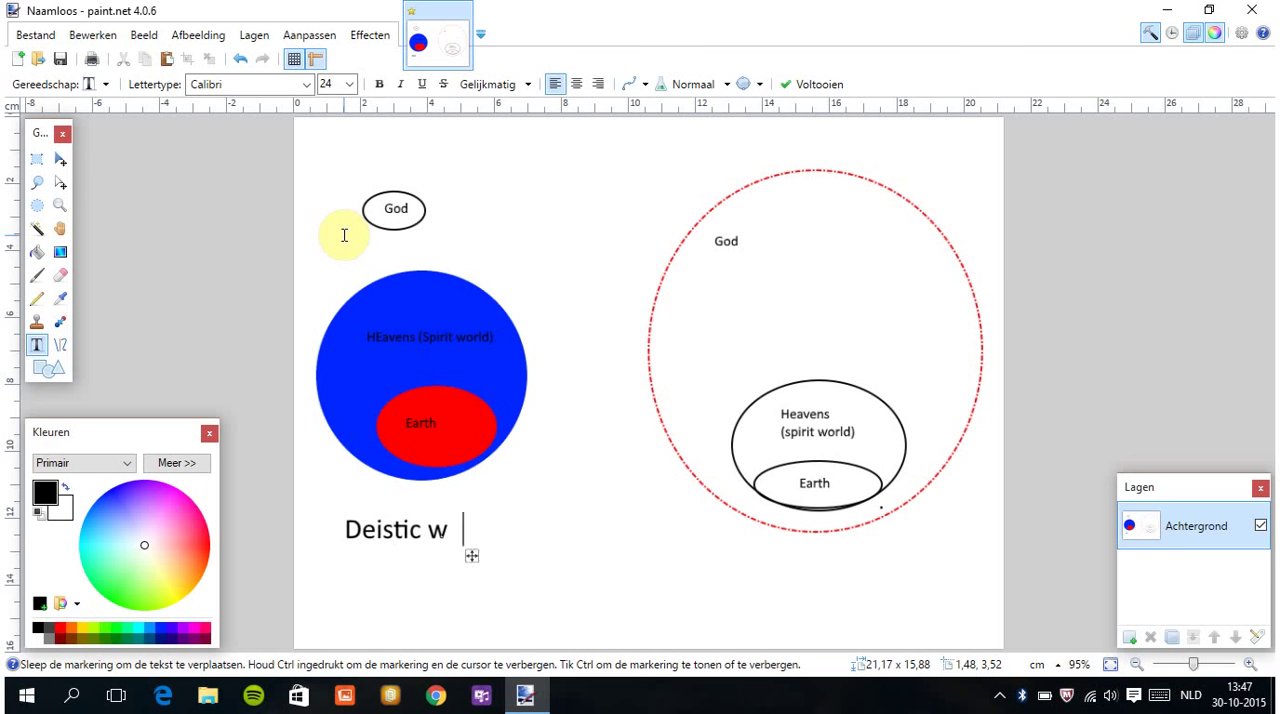
text(orldview)
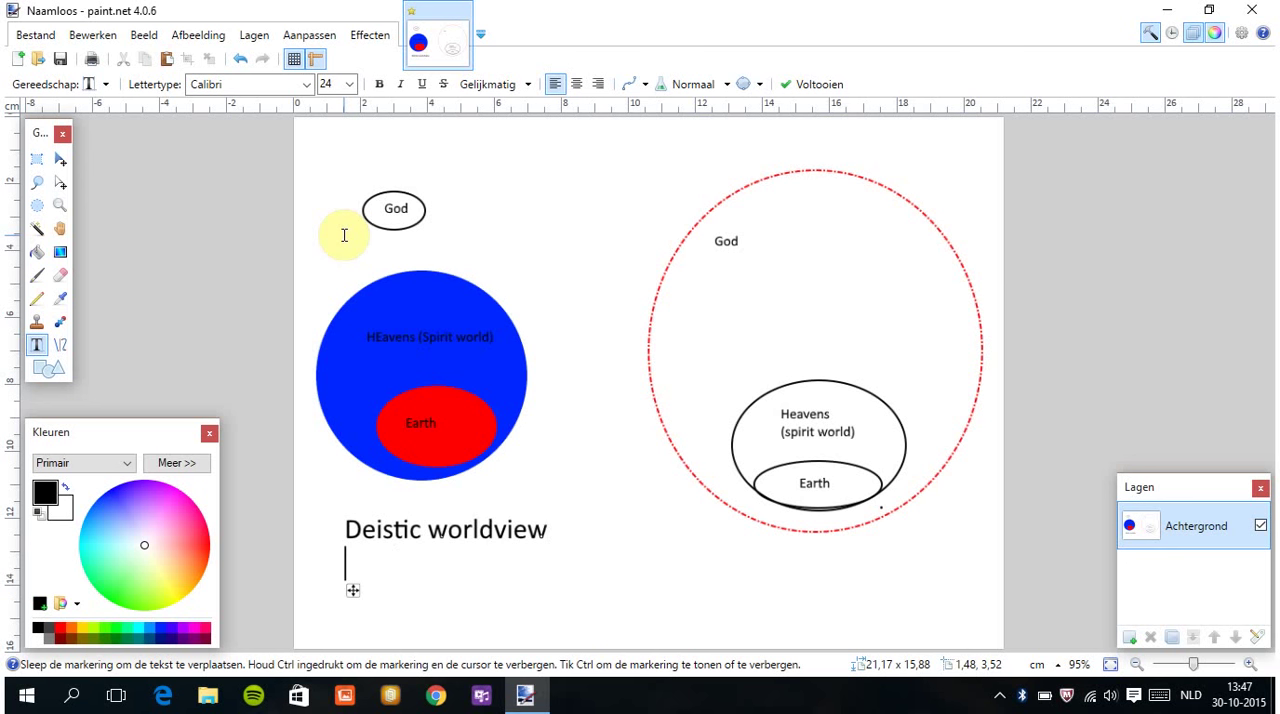
text(Pl)
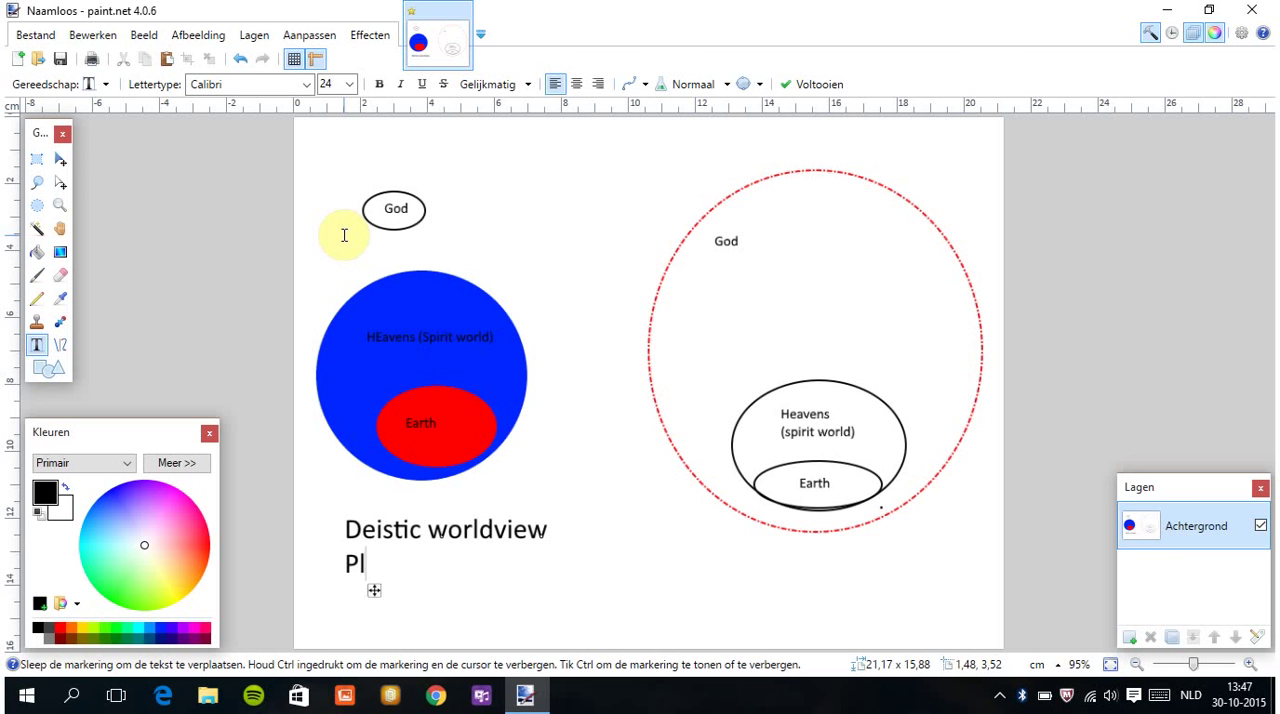
text((N)
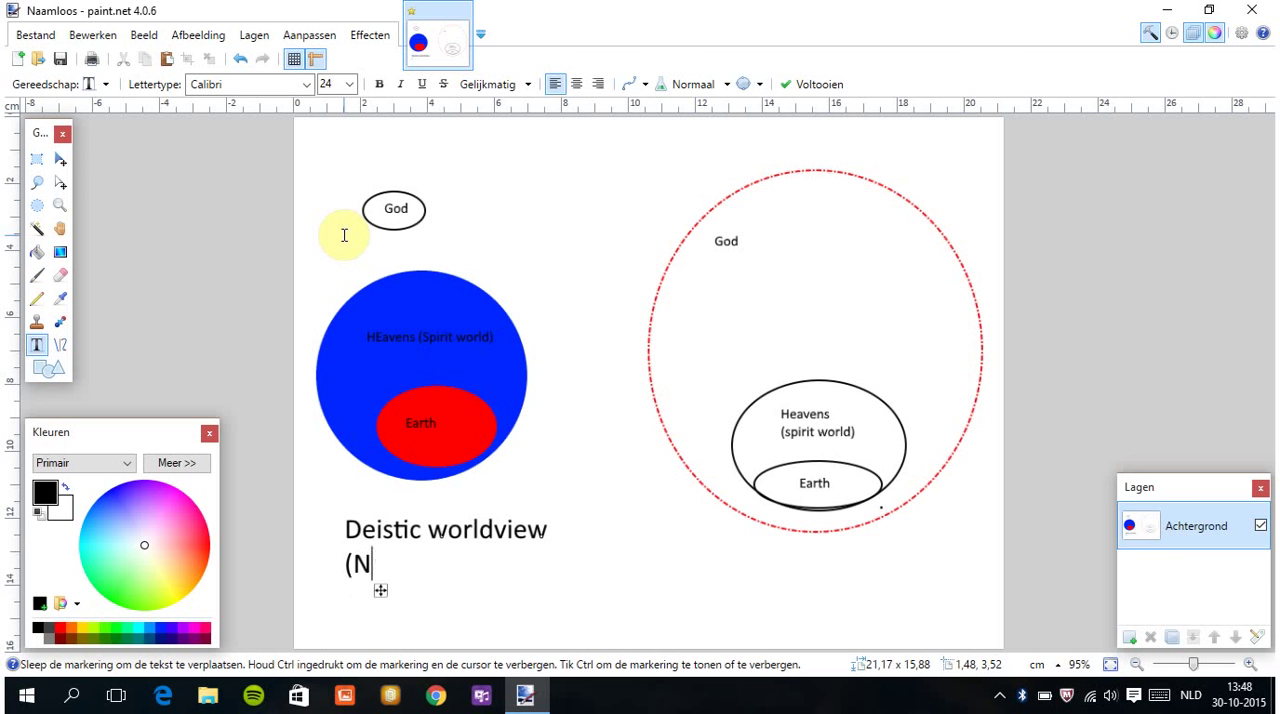
text(eo) Pa)
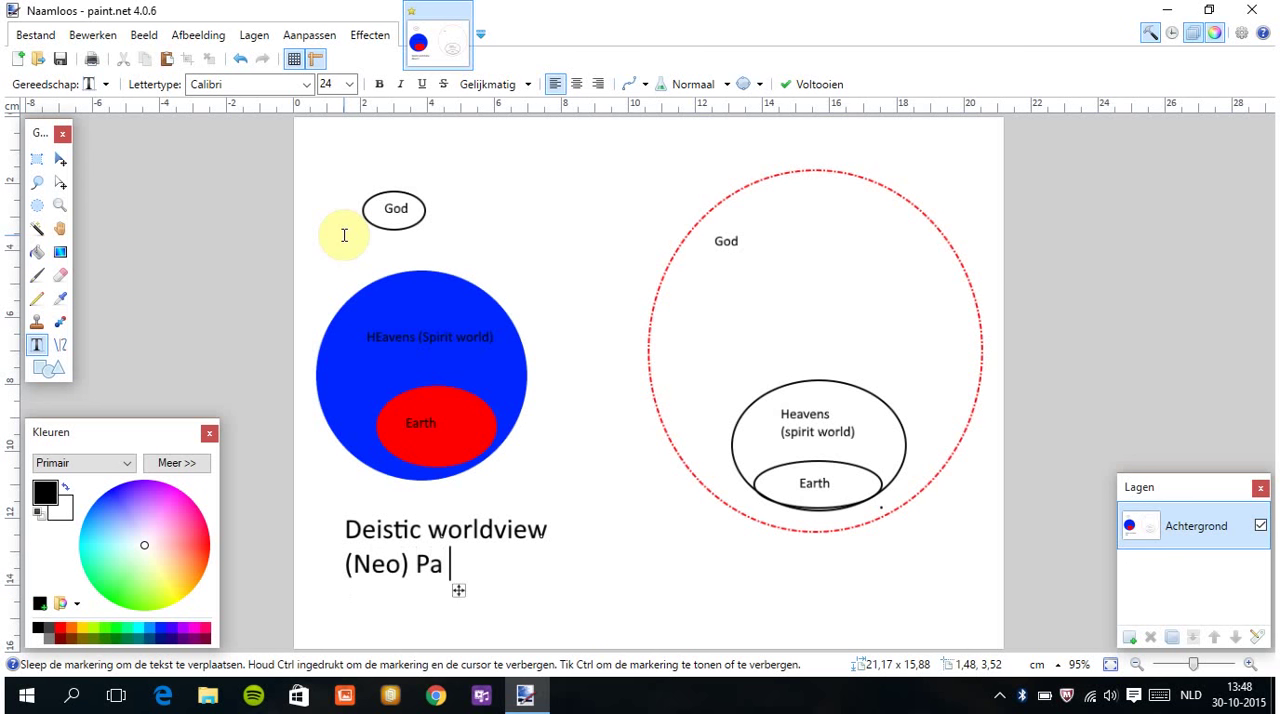
text(tonism)
text(Ancient Greek)
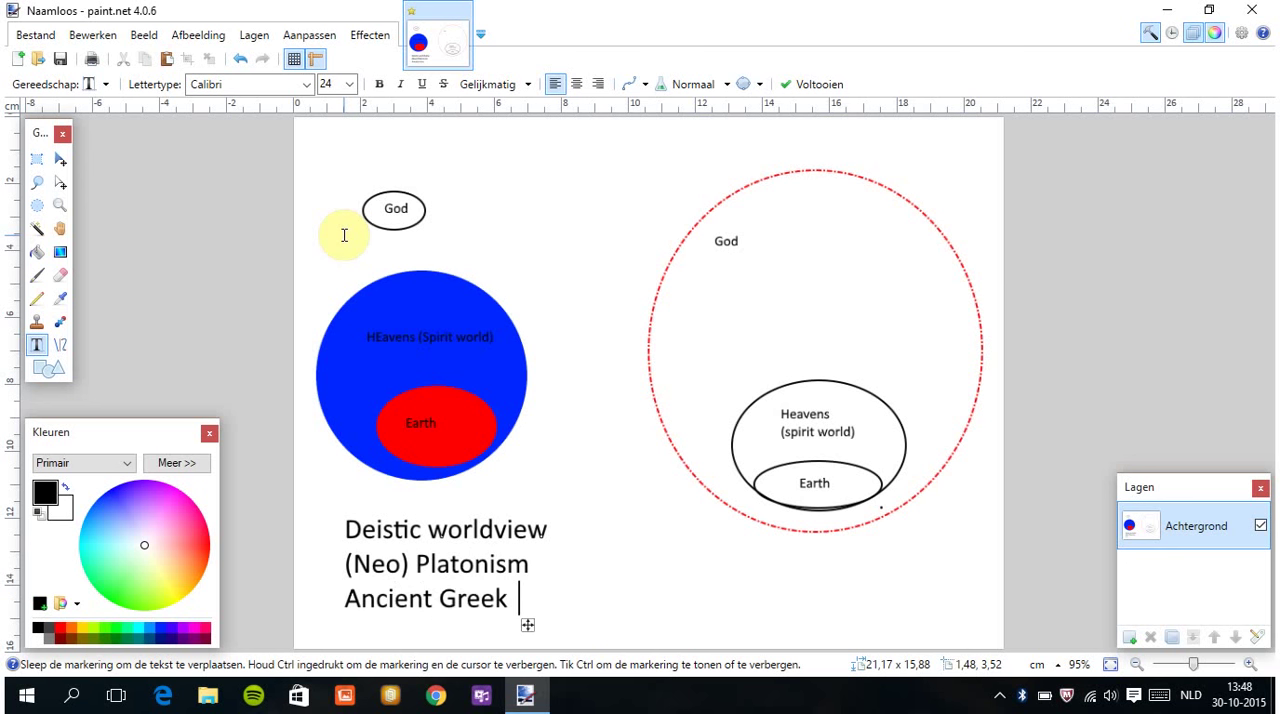
Finish the 'Ancient Greek/Roman philosophy' line and commit the caption.
text(/Rom)
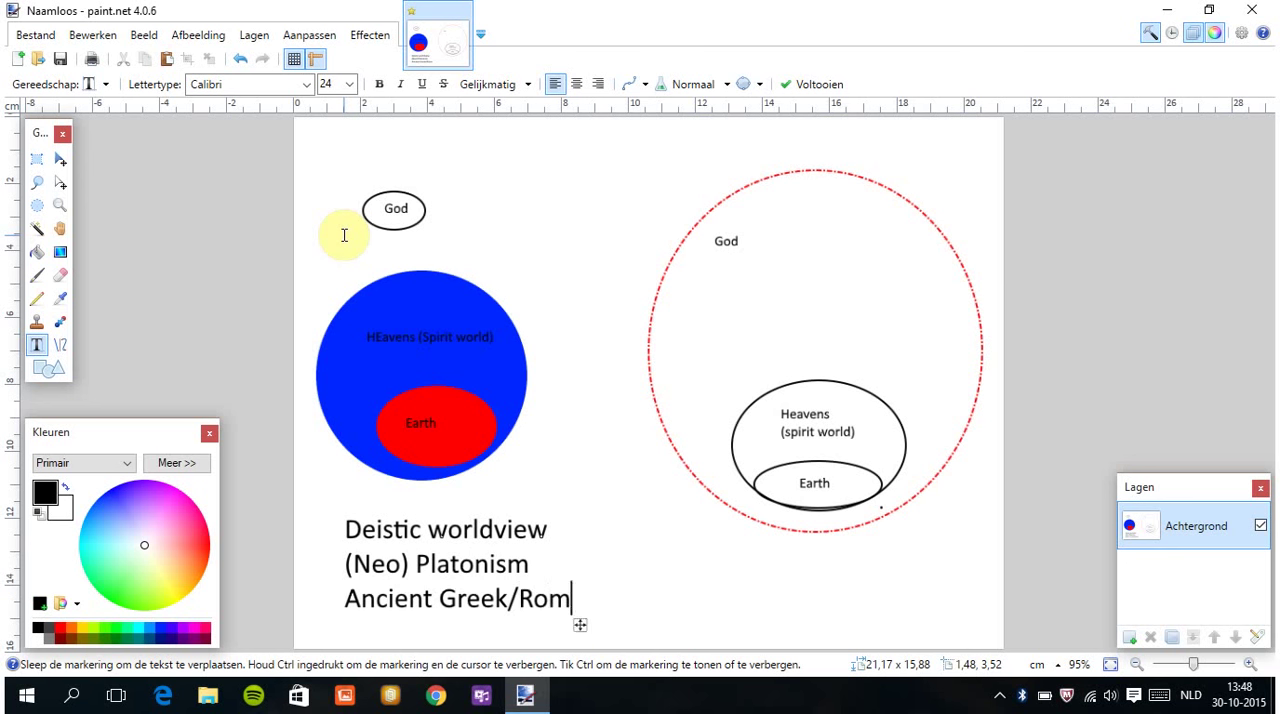
text(an p)
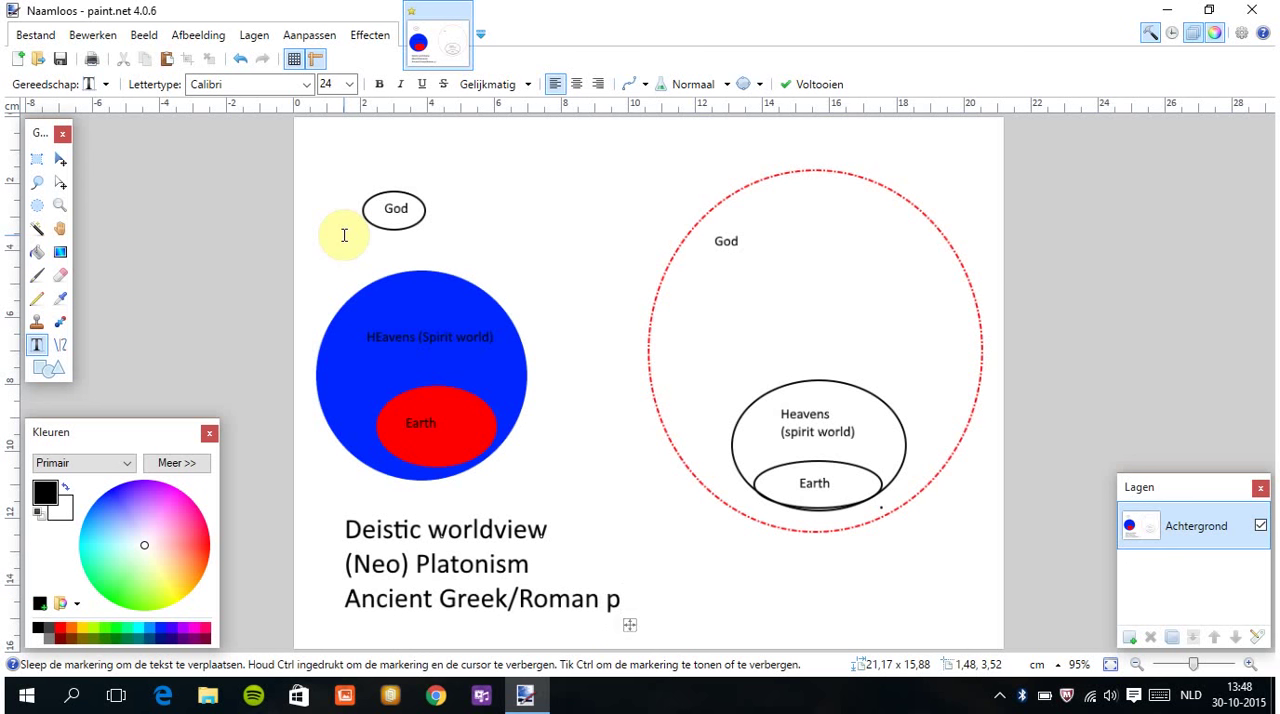
text(hil)
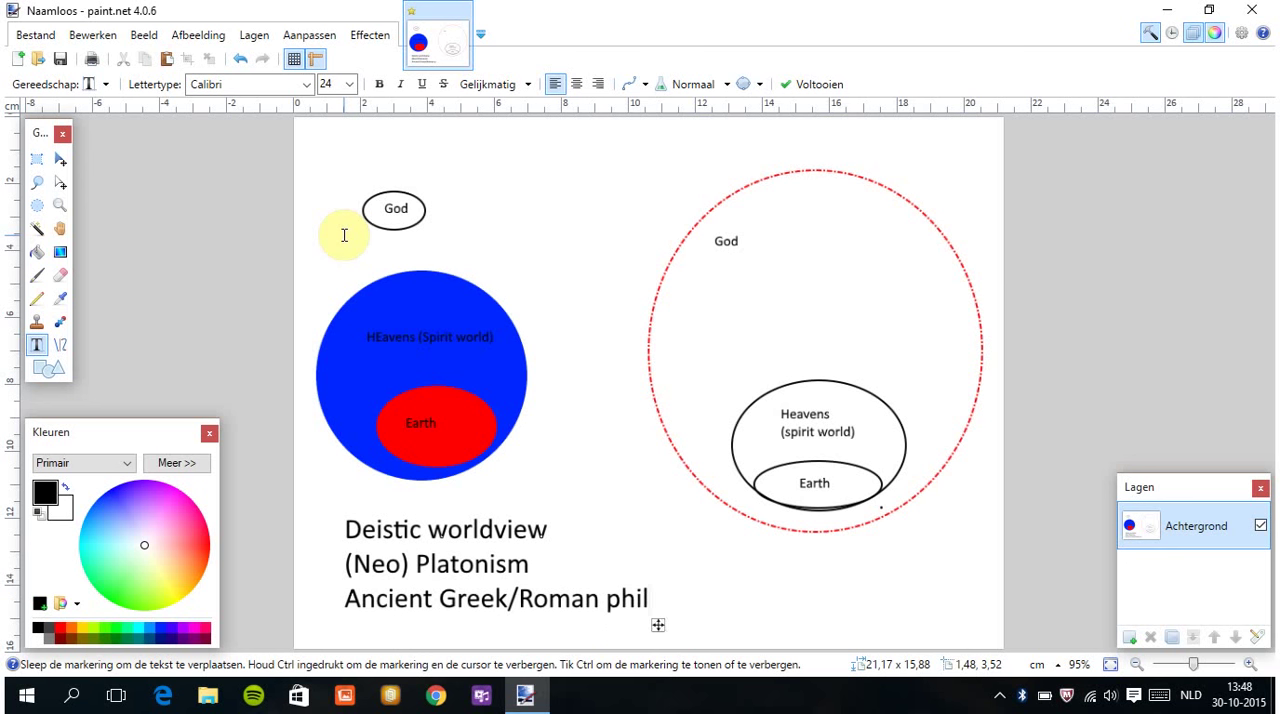
text(osophy)
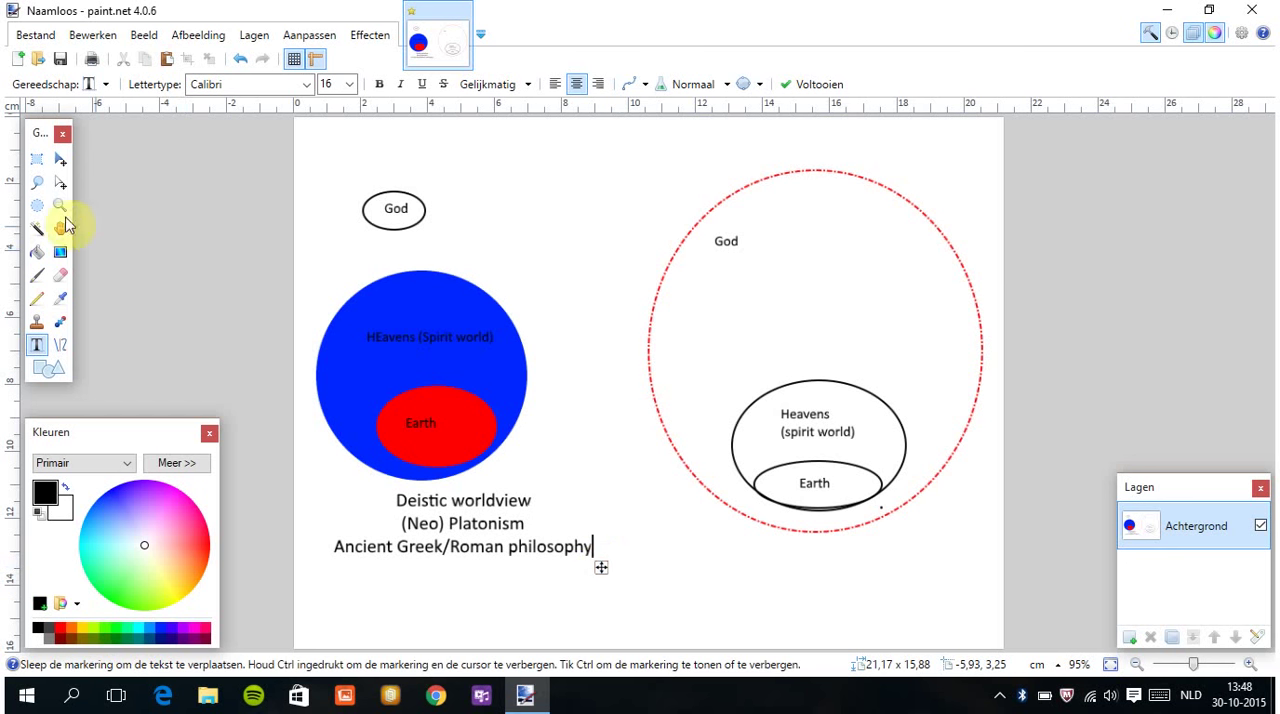
click(35, 158)
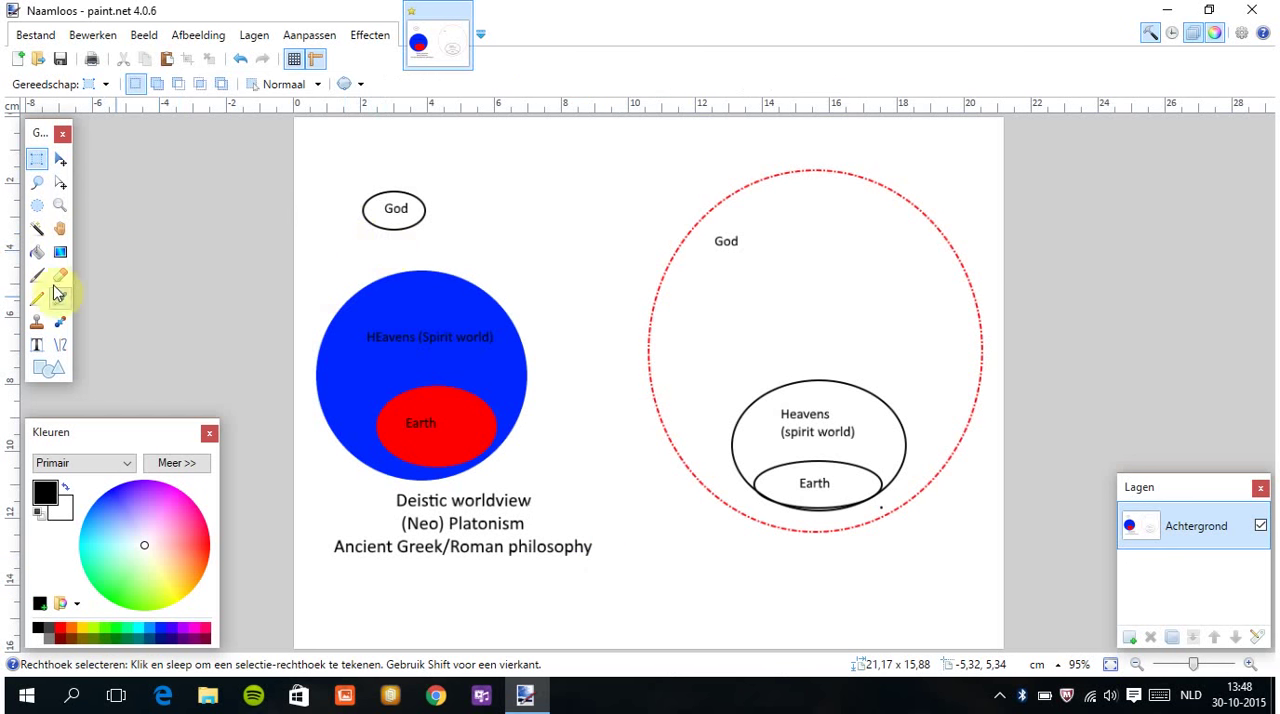
Type the label 'GAP! SEPERATION!' in the gap between the God ellipse and blue circle.
click(37, 345)
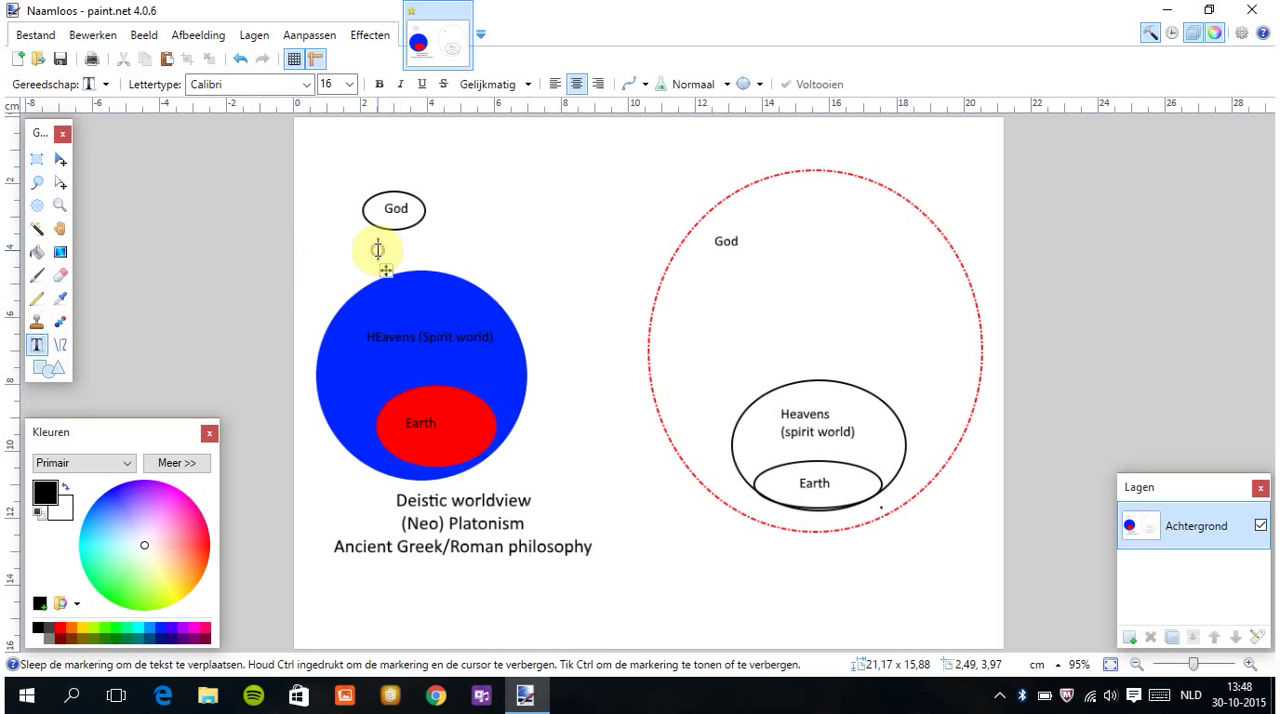
text(GAP!)
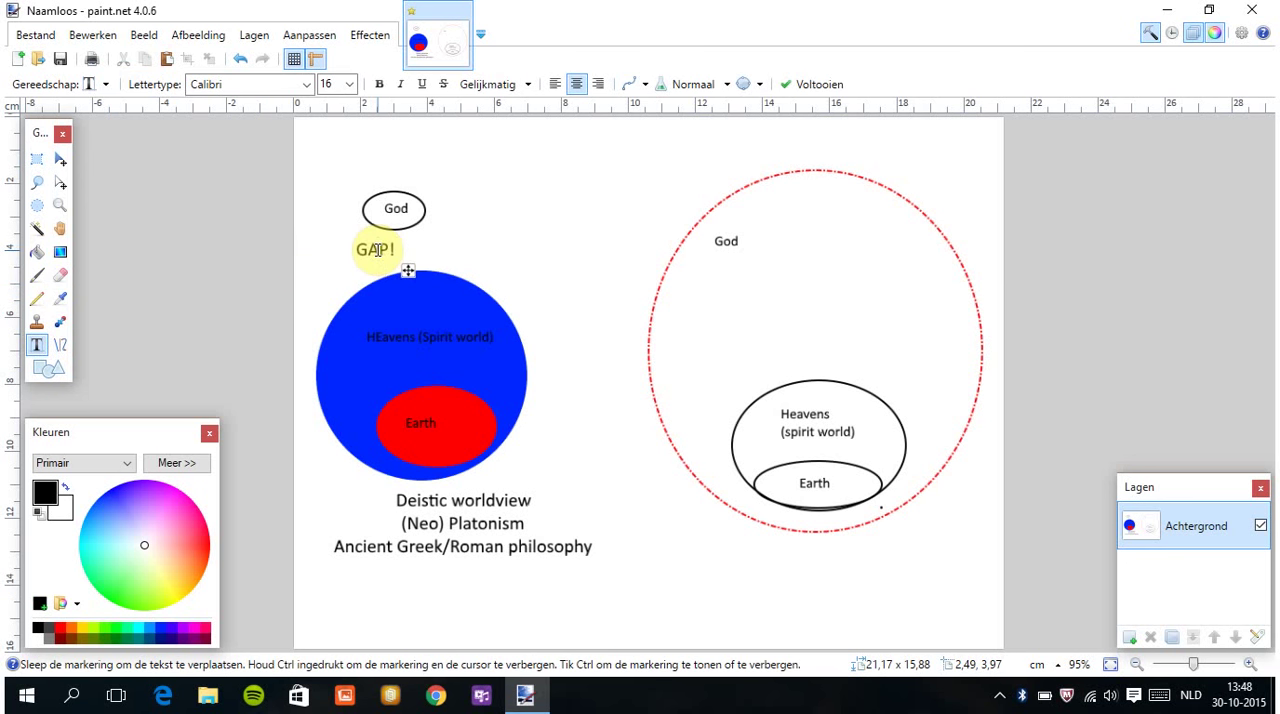
text(S)
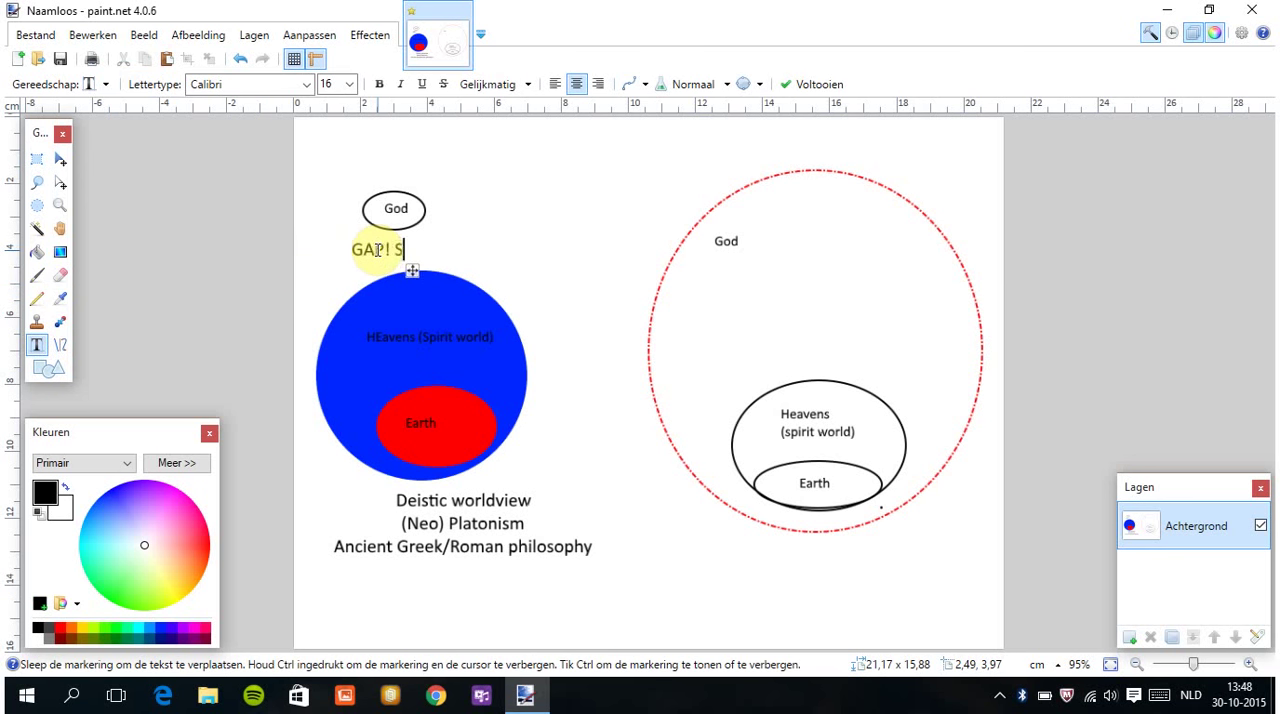
text(EPERATION)
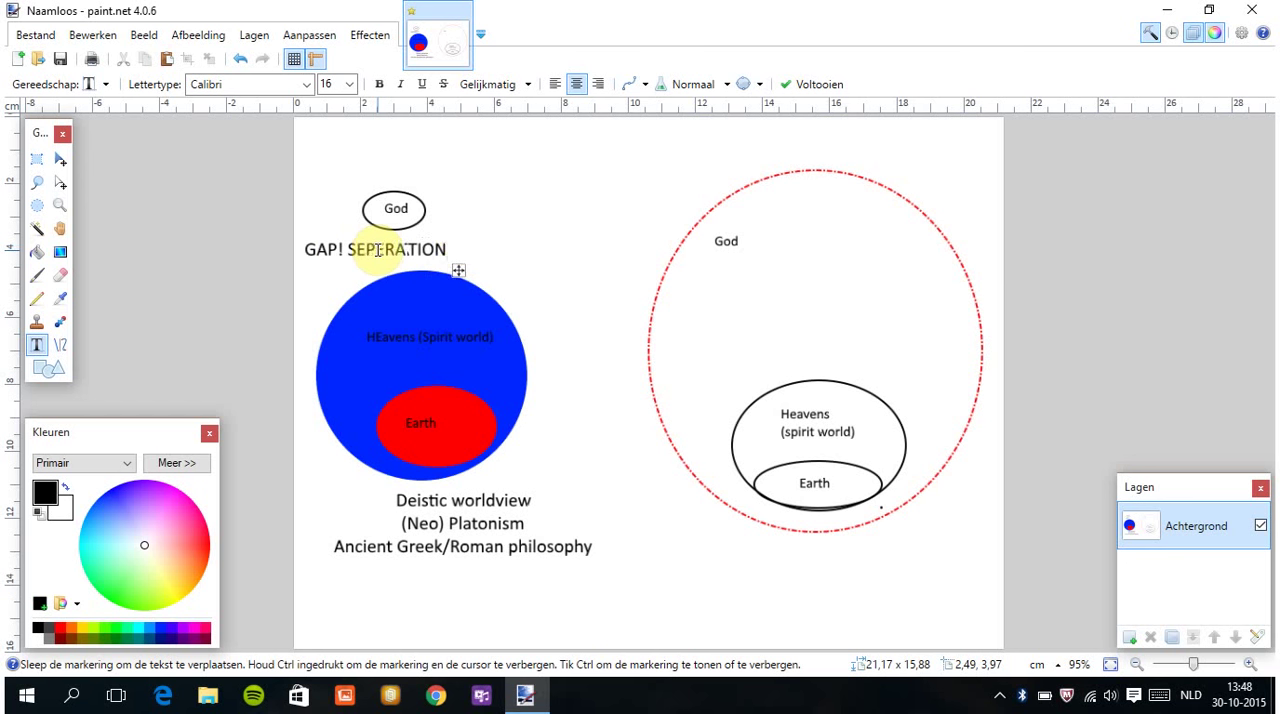
text(!)
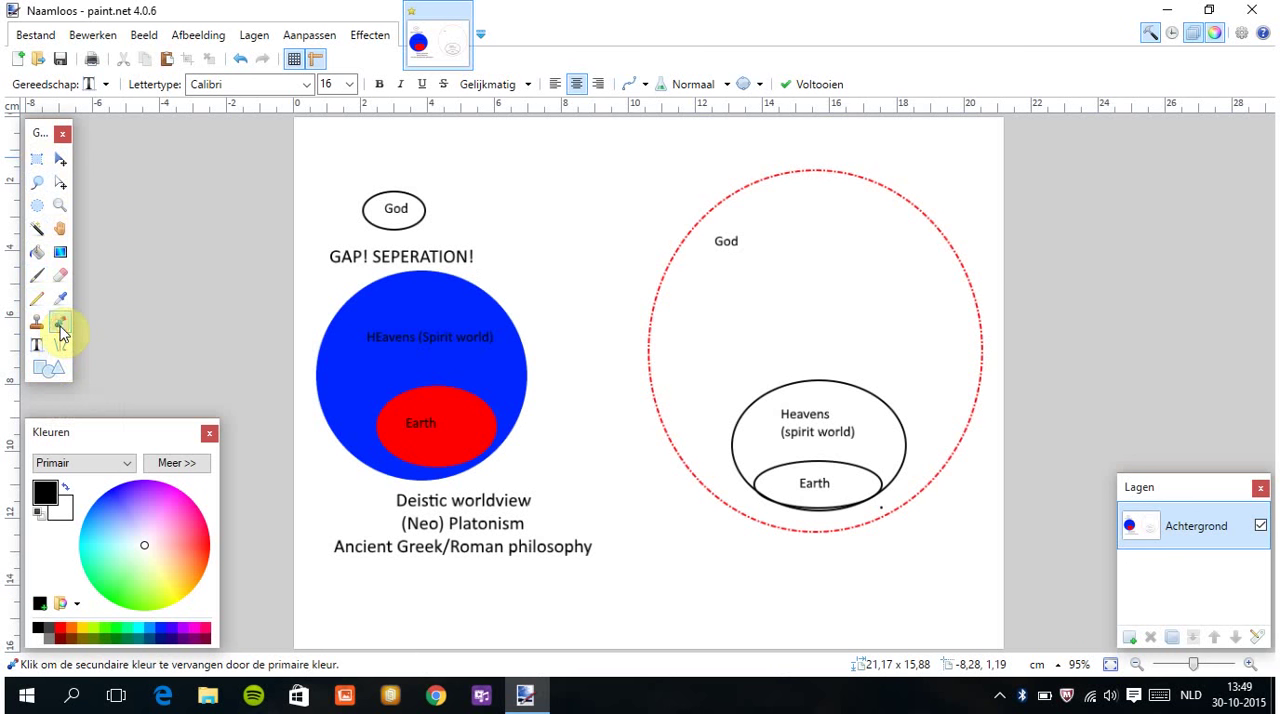
Erase the small 'God' label in the right dashed circle and fill the spot white.
click(59, 345)
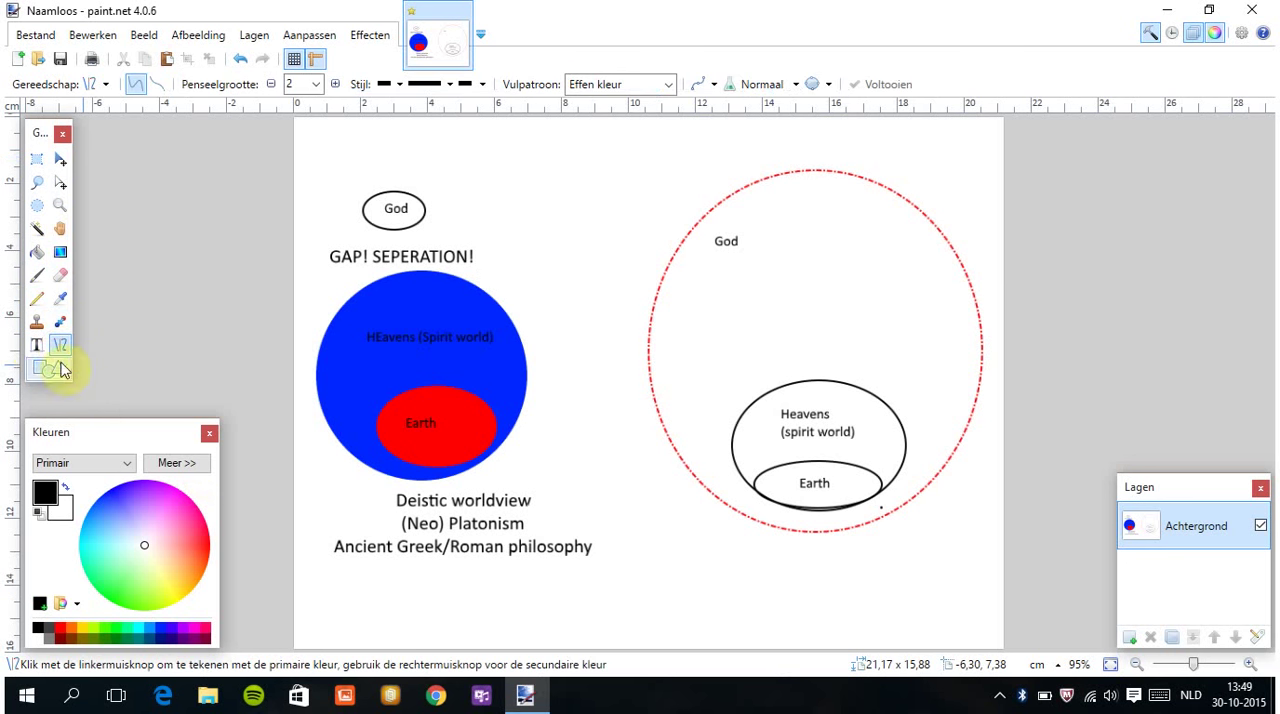
click(37, 344)
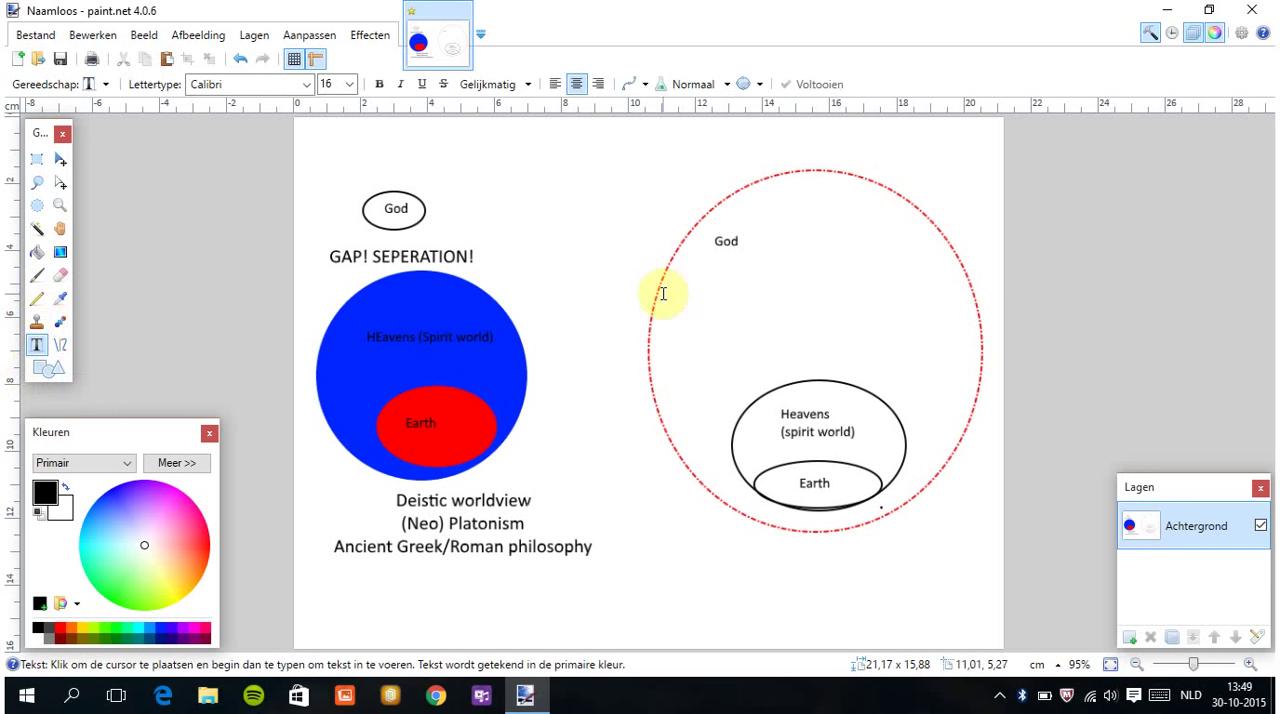
click(742, 241)
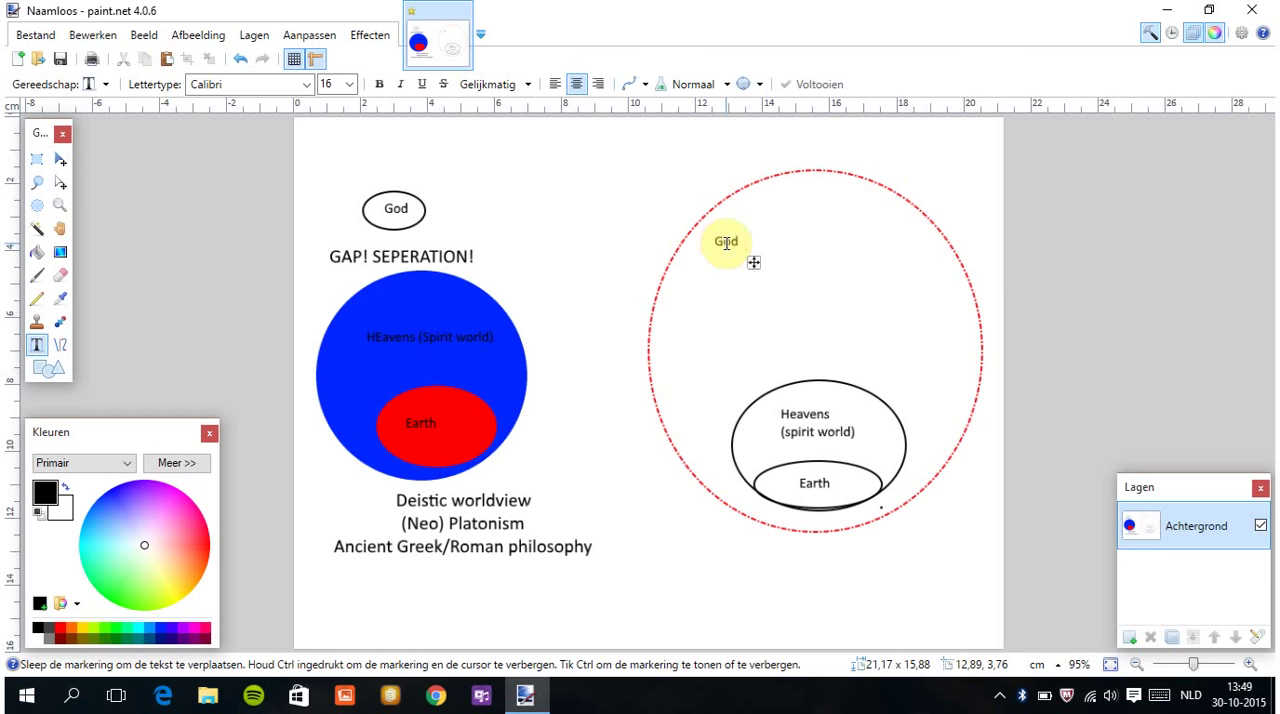
click(59, 276)
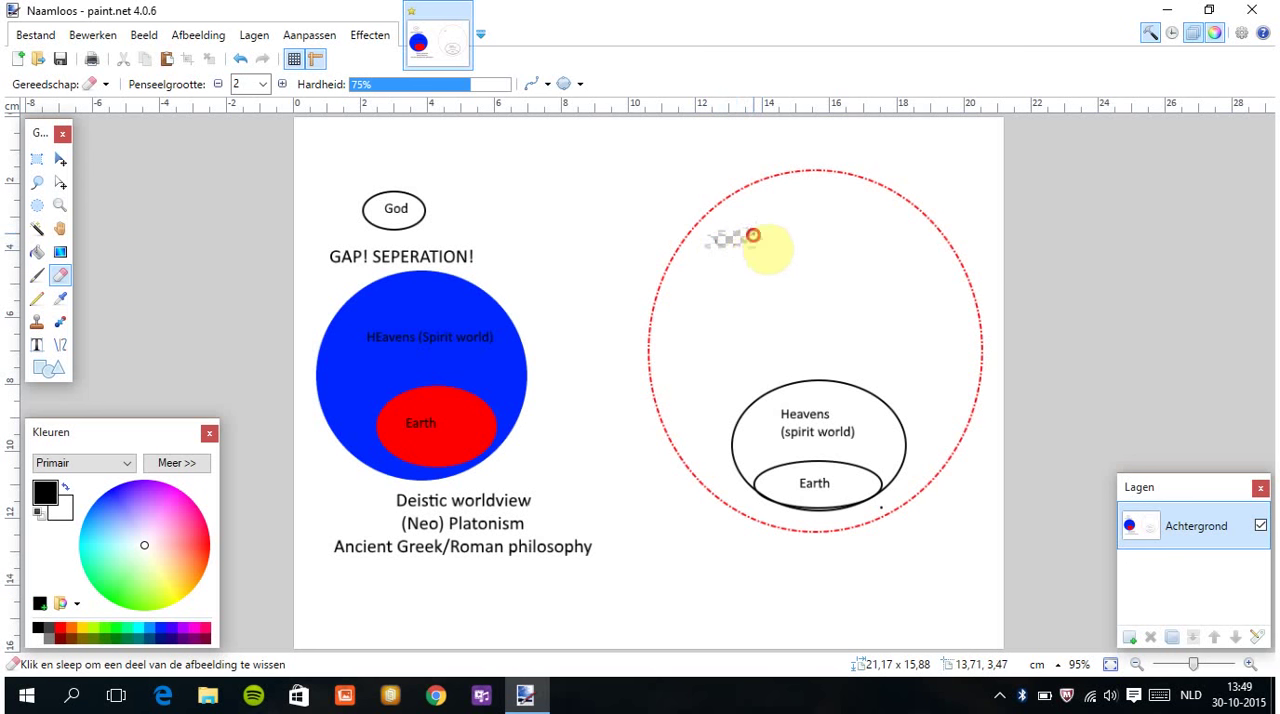
click(36, 251)
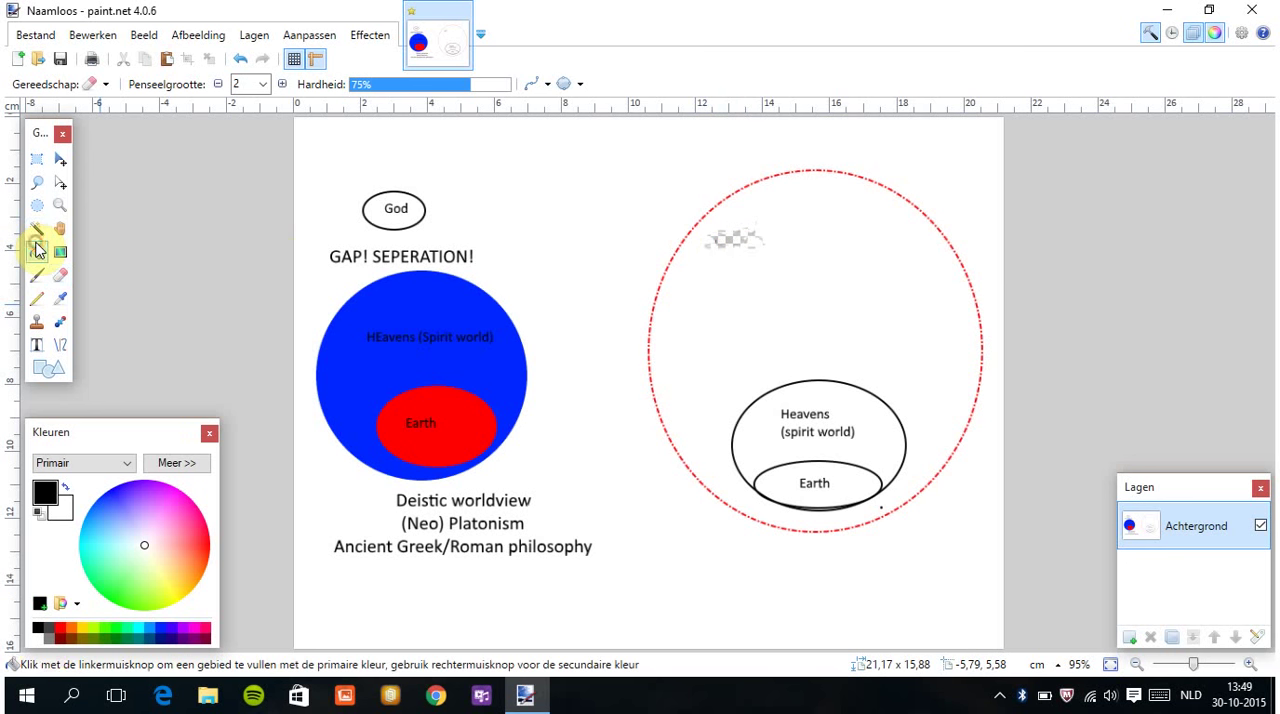
click(37, 252)
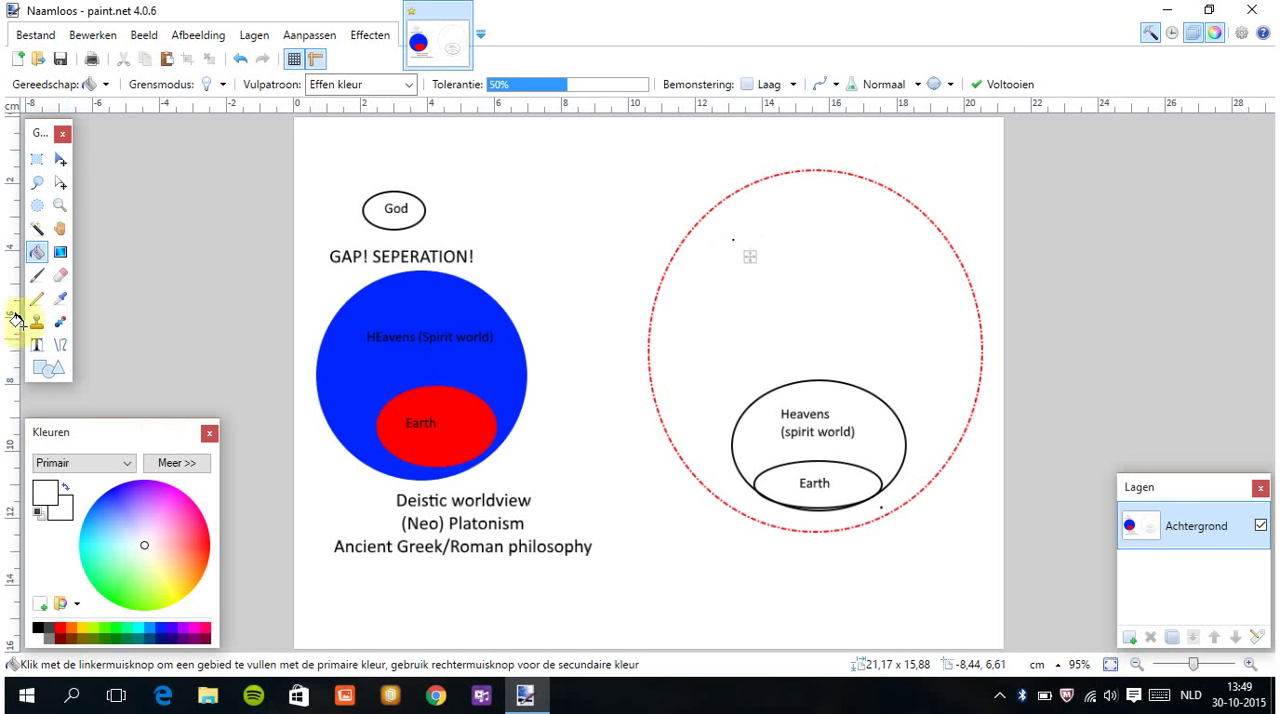
click(37, 344)
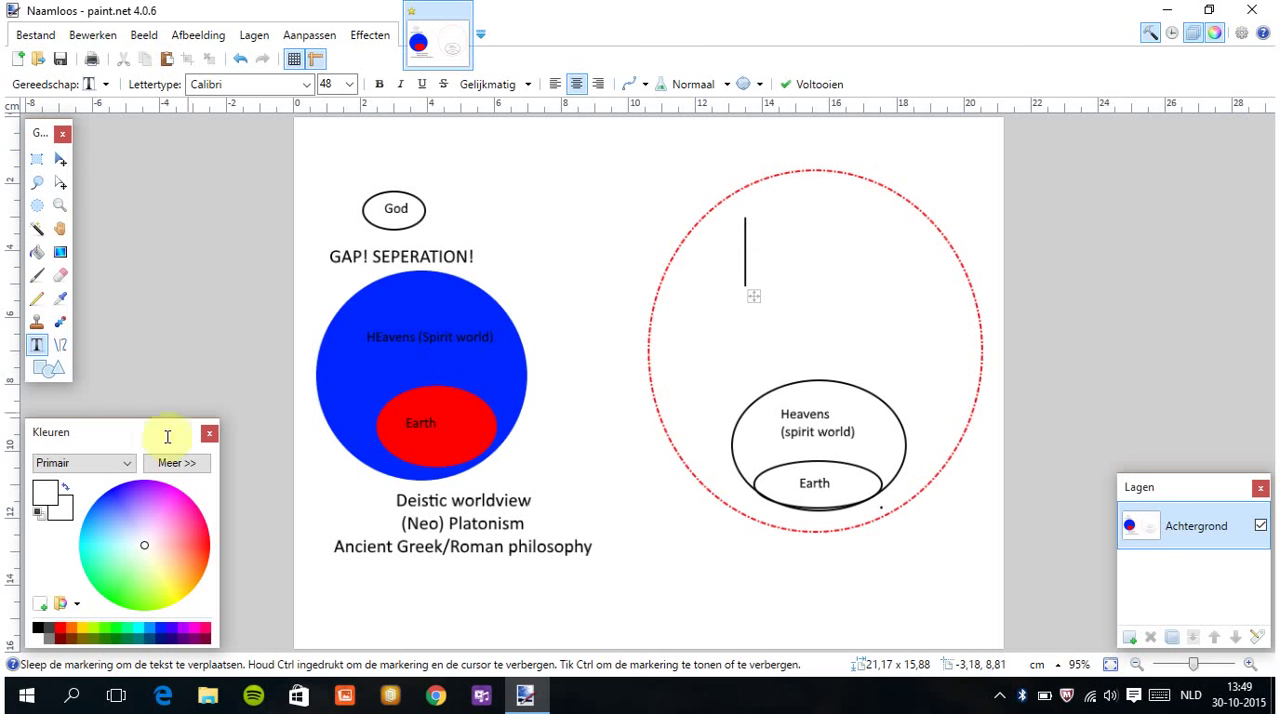
Type a size-48 'God' heading with 'Father, Son and Spirit' at size 16 beneath.
text(G)
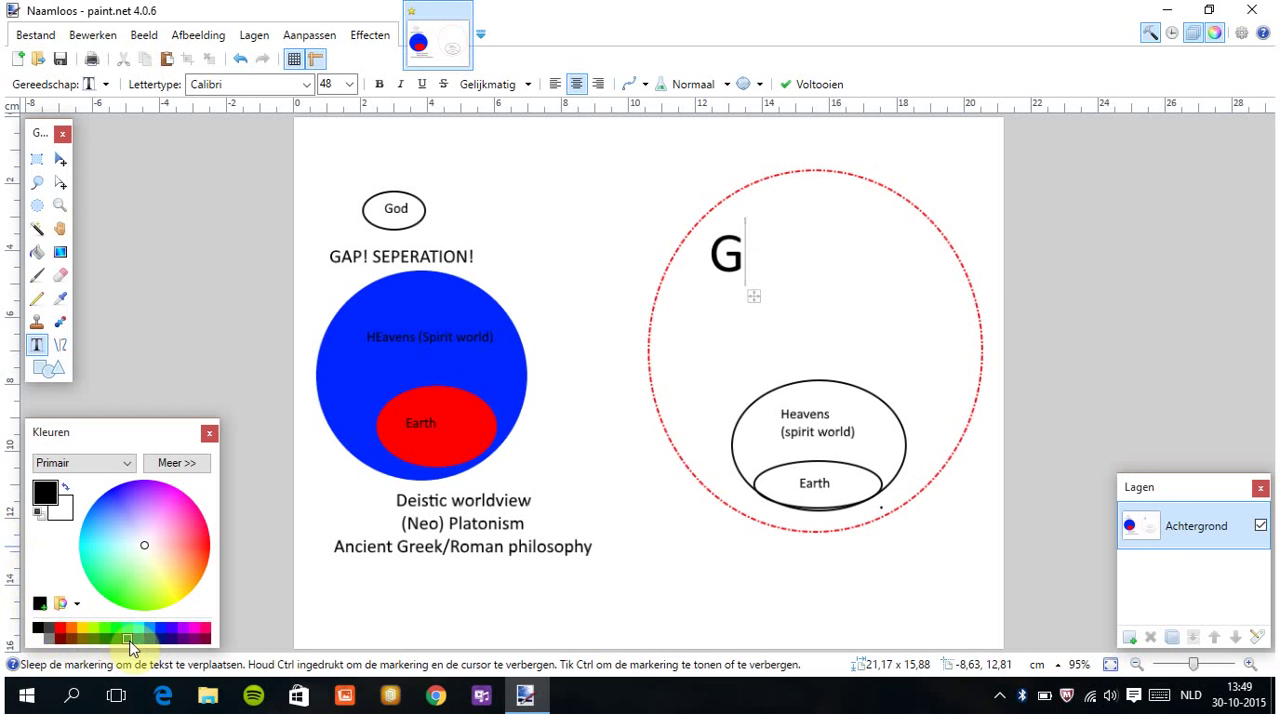
text(od)
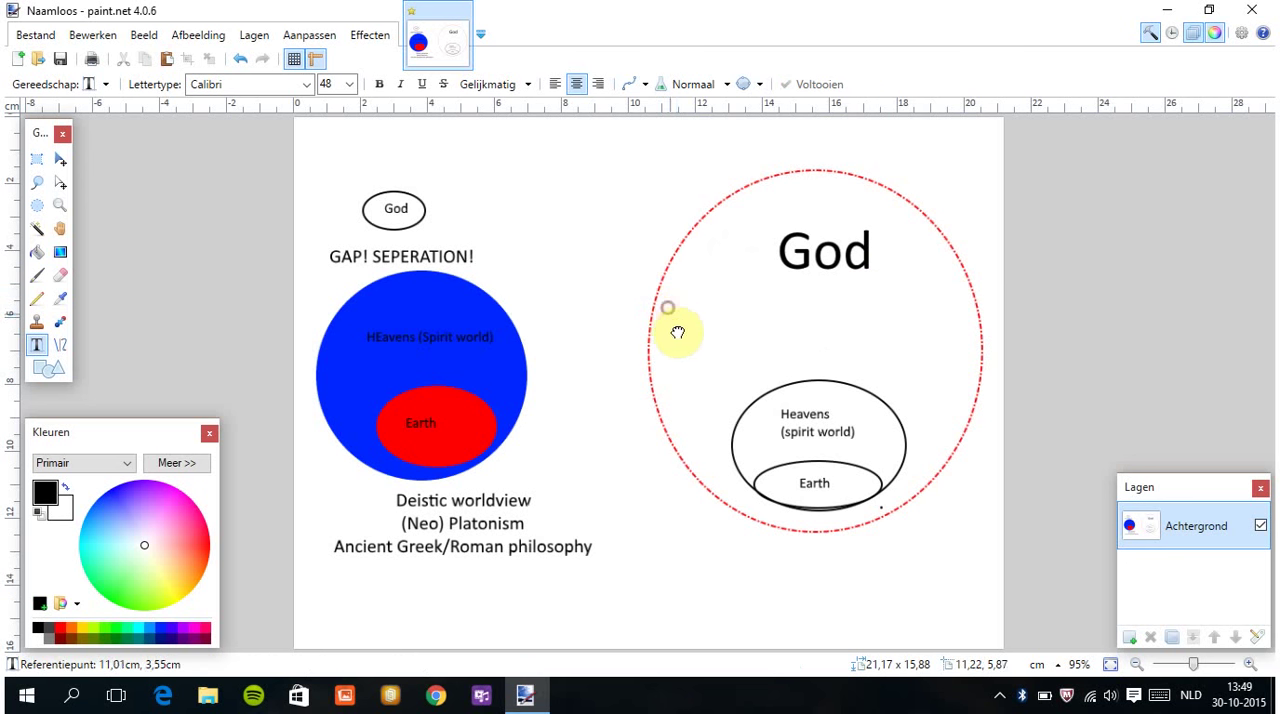
text(Fa)
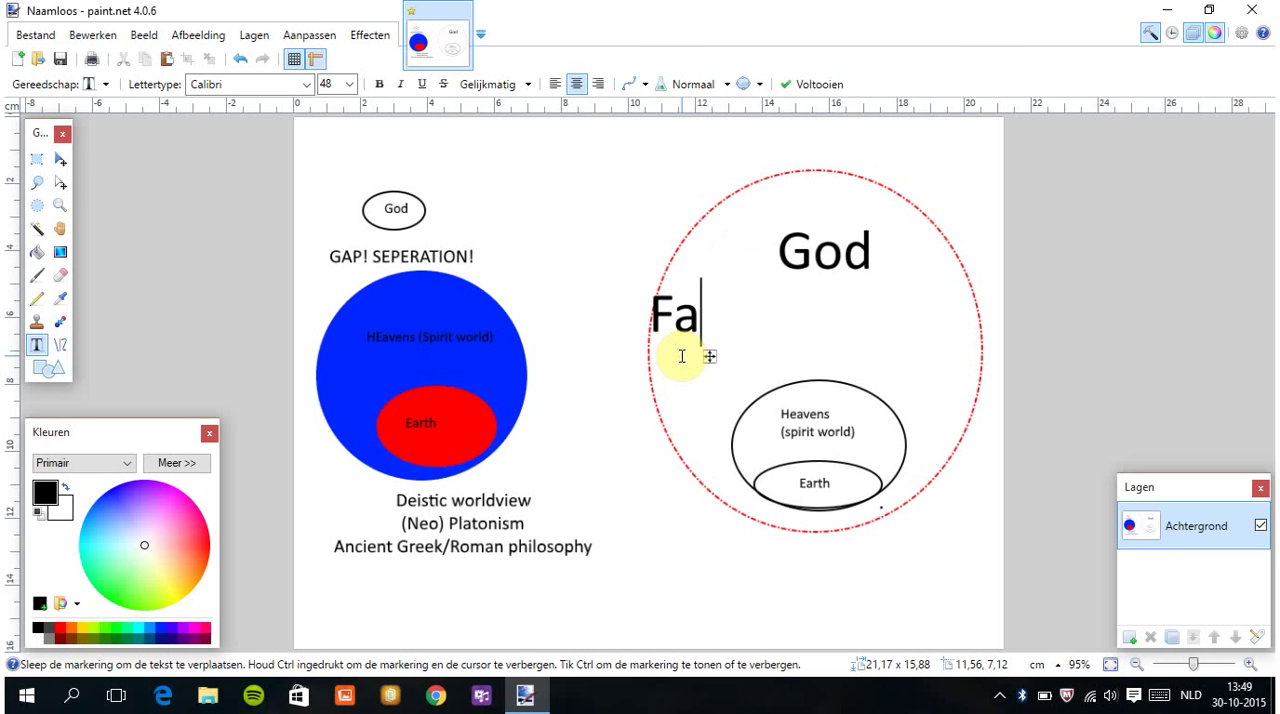
text(ther, Son and S)
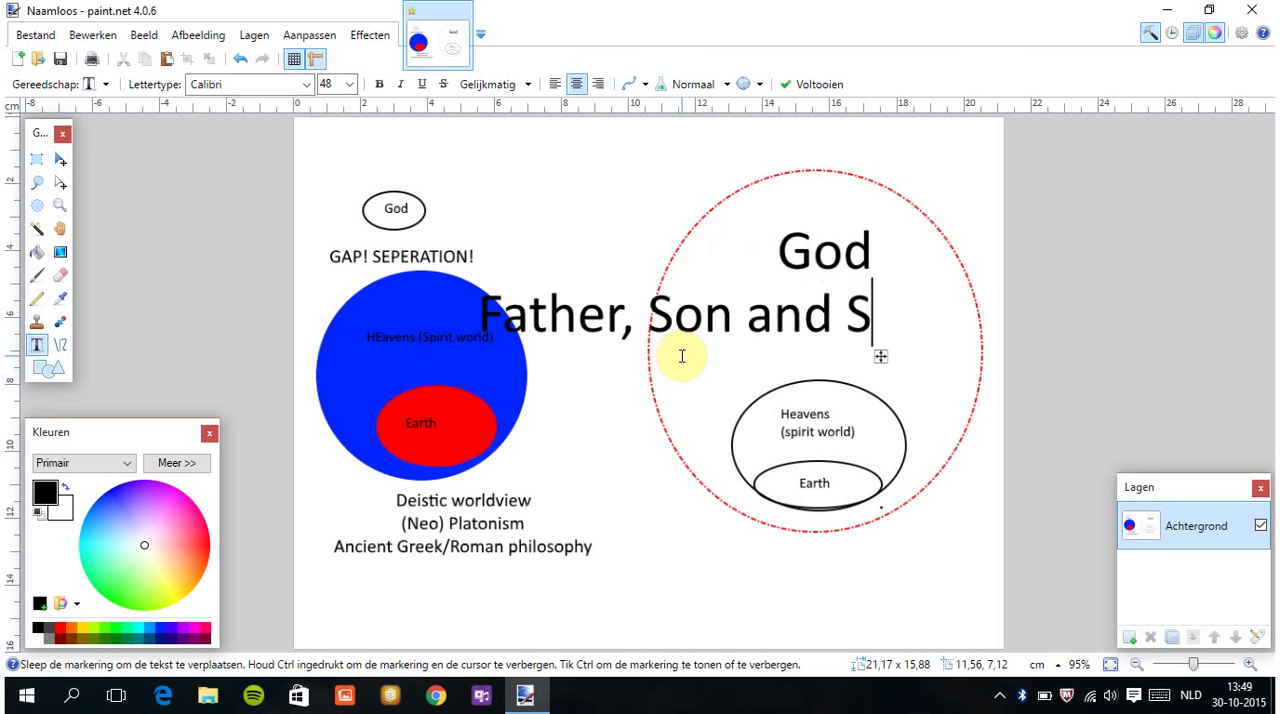
text(pirit)
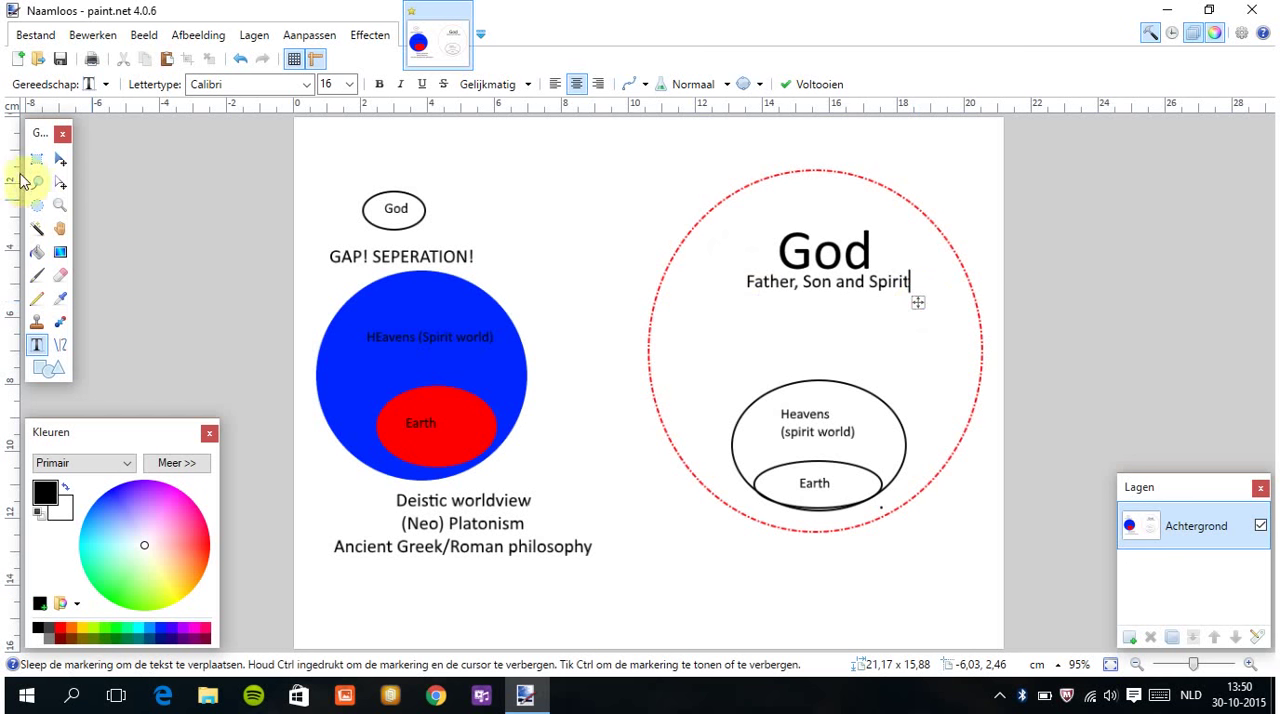
click(35, 158)
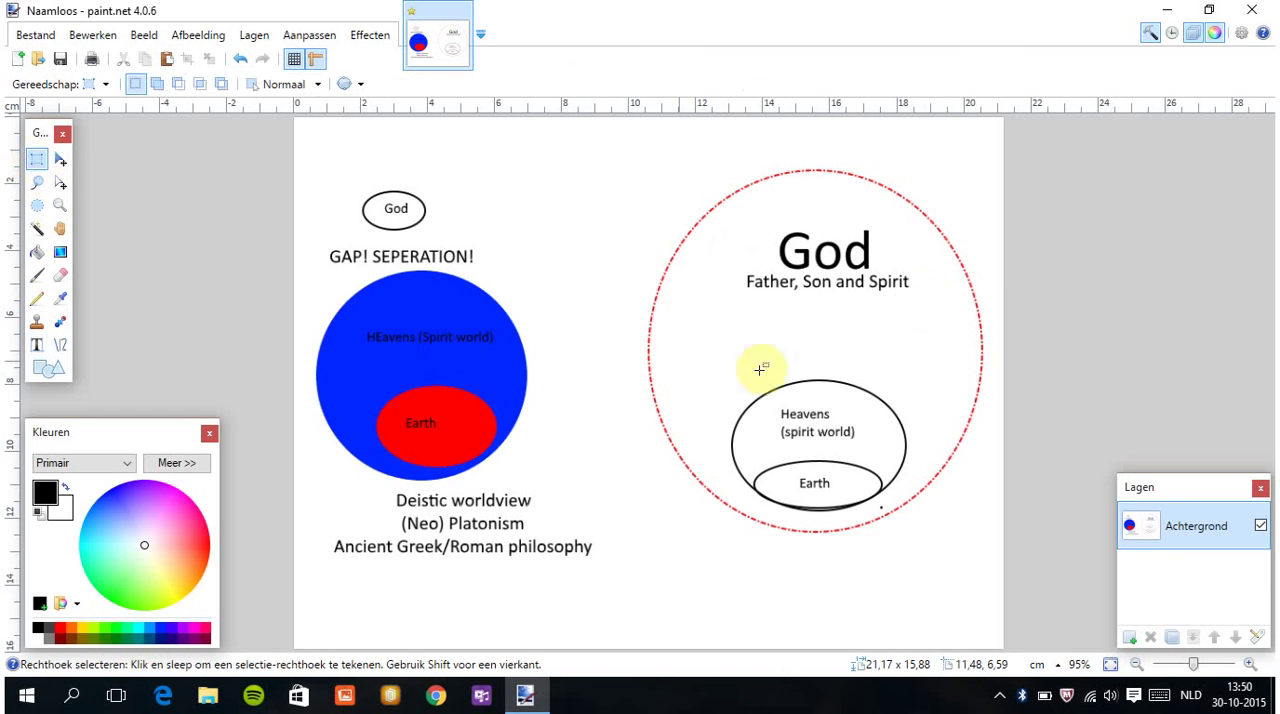
mouse_move(810, 283)
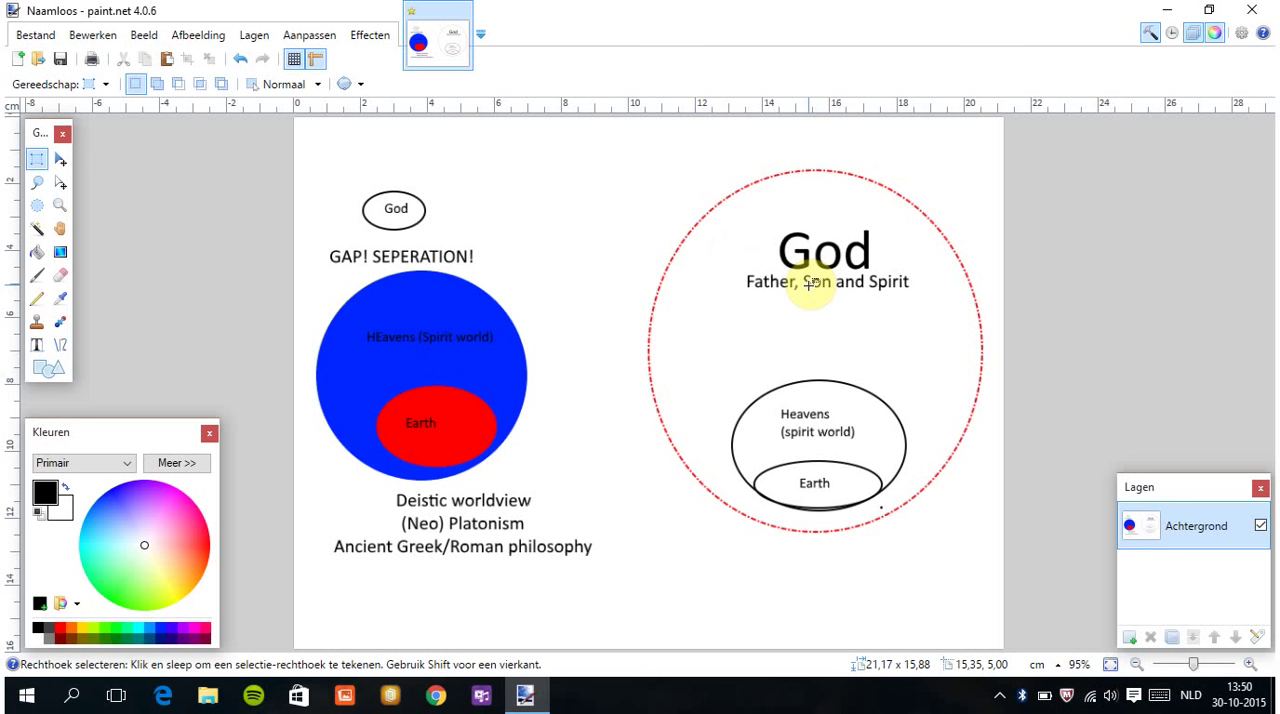
mouse_move(673, 258)
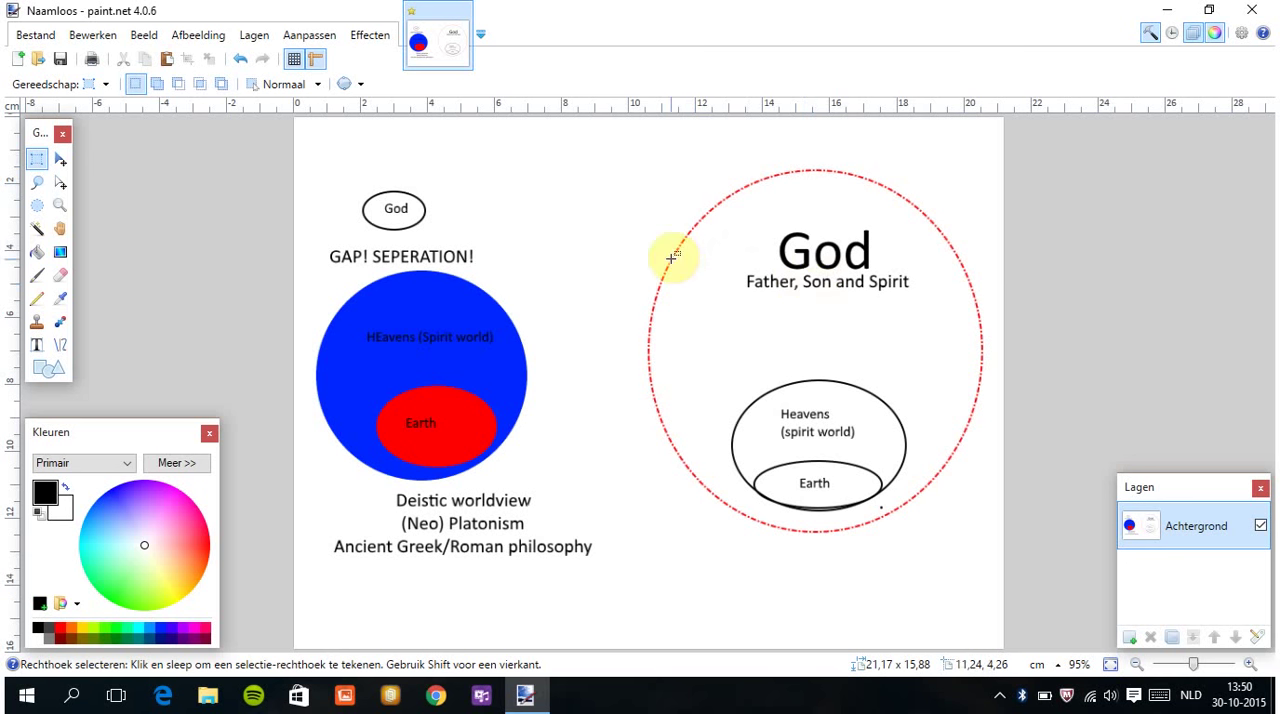
mouse_move(803, 93)
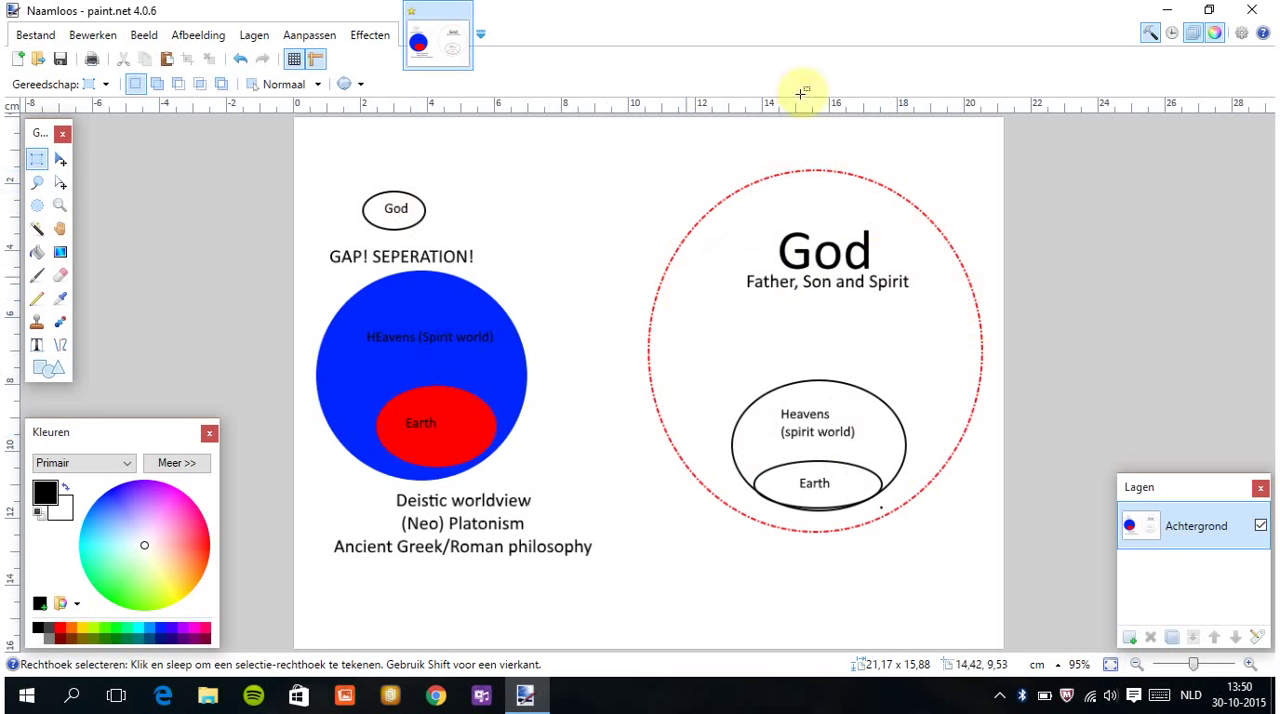
mouse_move(833, 333)
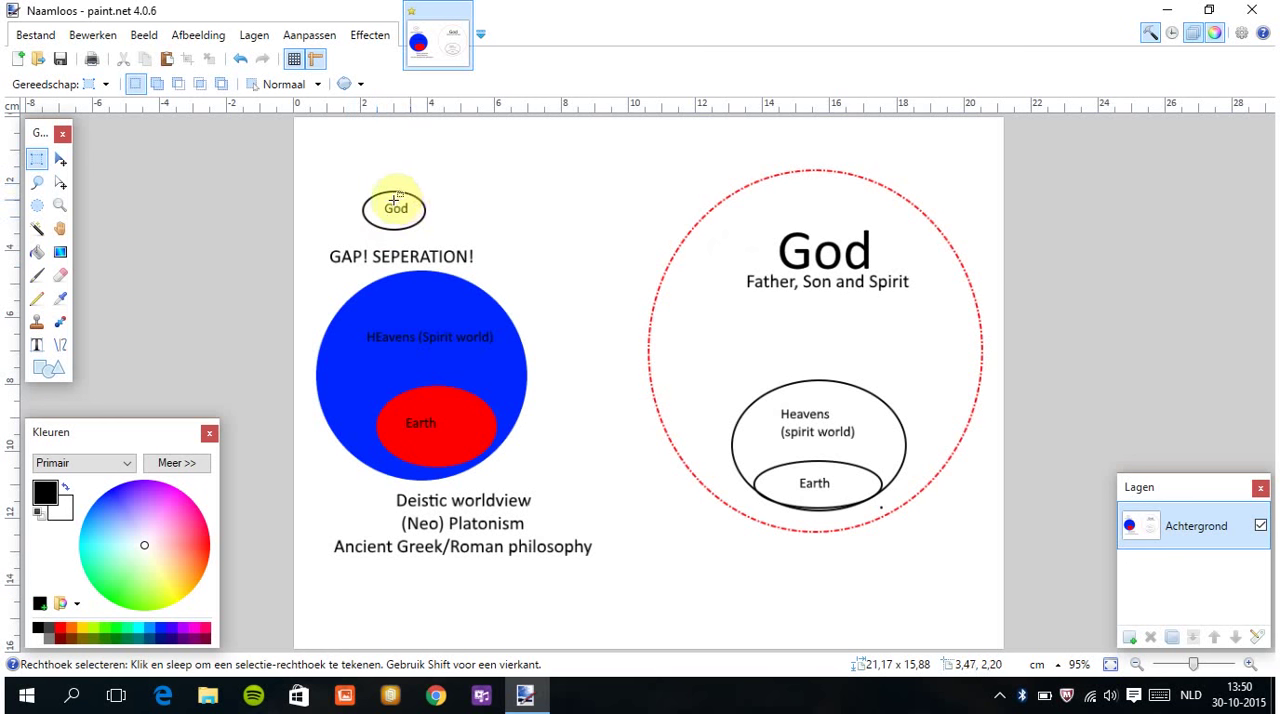
mouse_move(405, 278)
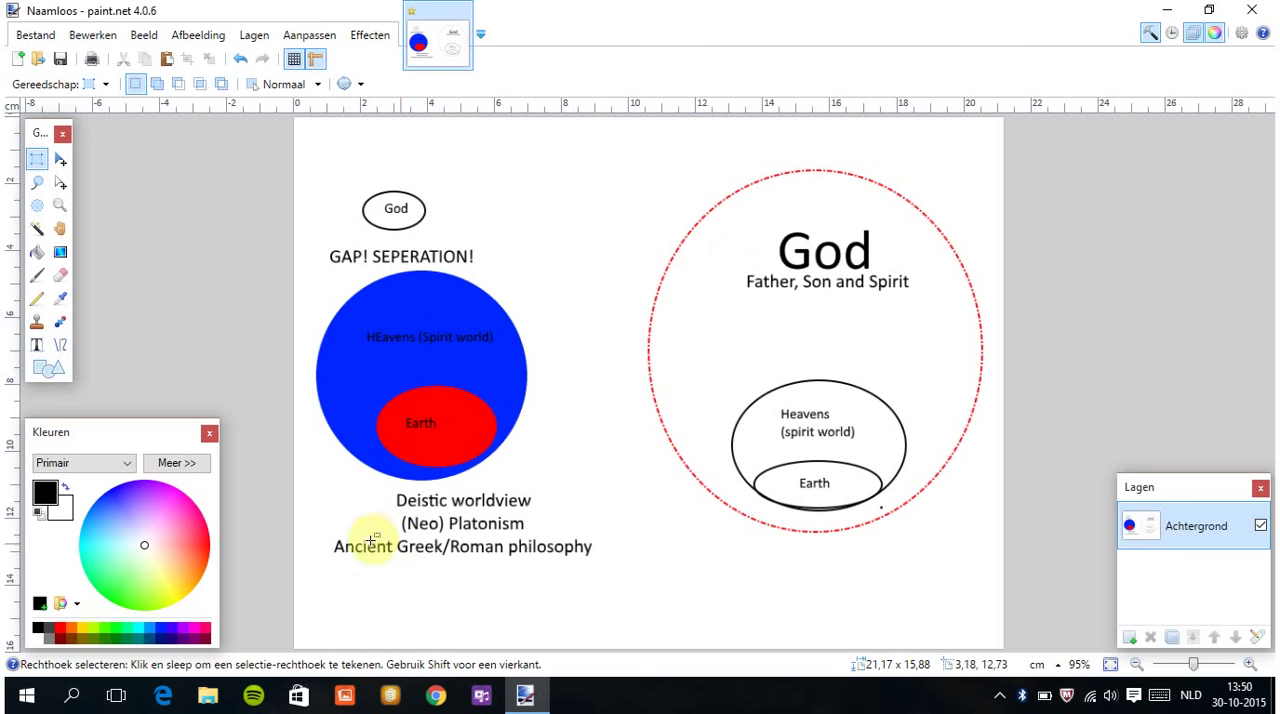
Start red text below the philosophy caption reading 'Apathic (not interested)'.
click(36, 344)
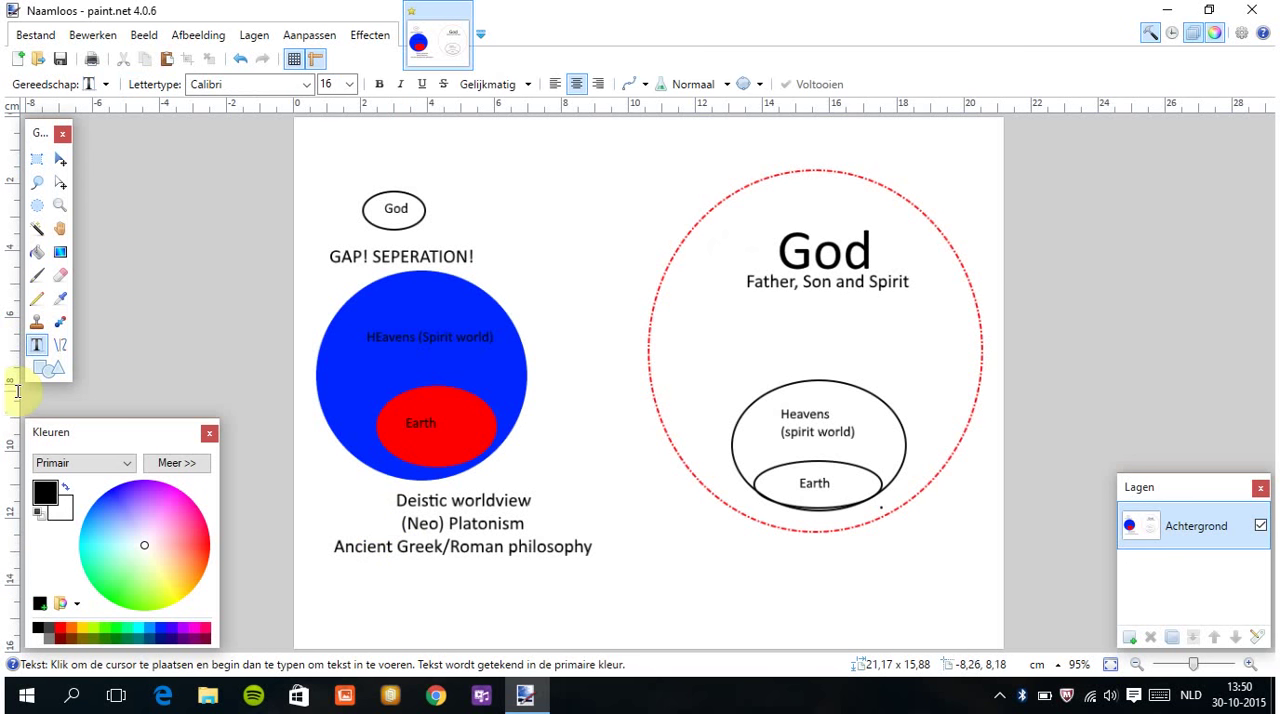
click(333, 597)
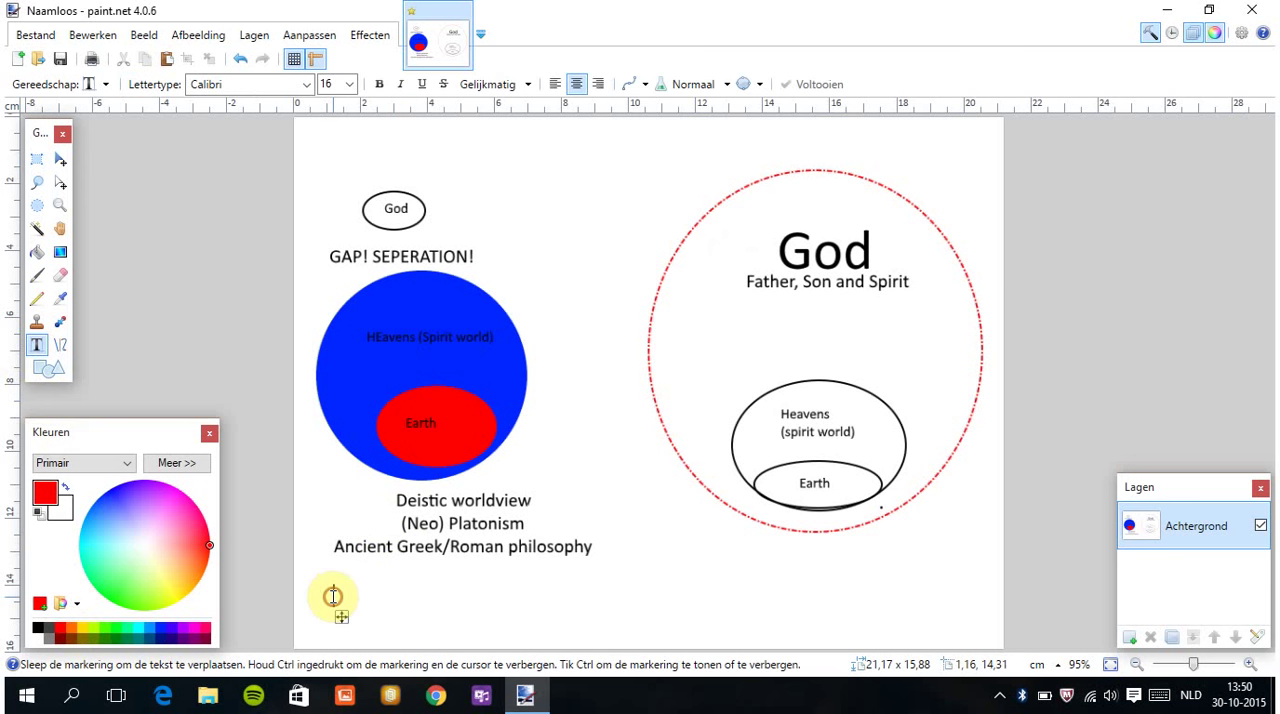
text(Apathic)
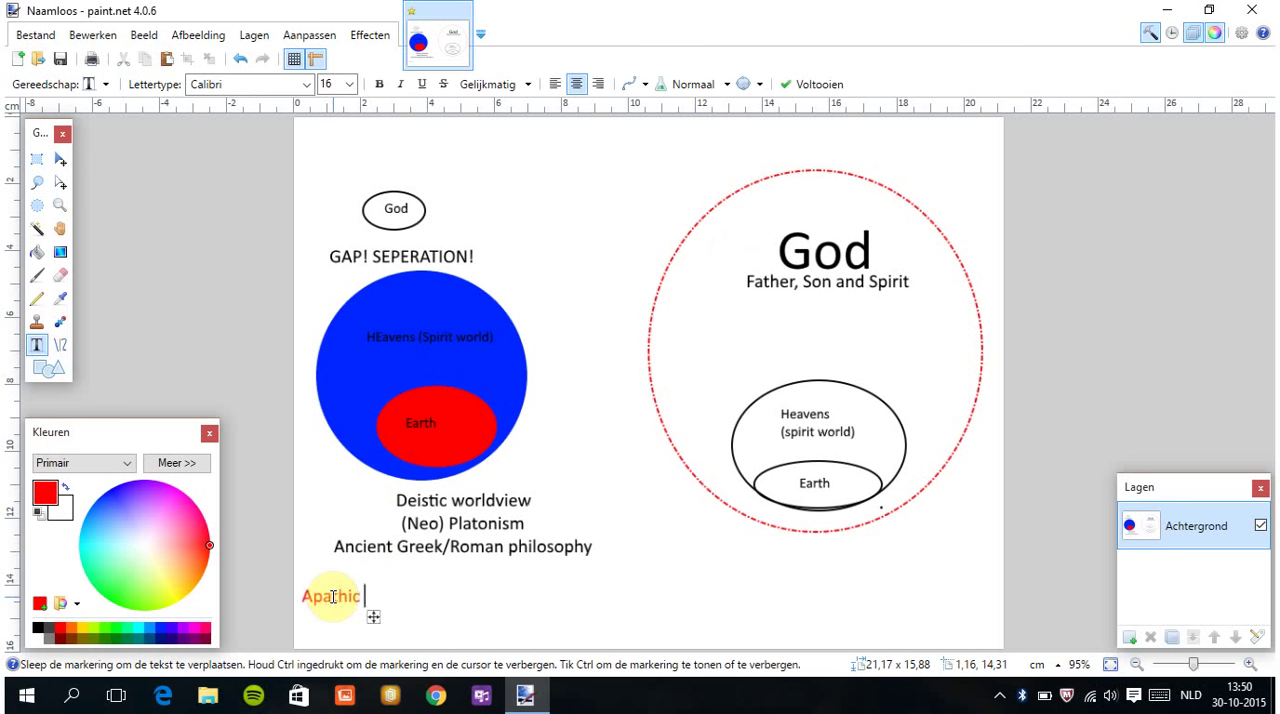
text((not intere)
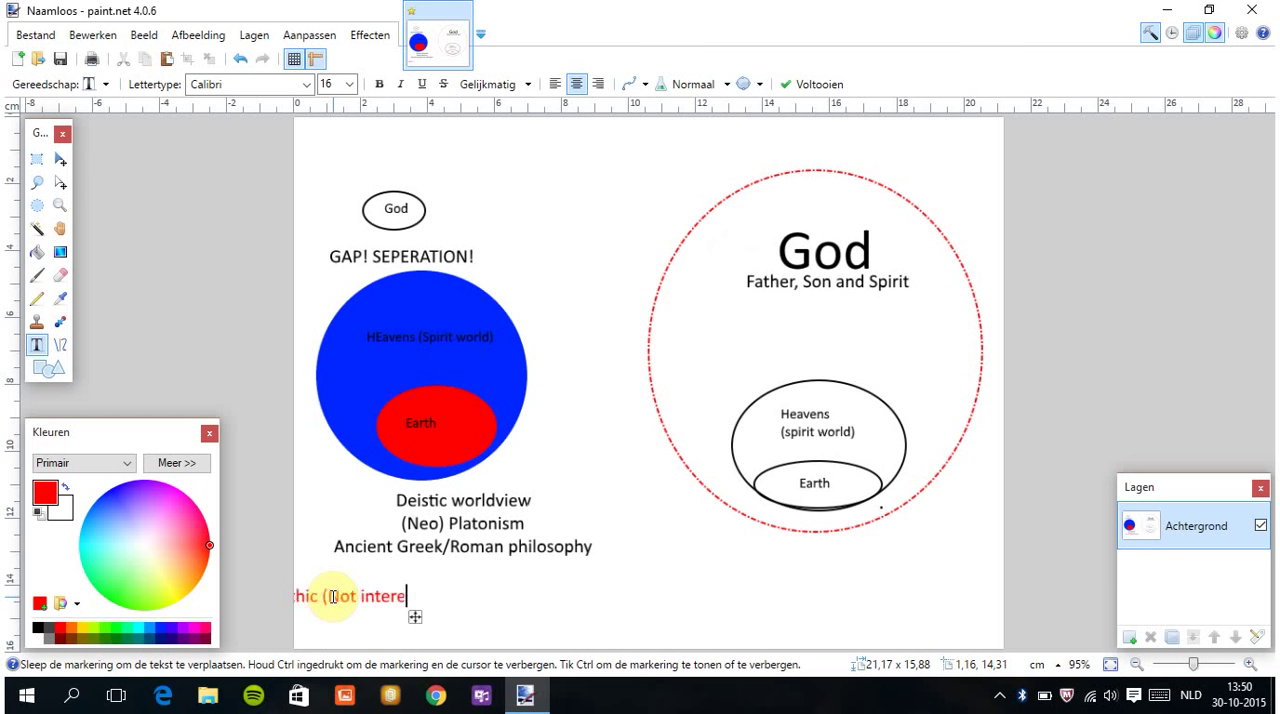
text(sted))
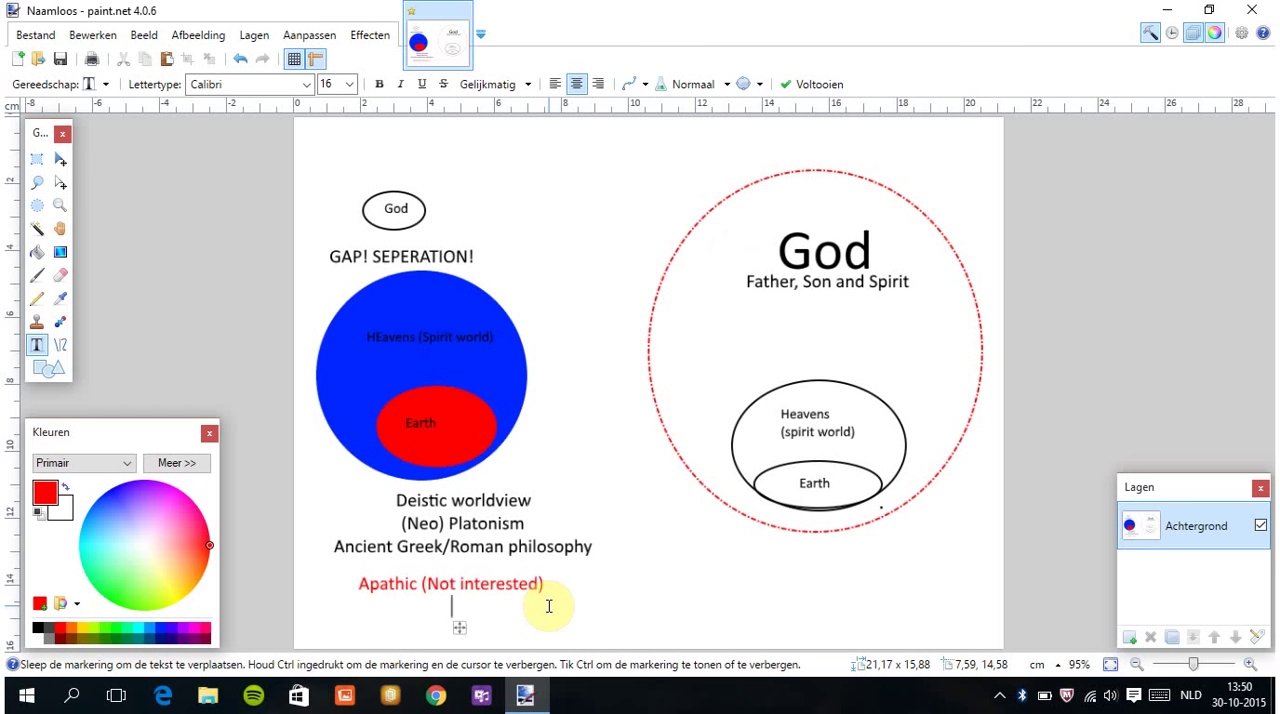
Add the caption line 'Cold hearted, narcissistic (self indulgement)'.
text(Cold h)
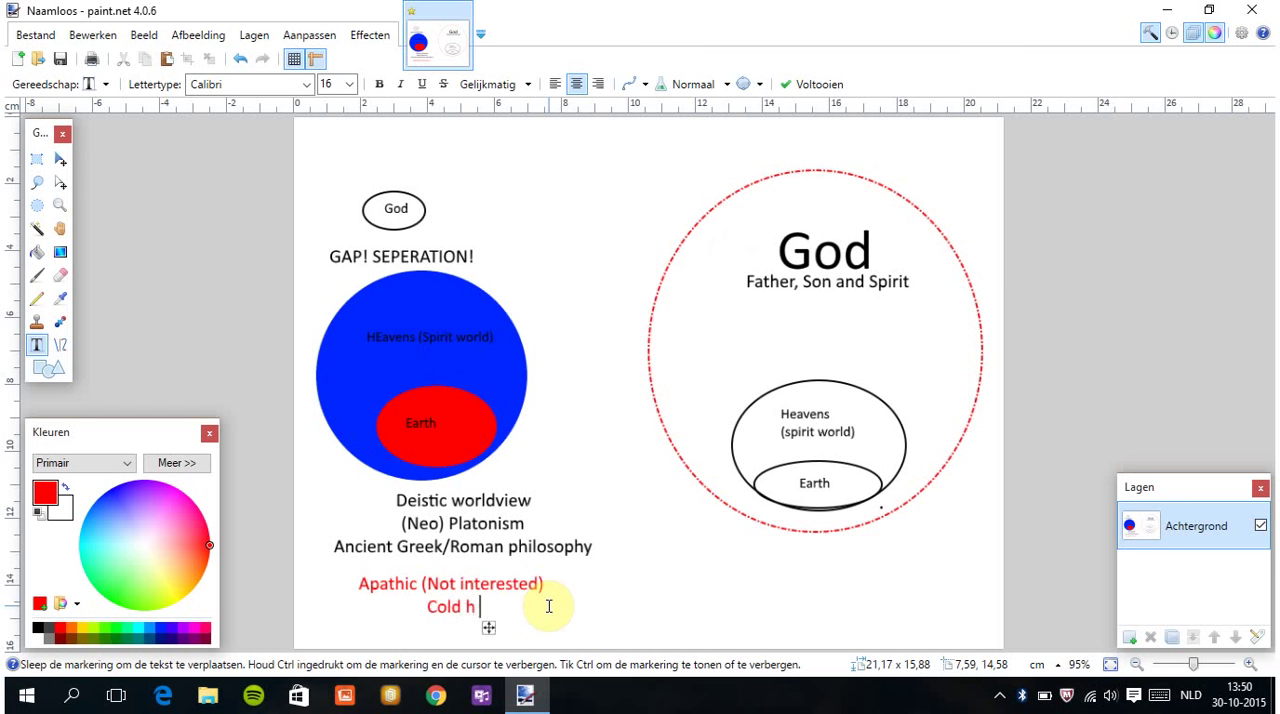
text(earted)
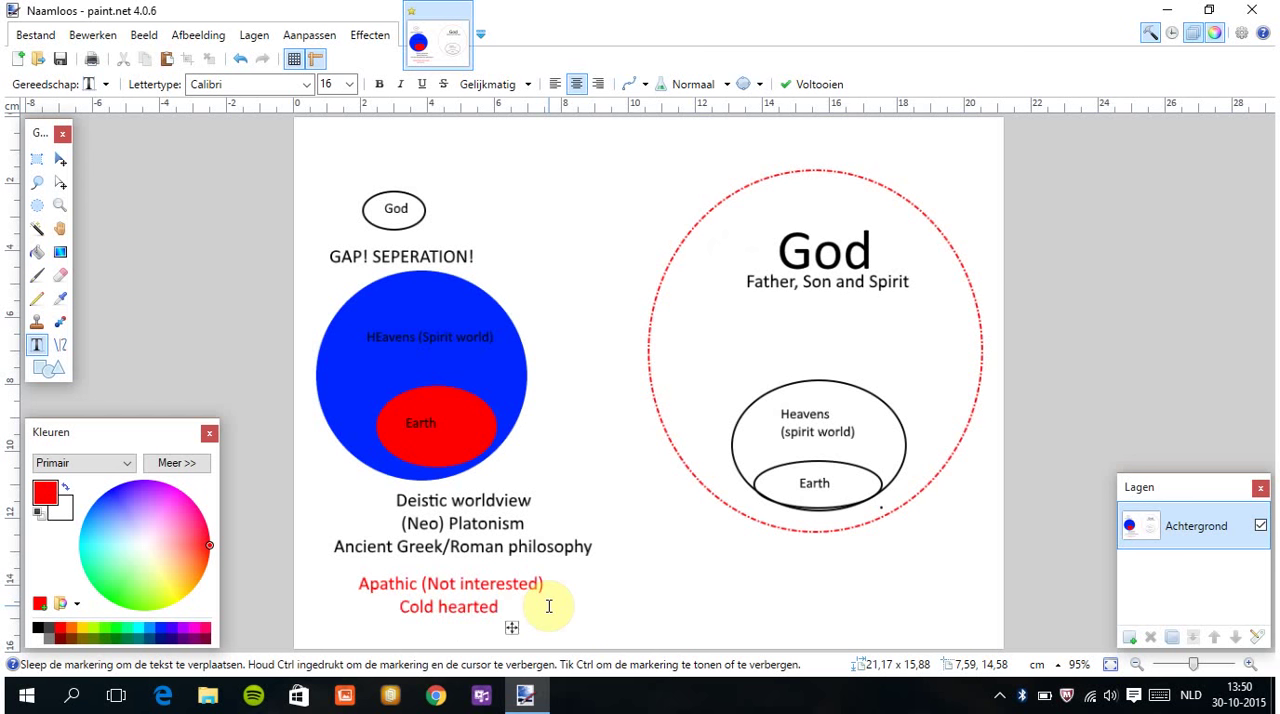
text(.)
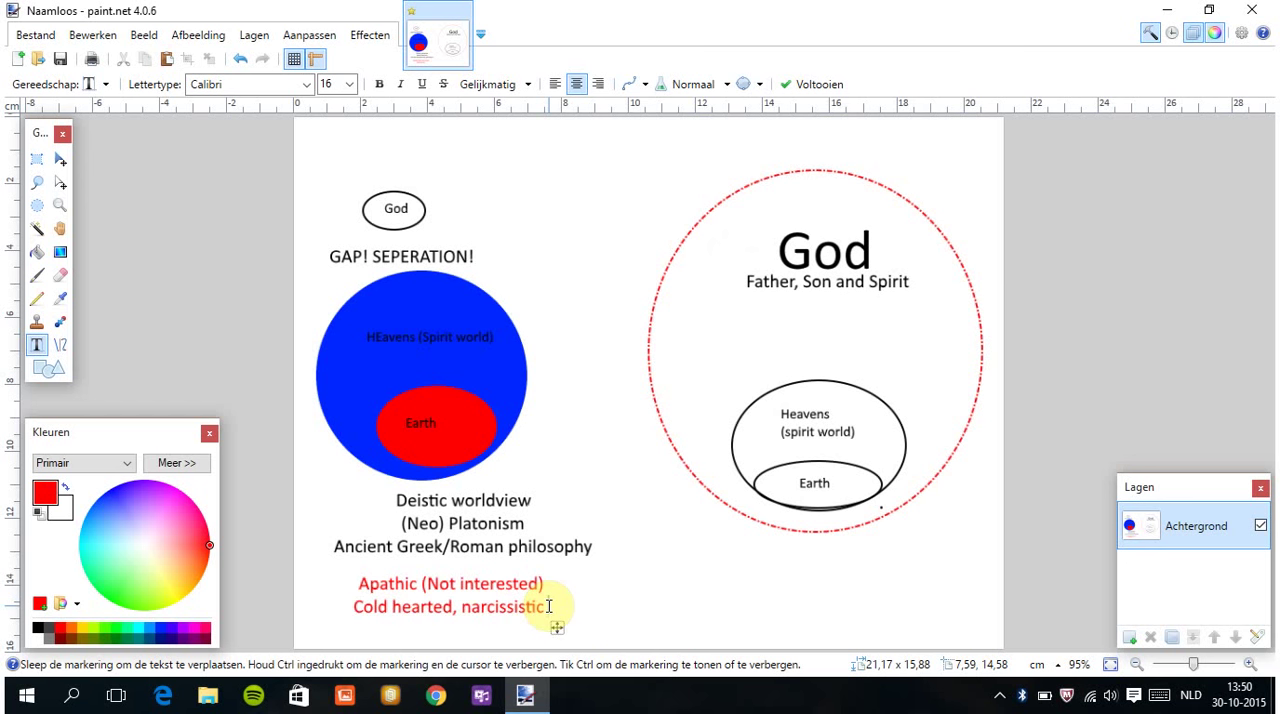
text((self)
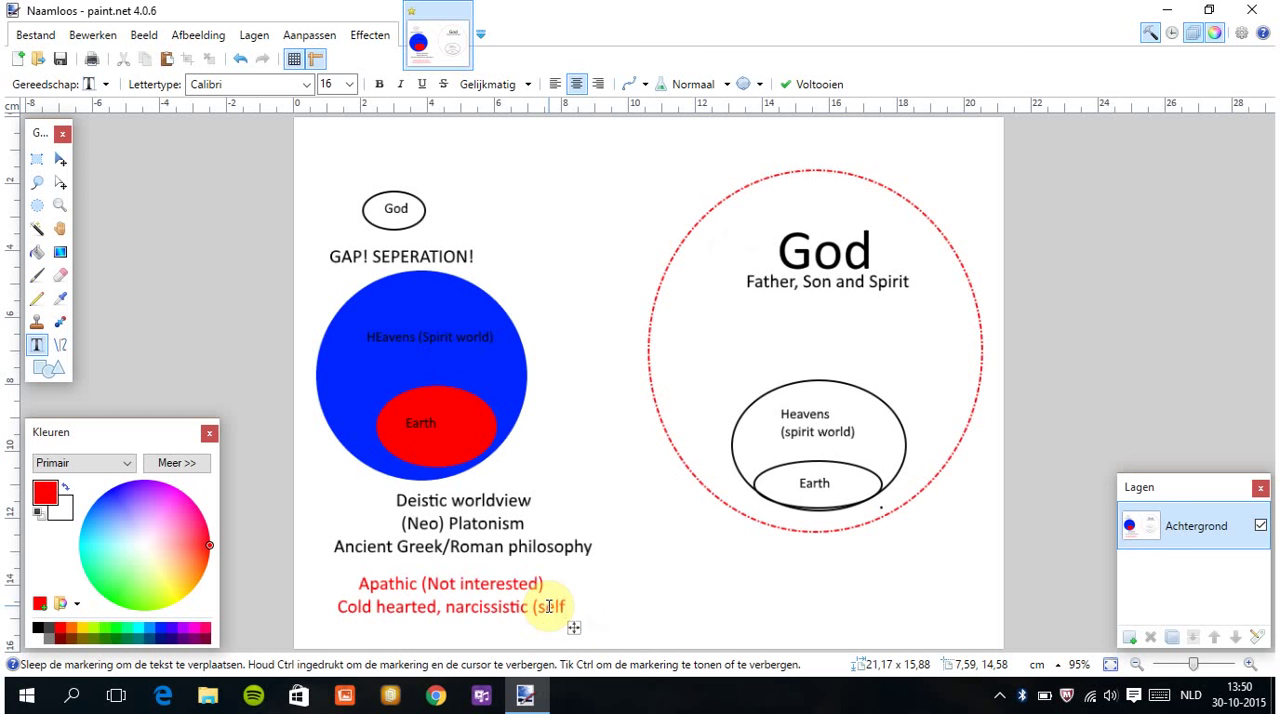
text(ind)
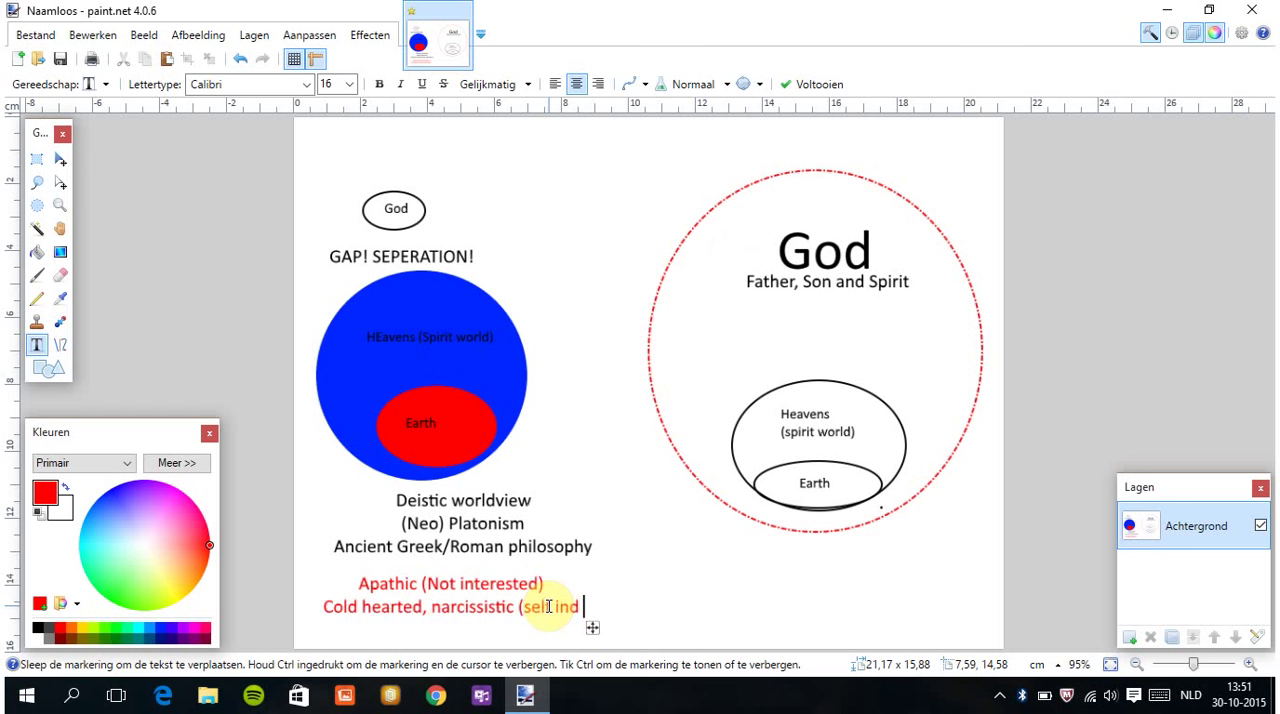
text(ulgement))
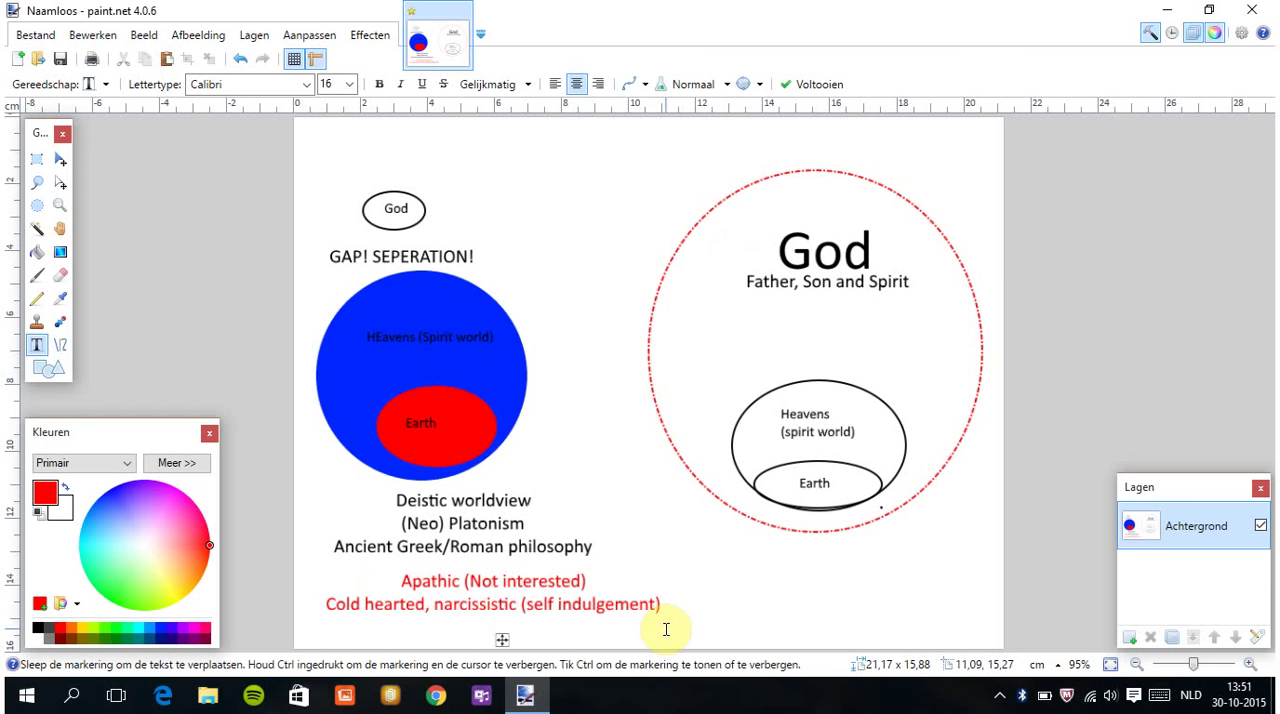
Type the final red line 'EARN... WORKS.. PAYING FOR ACCEPTANCE!'.
text(EARN)
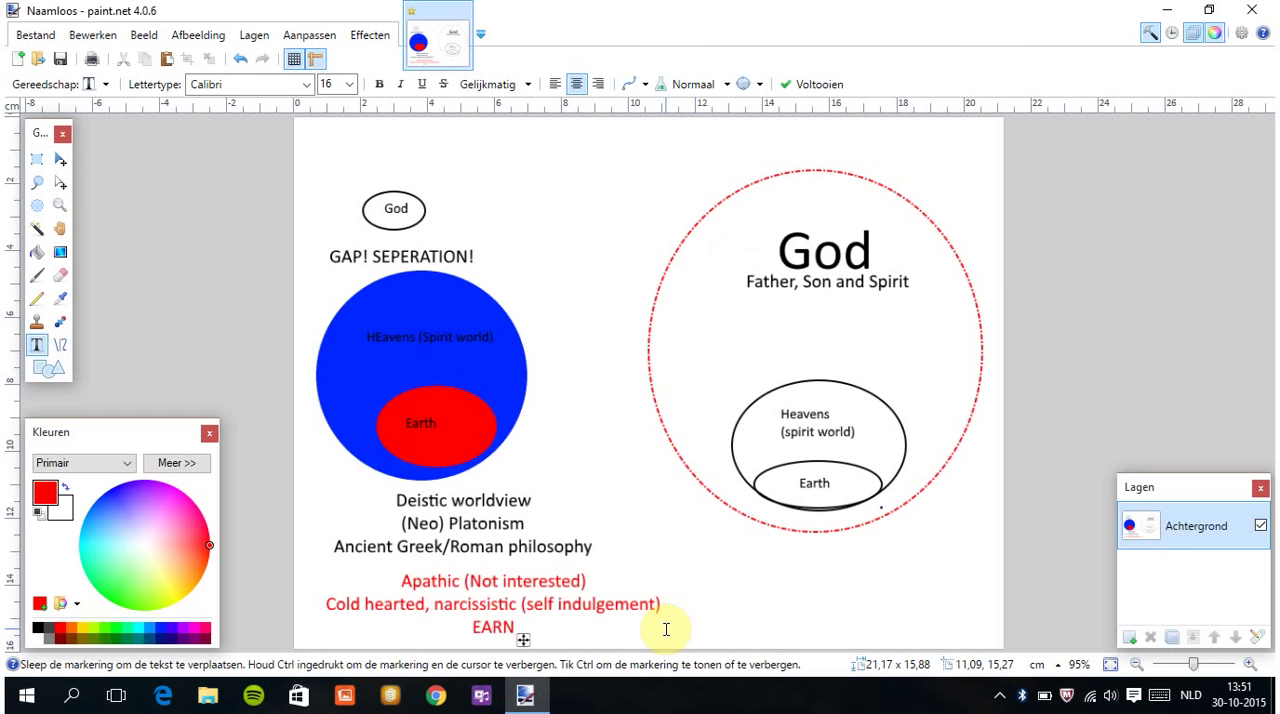
text(...)
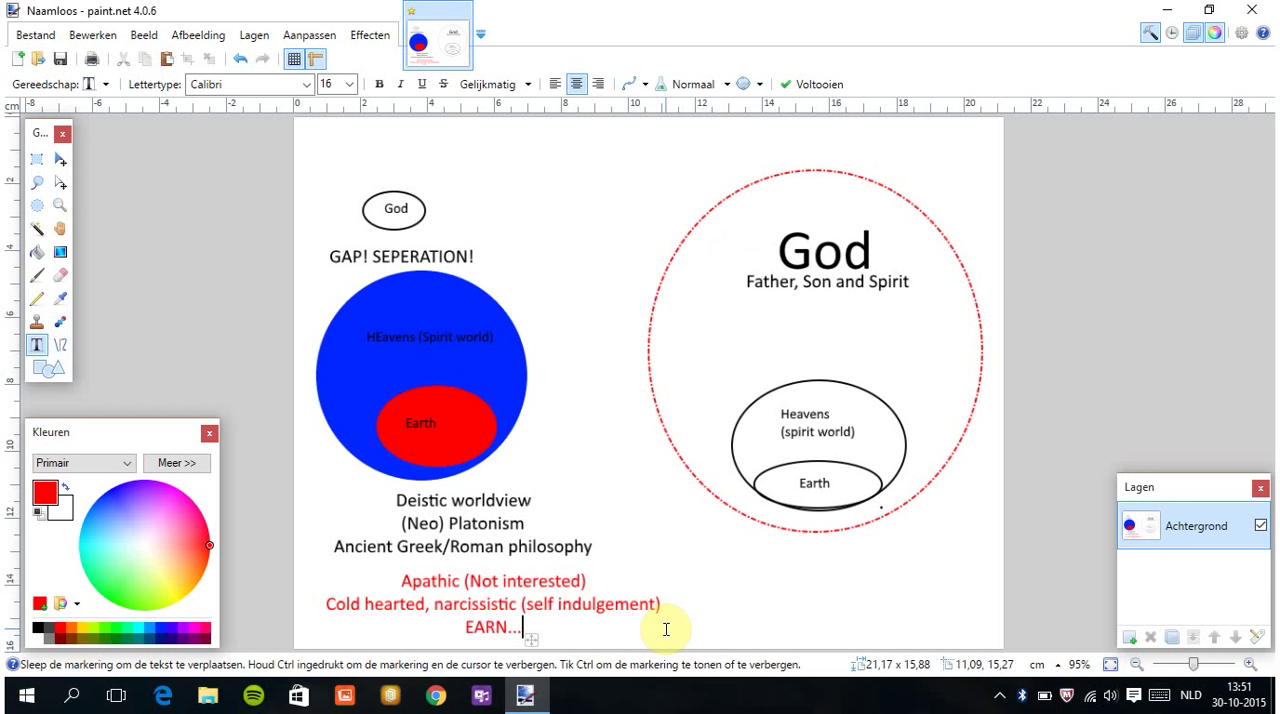
mouse_move(386, 291)
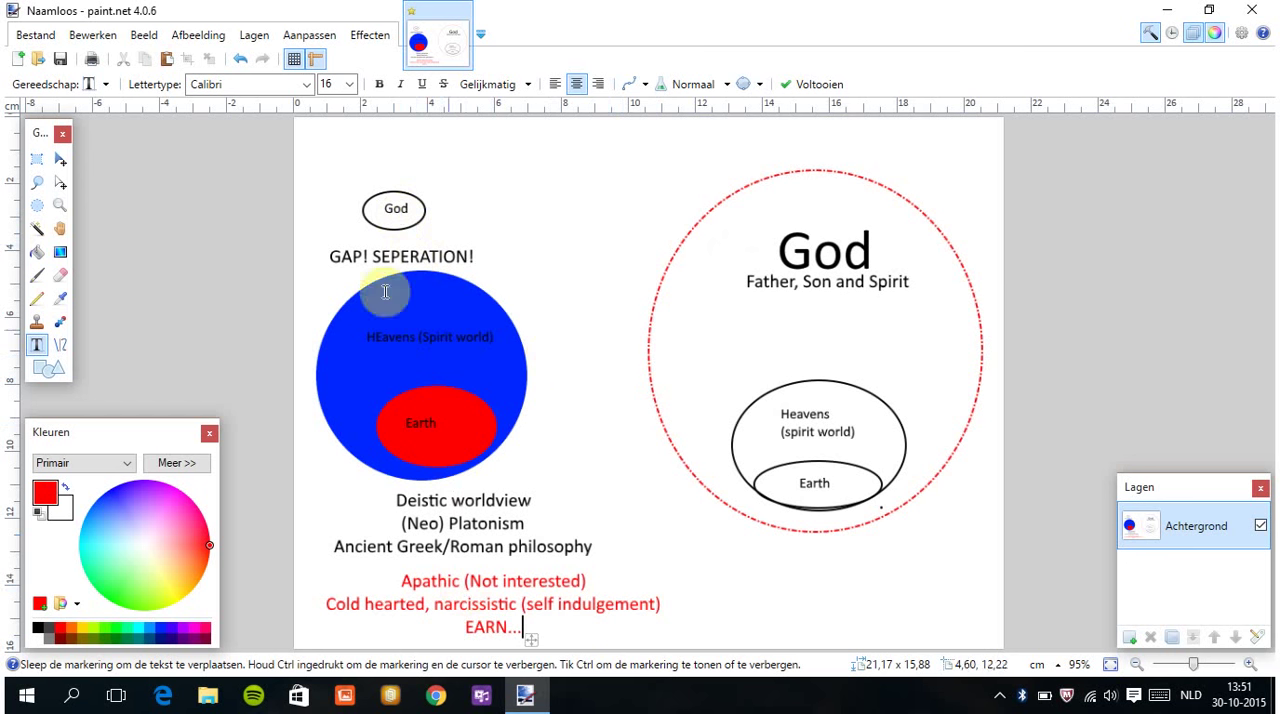
text(WO)
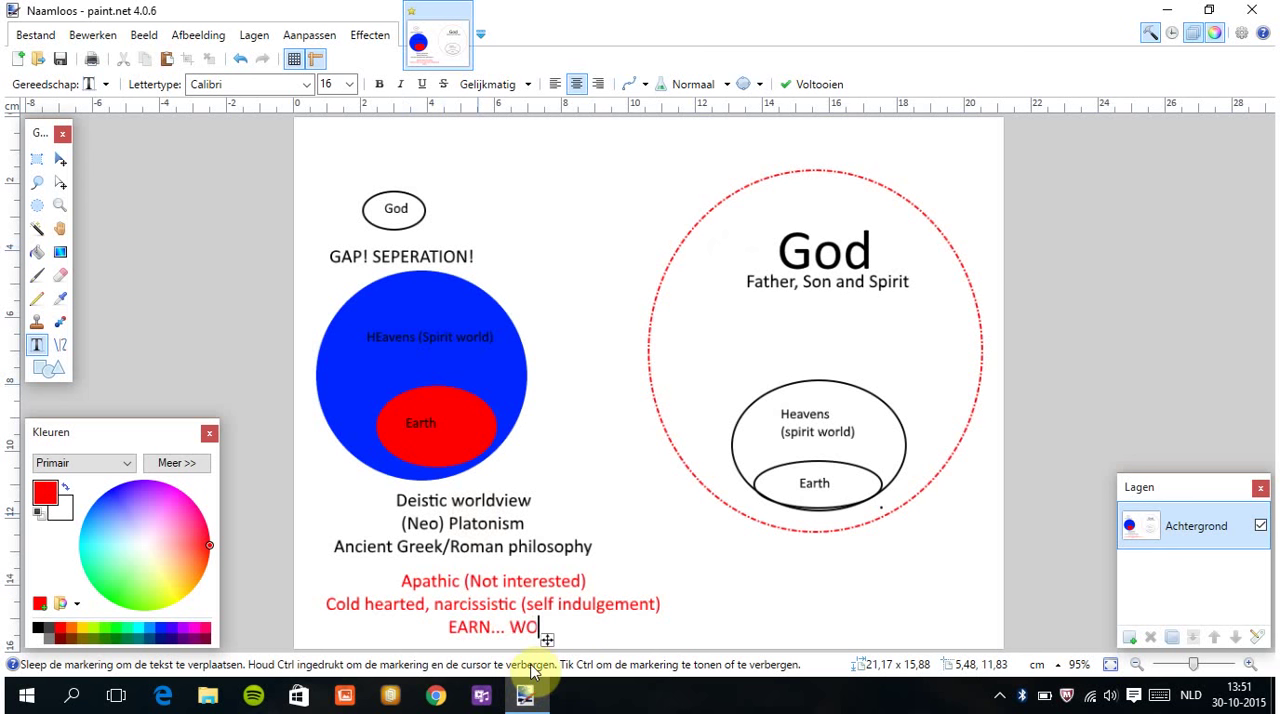
text(RKS..)
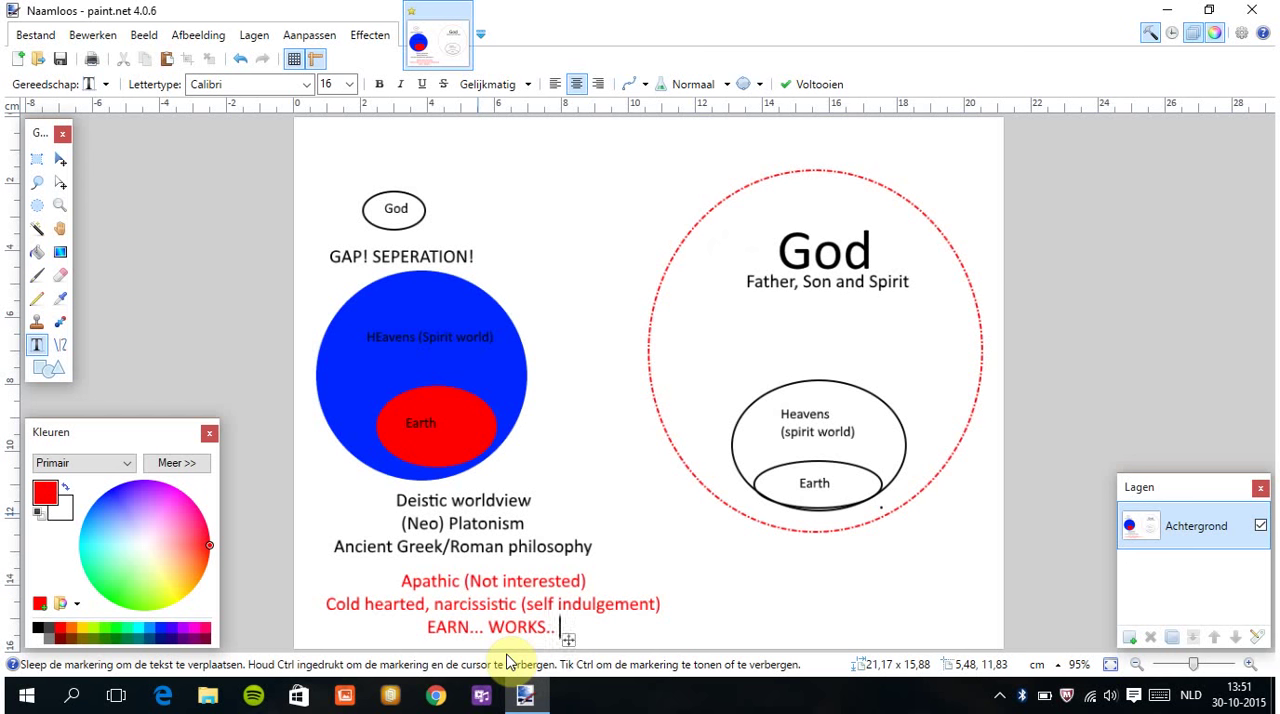
text(PA)
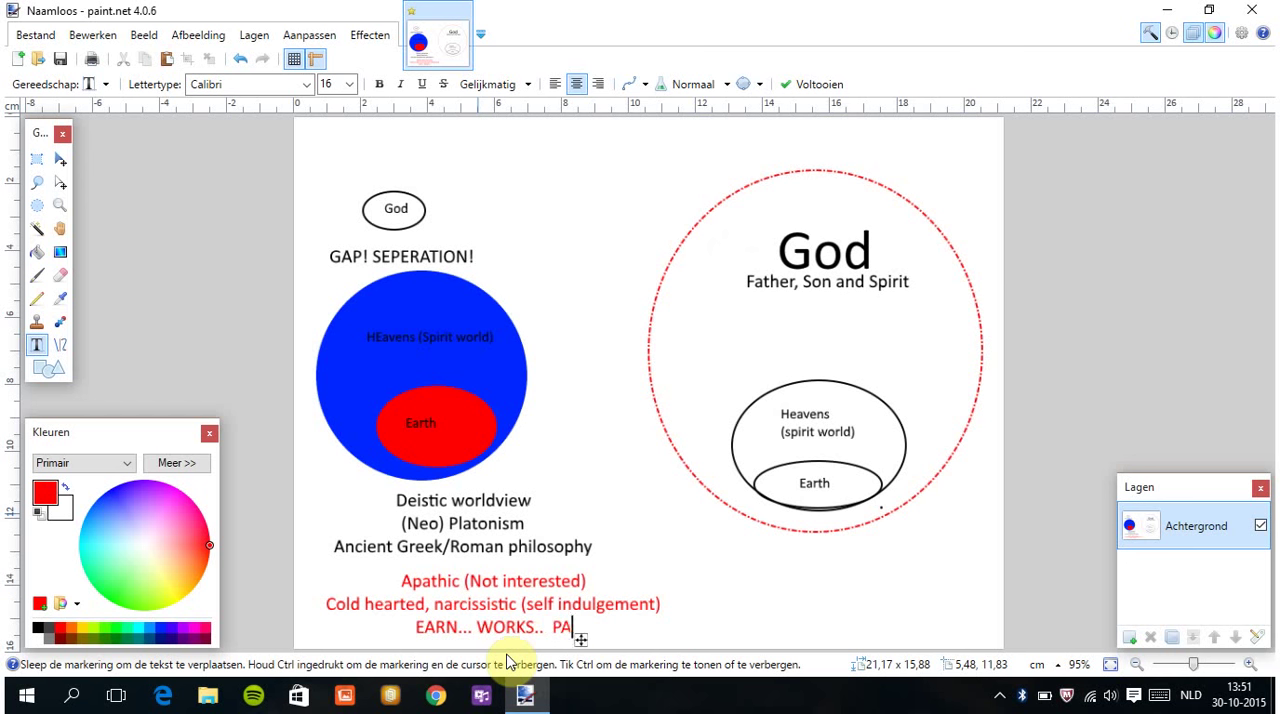
text(YING)
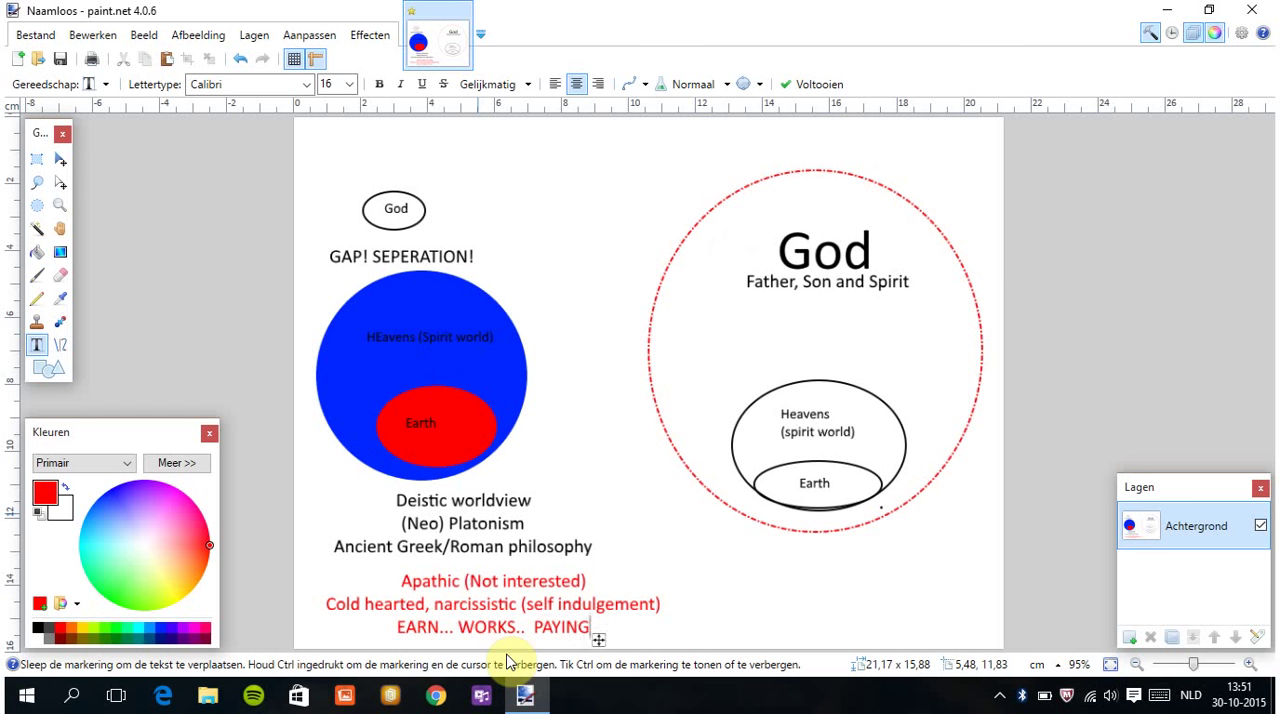
text(FOR)
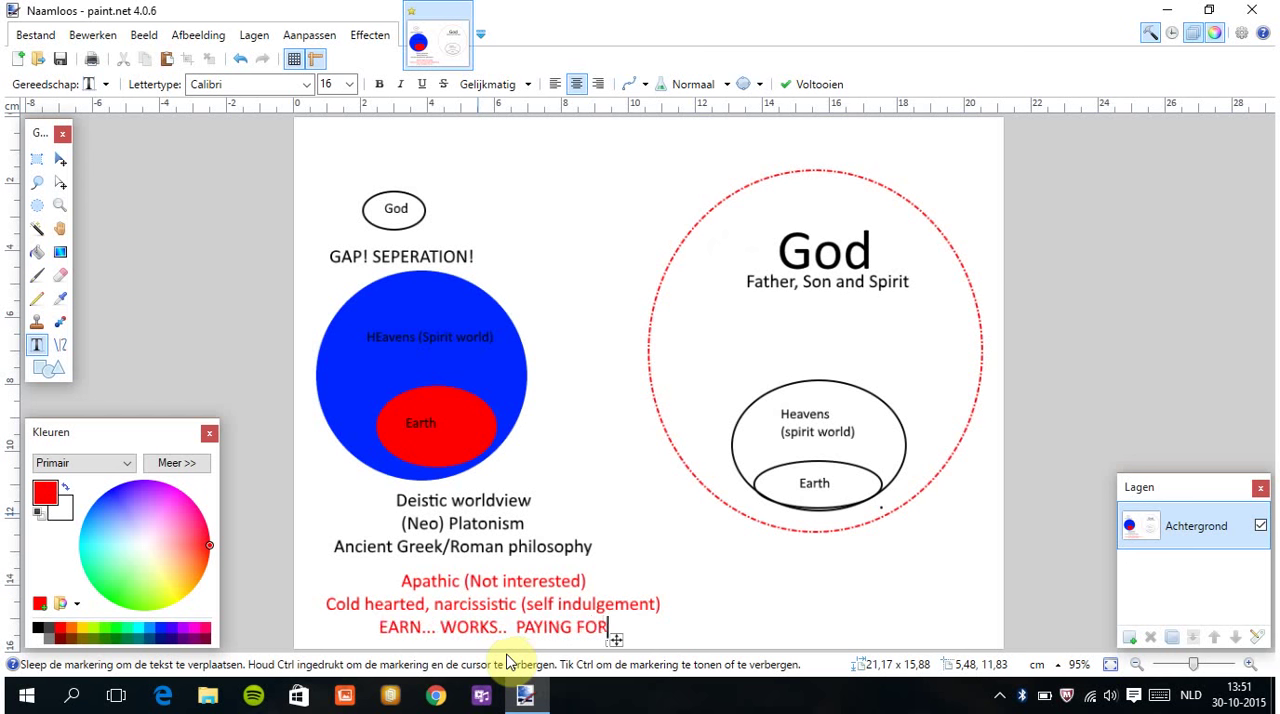
text(ACC)
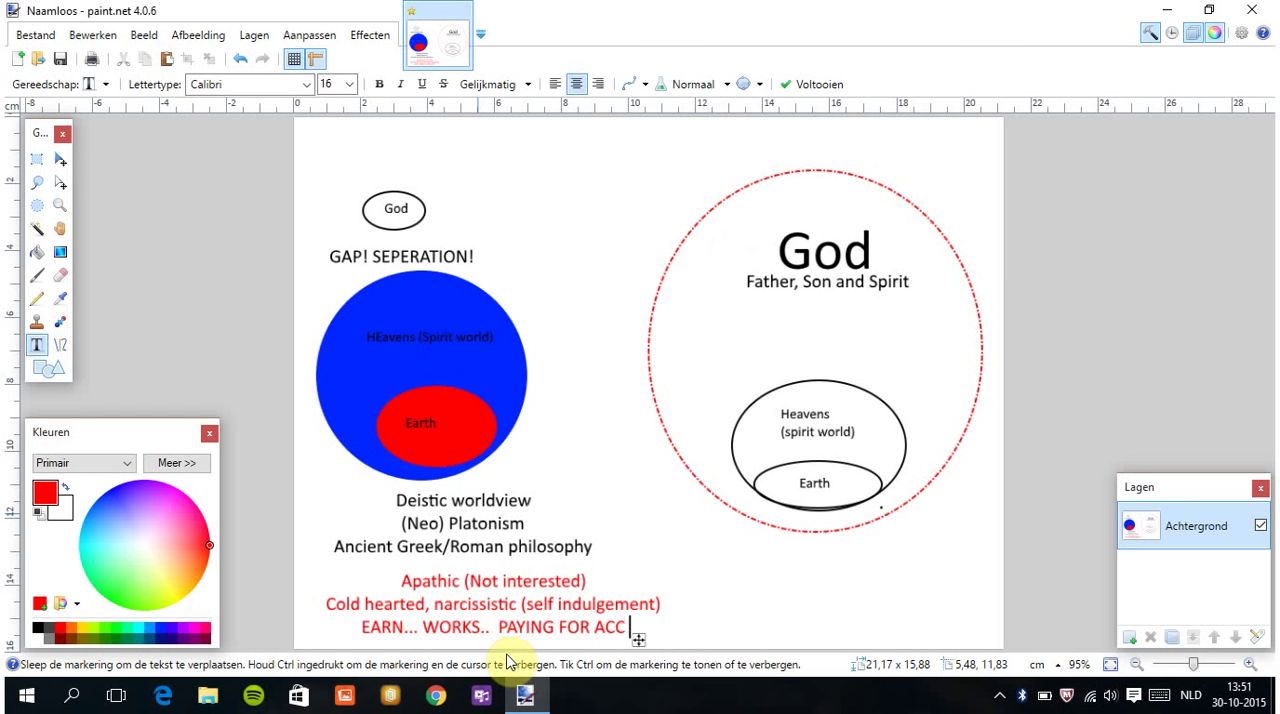
text(EPTANCE!)
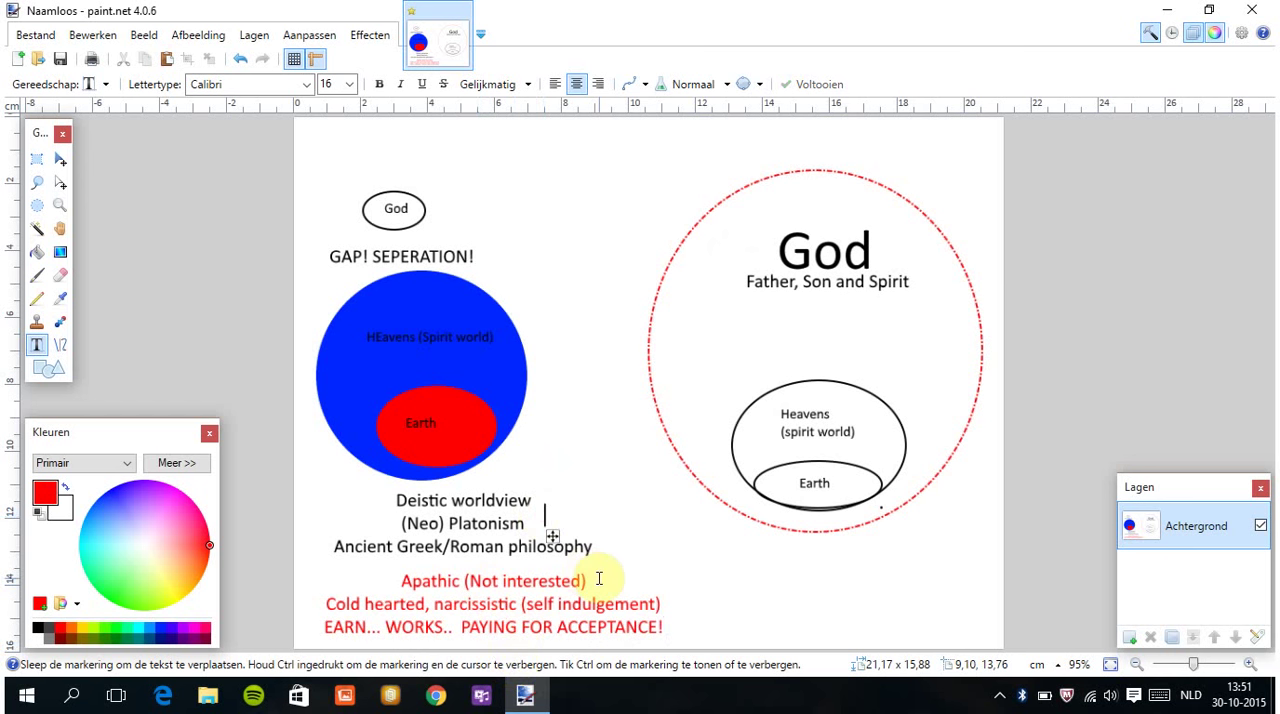
mouse_move(553, 537)
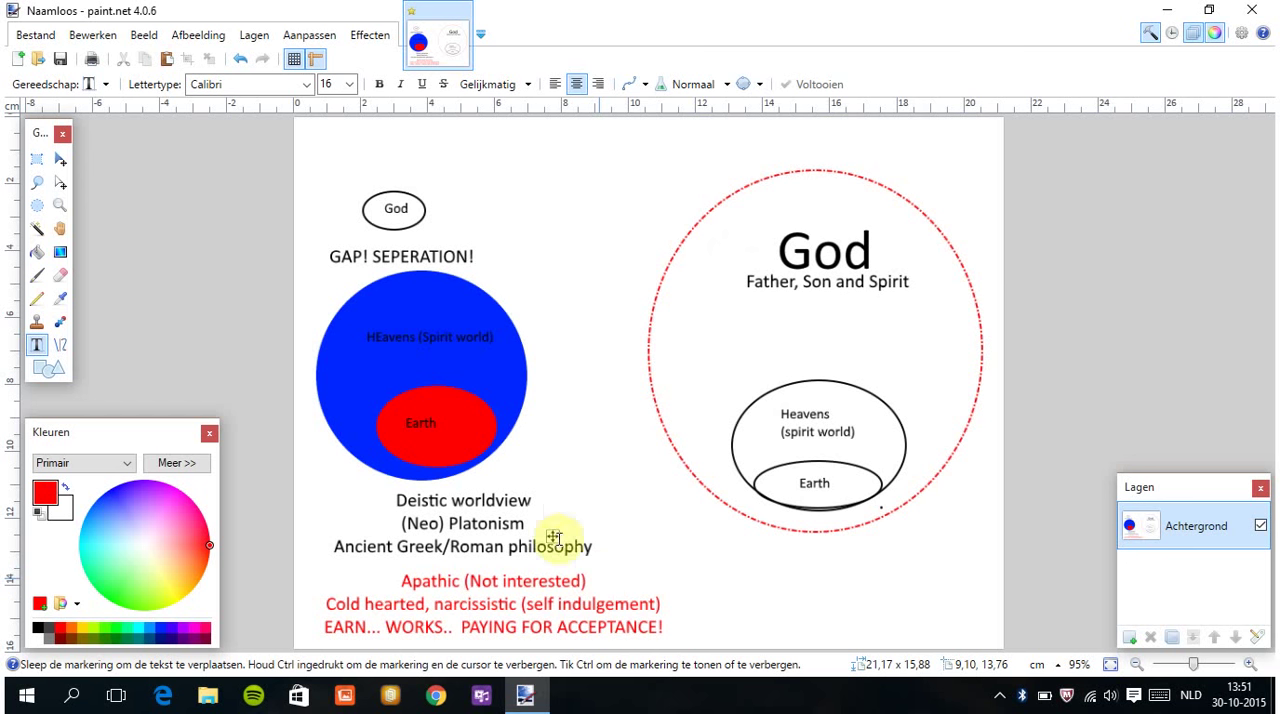
mouse_move(420, 207)
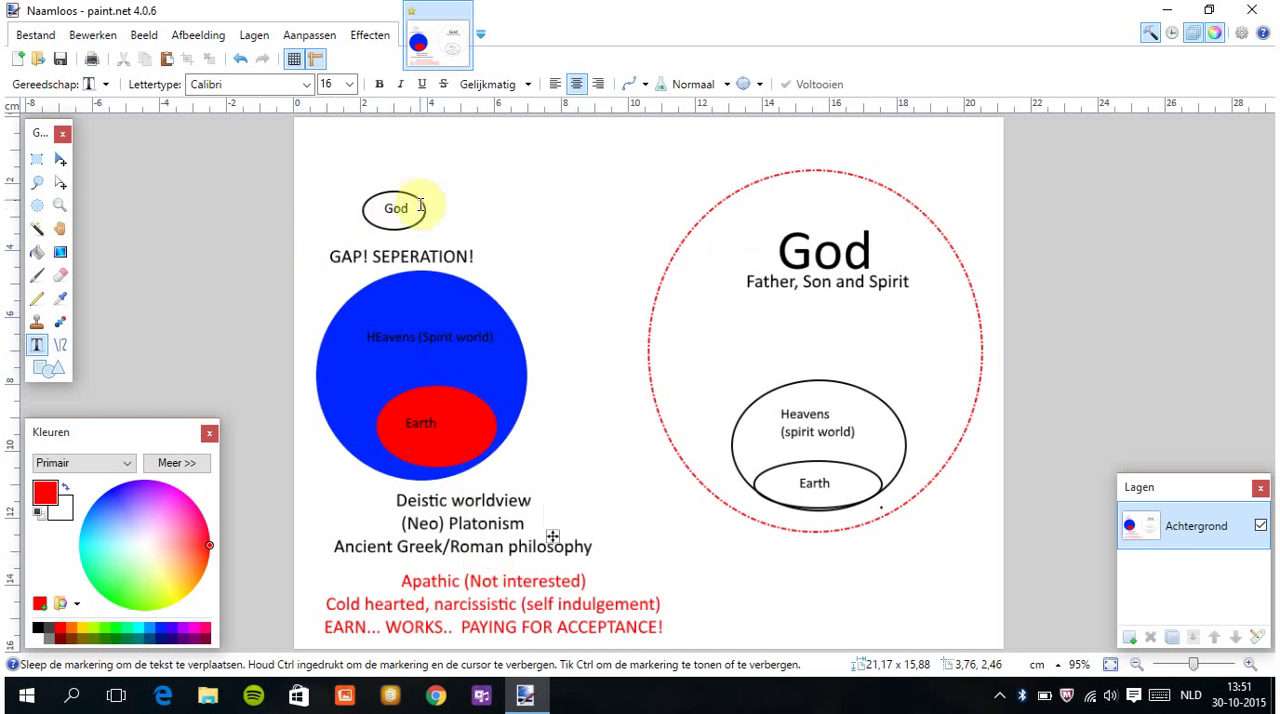
mouse_move(320, 155)
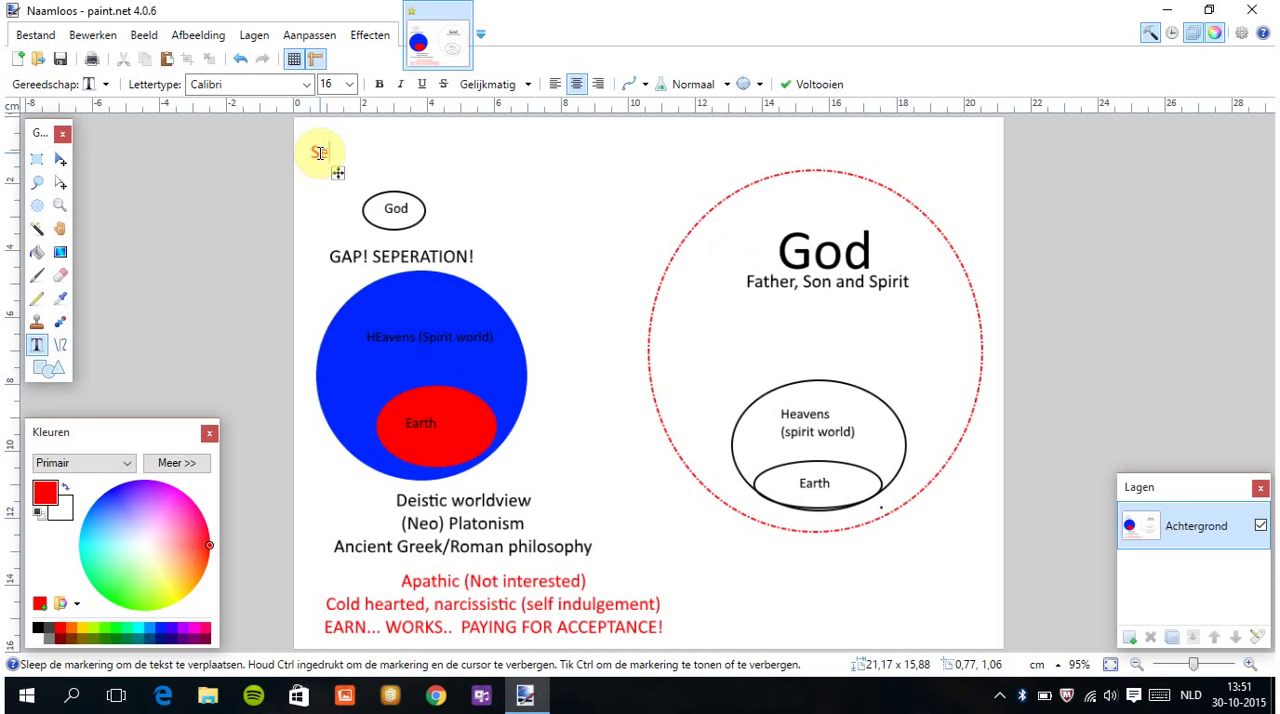
Finish the red word 'Self-centred' and add the line 'NO TRUST! NO RELATIONSHIP!'.
text(lf-centred)
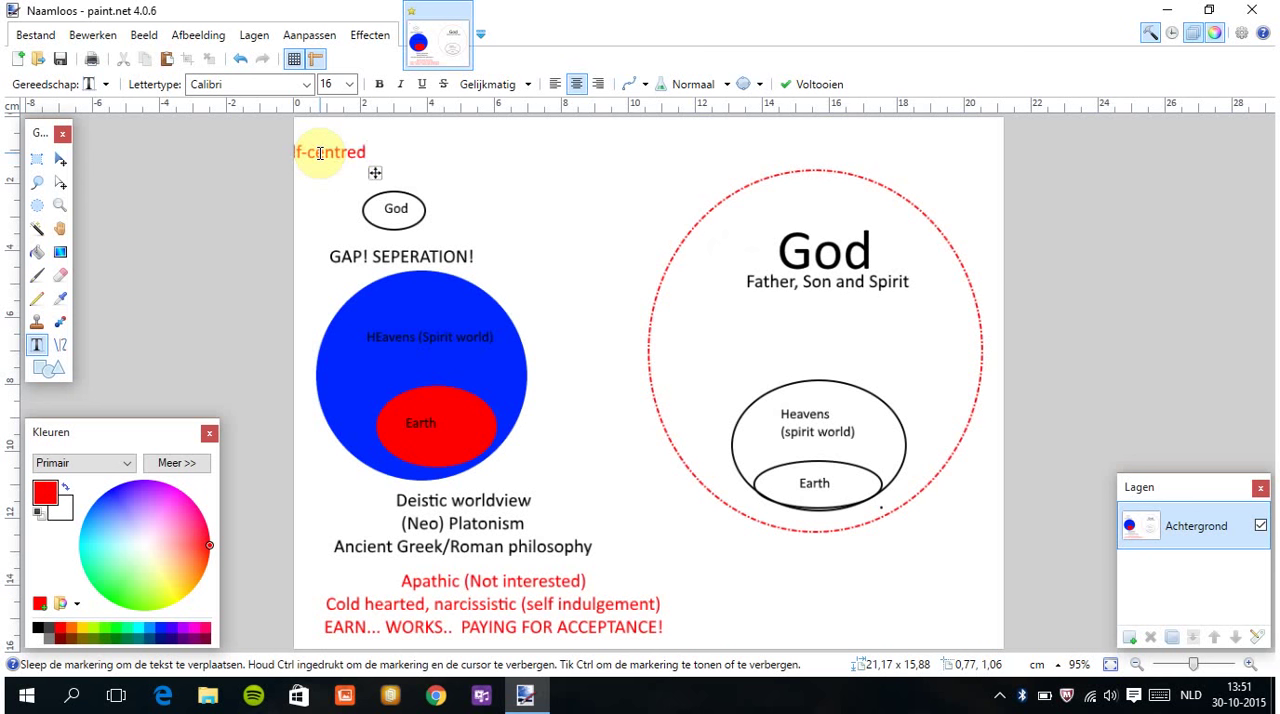
text(NO TRU)
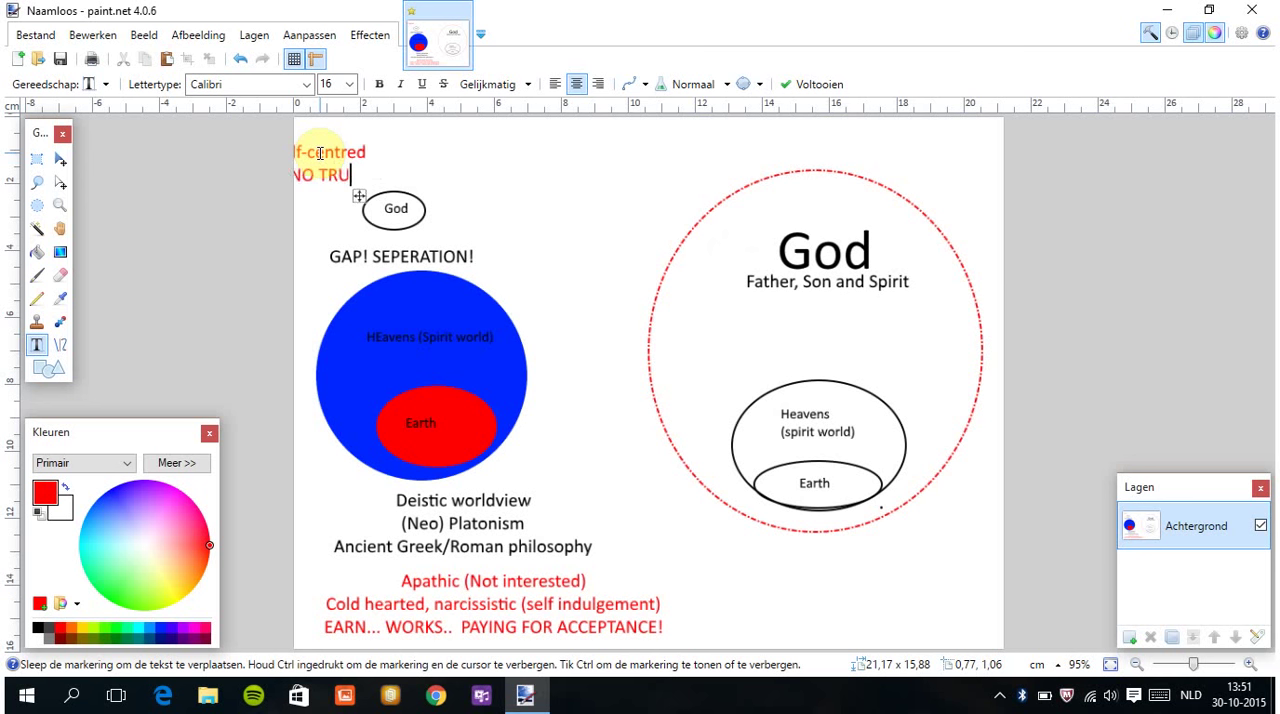
text(ST! NO RELA)
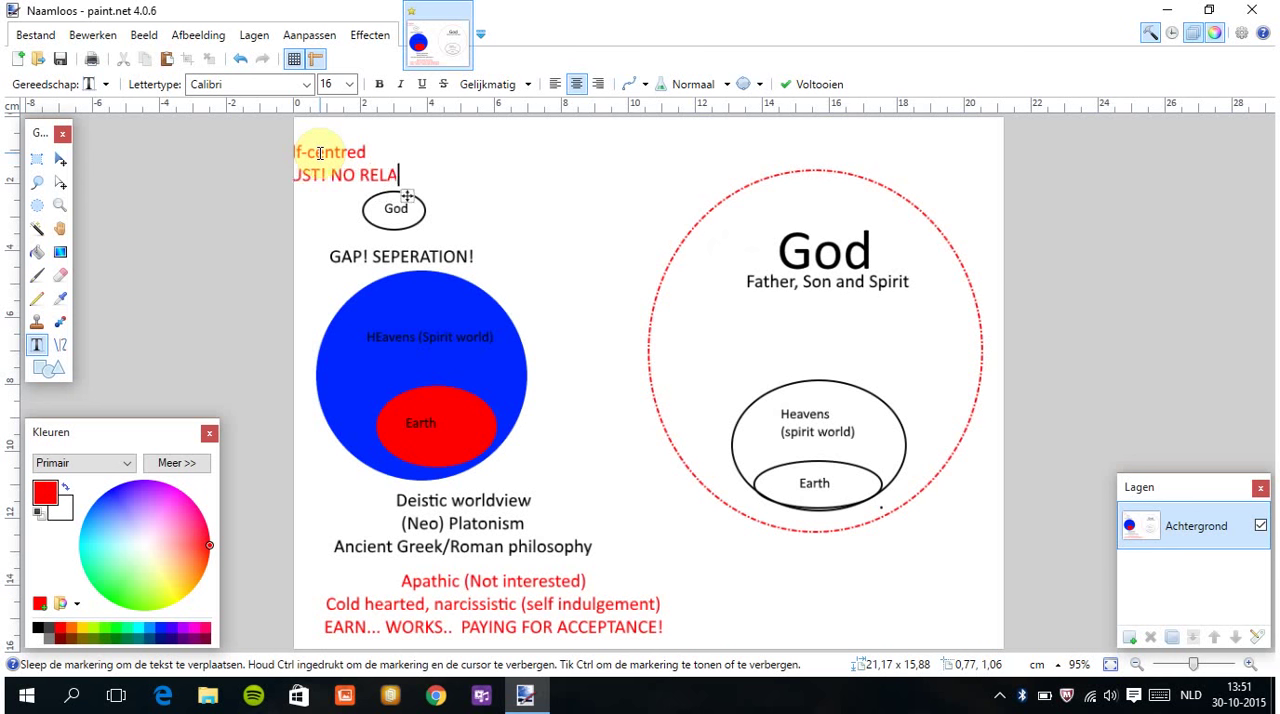
text(TIONSH)
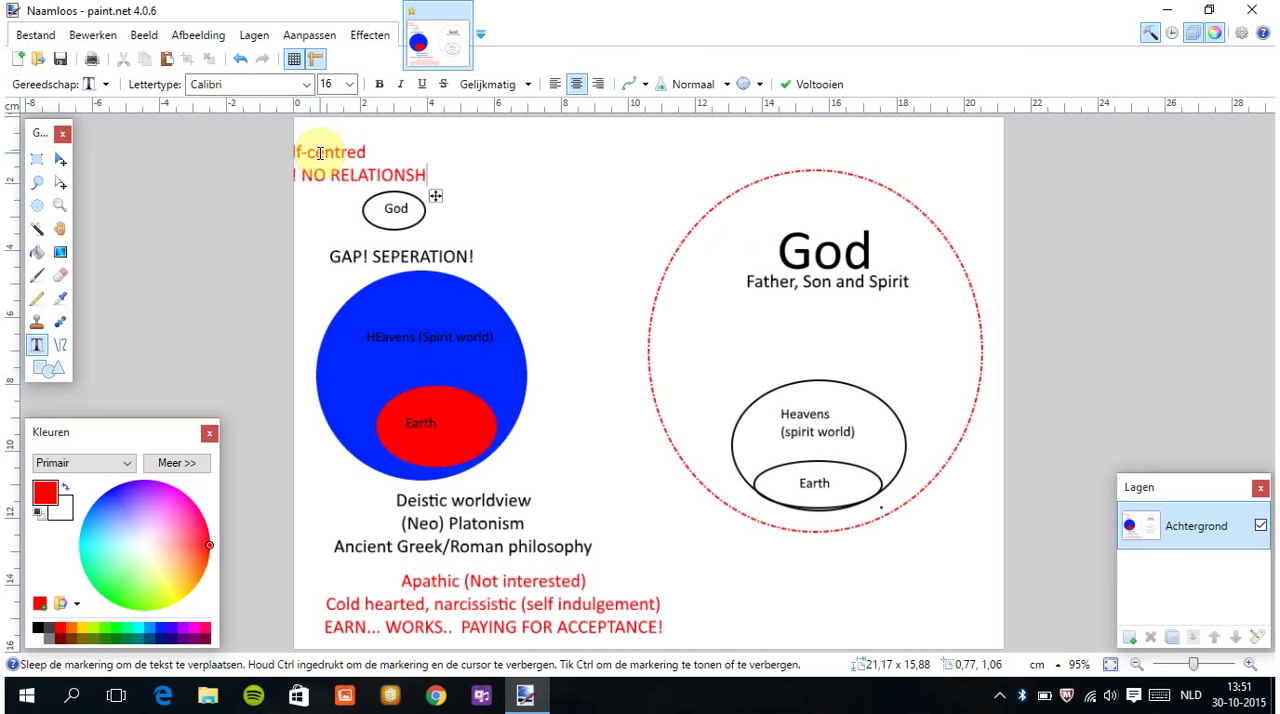
text(IP!)
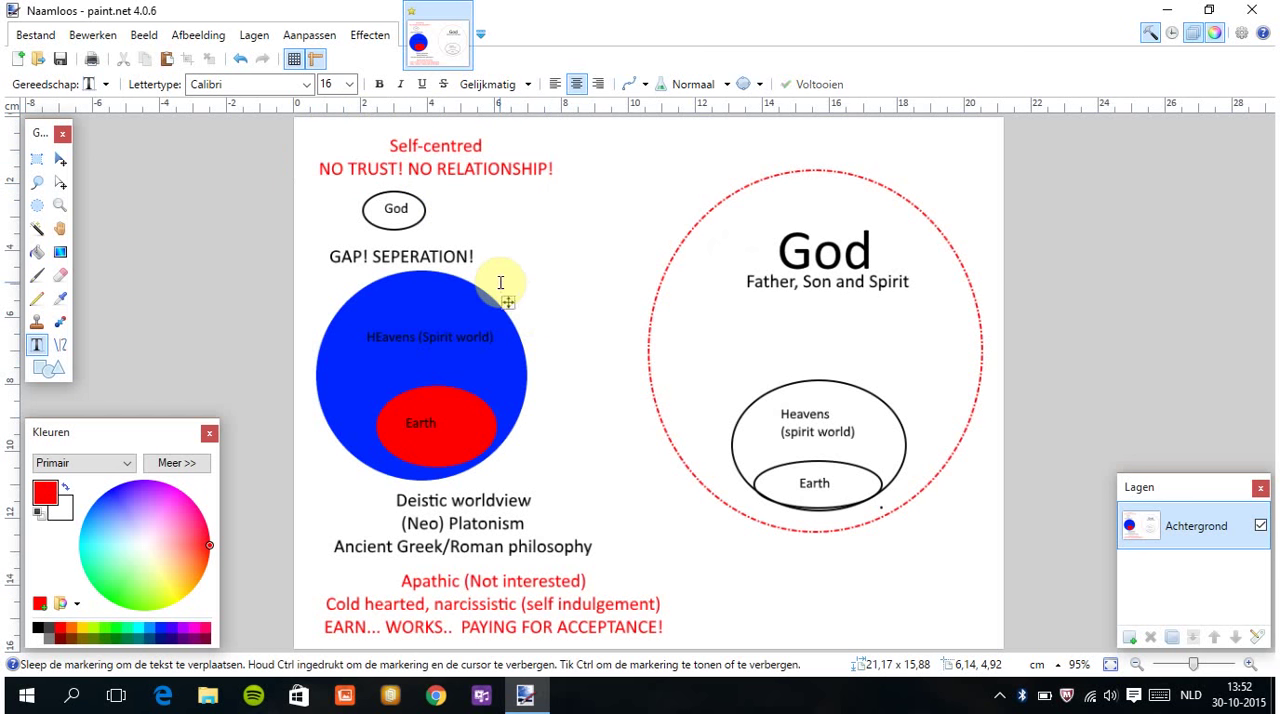
Type 'STRESS!', nudge it up and right, then add 'POLITICAL!' by the blue circle.
text(STRESS!)
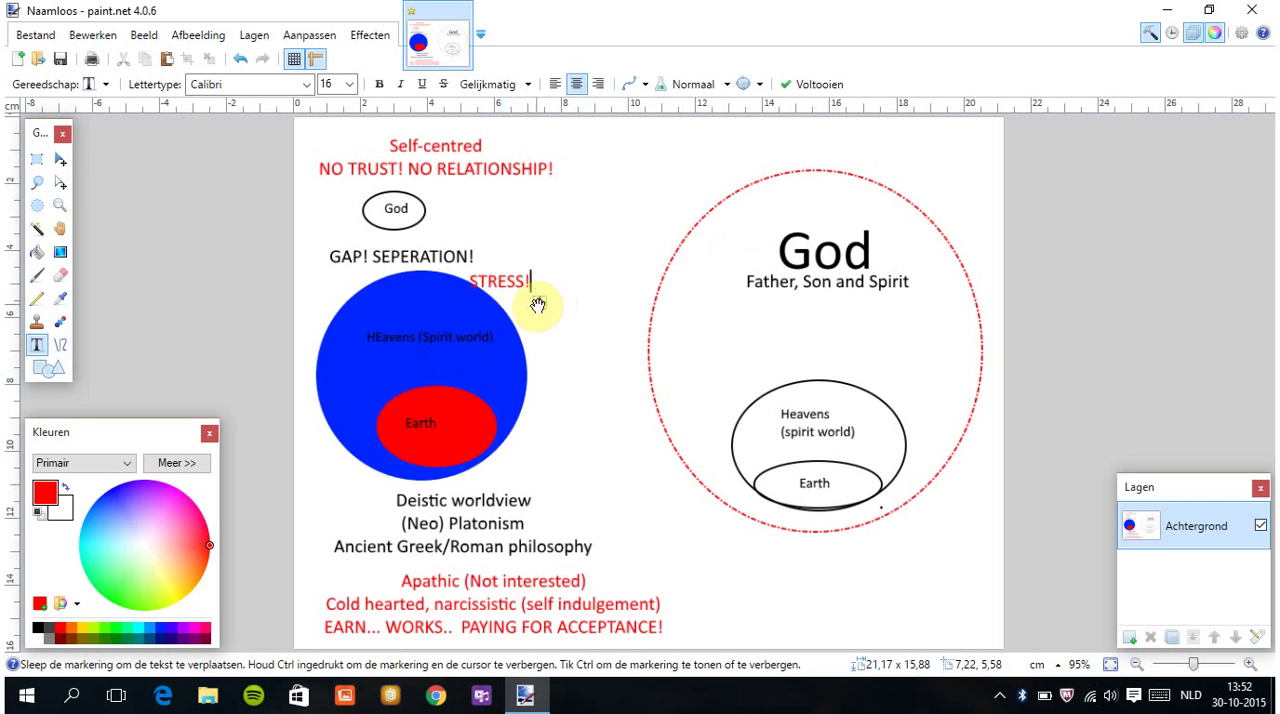
drag(537, 283, 548, 278)
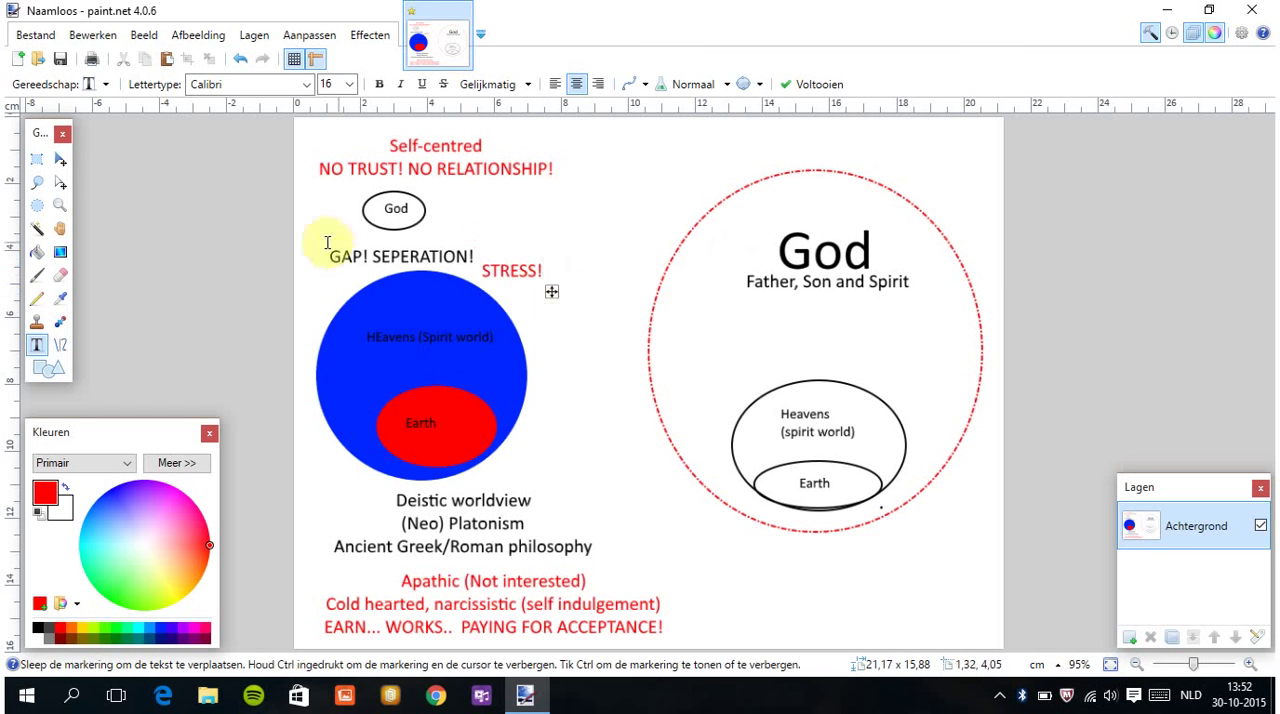
mouse_move(510, 367)
text(SELF-EFFORT!)
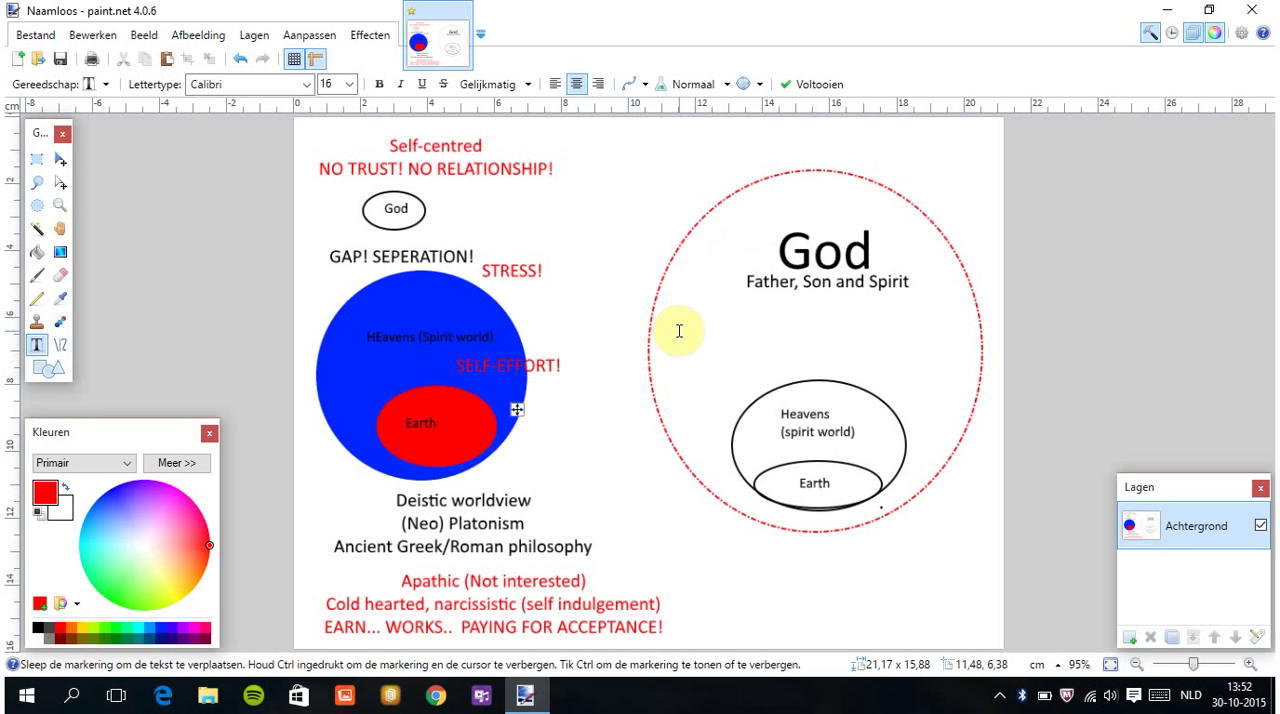
text(POLITICAL!)
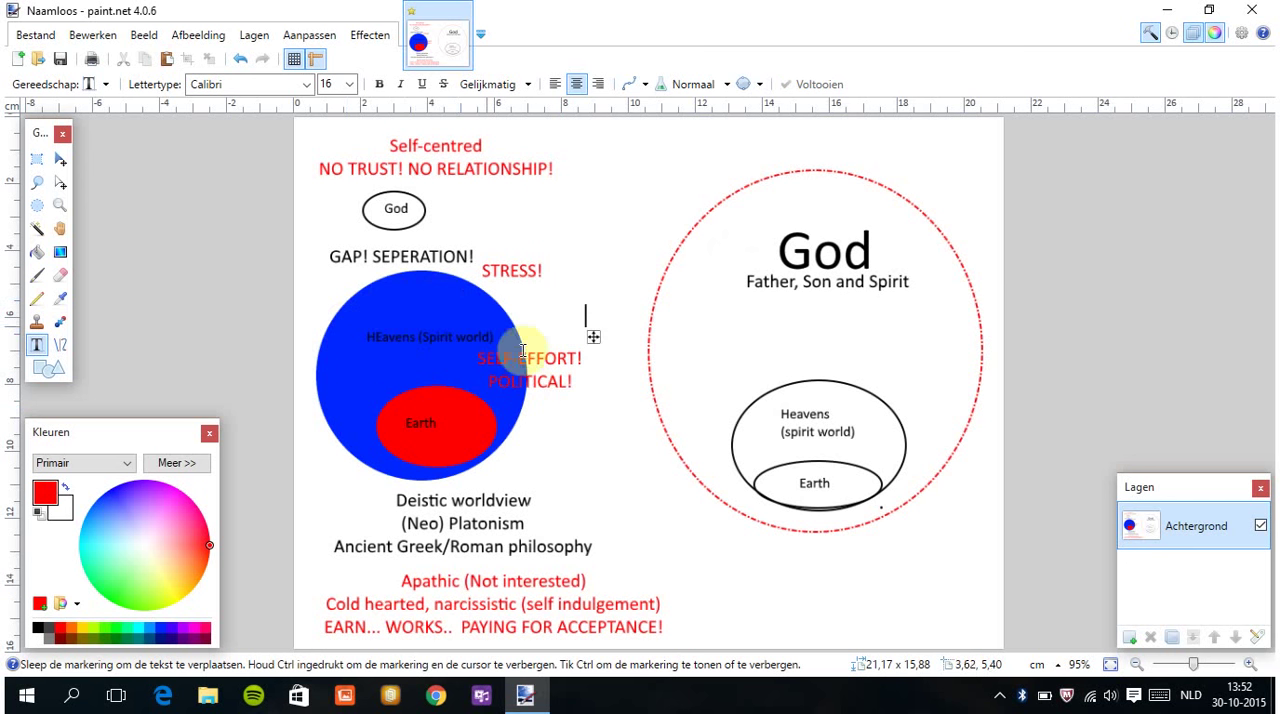
mouse_move(394, 401)
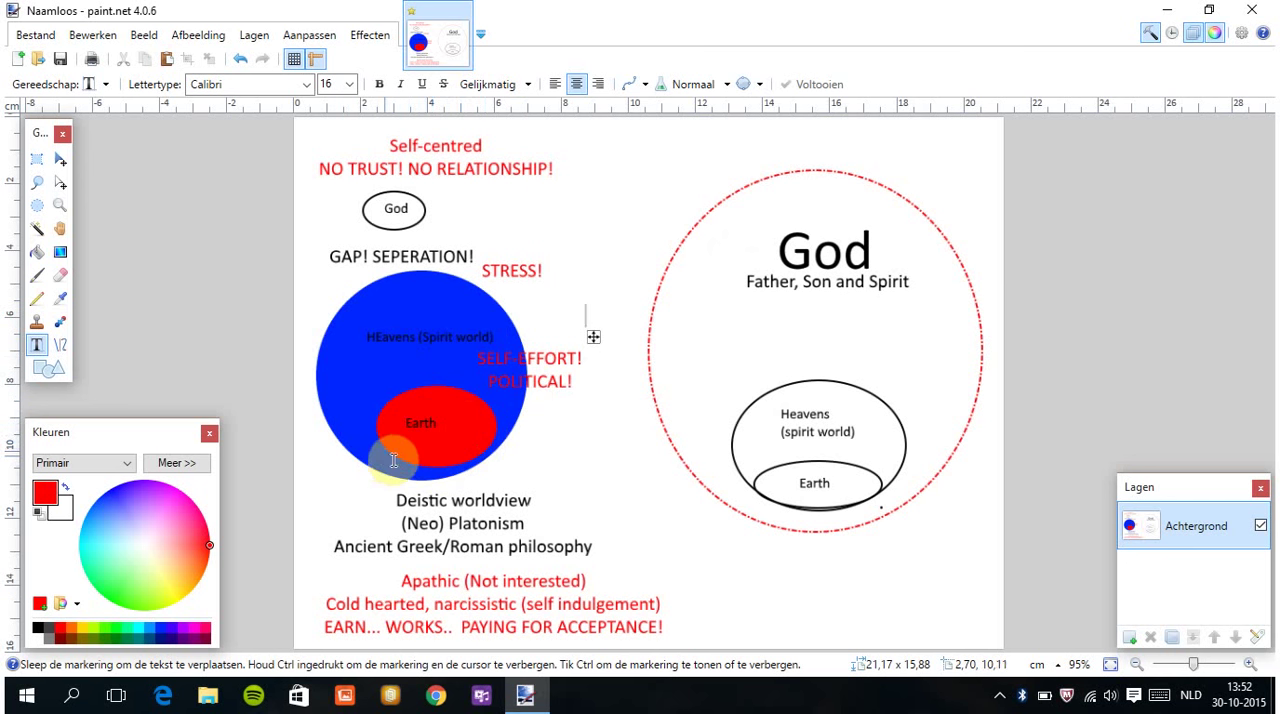
mouse_move(435, 340)
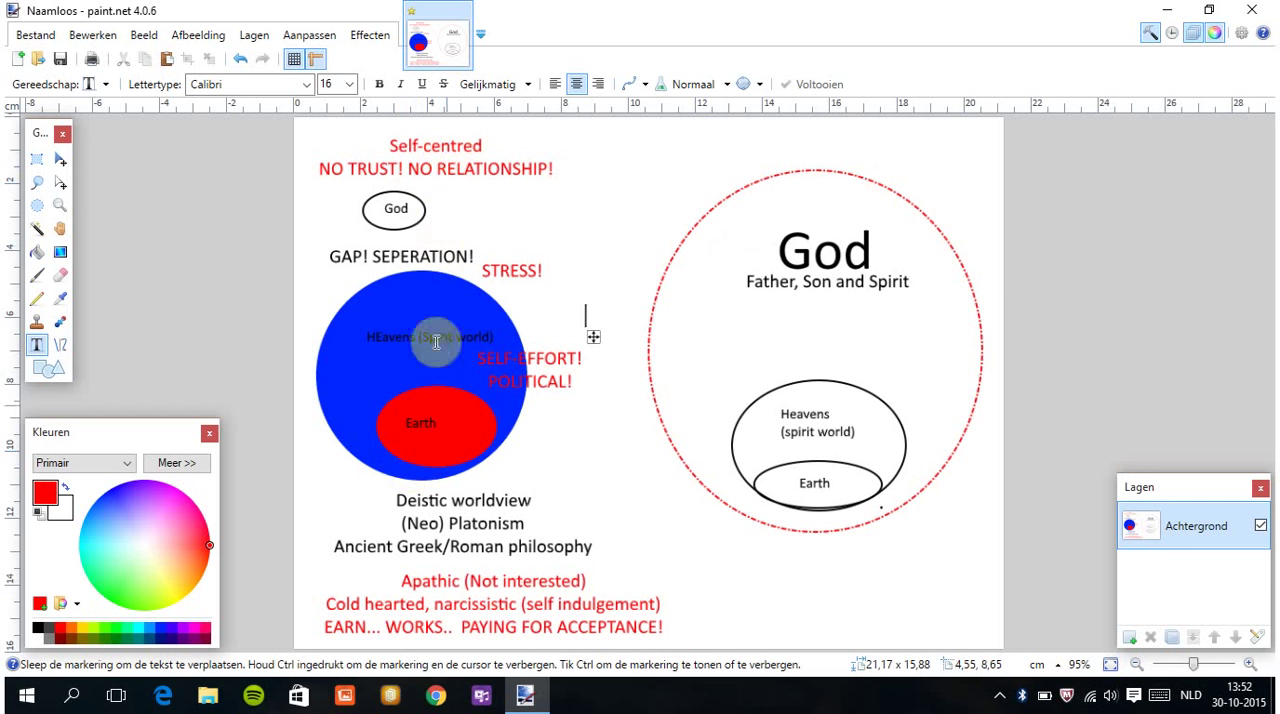
mouse_move(425, 245)
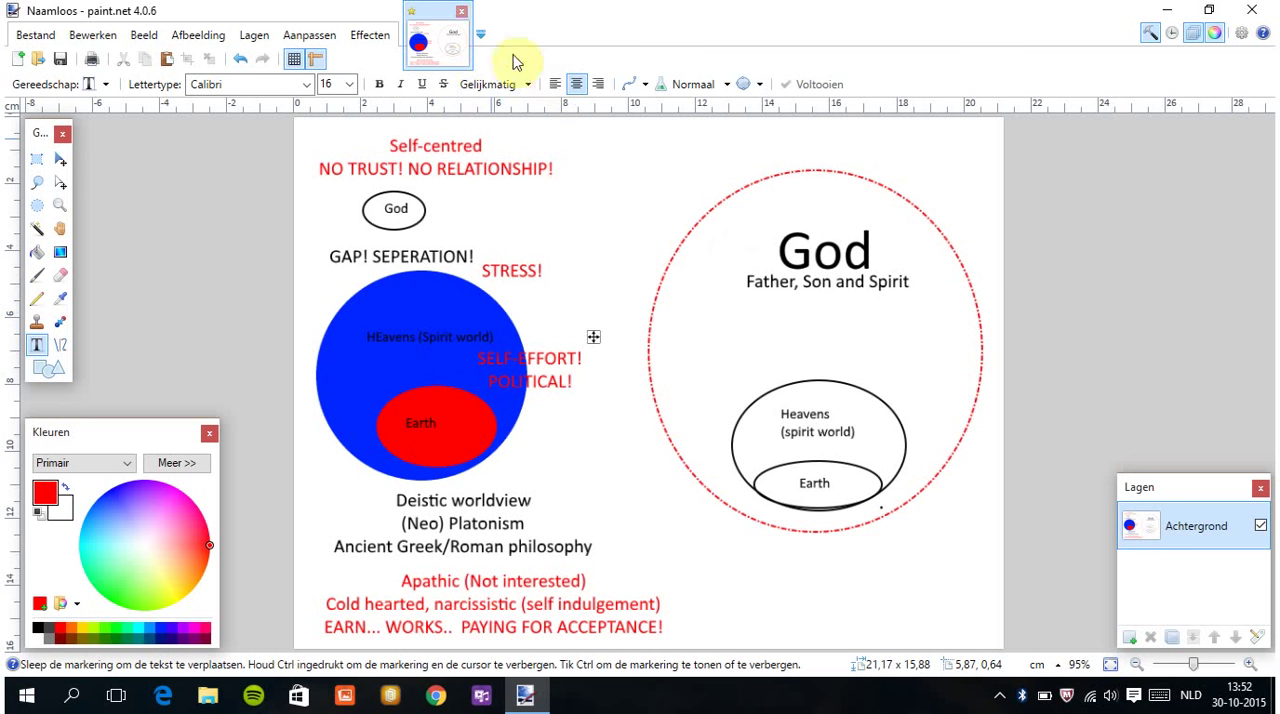
mouse_move(787, 378)
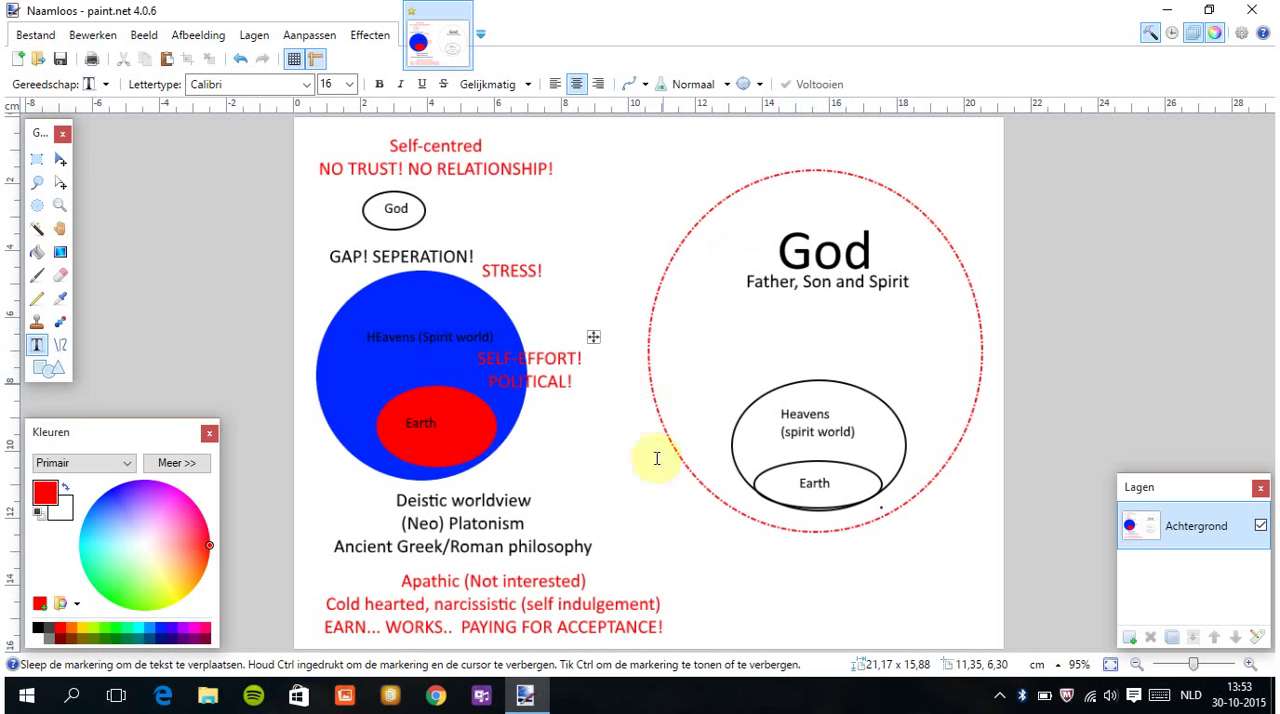
mouse_move(759, 253)
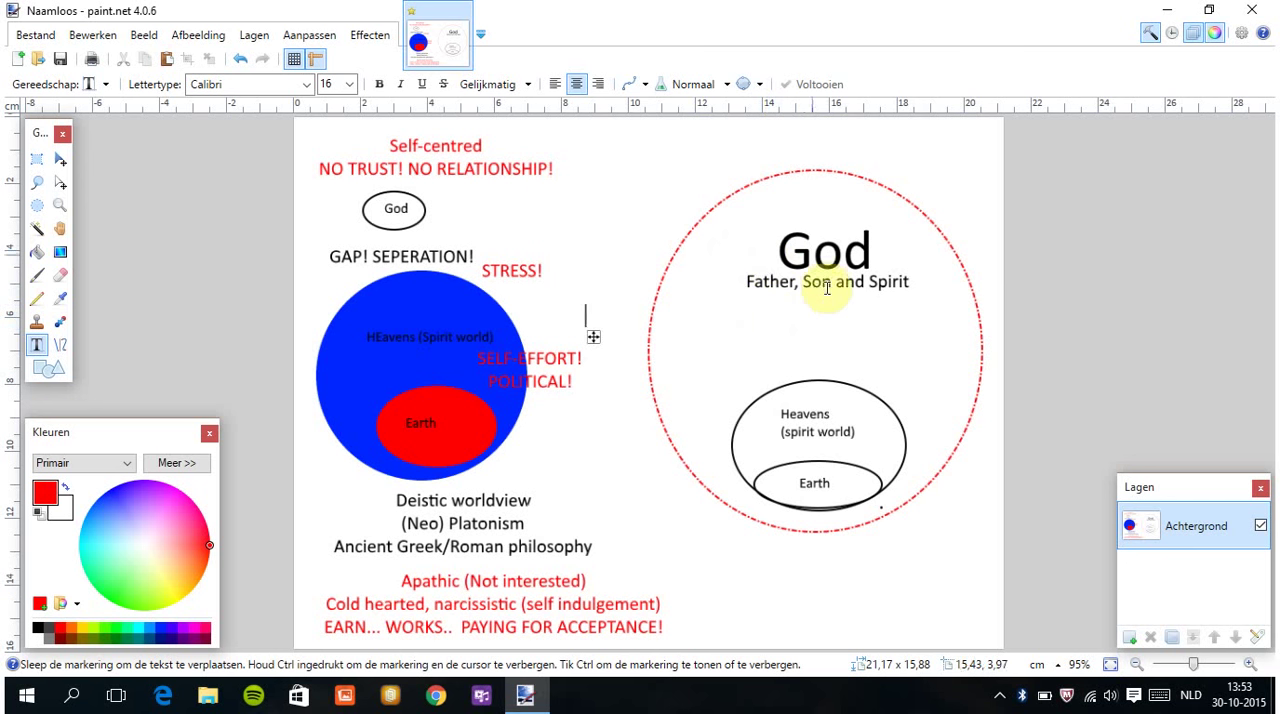
mouse_move(697, 477)
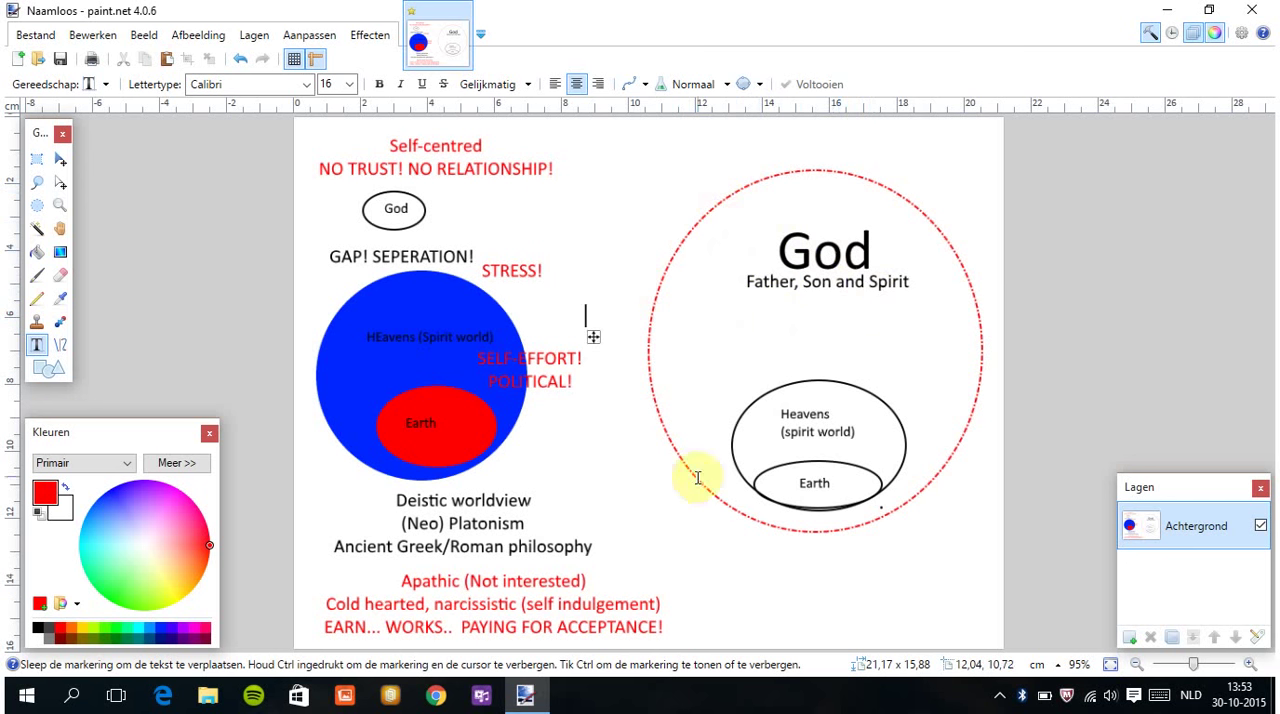
mouse_move(867, 420)
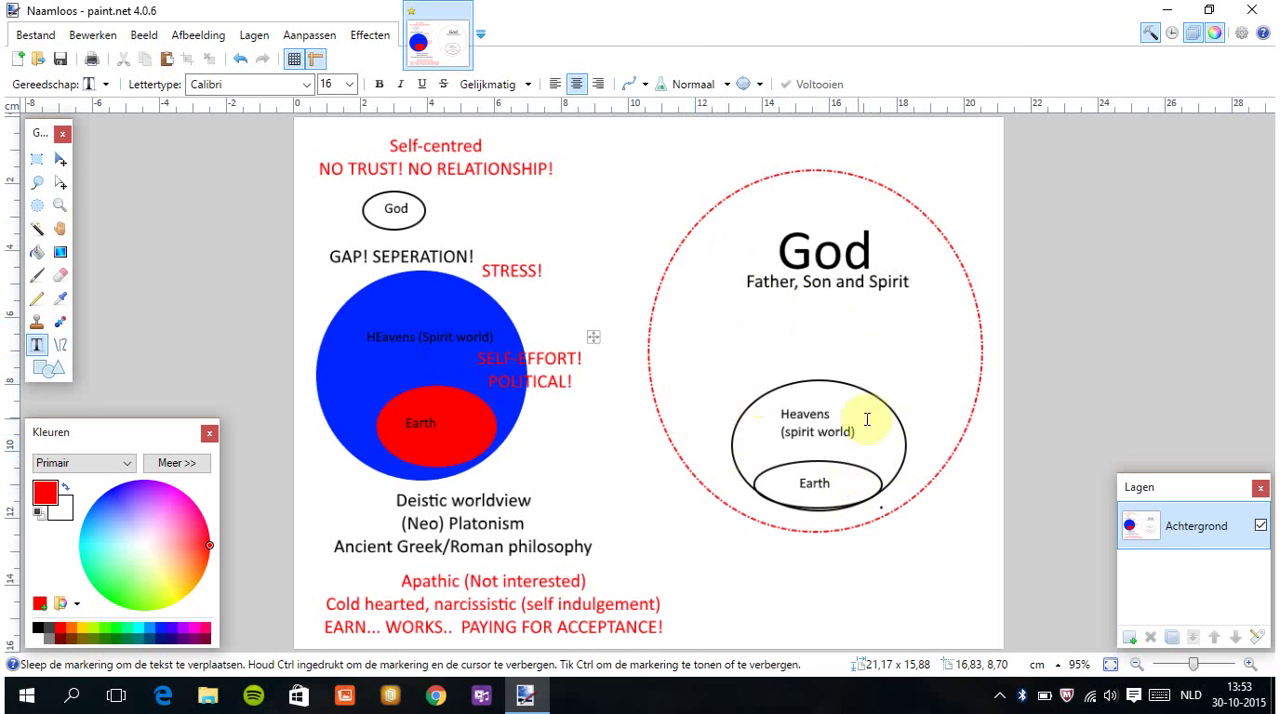
mouse_move(788, 360)
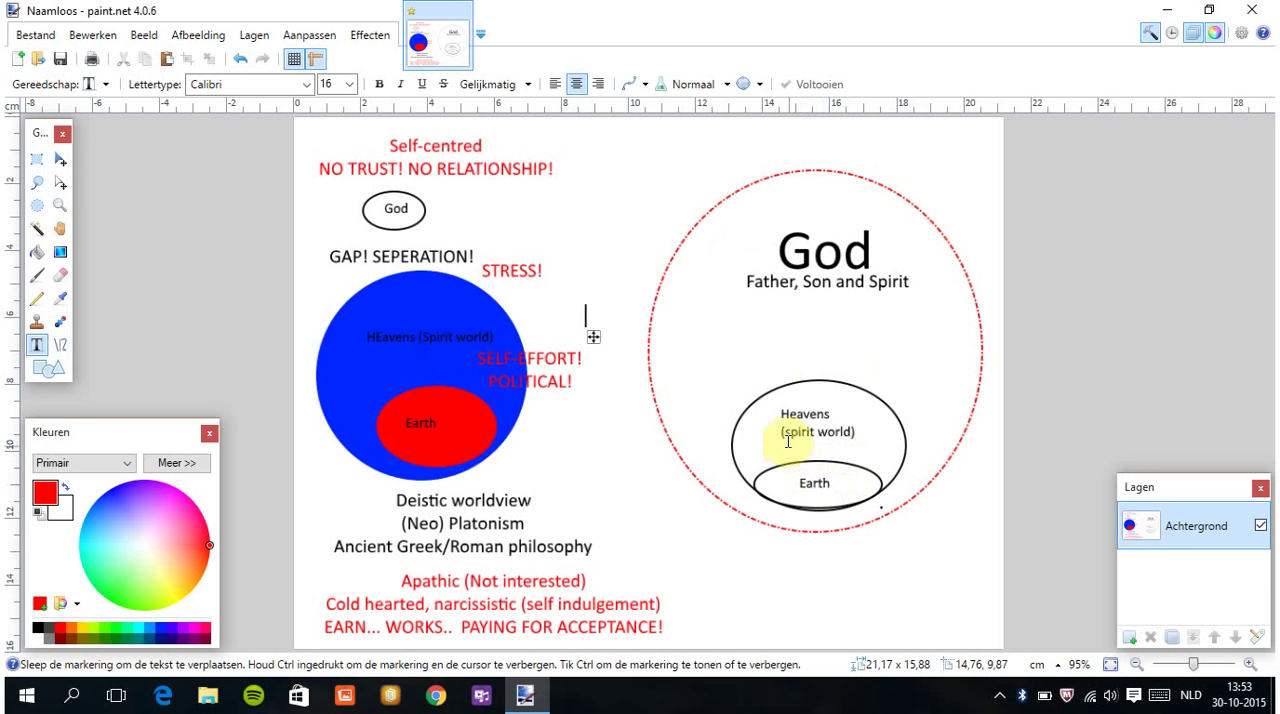
mouse_move(758, 338)
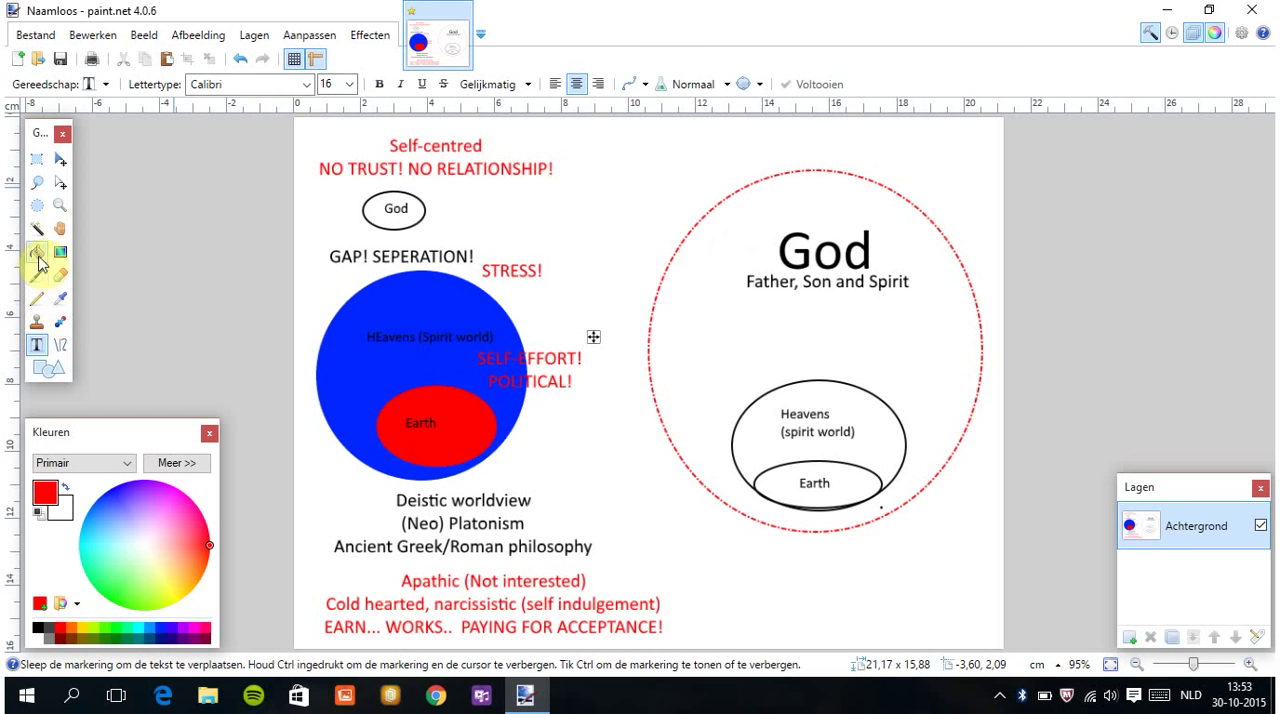
Select the Paint Bucket and open the new layer's blend mode options.
click(36, 251)
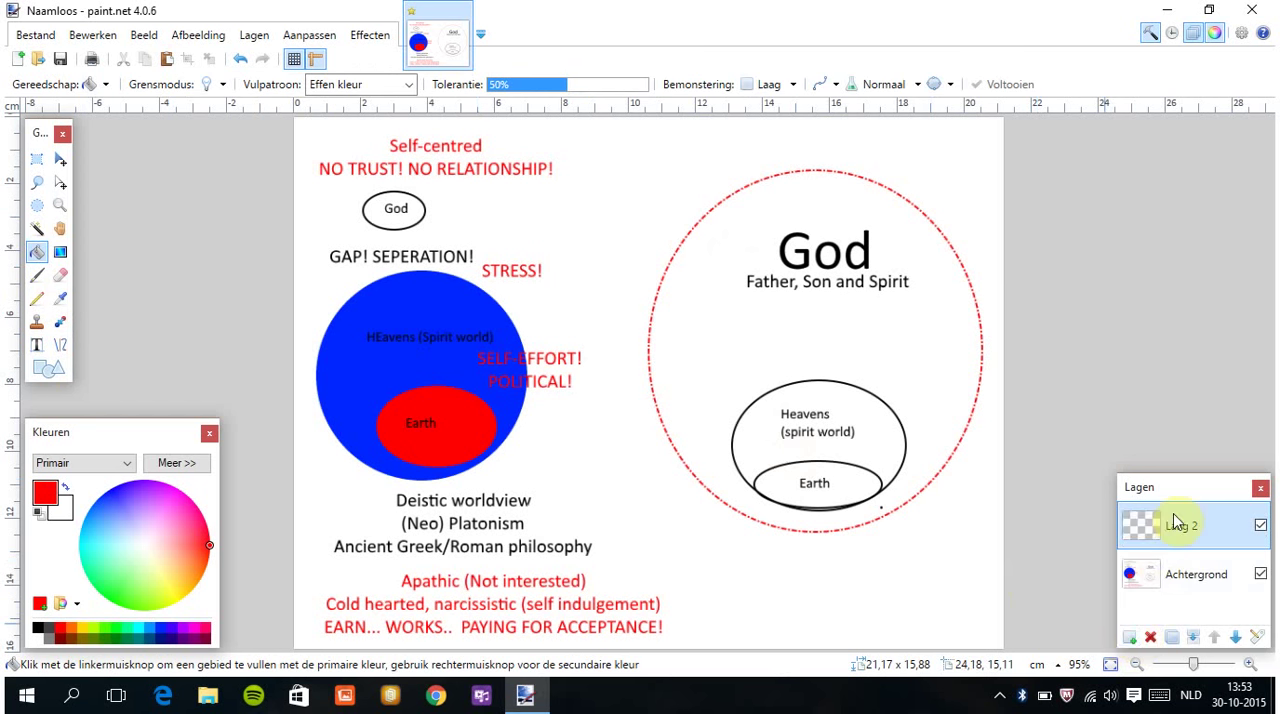
double_click(1181, 522)
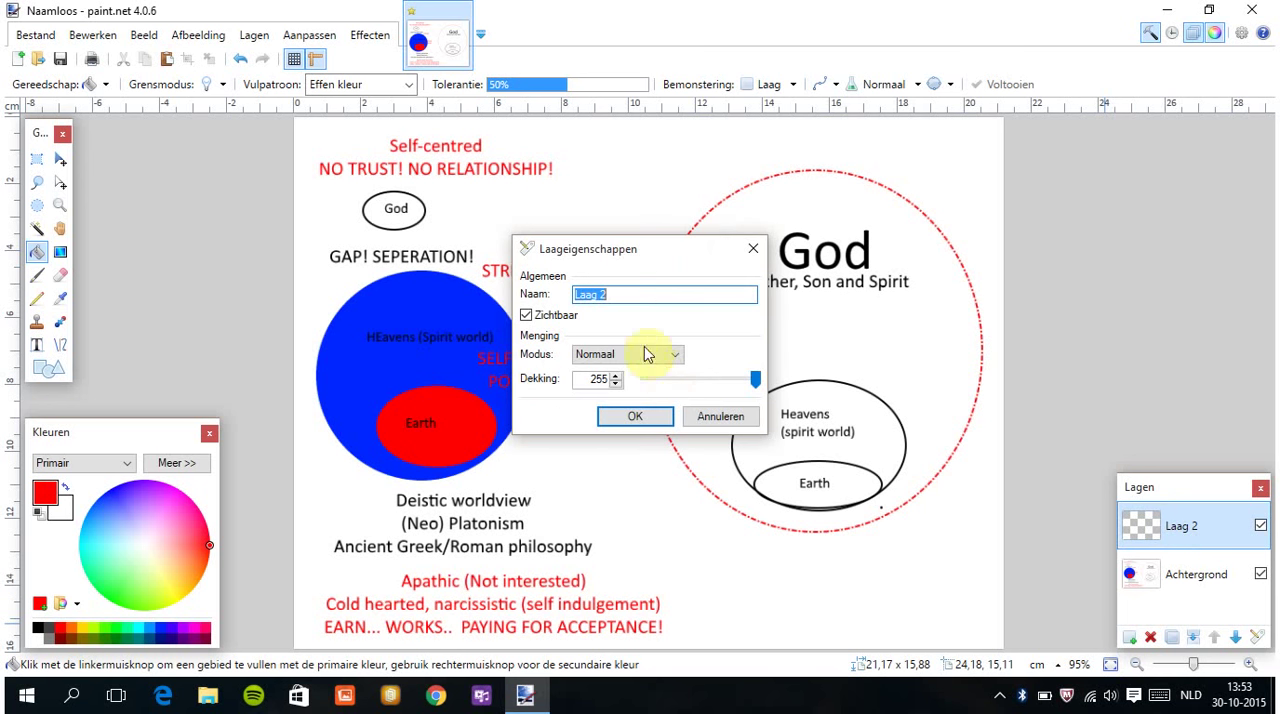
click(675, 354)
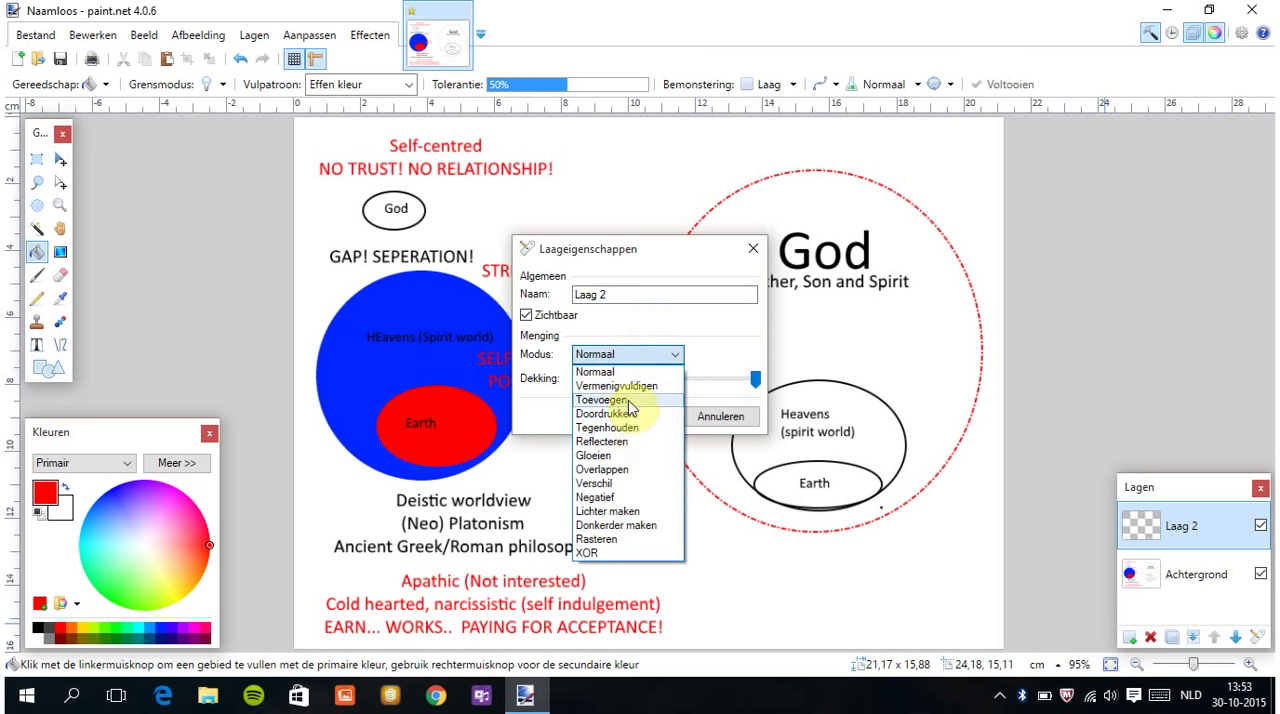
mouse_move(630, 386)
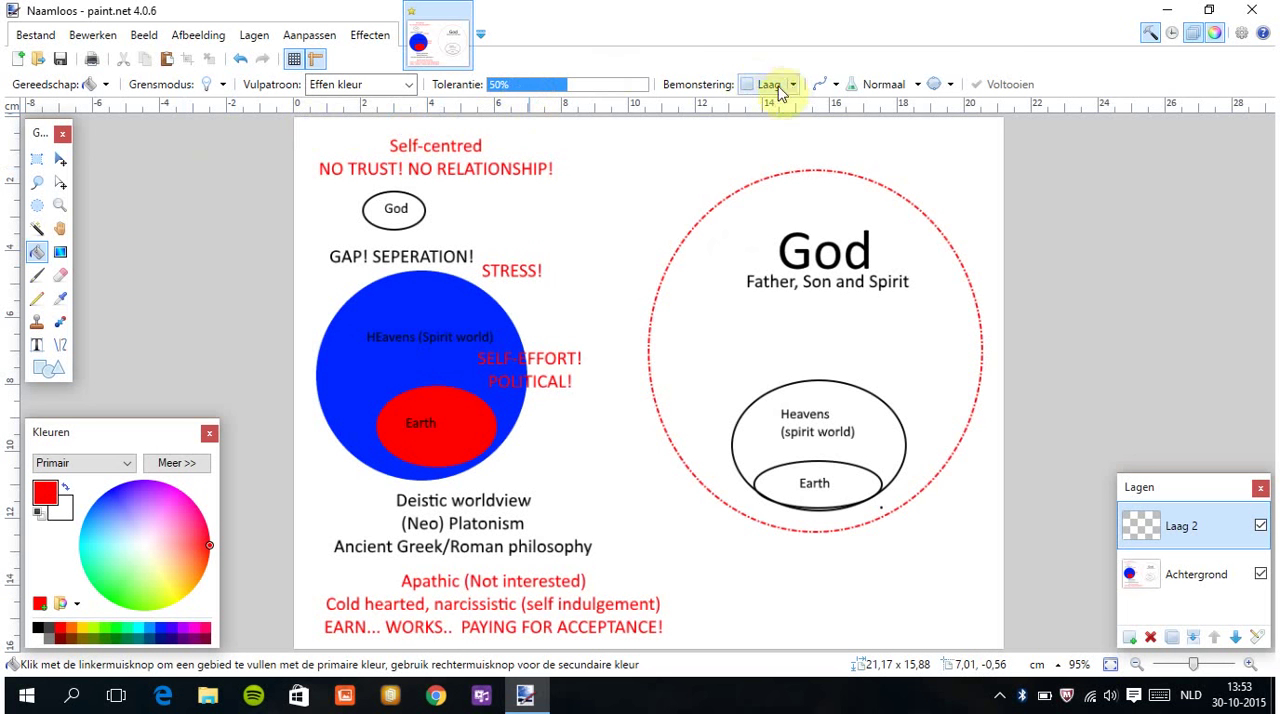
mouse_move(230, 90)
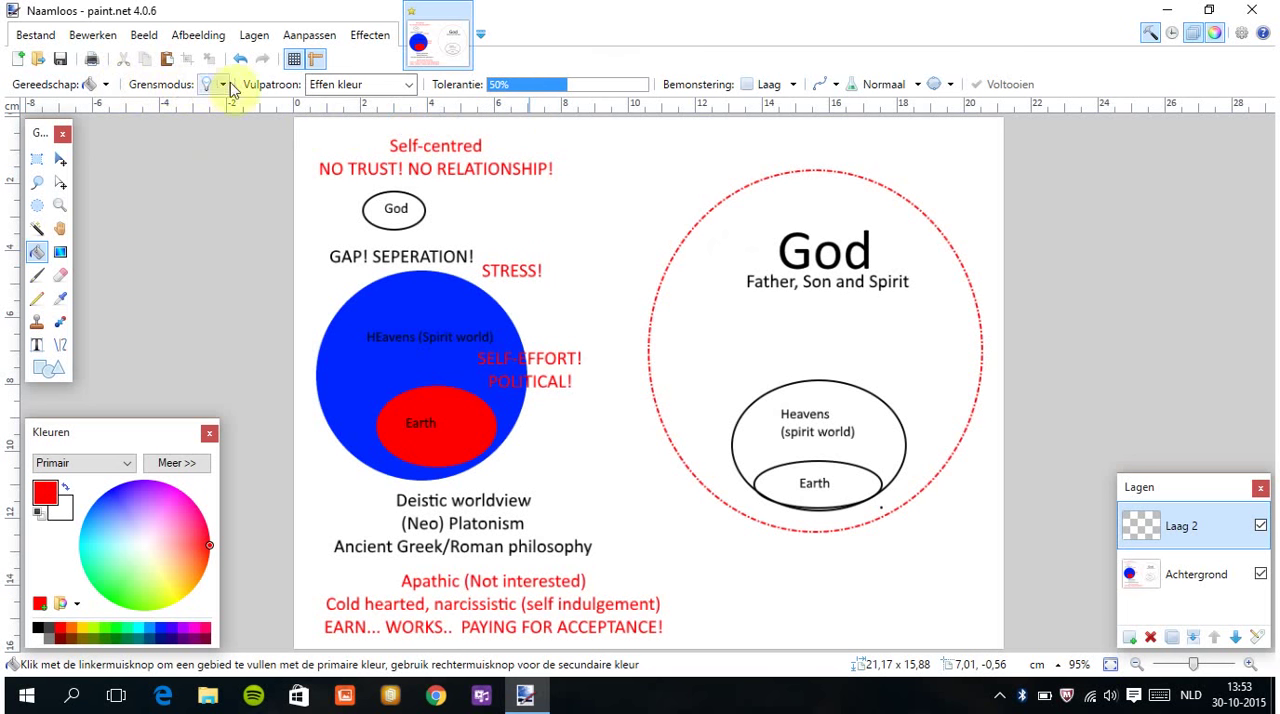
Set the fill pattern to the 60 percent dotted pattern.
click(407, 84)
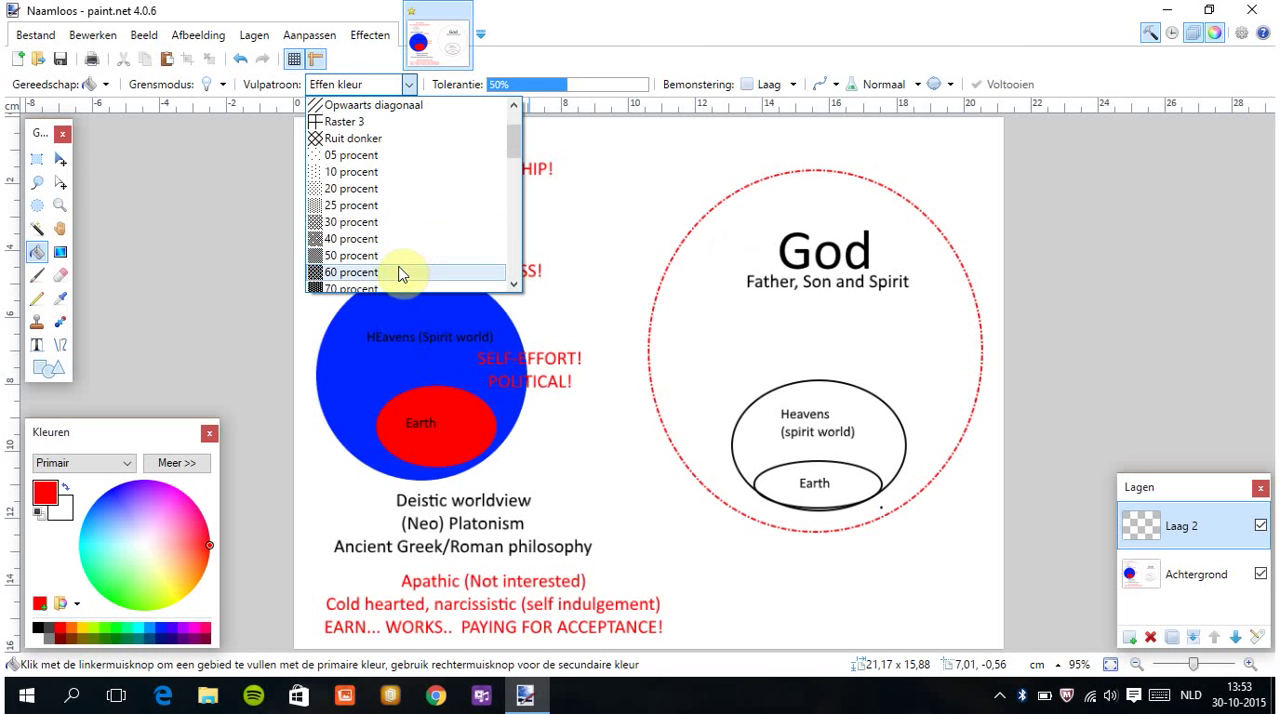
click(351, 272)
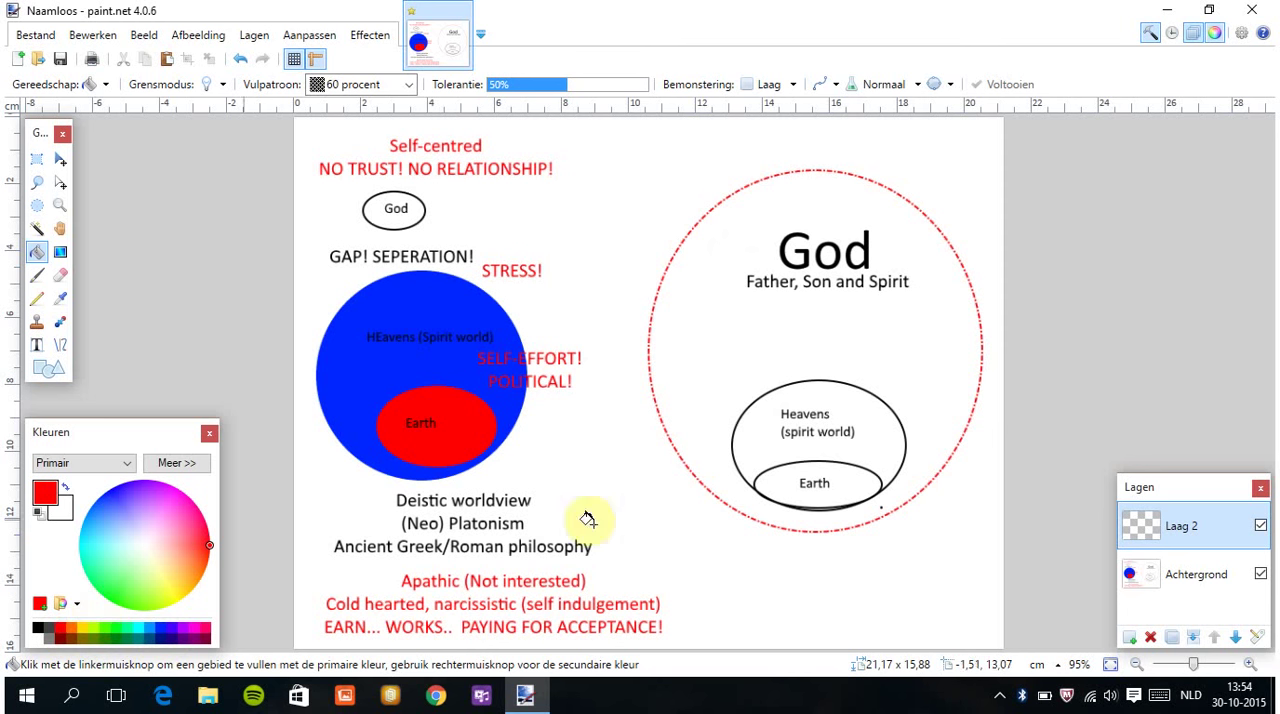
click(848, 460)
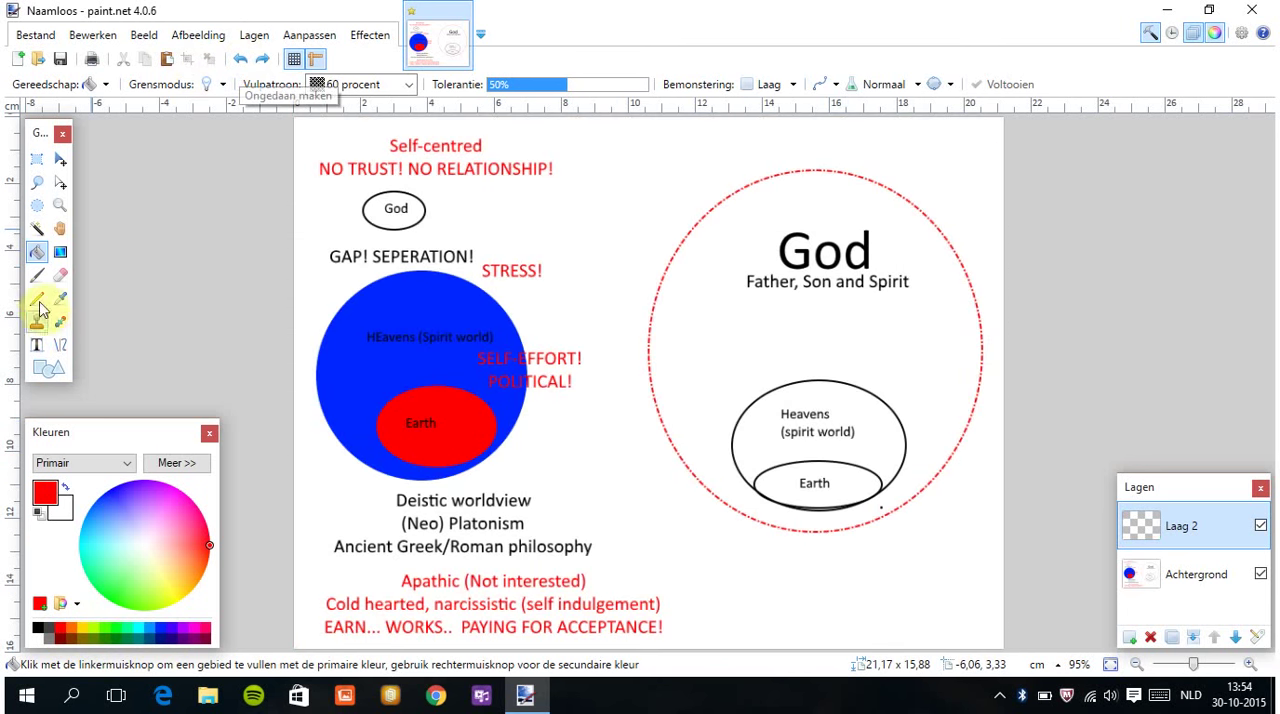
Brush red 60% hatched strokes over the Heavens and Earth ellipses.
click(37, 275)
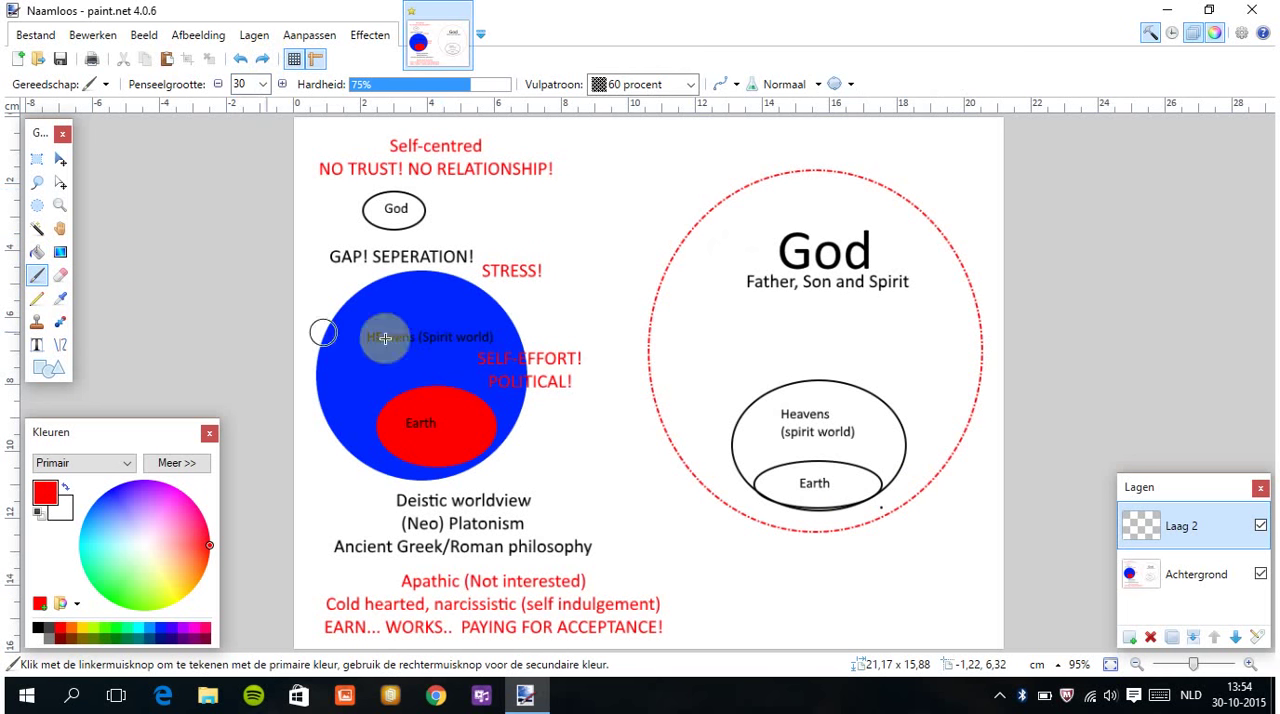
drag(385, 337, 805, 430)
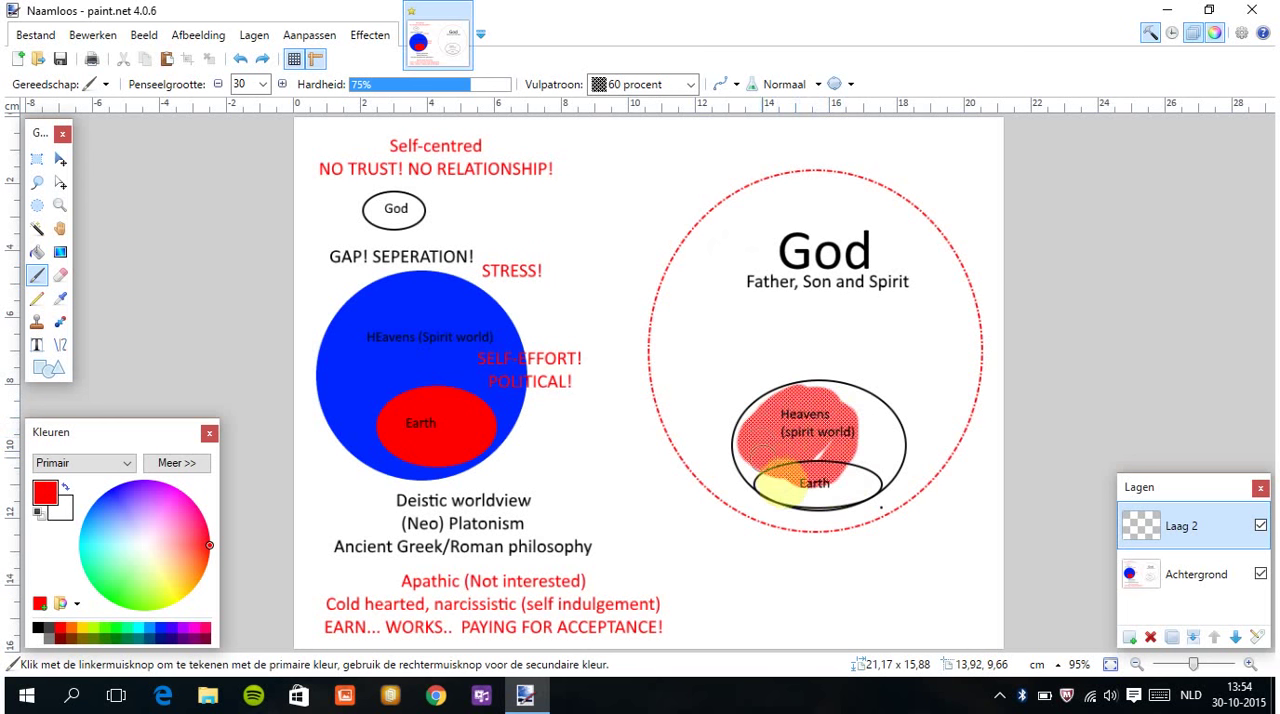
drag(785, 480, 855, 405)
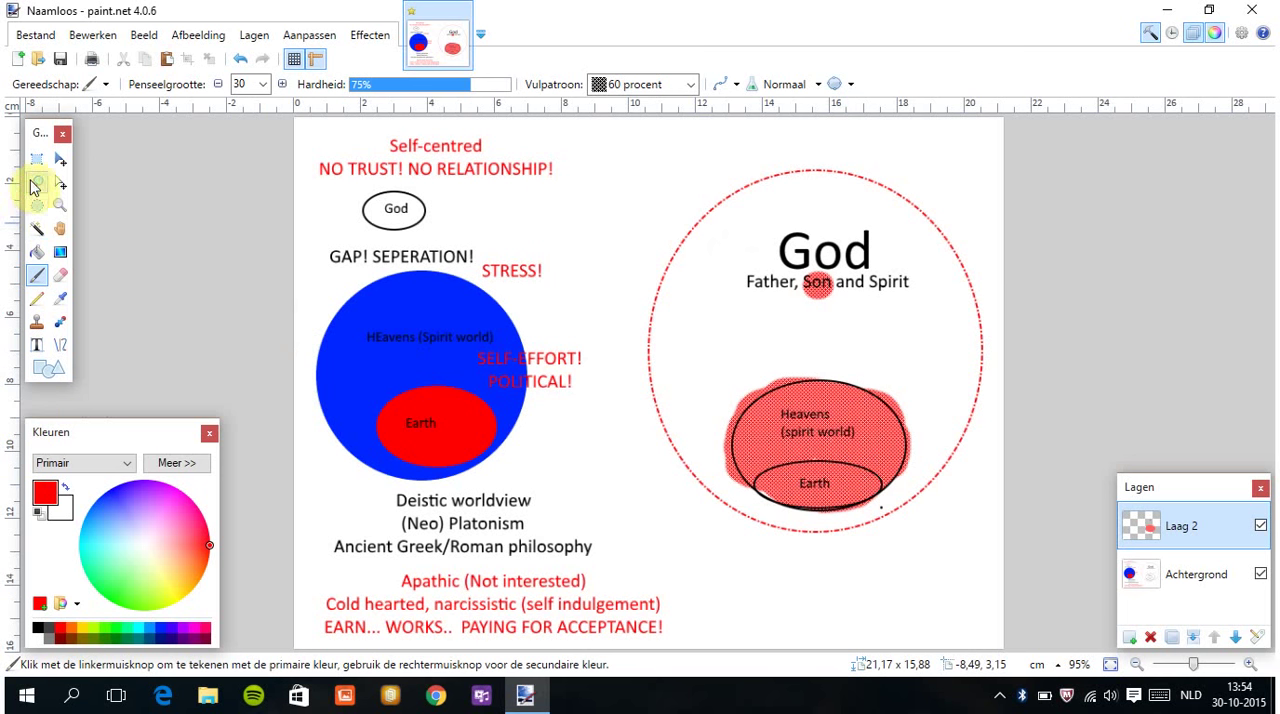
click(36, 159)
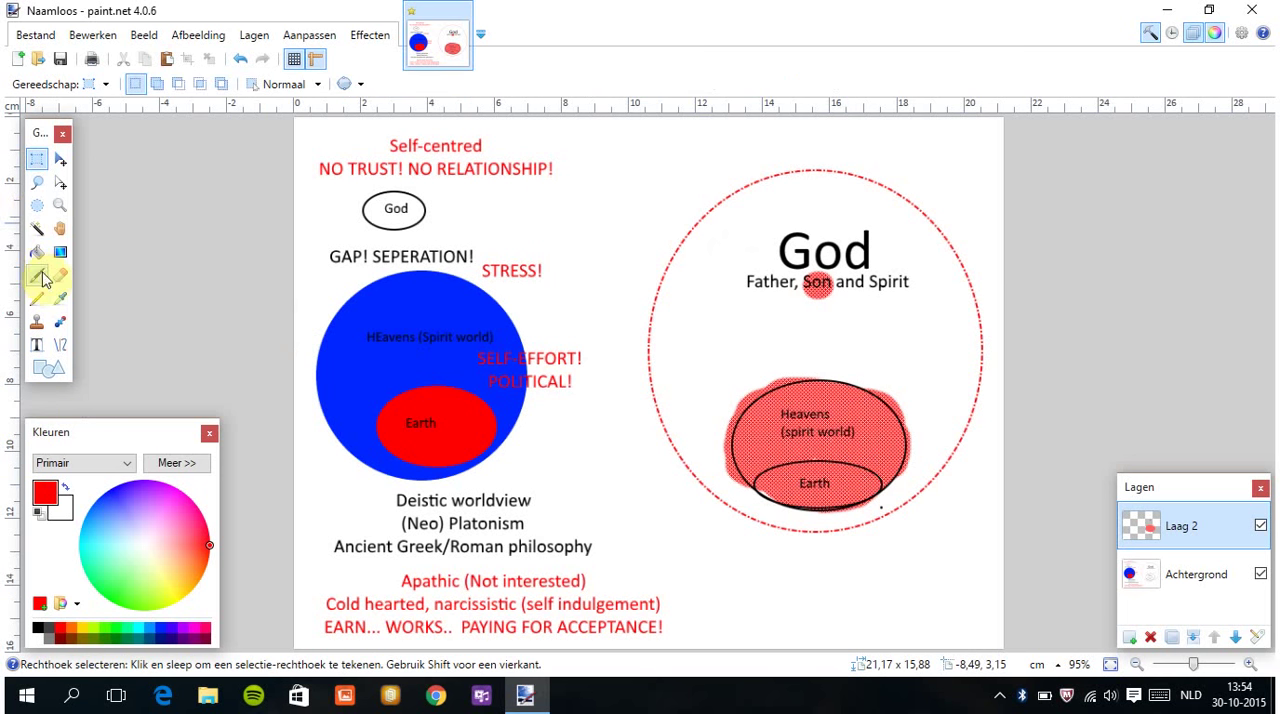
mouse_move(45, 278)
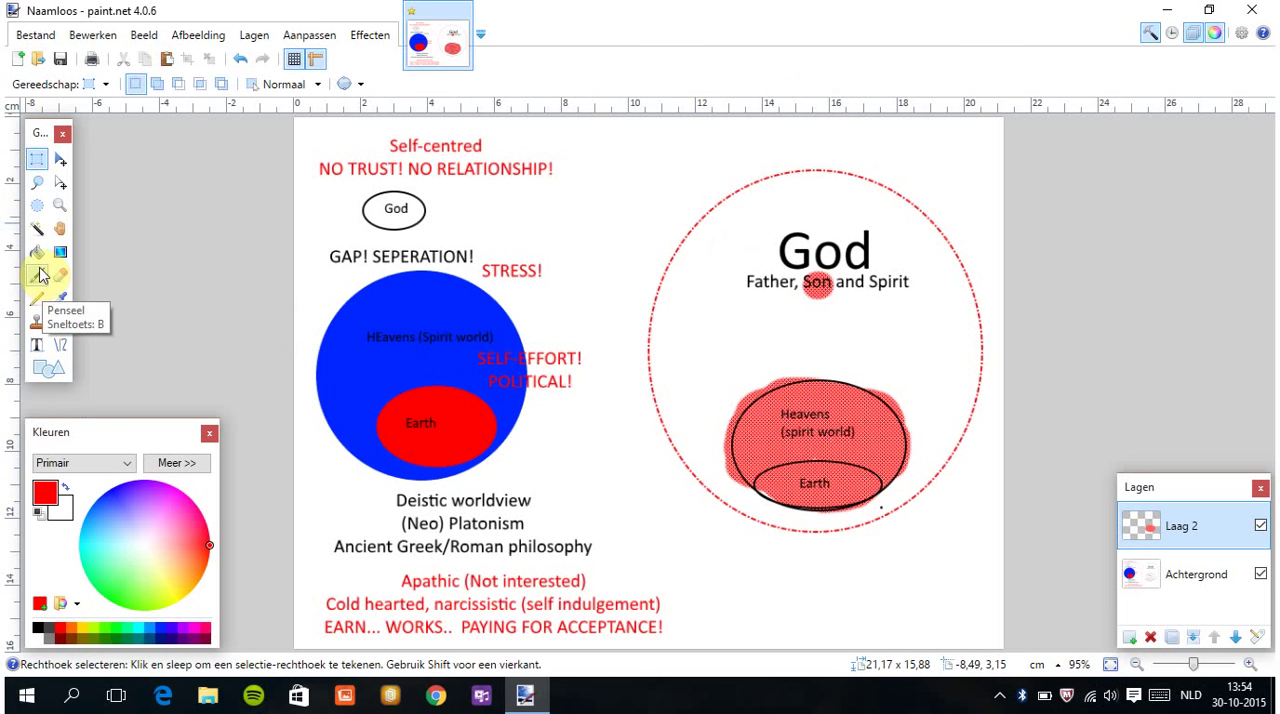
mouse_move(233, 203)
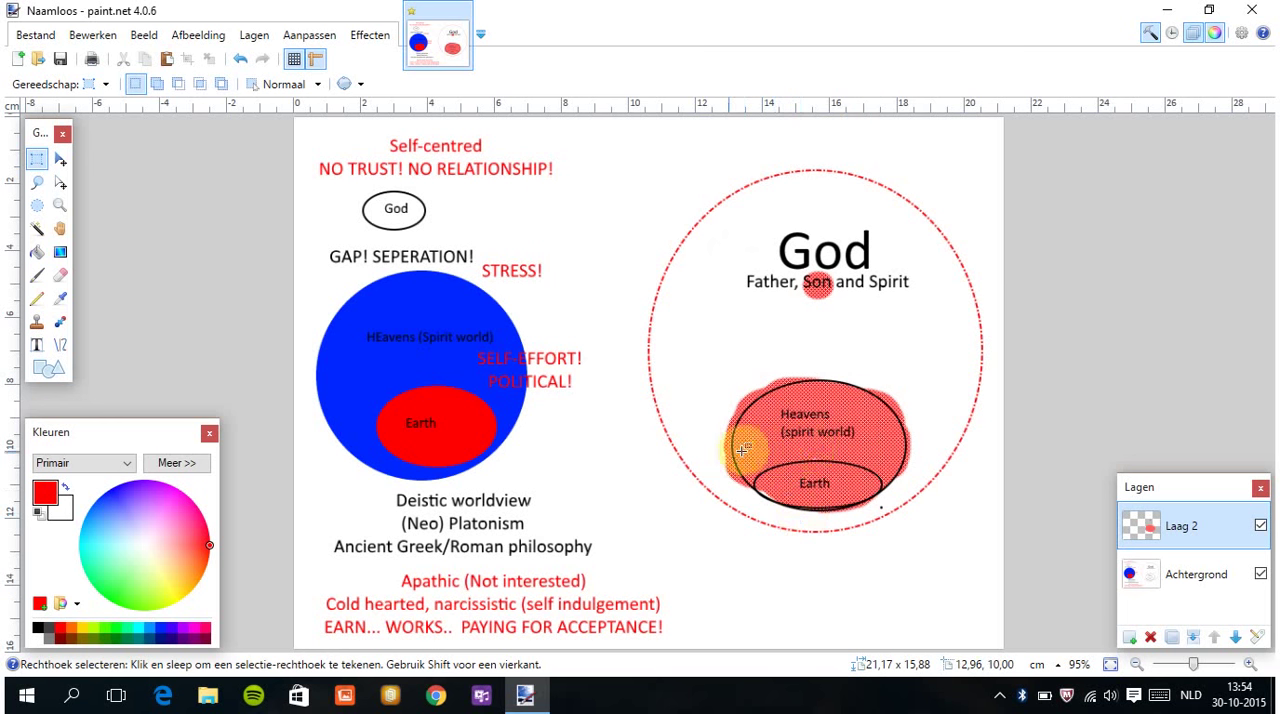
mouse_move(37, 345)
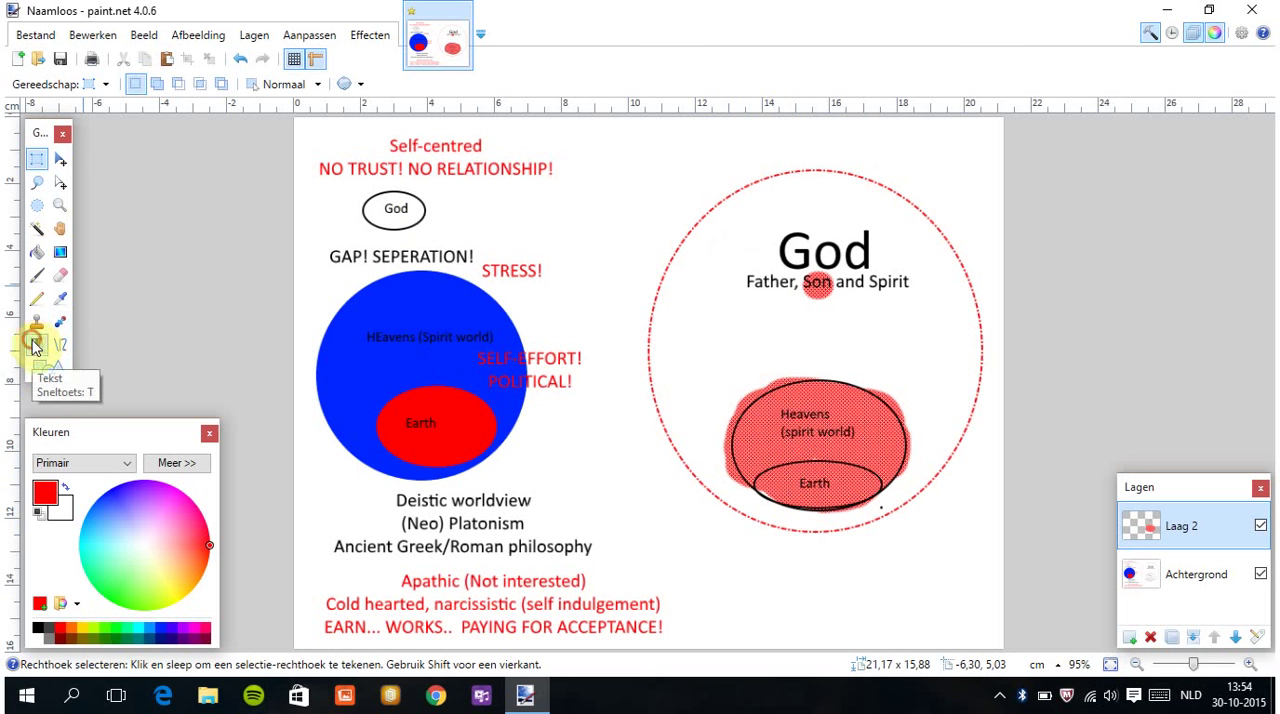
Place black text below the God circle reading 'NO SEPERATION POSSIBLE!'.
click(36, 345)
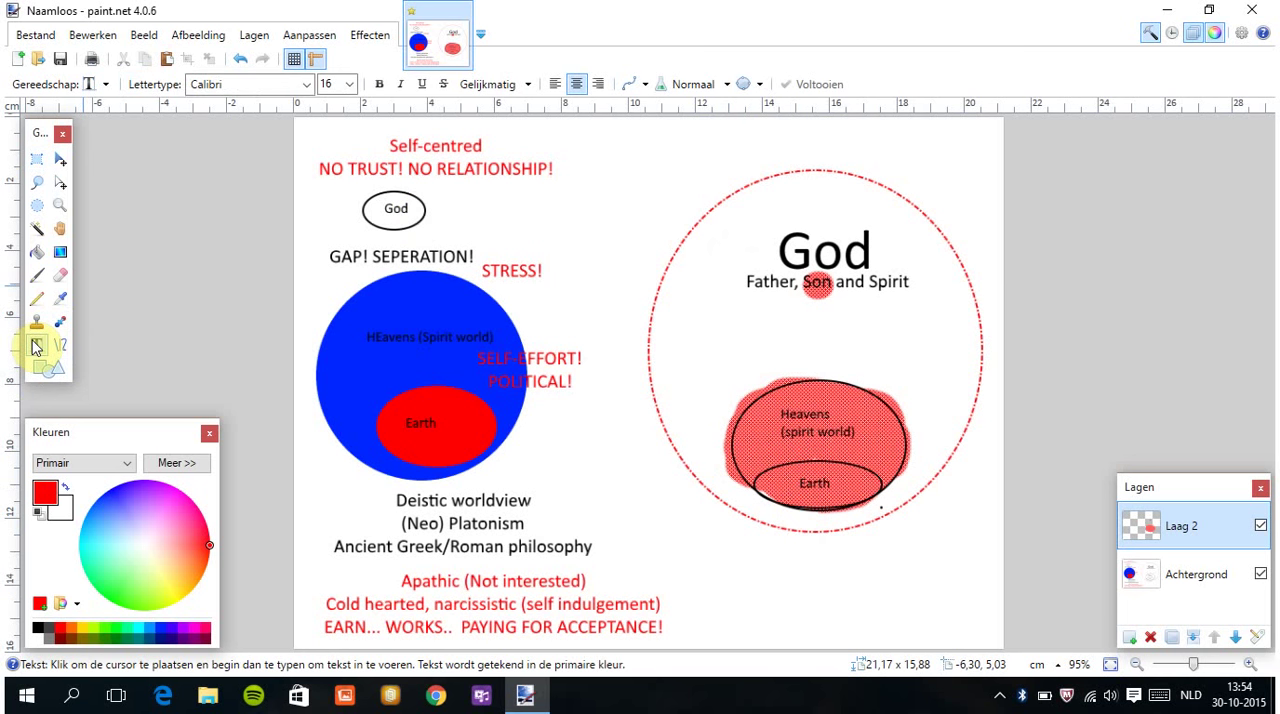
click(37, 345)
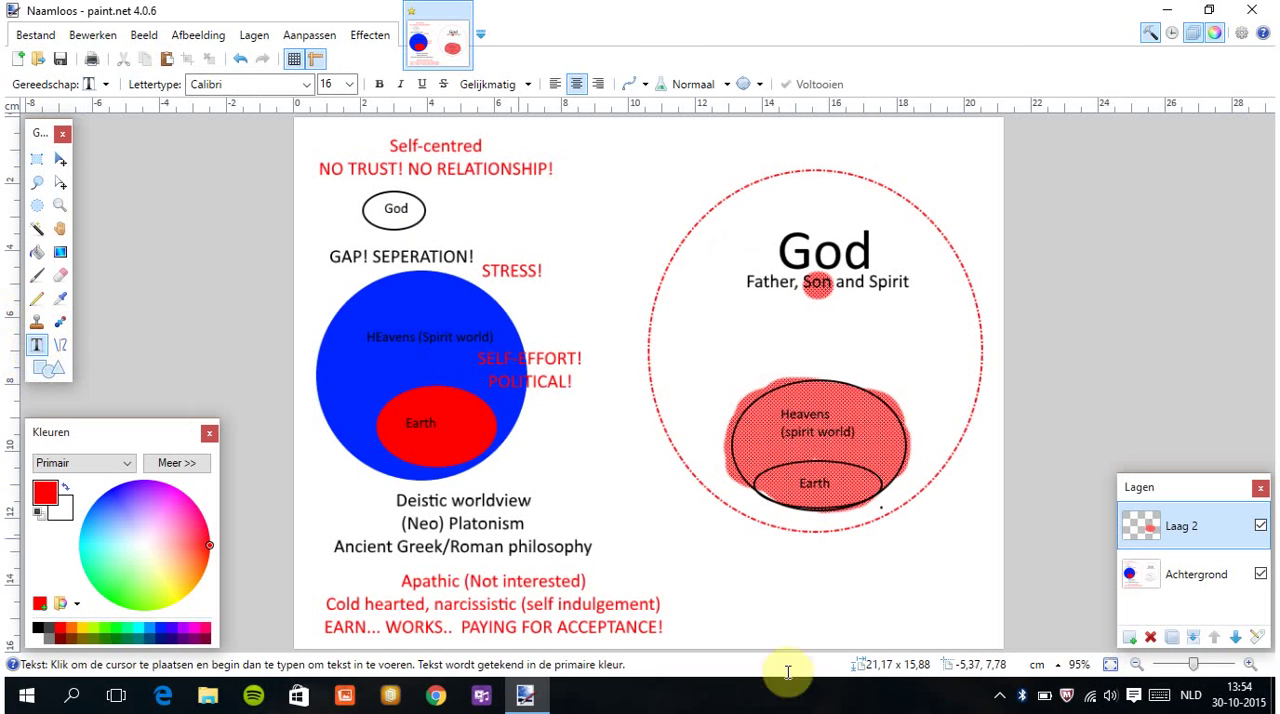
click(394, 209)
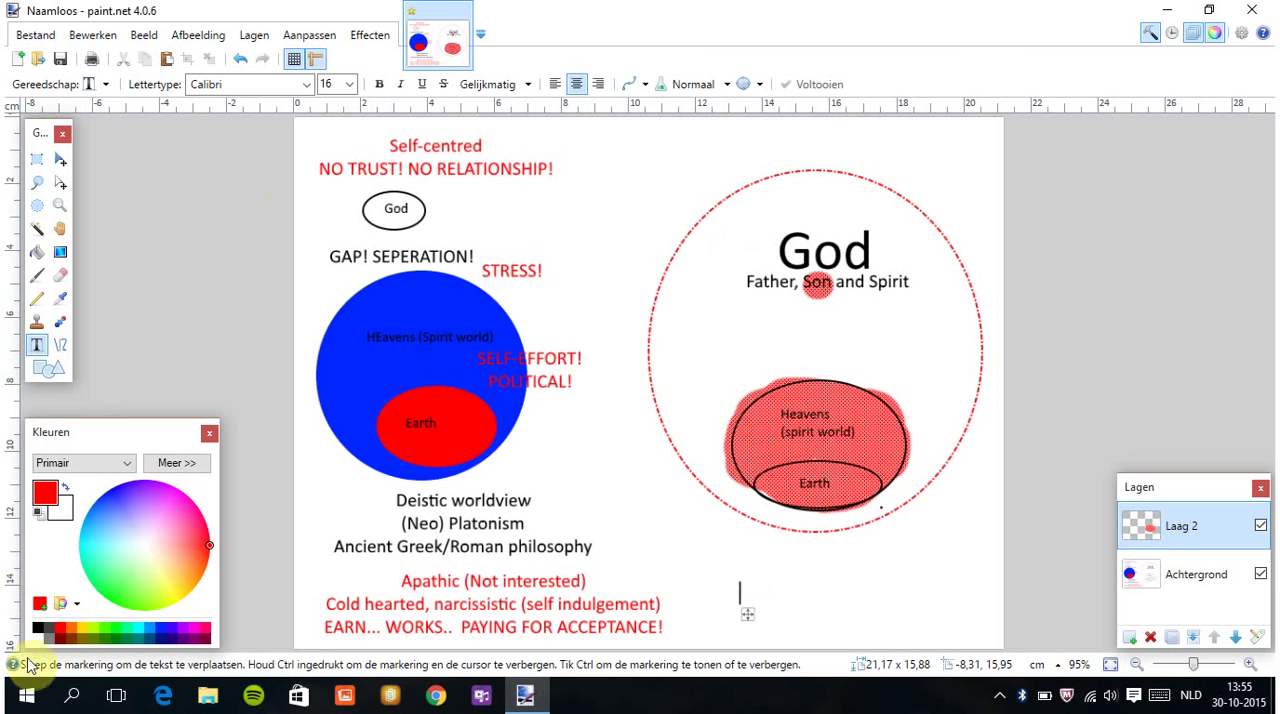
click(40, 630)
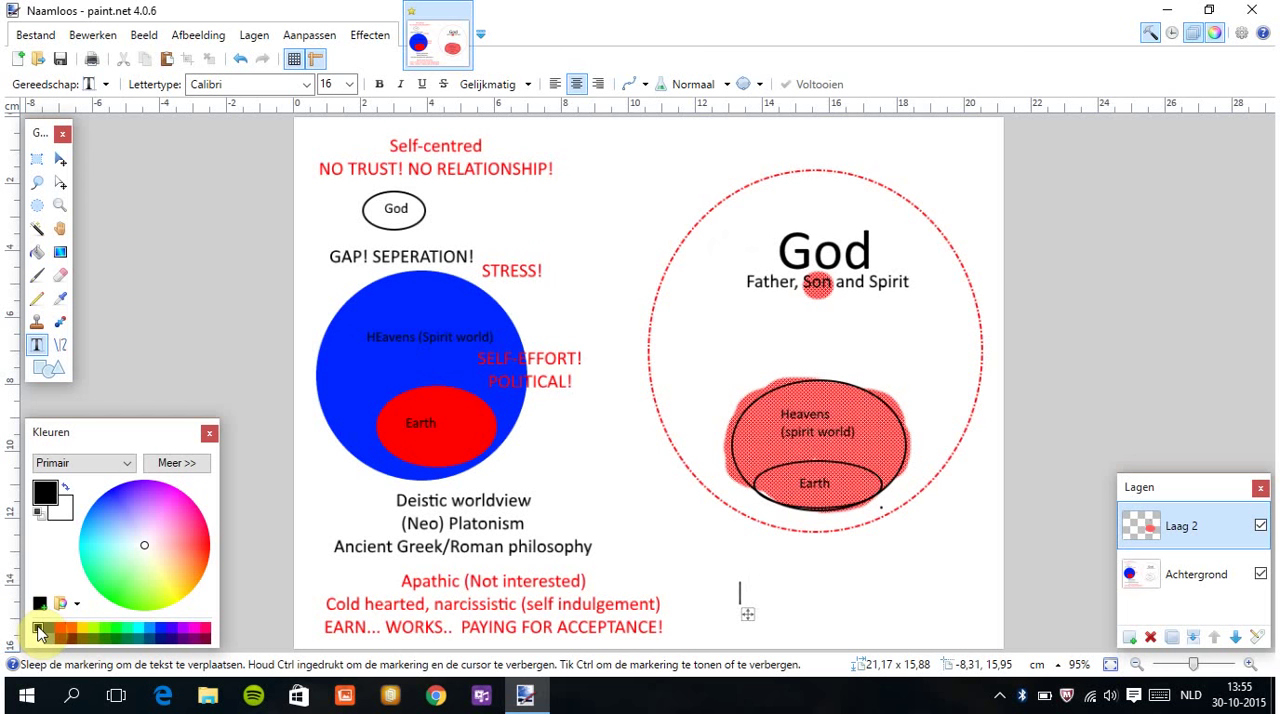
text(NO SEPER)
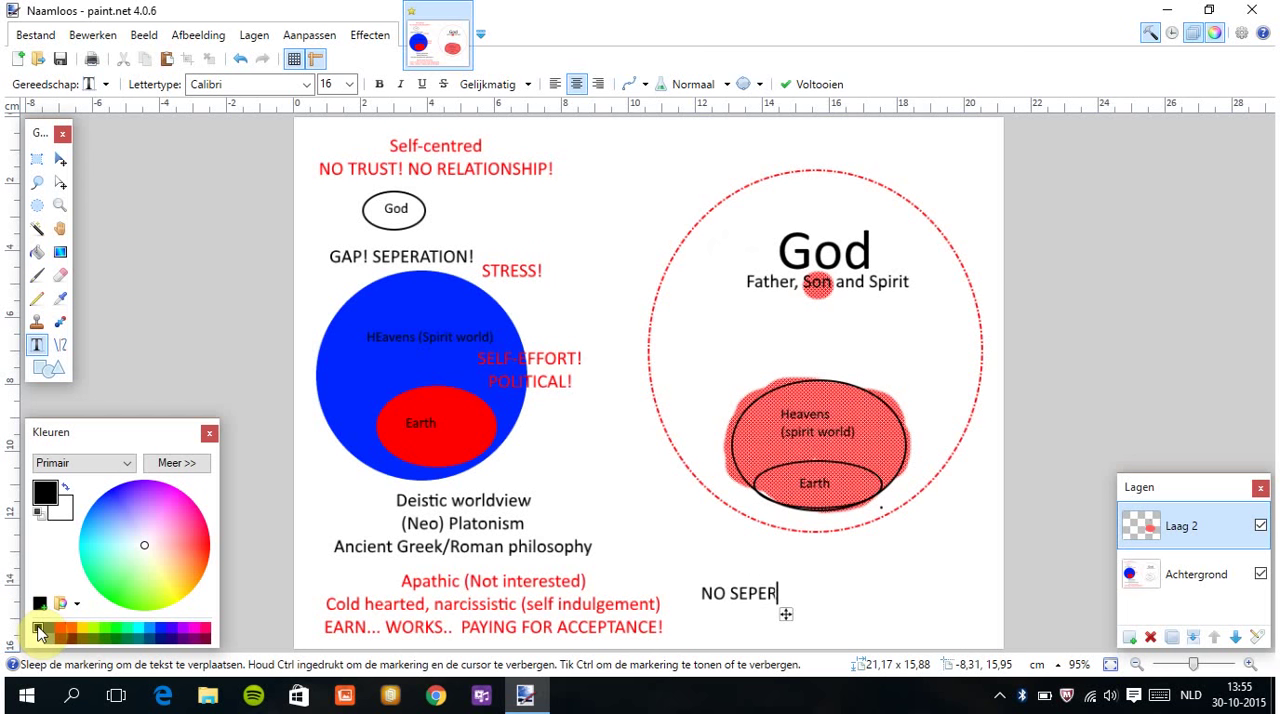
text(ATION POSSIBLE!)
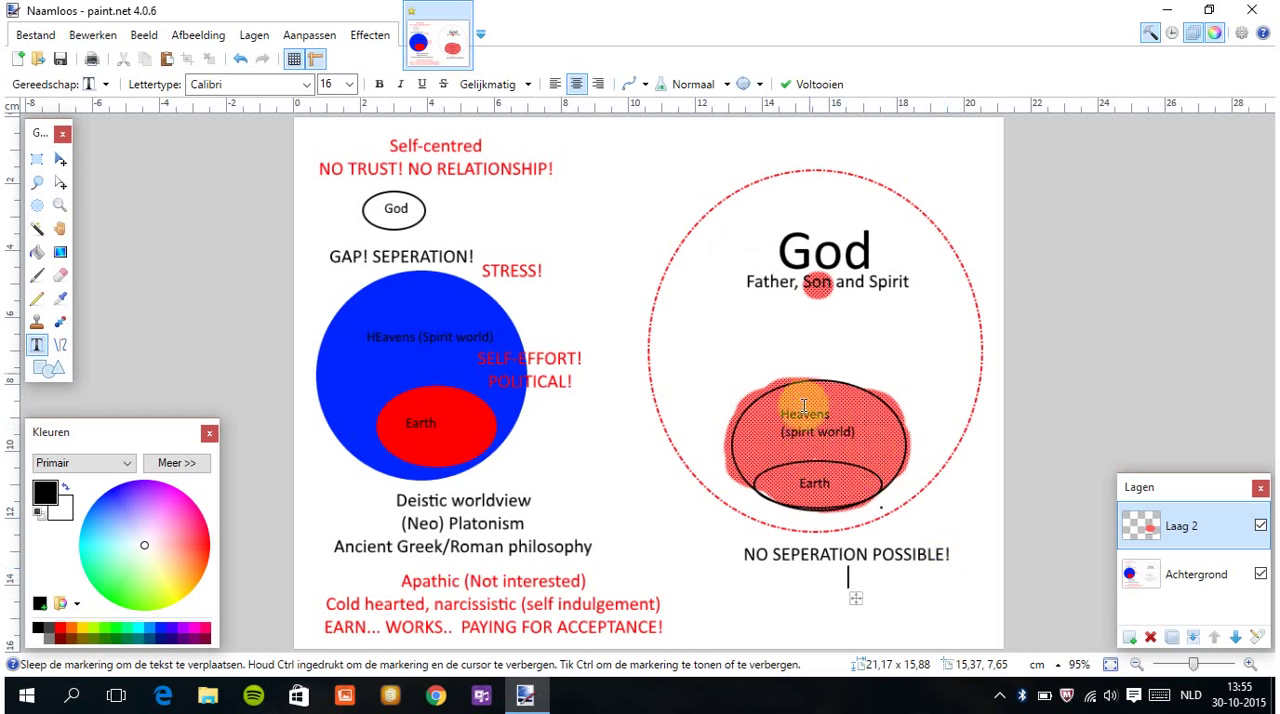
mouse_move(760, 340)
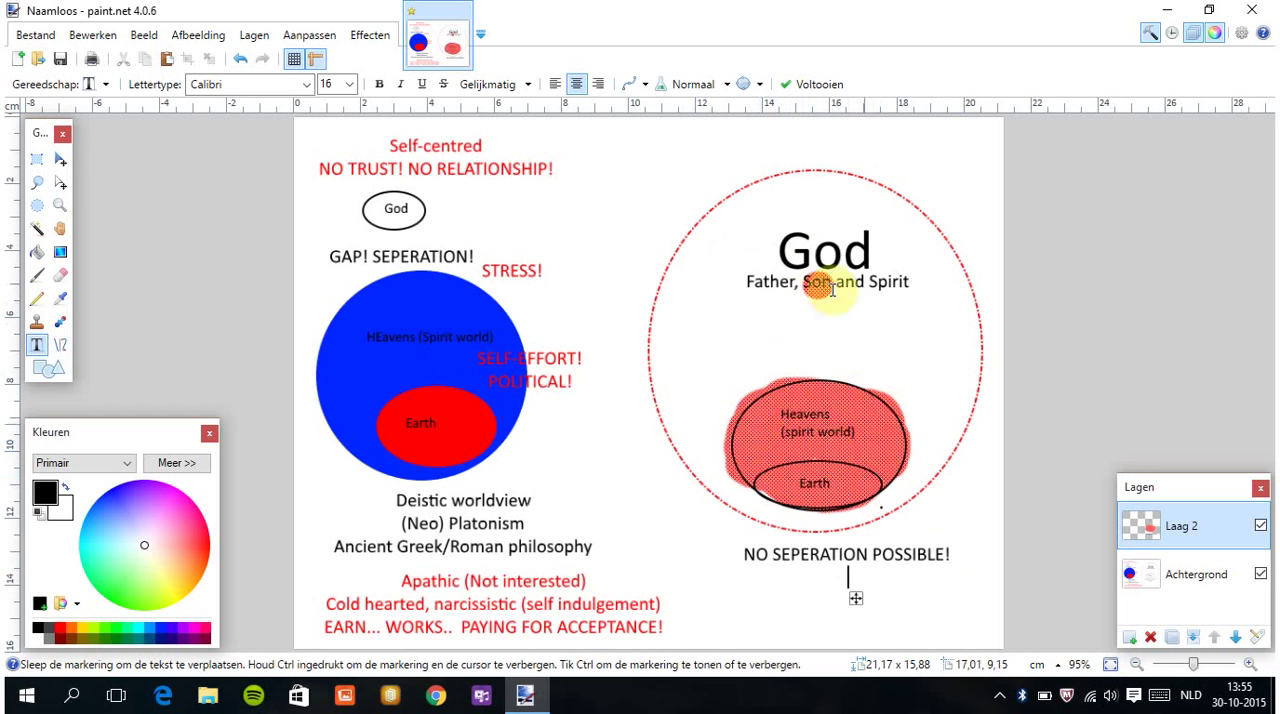
mouse_move(825, 558)
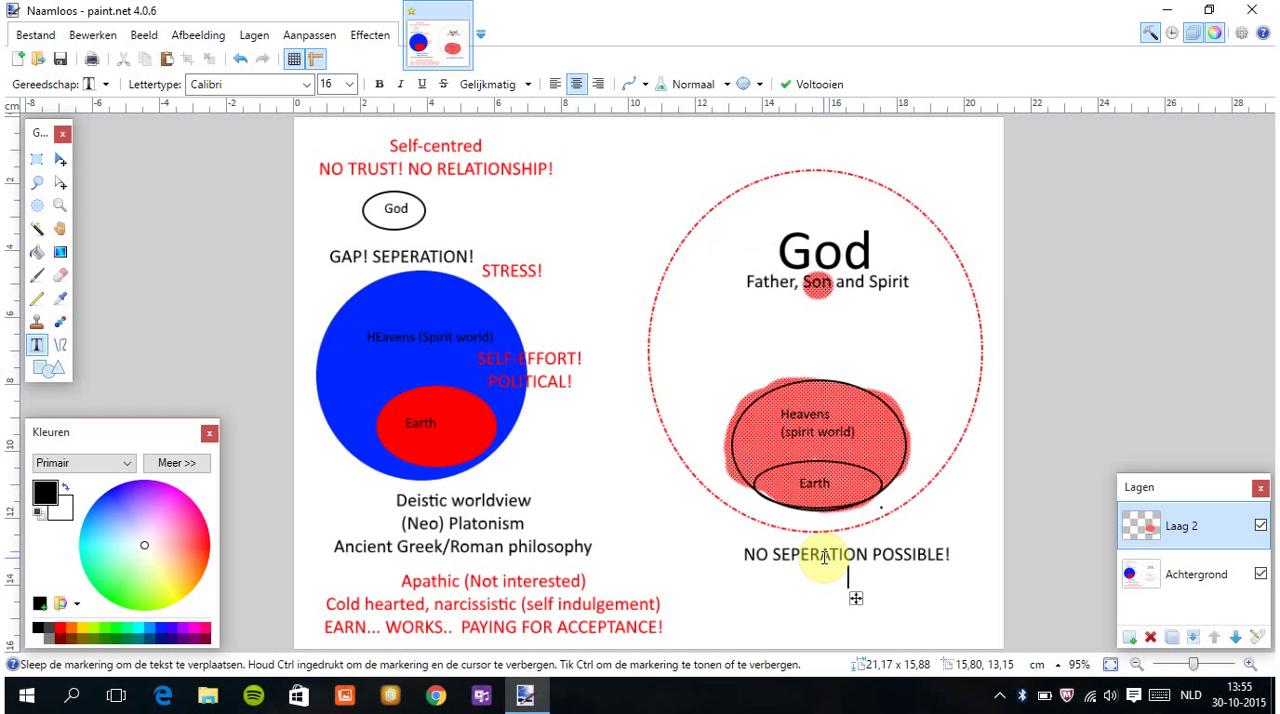
Add the line 'Imagined seperation (hoax)'.
text(Imagine)
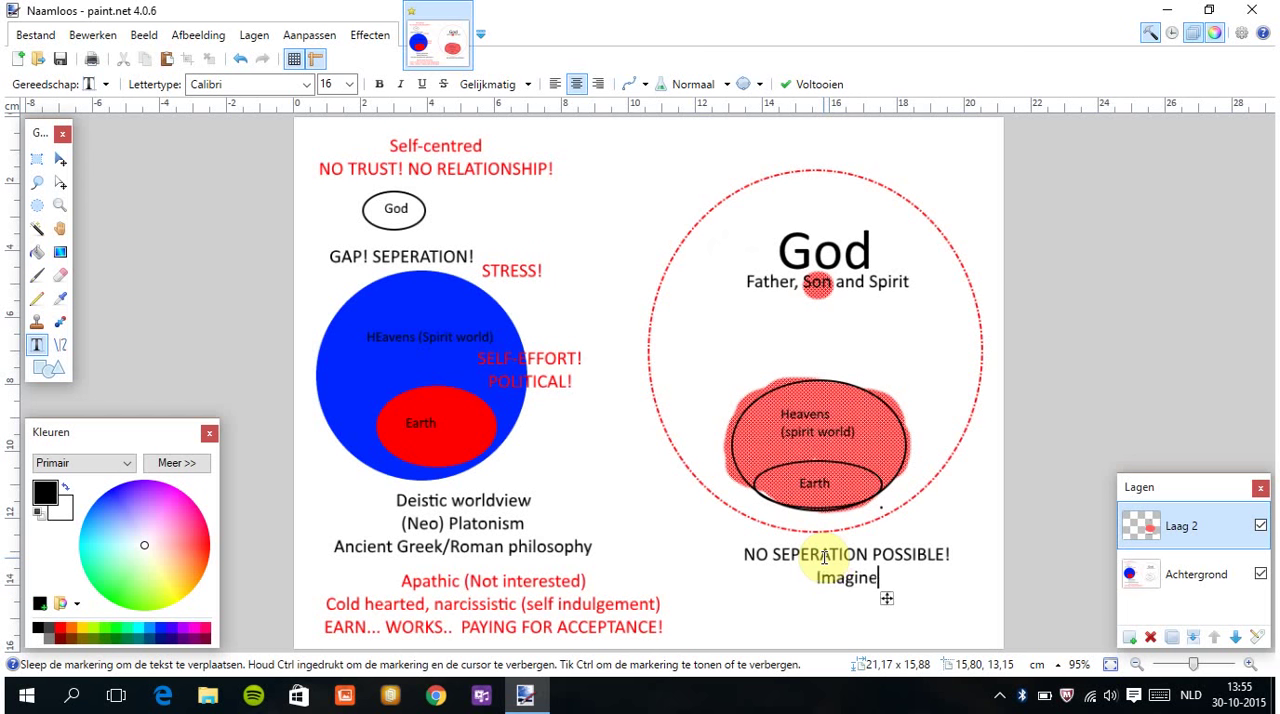
text(d sepera)
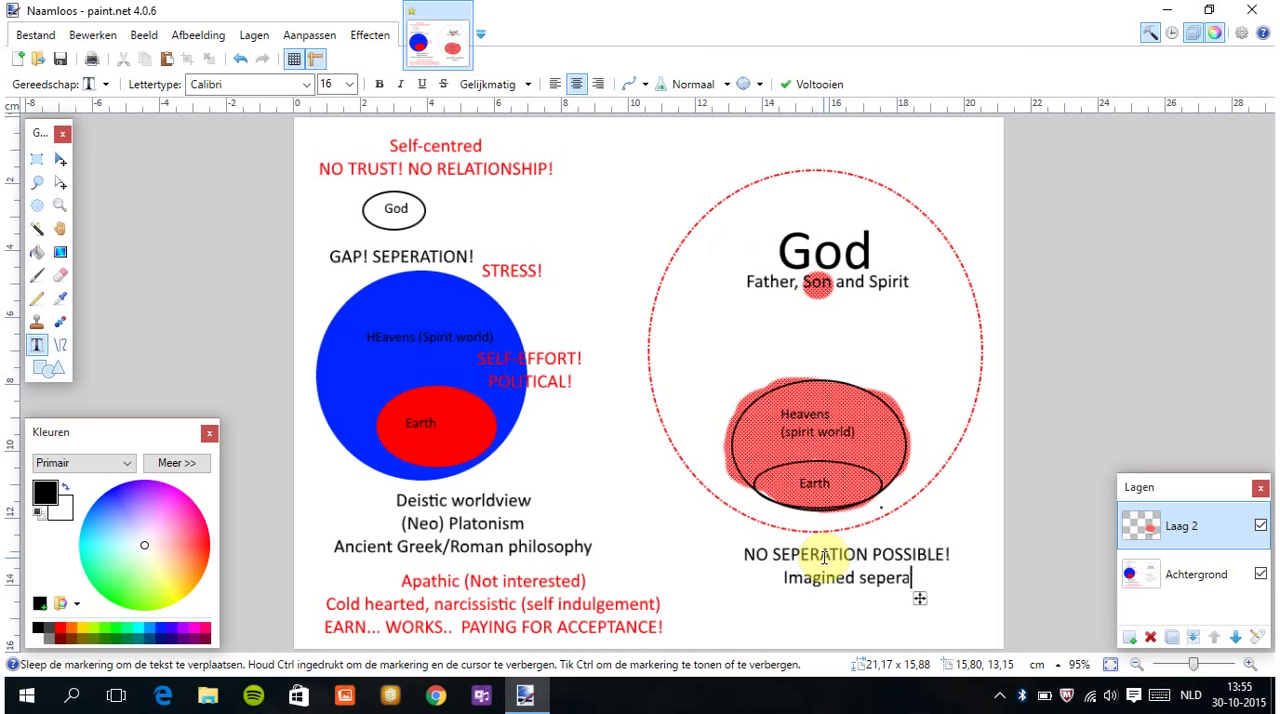
text(tion)
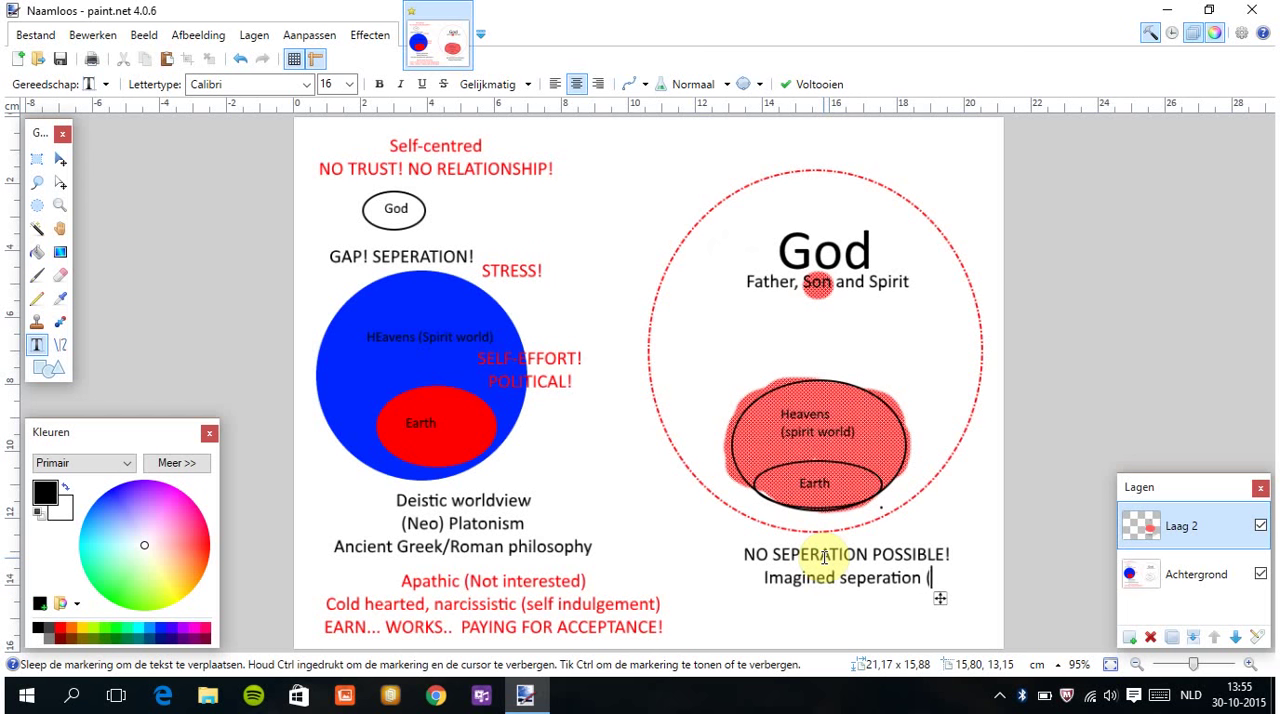
text((hoax))
text(= DARKNE)
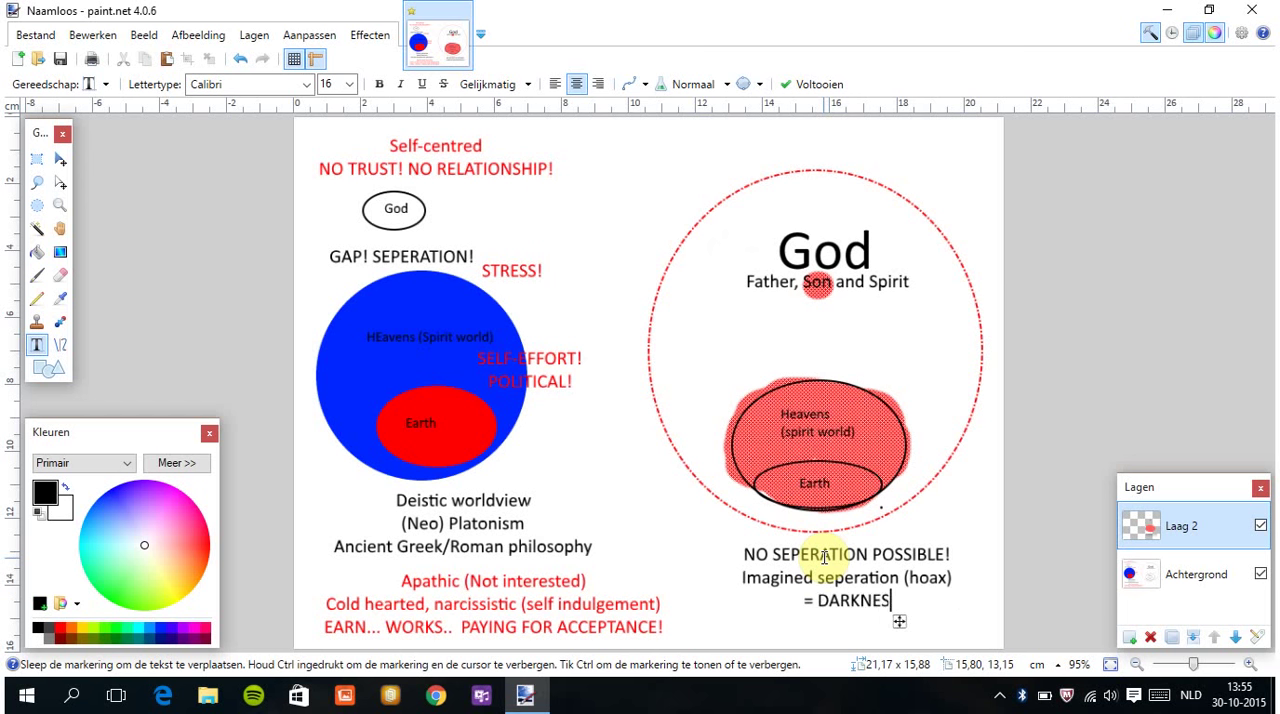
Type 'Unbelief (distrust towards Christ!)' and add a new empty layer.
text(S)
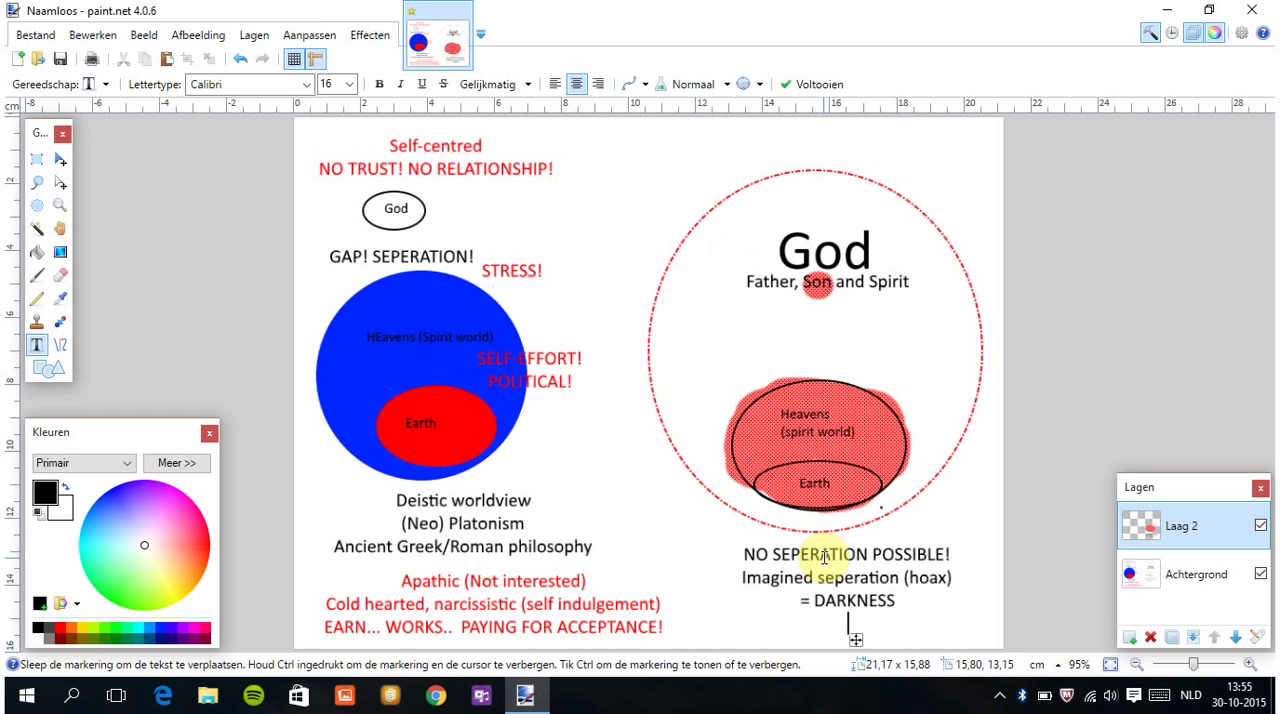
text(IM)
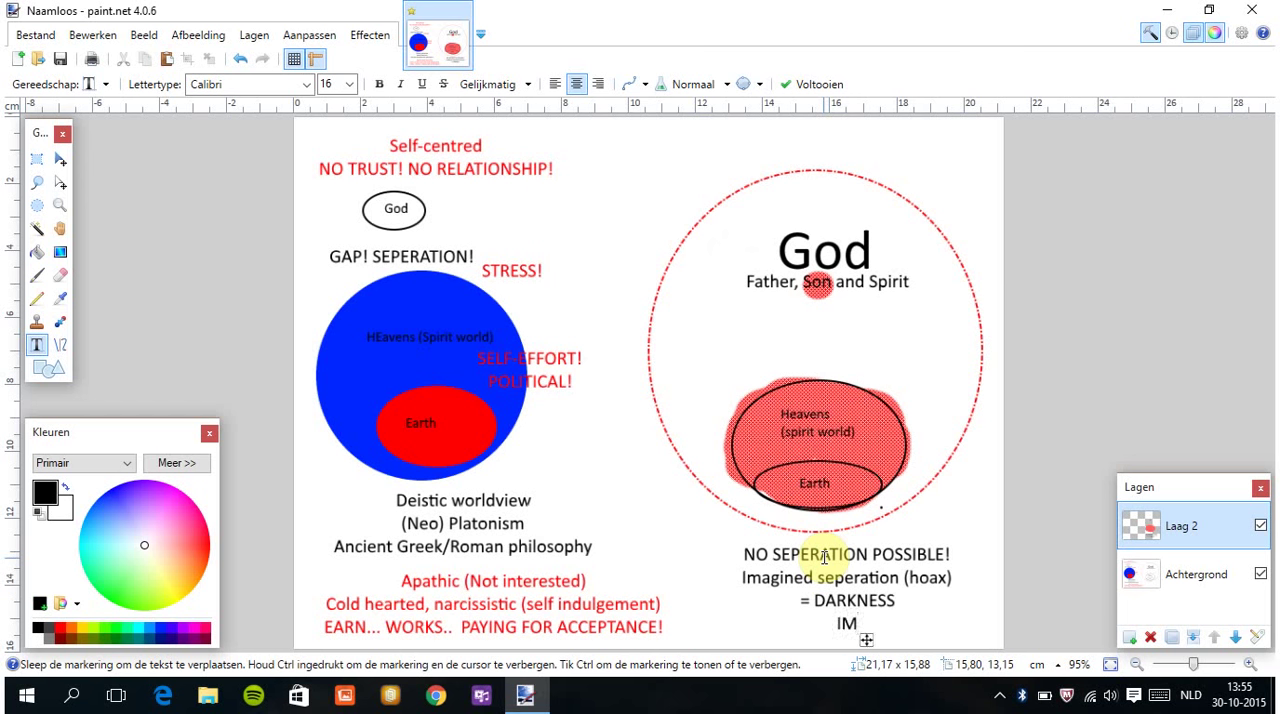
text(Unbelief (di)
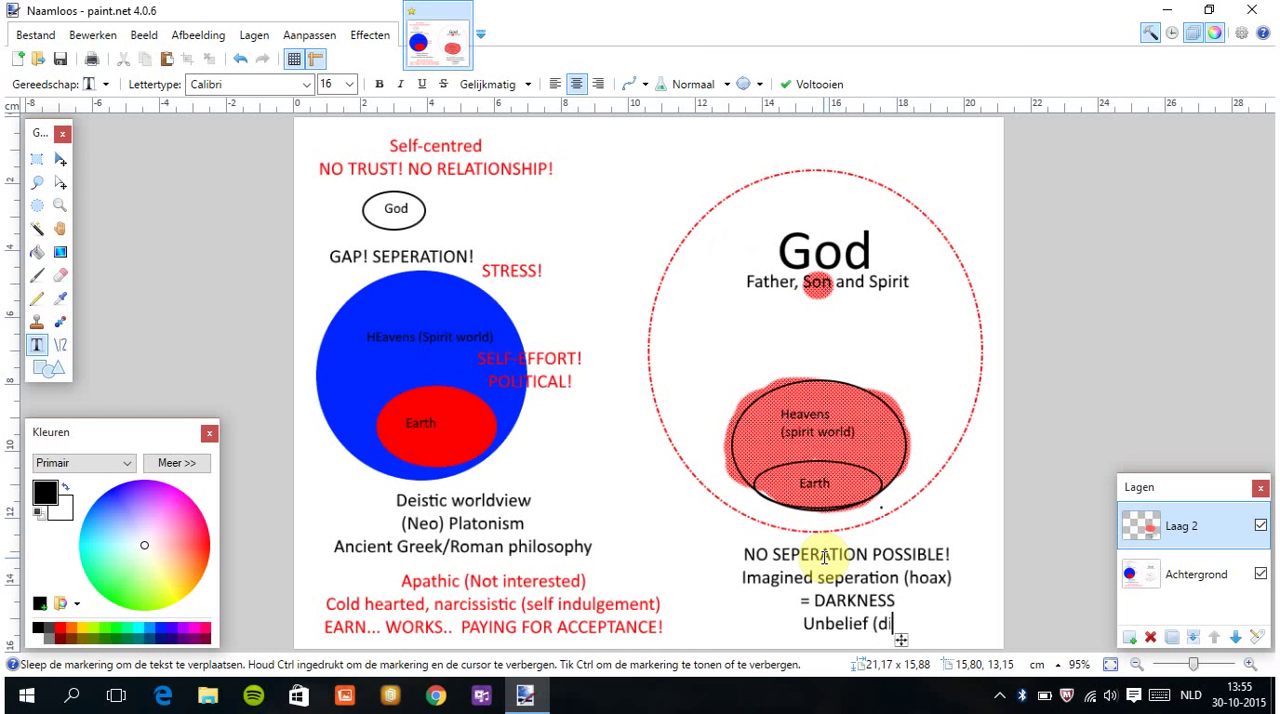
text(strust)
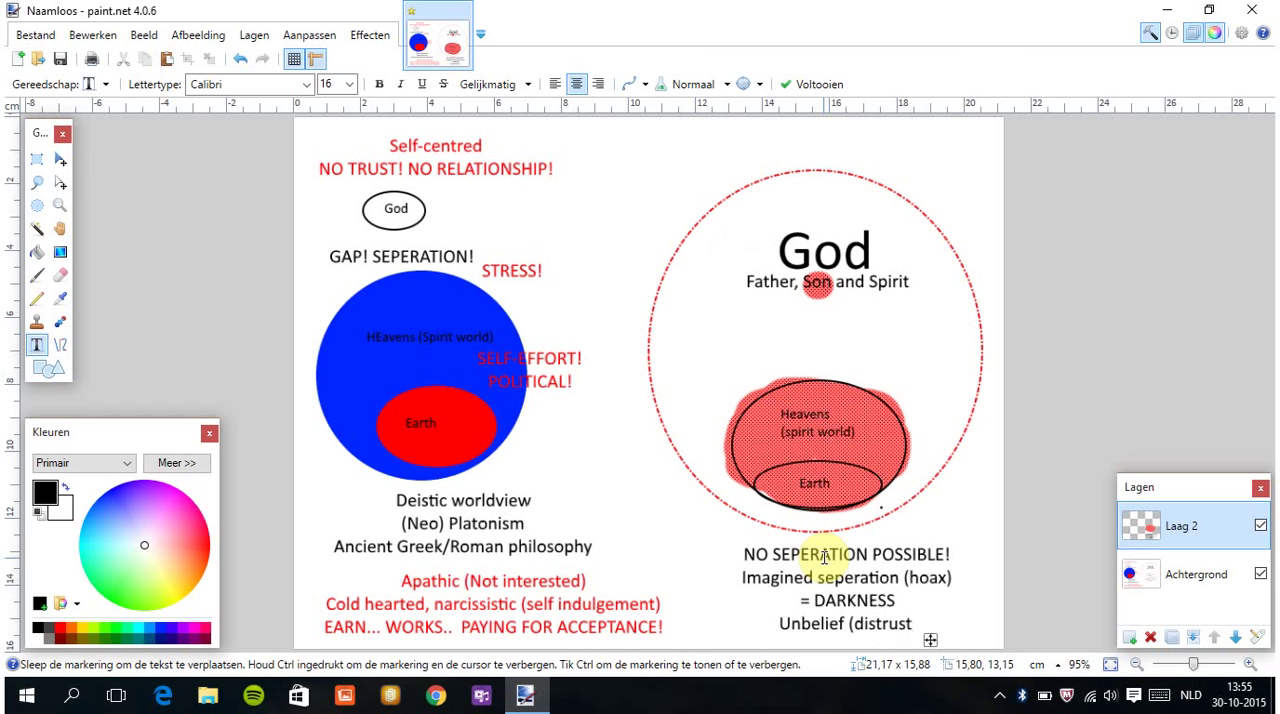
text(of)
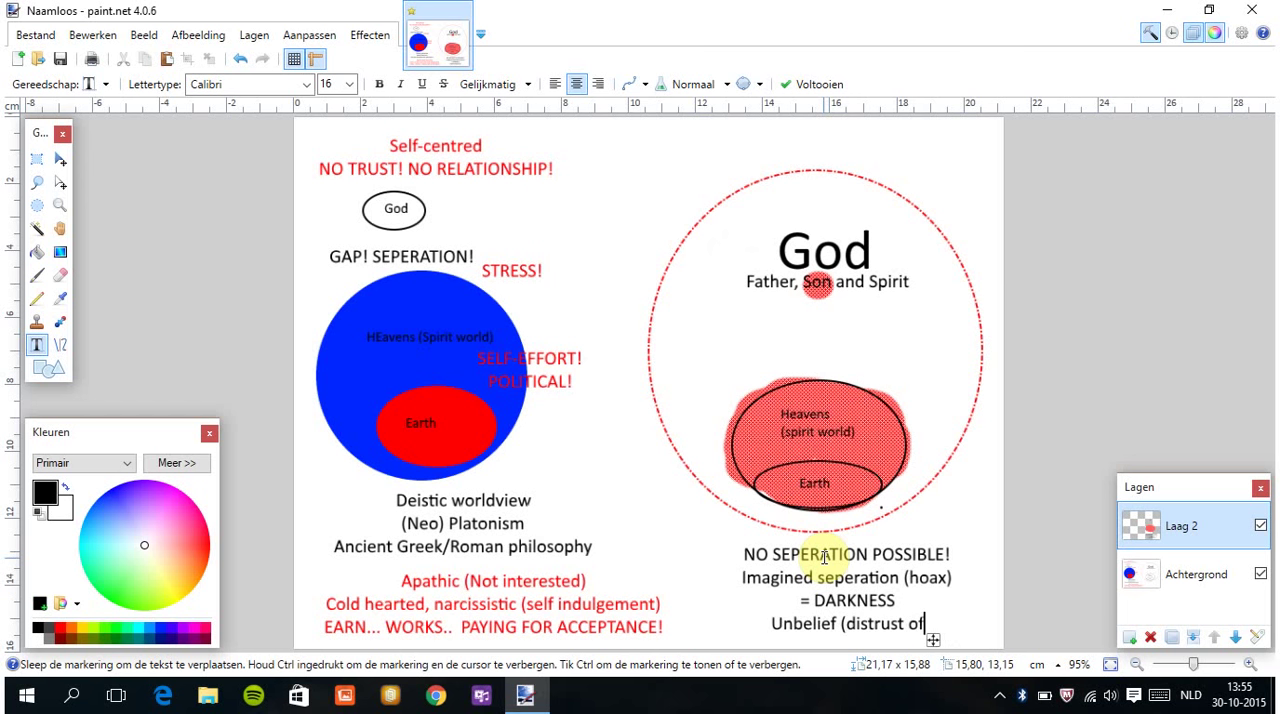
key(Backspace)
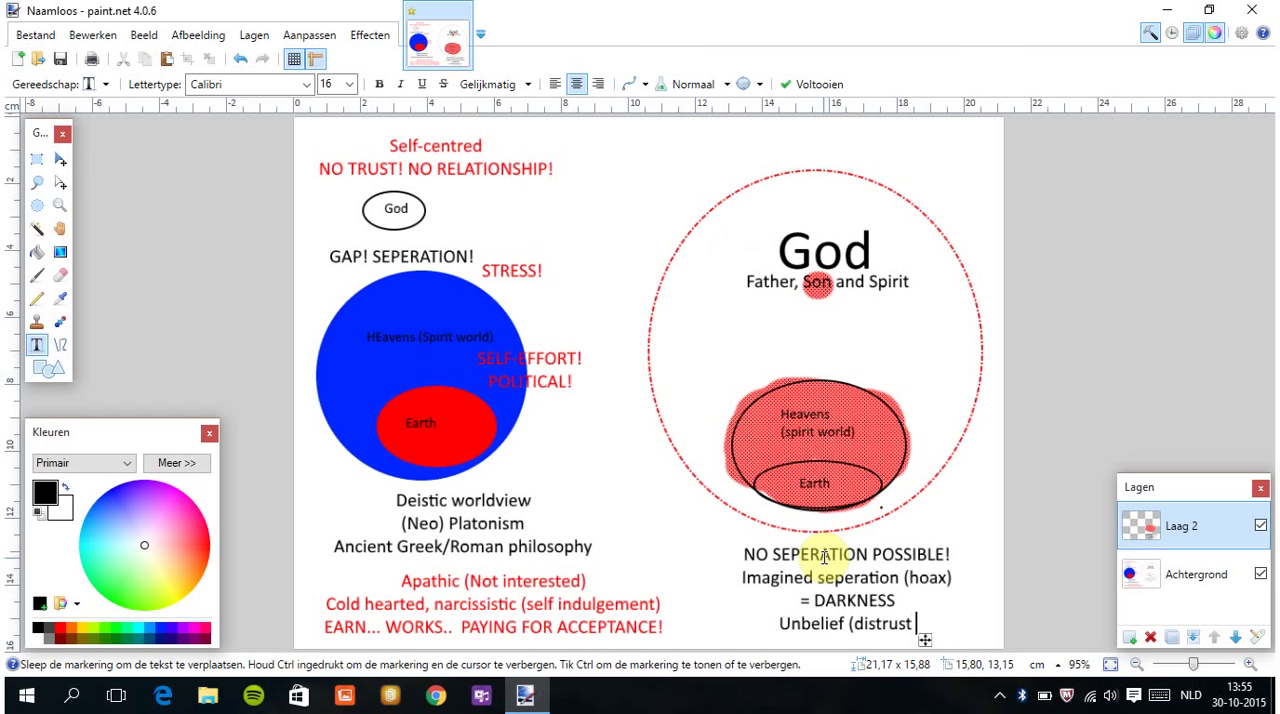
text(towards)
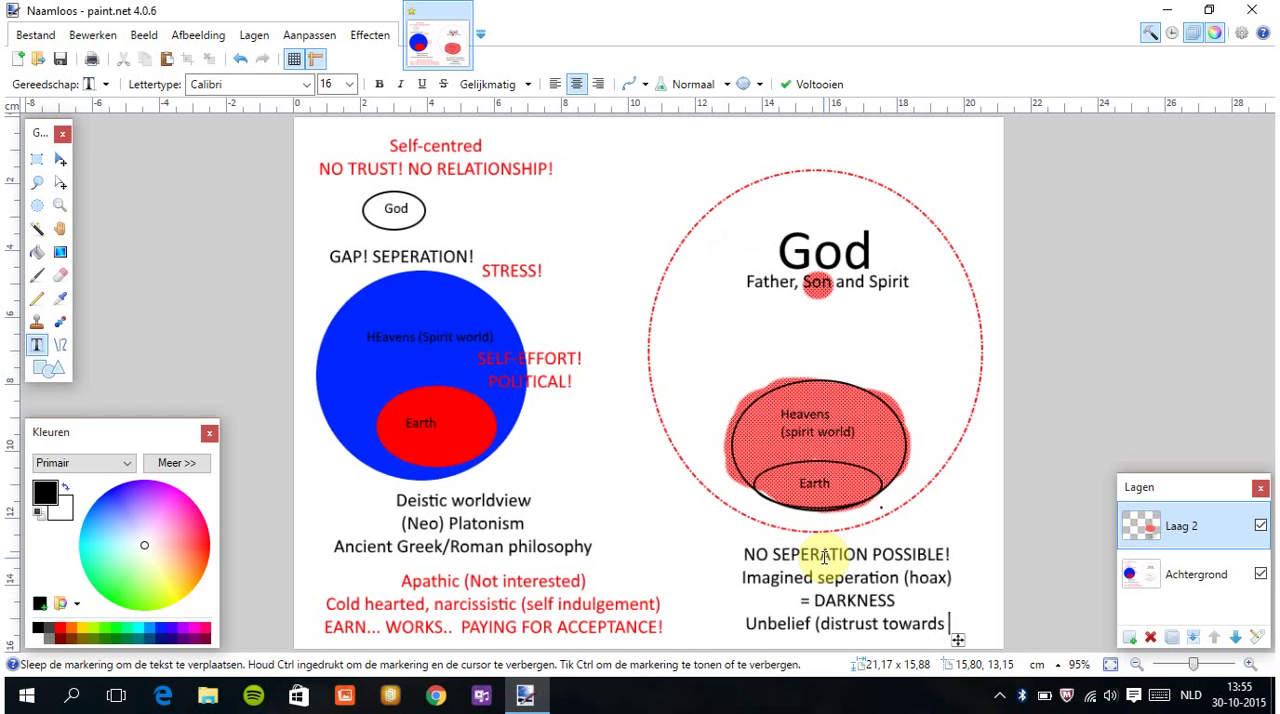
text(Christ!))
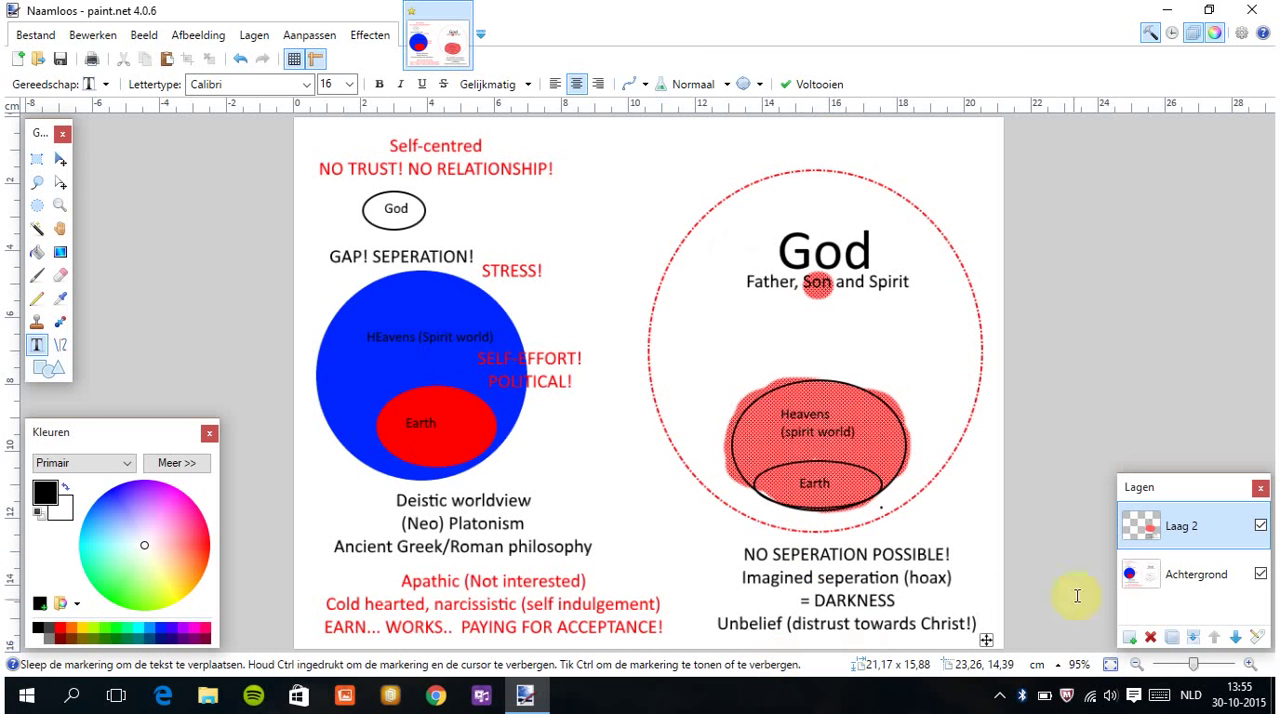
mouse_move(920, 503)
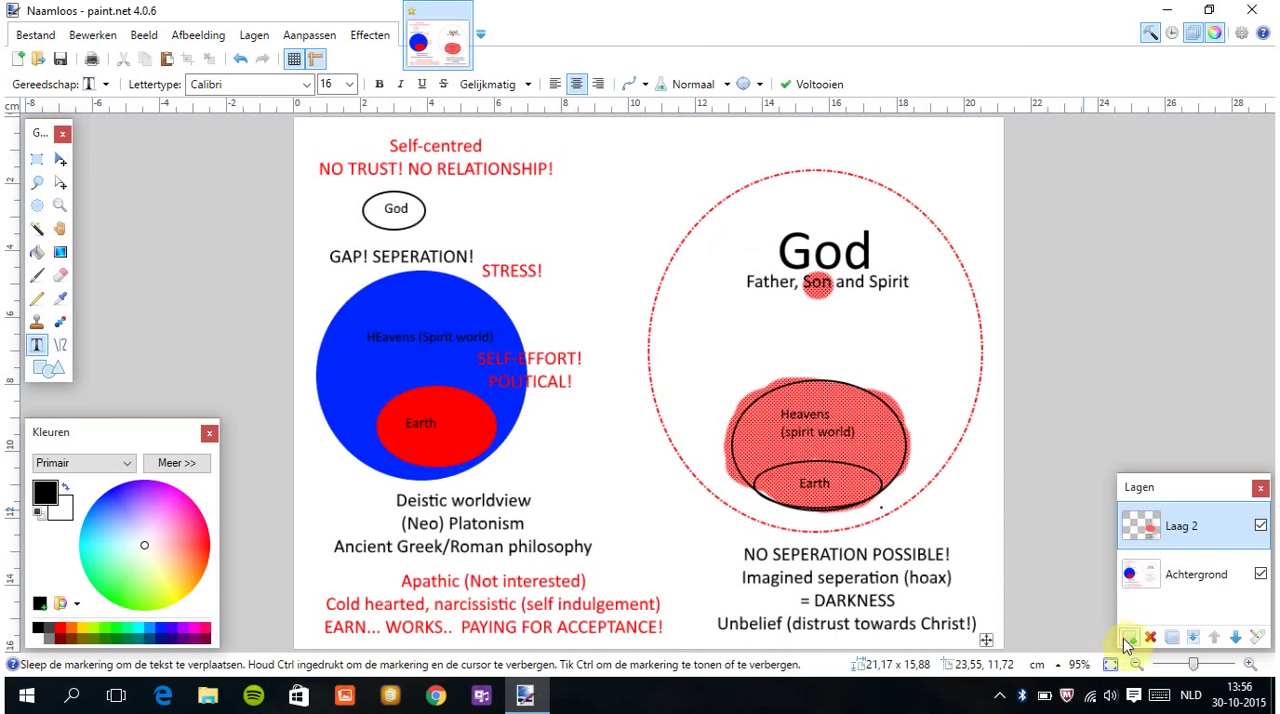
click(1129, 637)
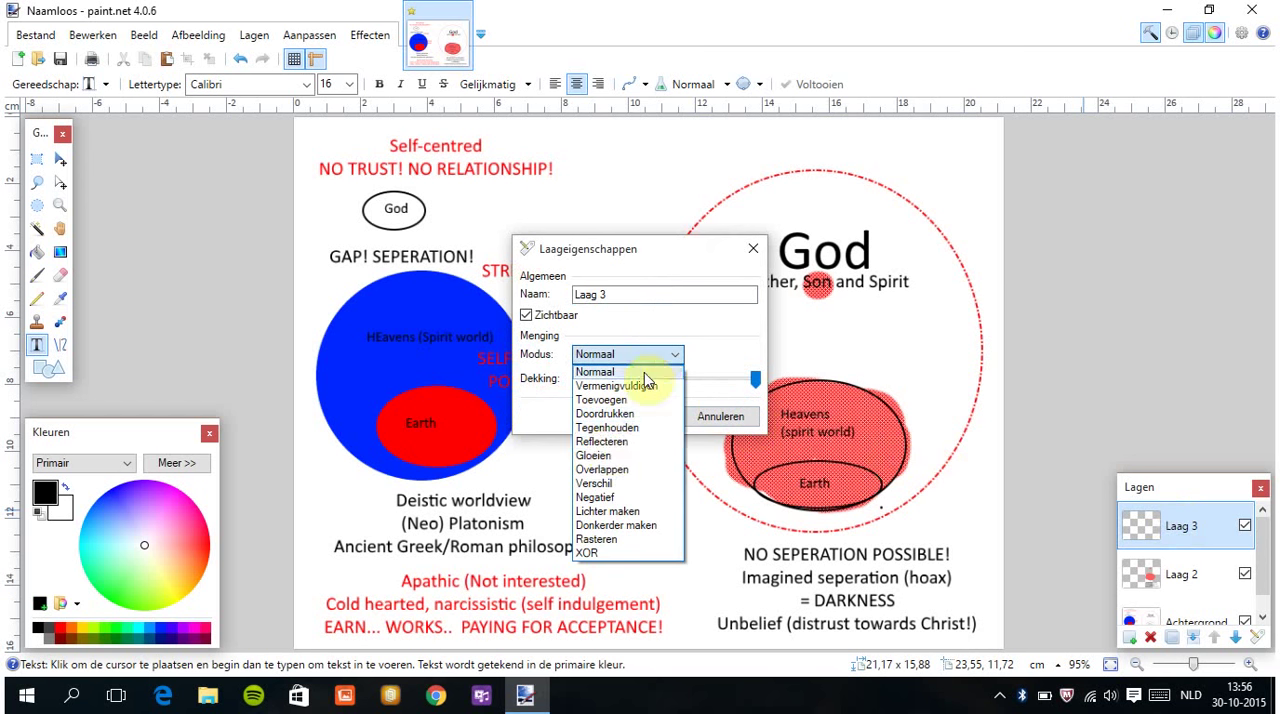
mouse_move(615, 386)
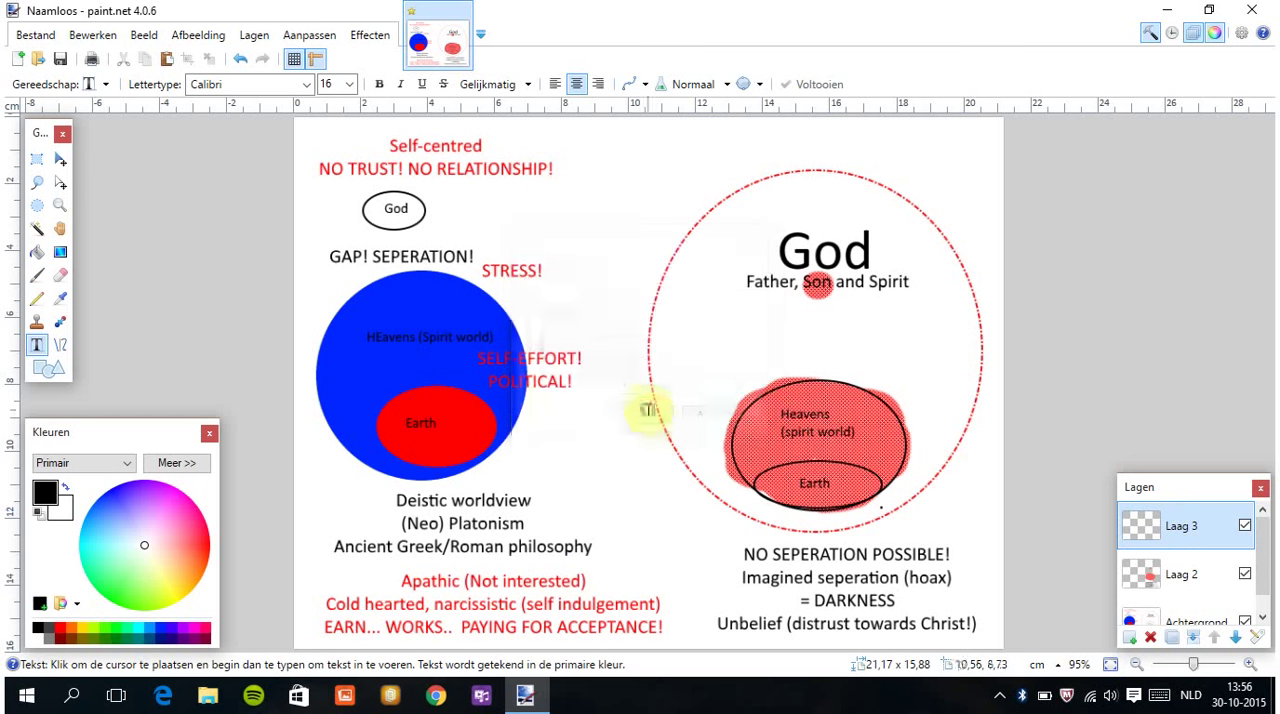
mouse_move(203, 367)
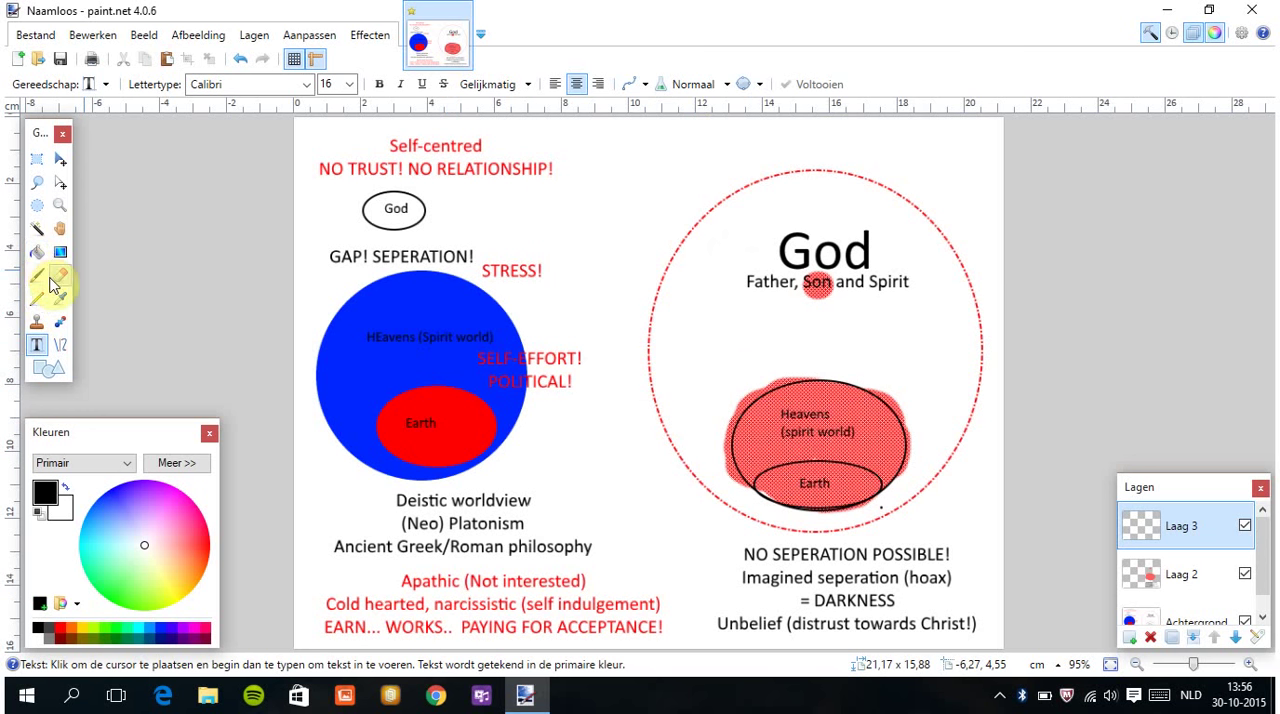
Switch to the Paintbrush and reduce the brush size to 15.
click(37, 275)
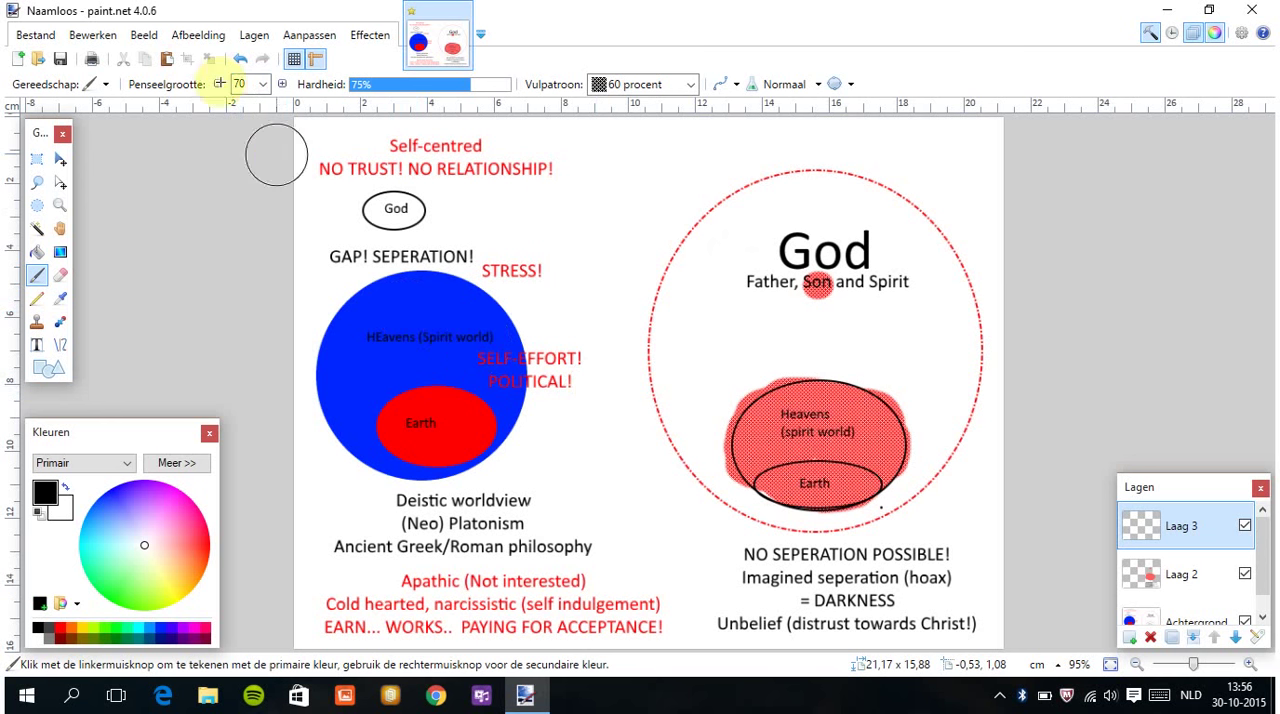
click(262, 84)
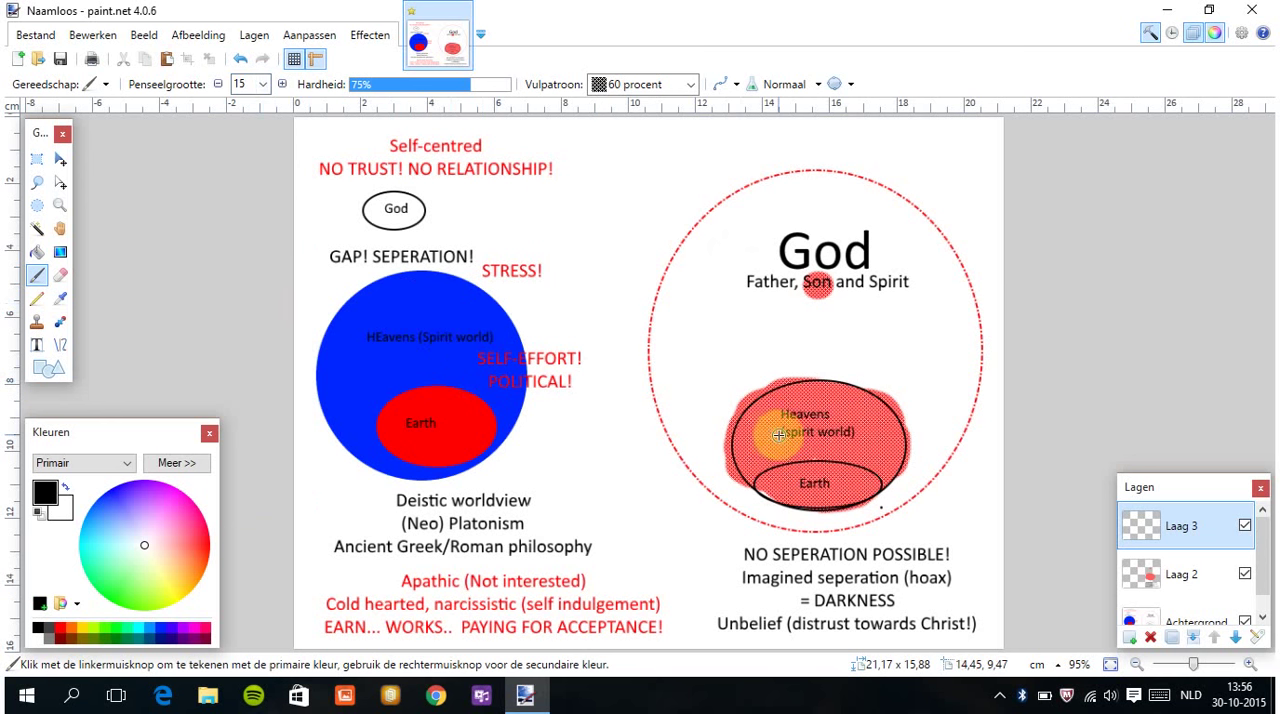
mouse_move(775, 453)
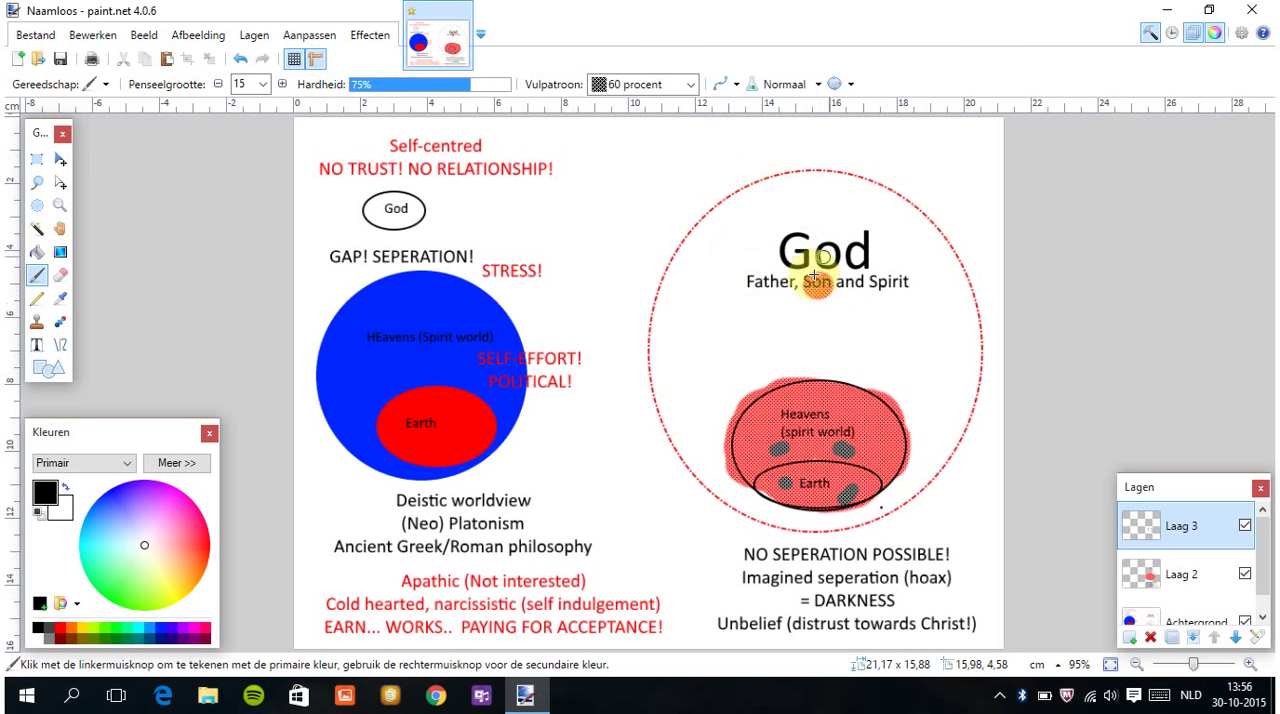
mouse_move(790, 400)
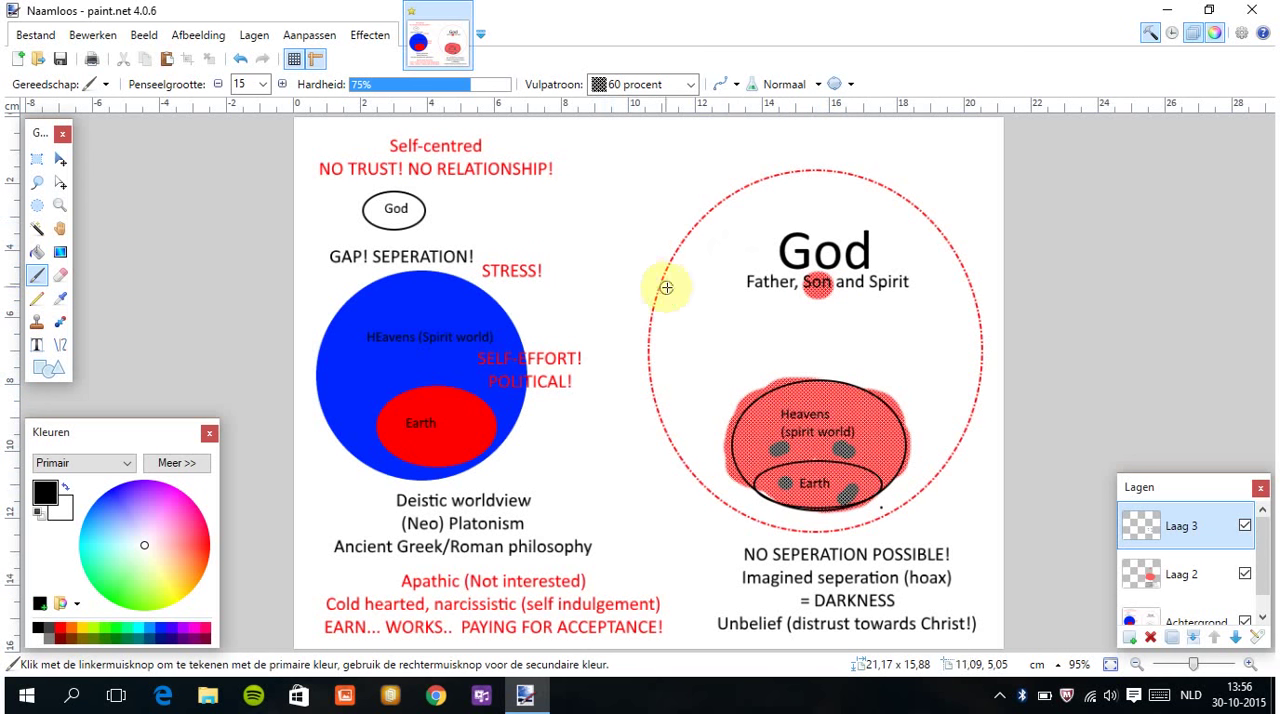
mouse_move(640, 209)
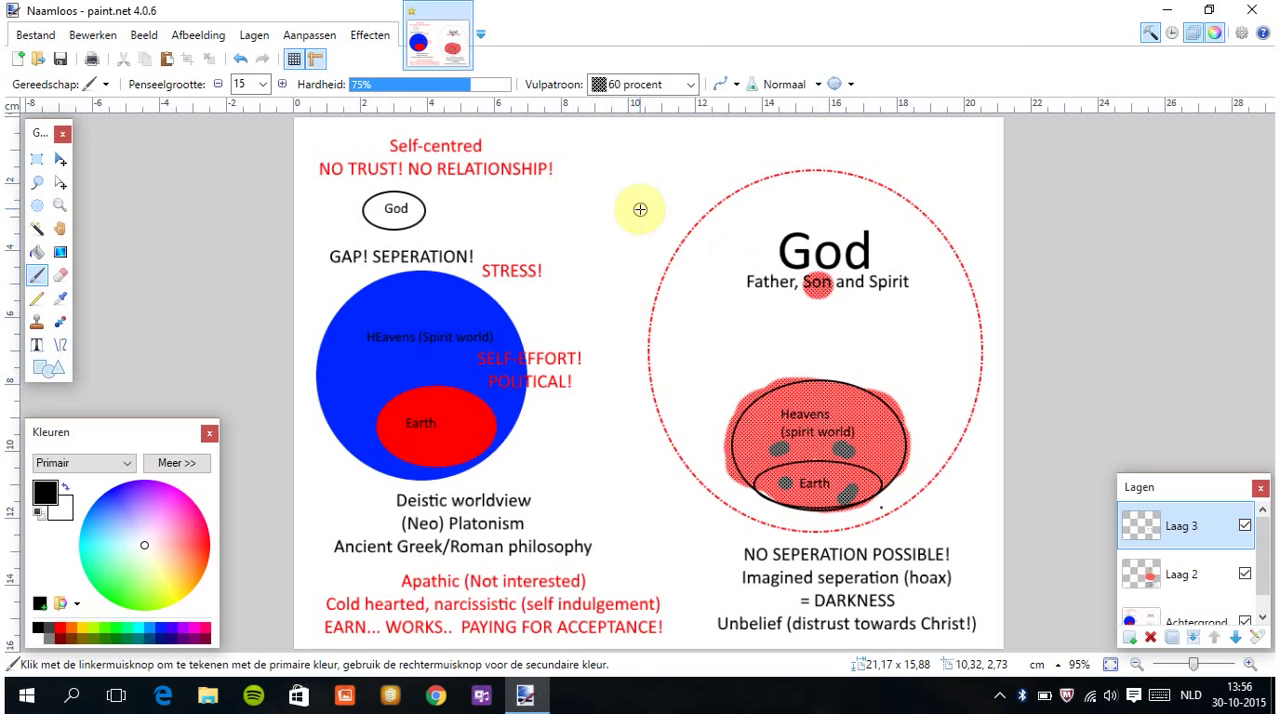
mouse_move(289, 355)
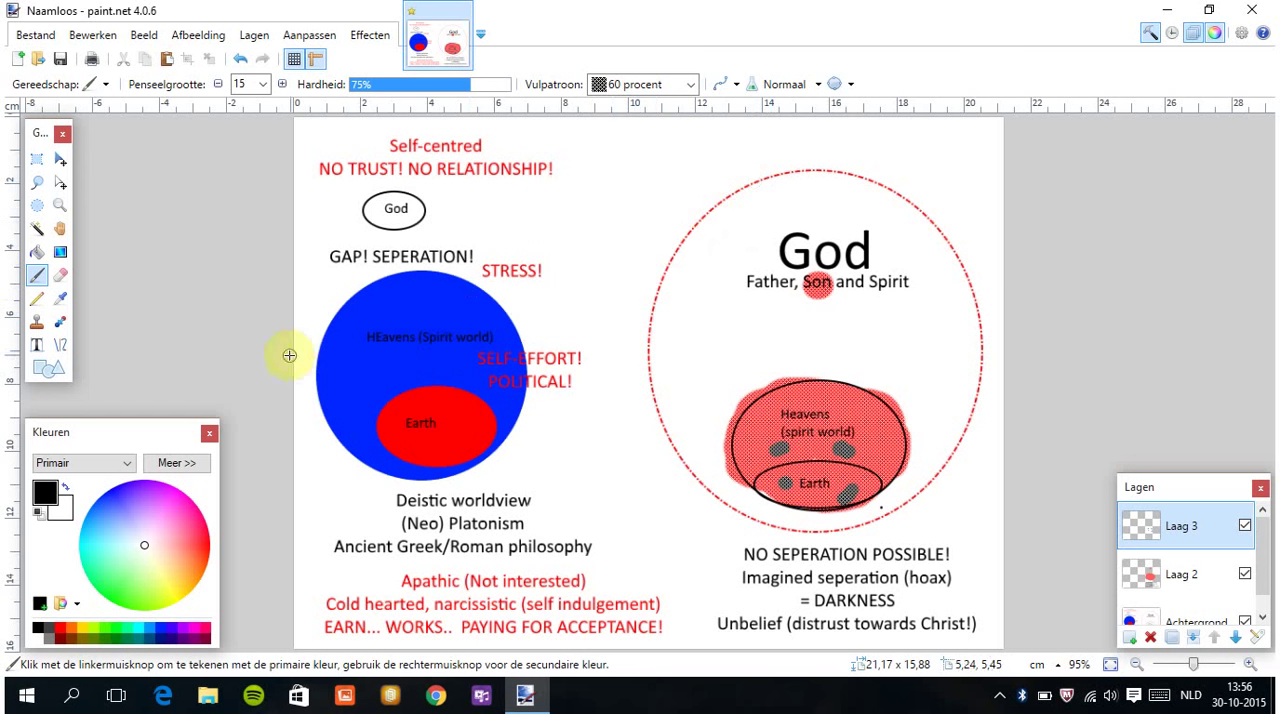
mouse_move(587, 377)
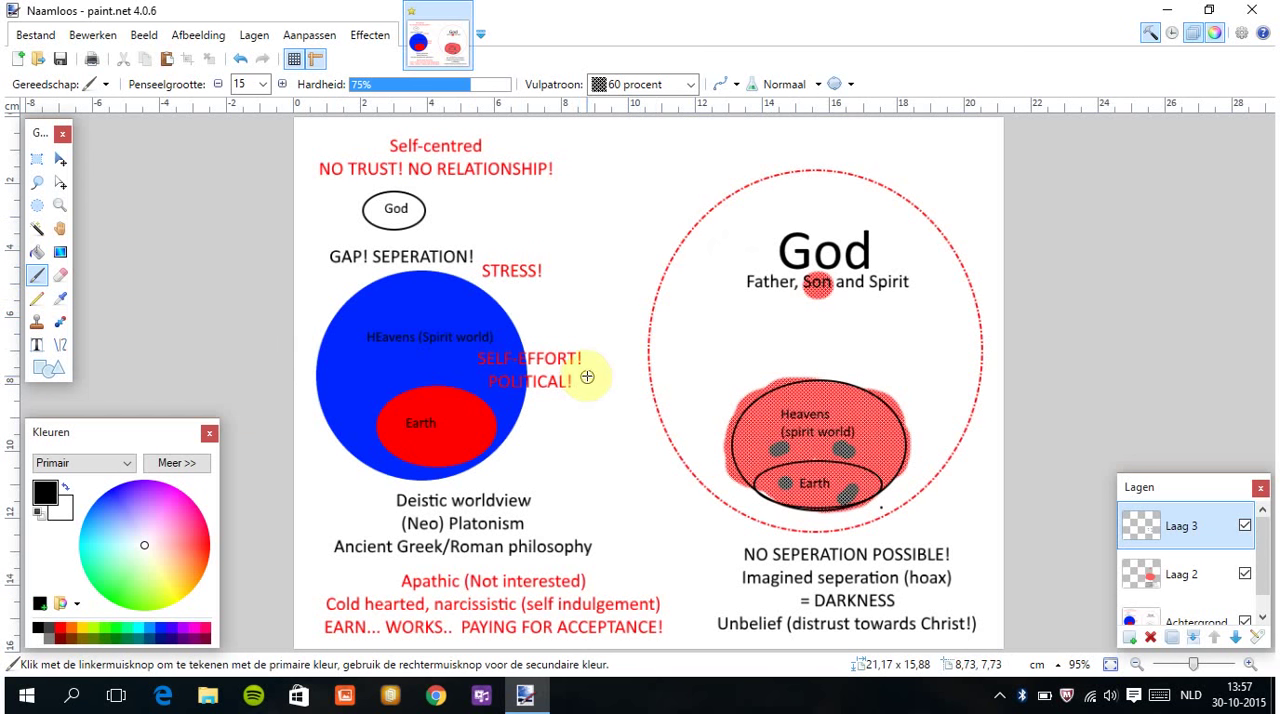
mouse_move(827, 431)
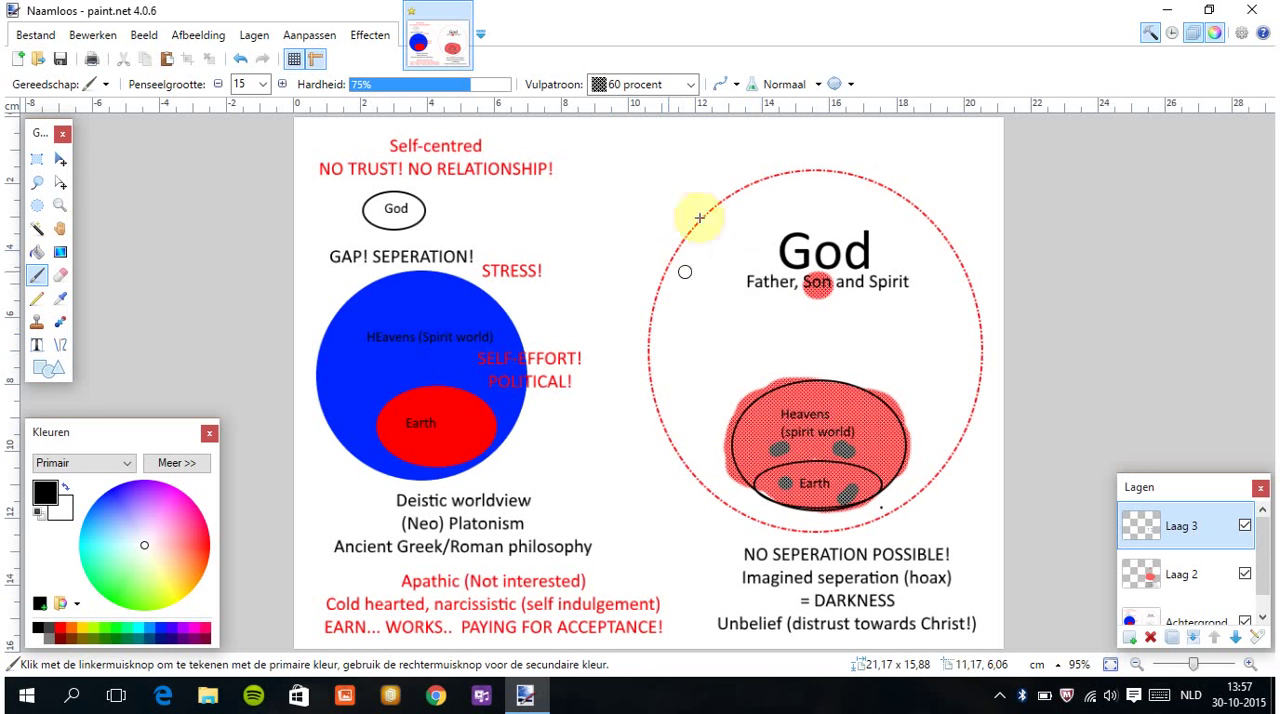
mouse_move(748, 127)
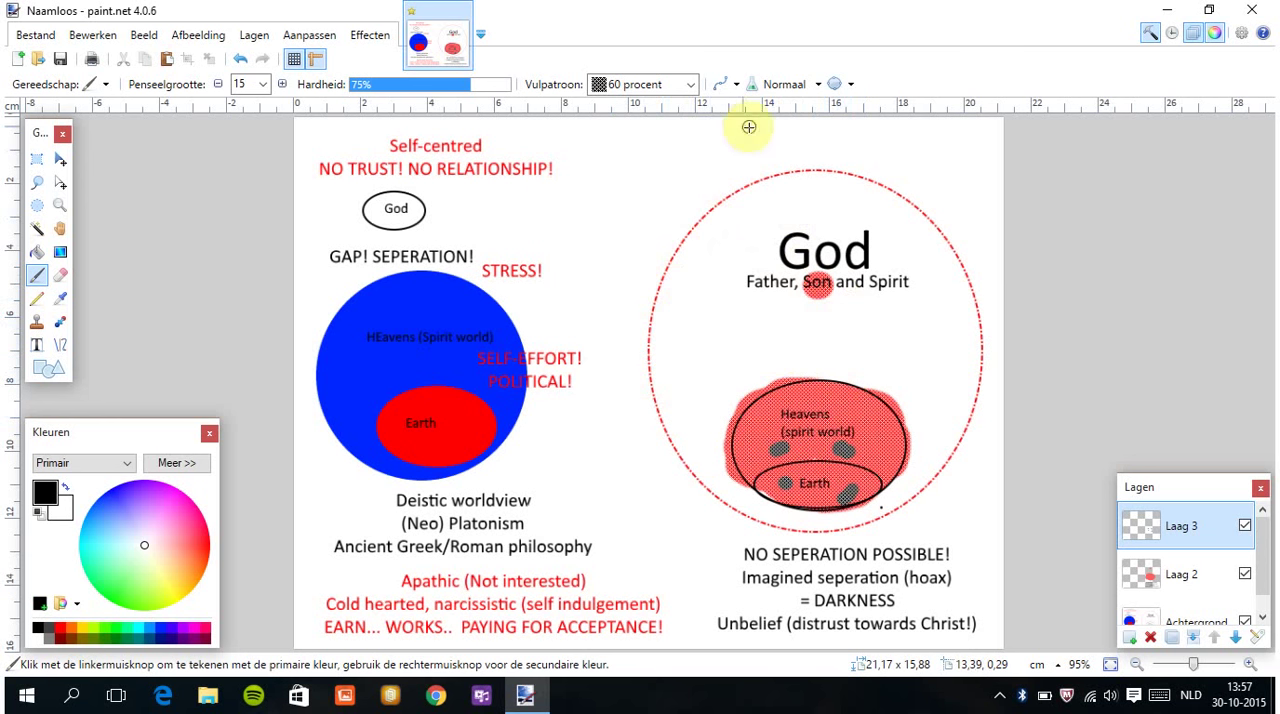
mouse_move(951, 266)
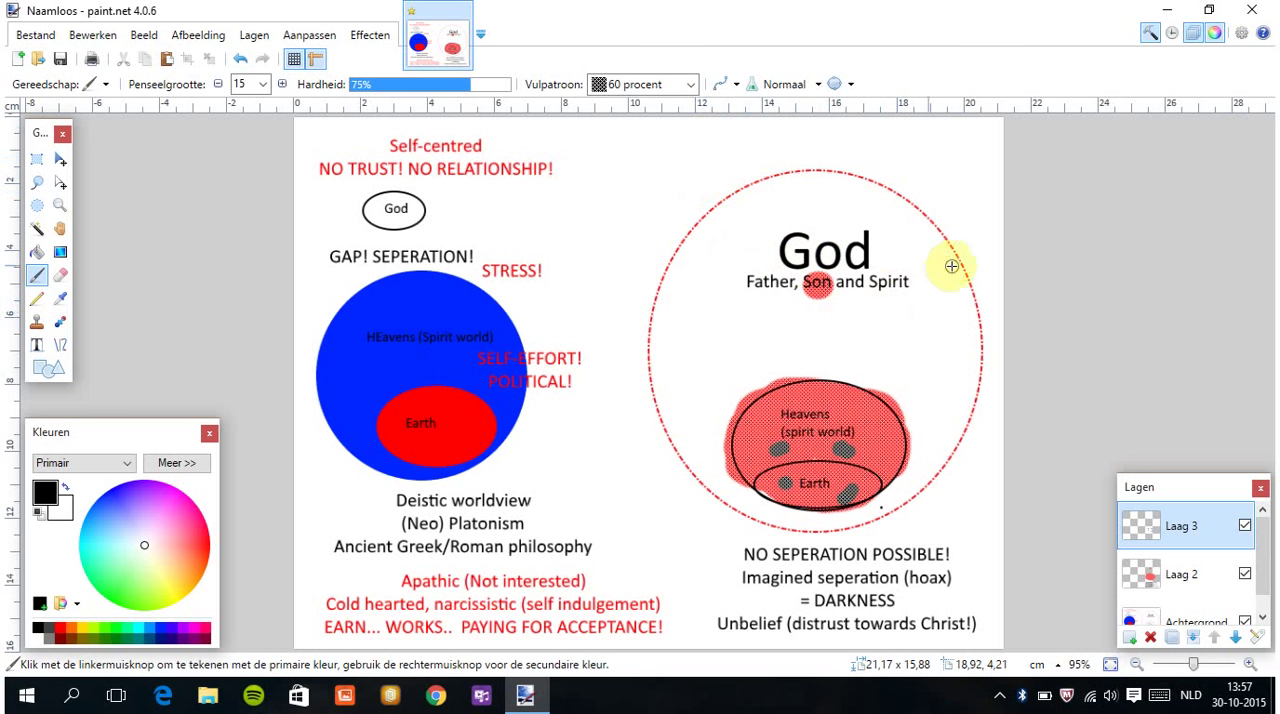
mouse_move(916, 260)
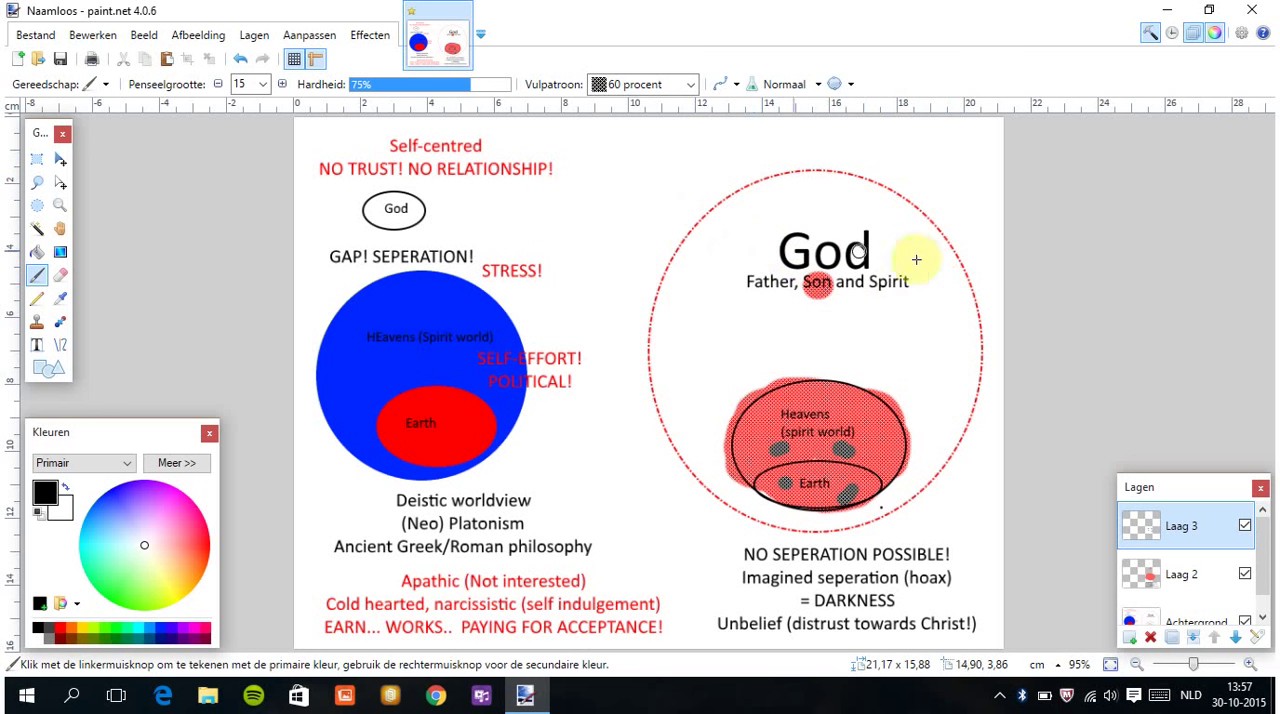
mouse_move(851, 324)
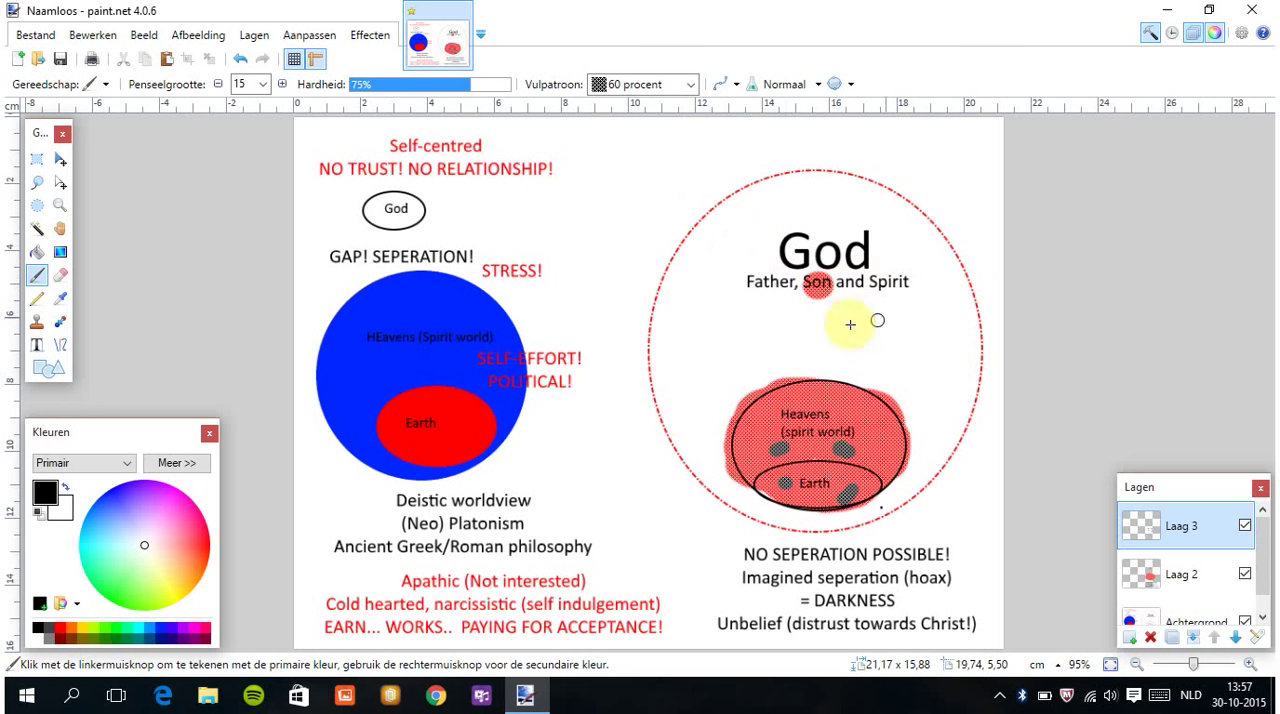
mouse_move(775, 451)
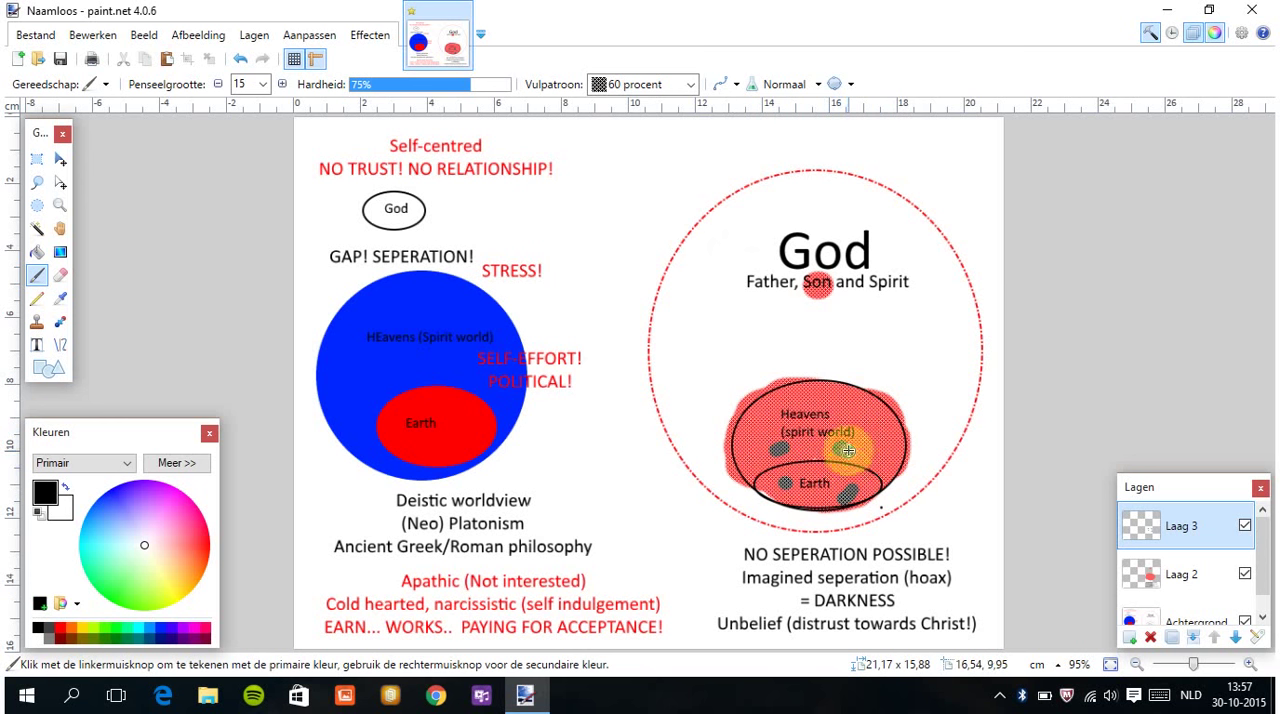
mouse_move(897, 597)
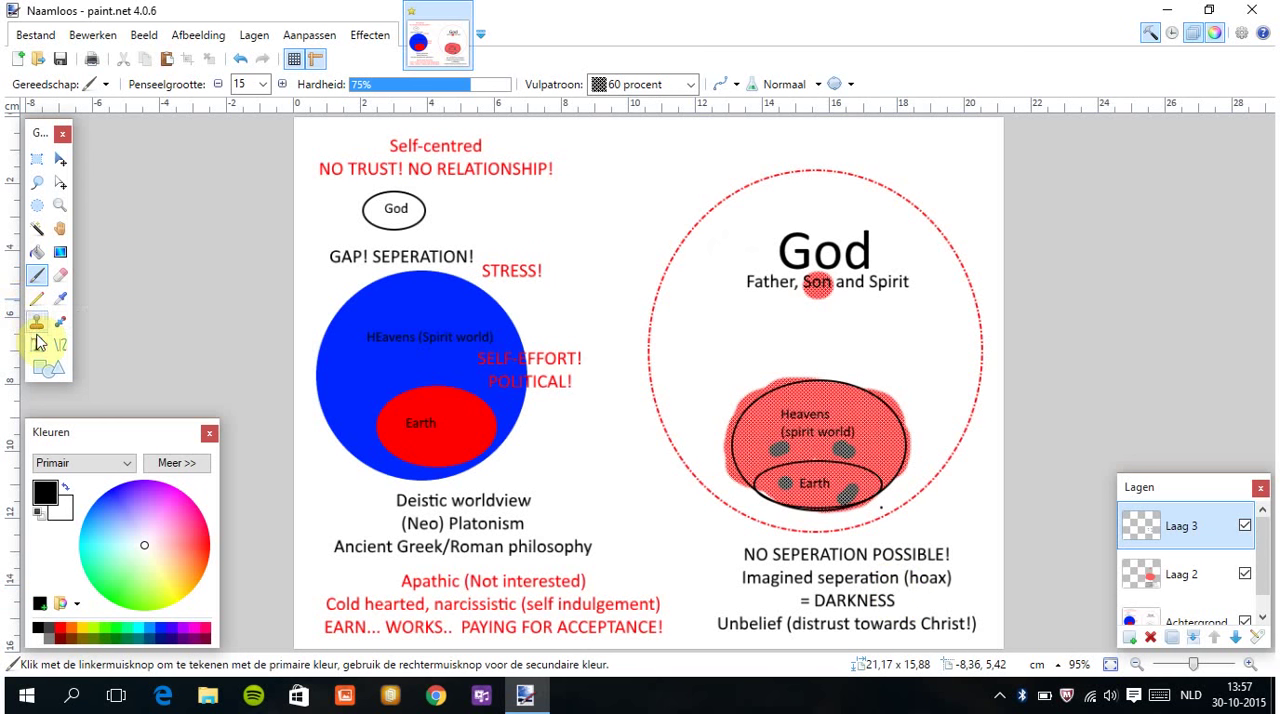
Switch to the Text tool to start labelling the diagram.
click(36, 345)
text(EVIL)
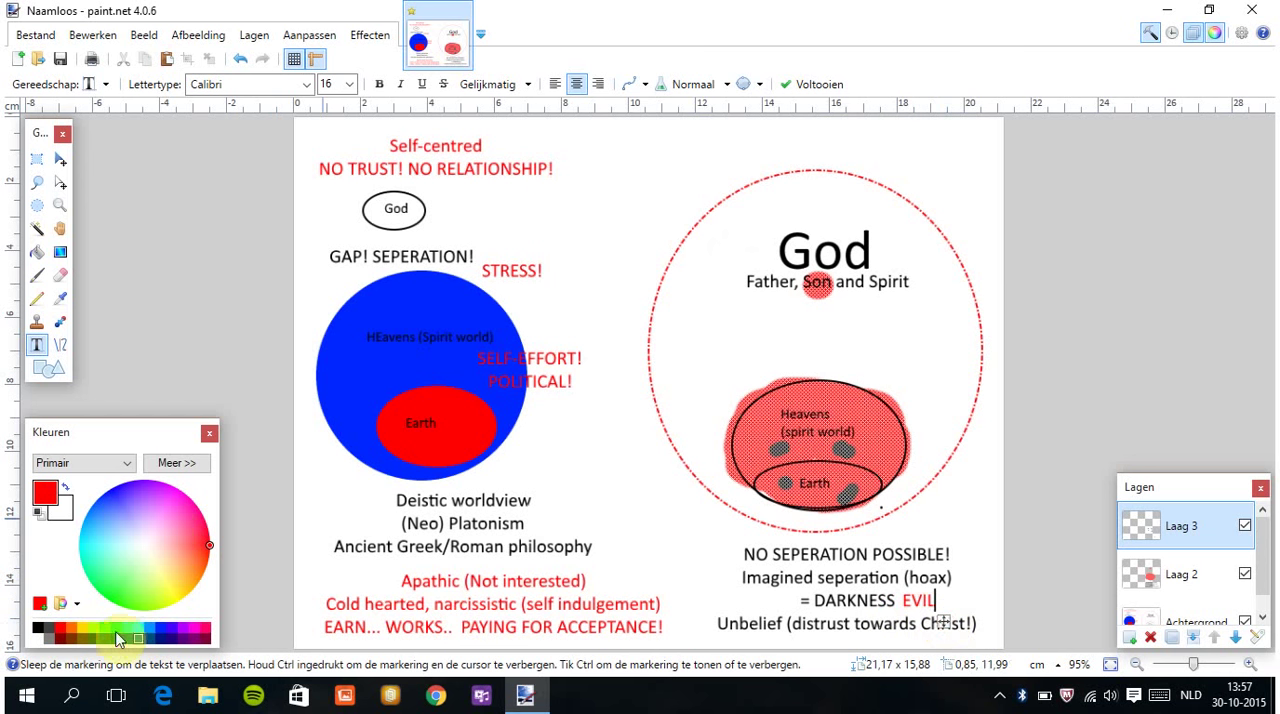
Recolour the EVIL text beside = DARKNESS to orange from the palette.
click(70, 637)
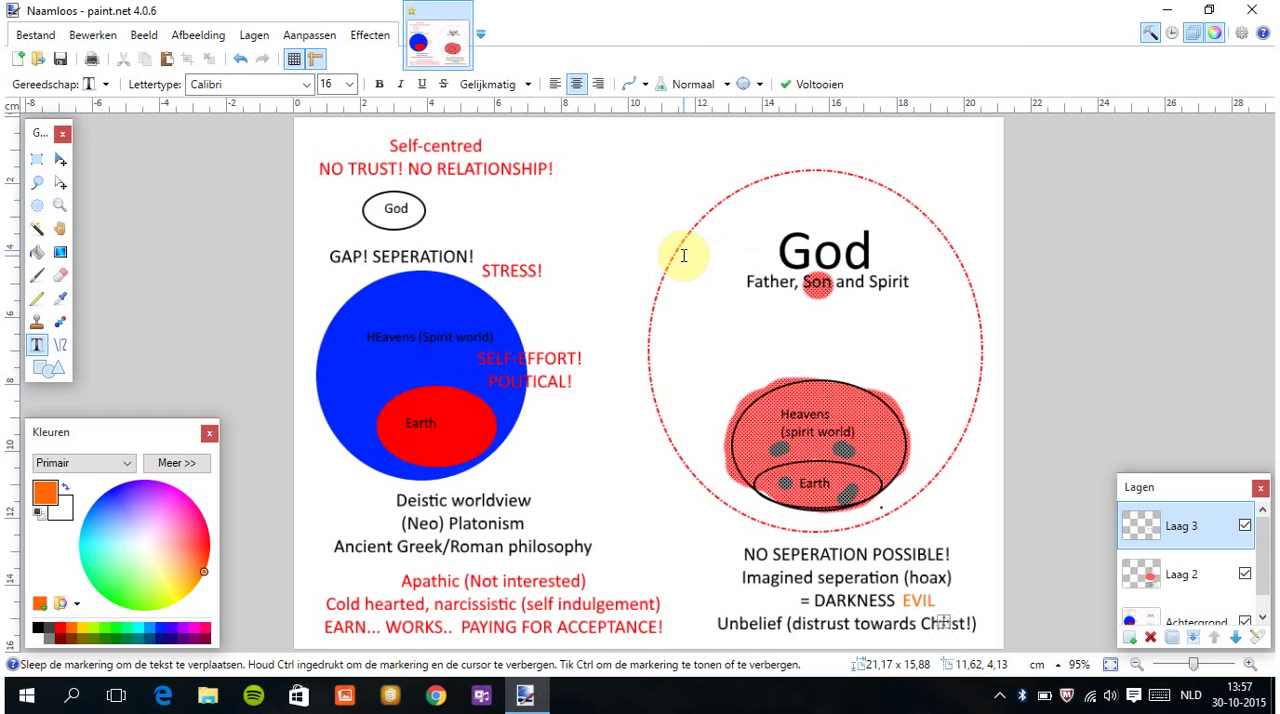
click(935, 600)
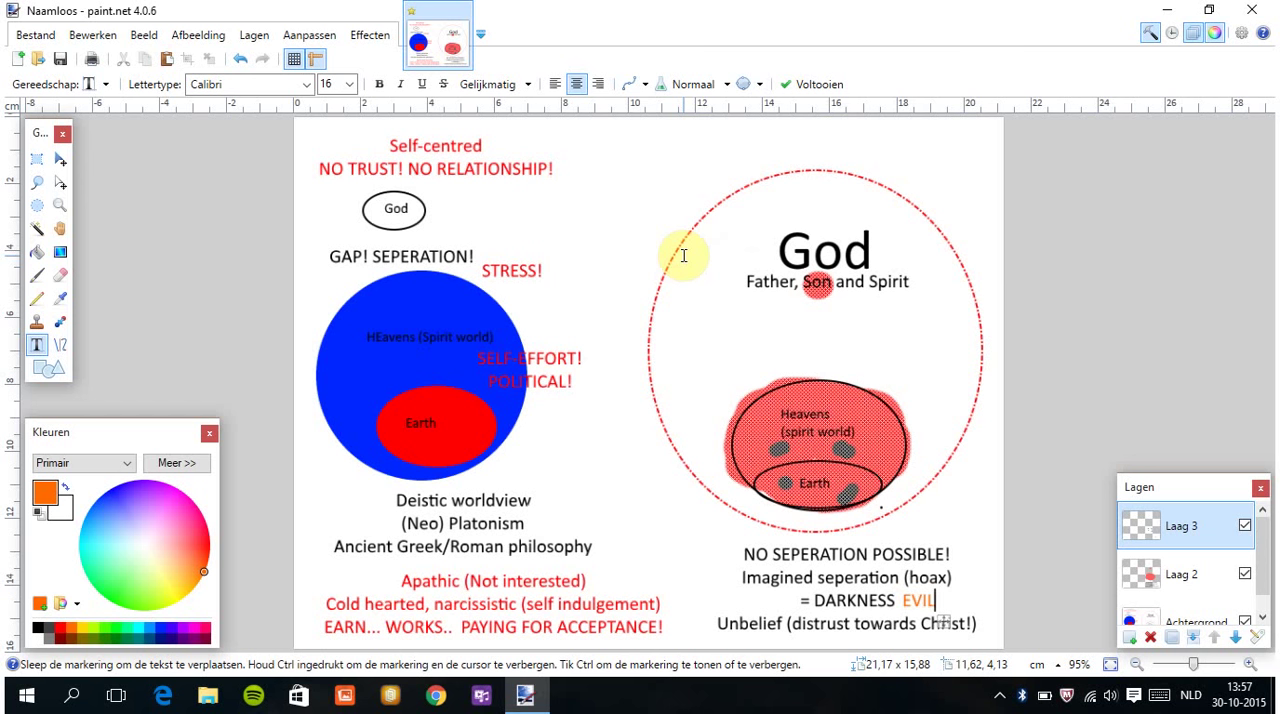
mouse_move(785, 458)
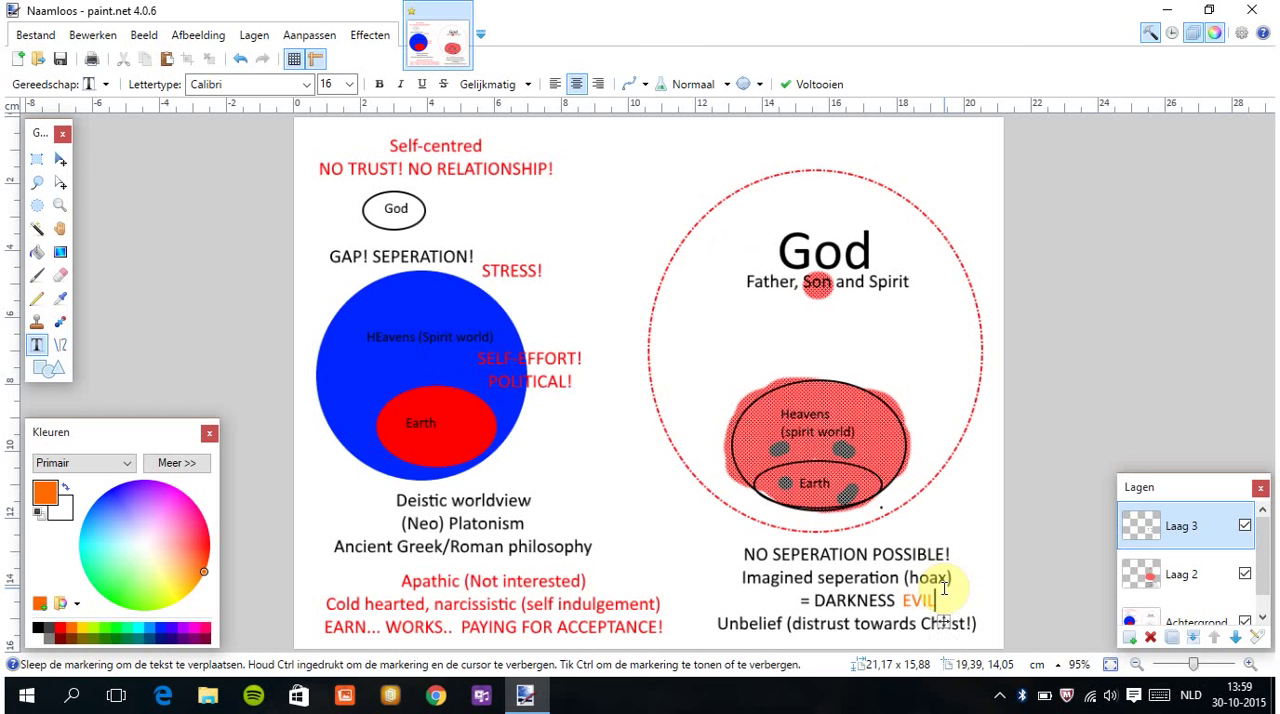
click(937, 600)
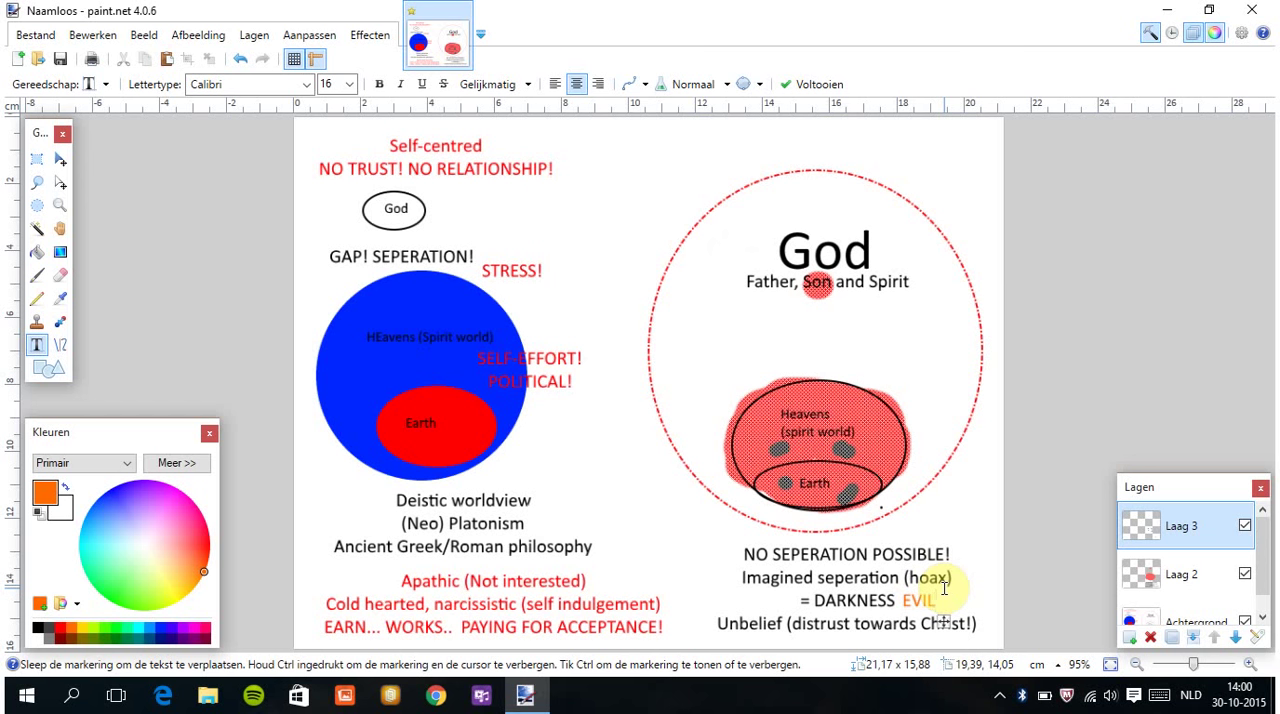
mouse_move(845, 450)
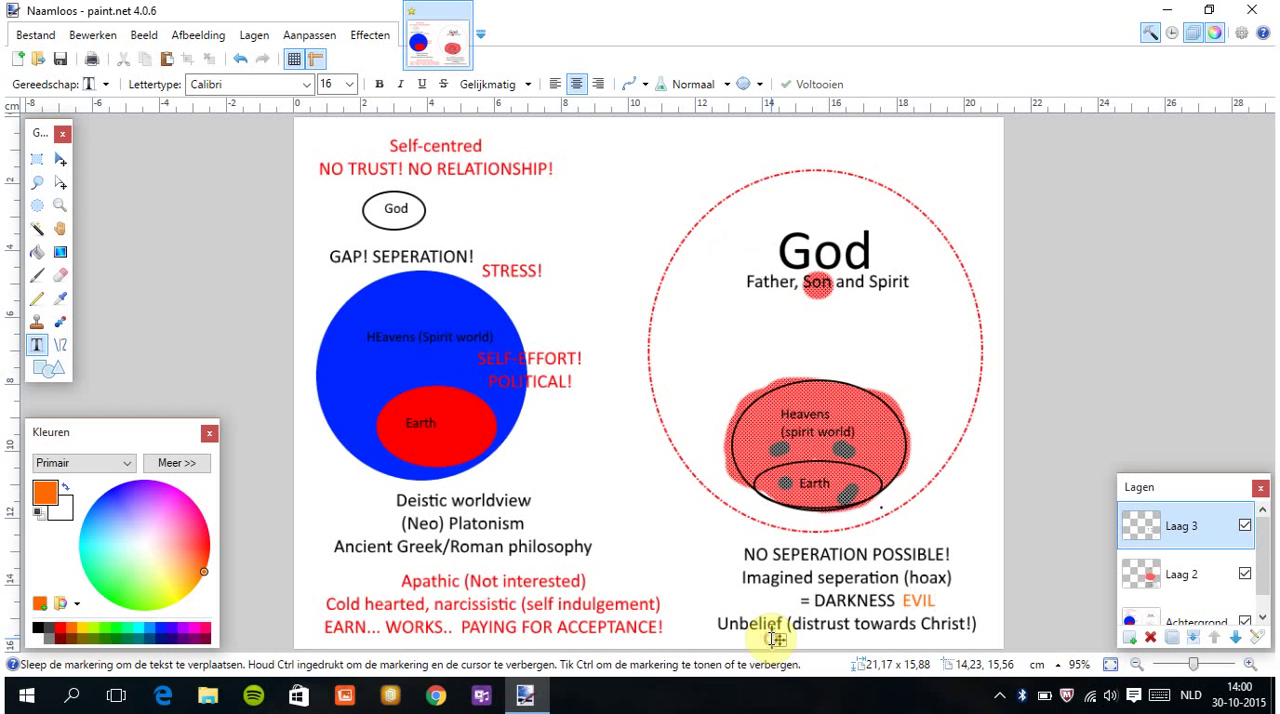
mouse_move(322, 353)
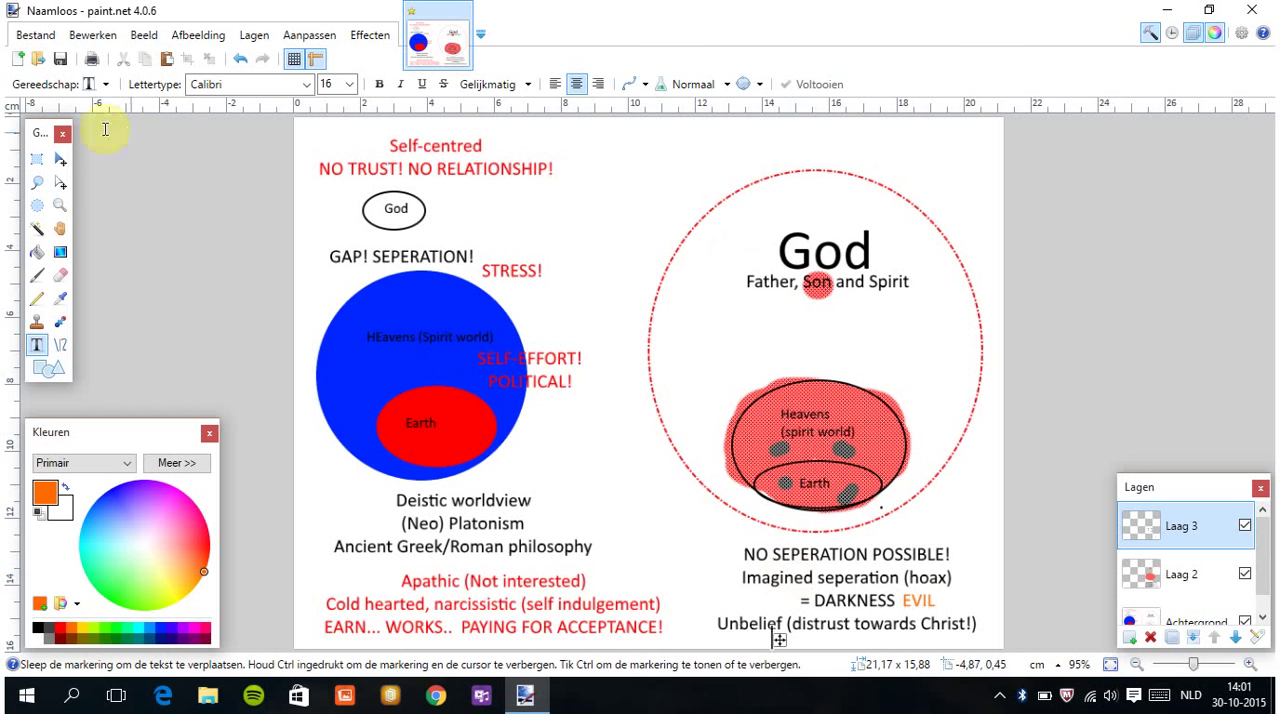
Save the drawing under the file name FATHER SON SPIRIT in Downloads.
click(35, 34)
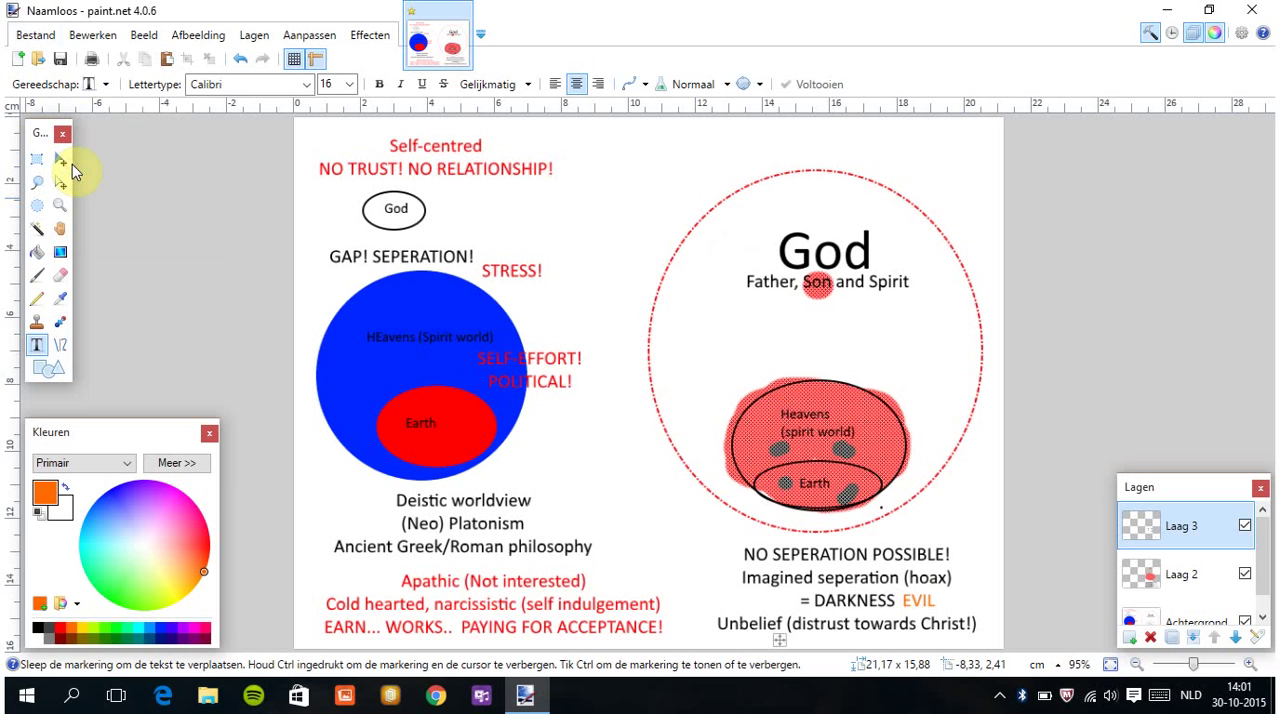
mouse_move(757, 280)
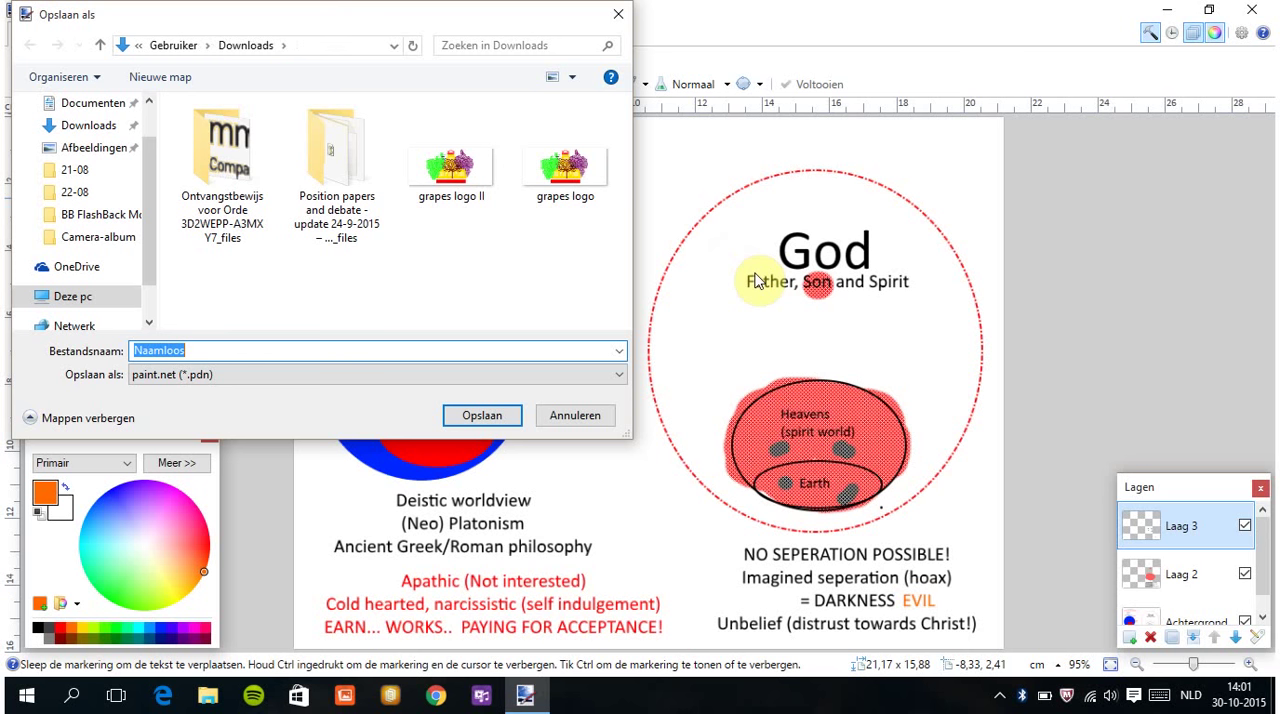
text(FATHER SON SP)
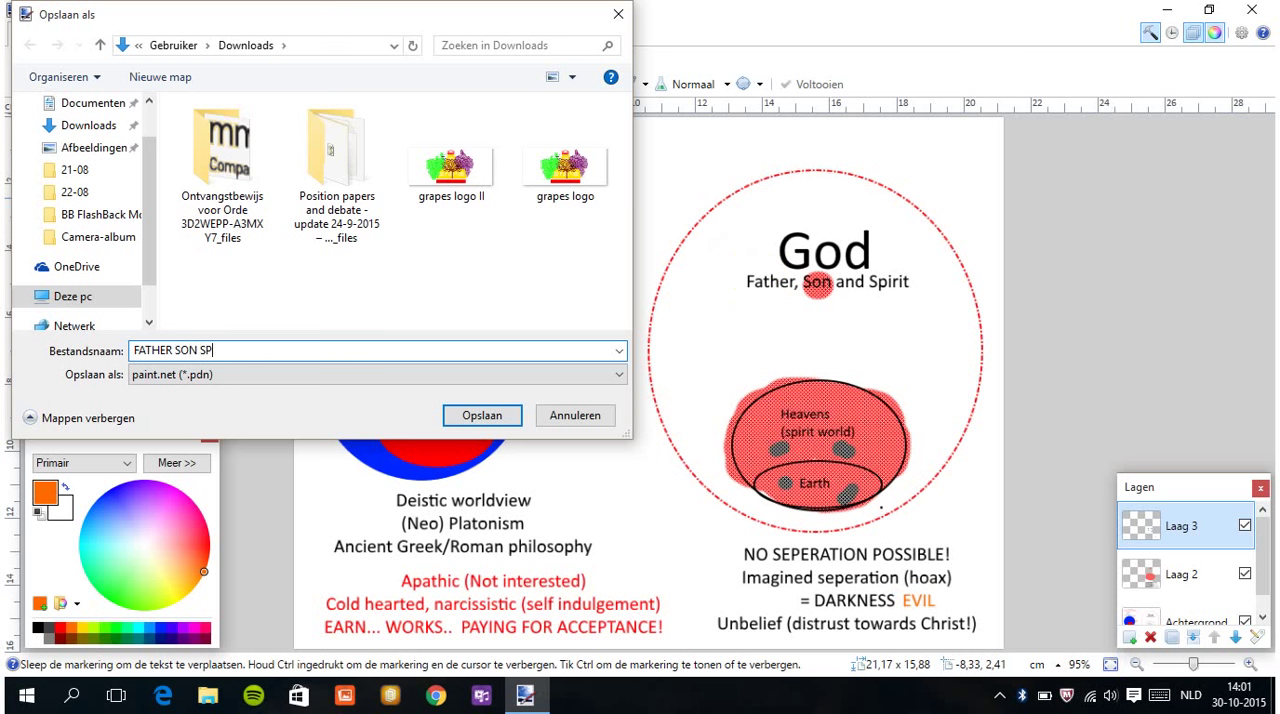
click(482, 415)
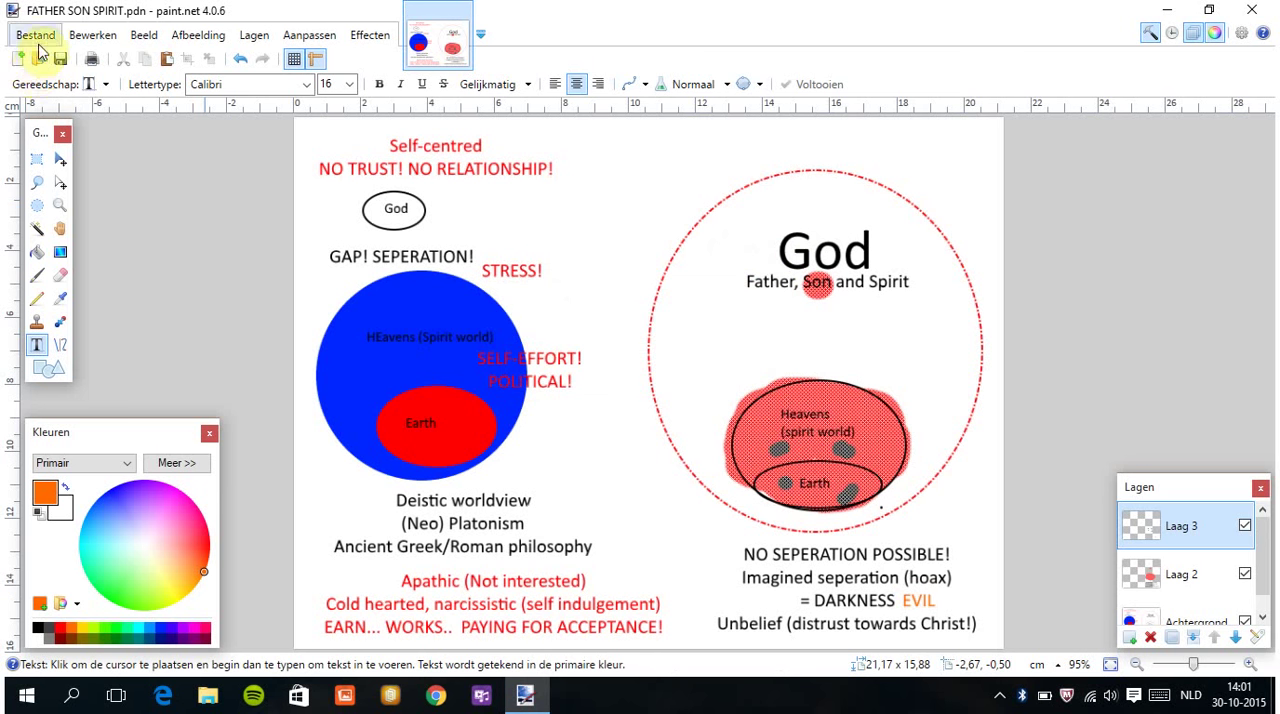
Create a new 800×600 image and undo the previously drawn ellipse.
click(35, 34)
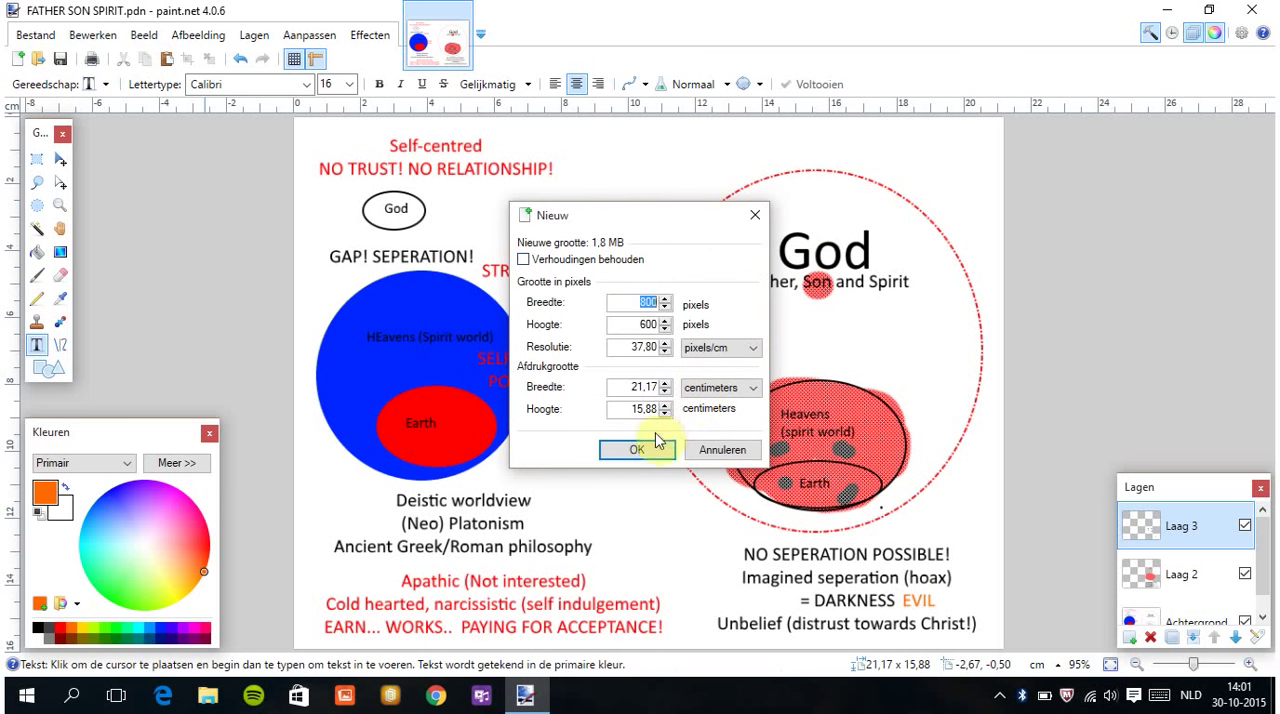
click(636, 449)
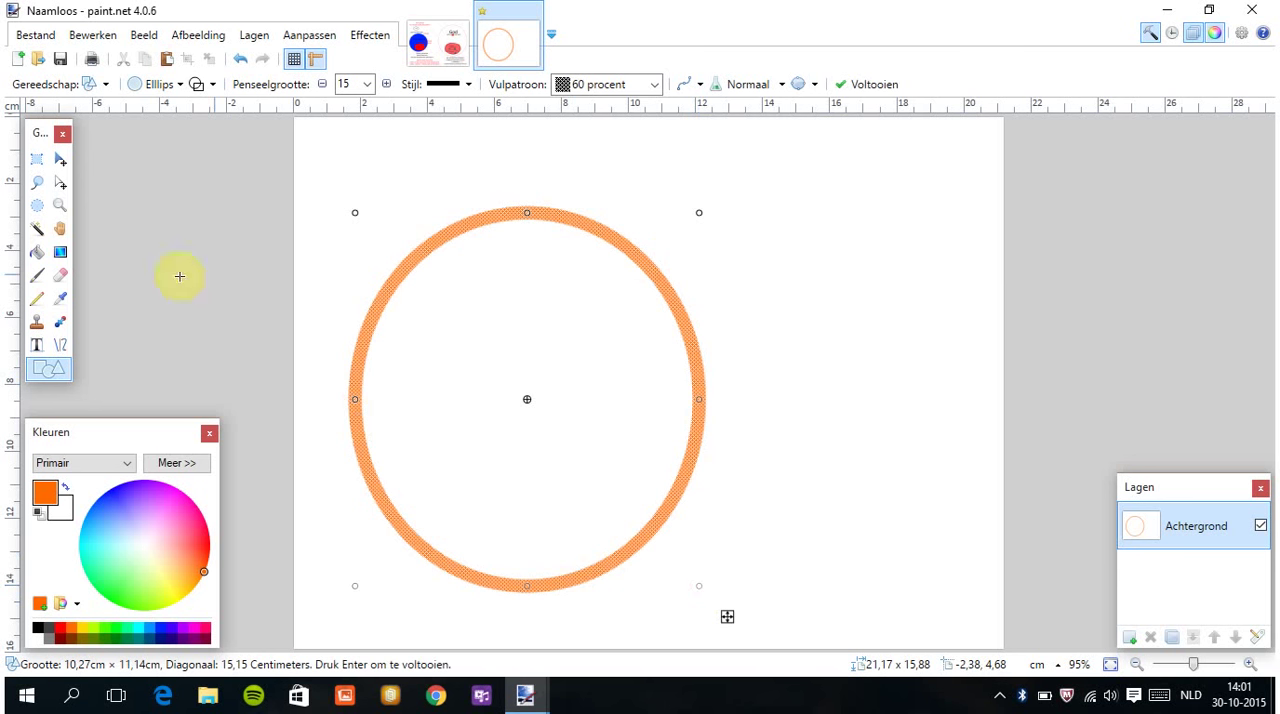
mouse_move(295, 107)
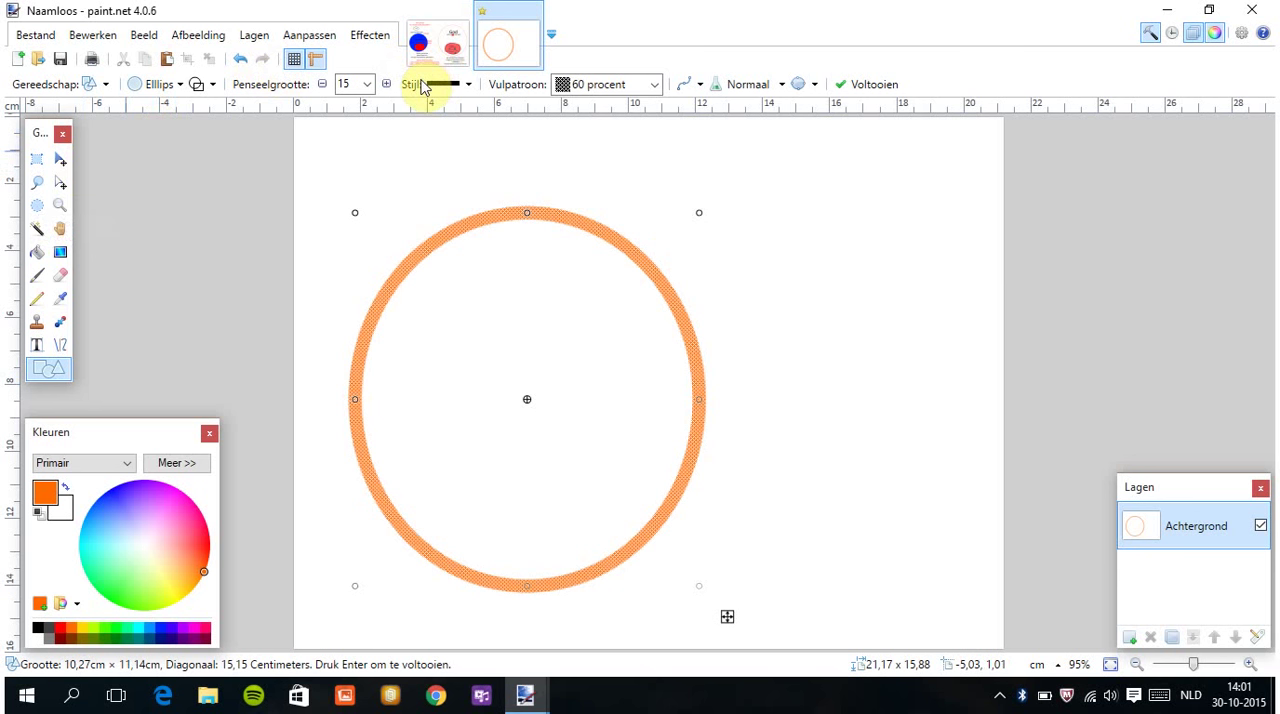
click(233, 58)
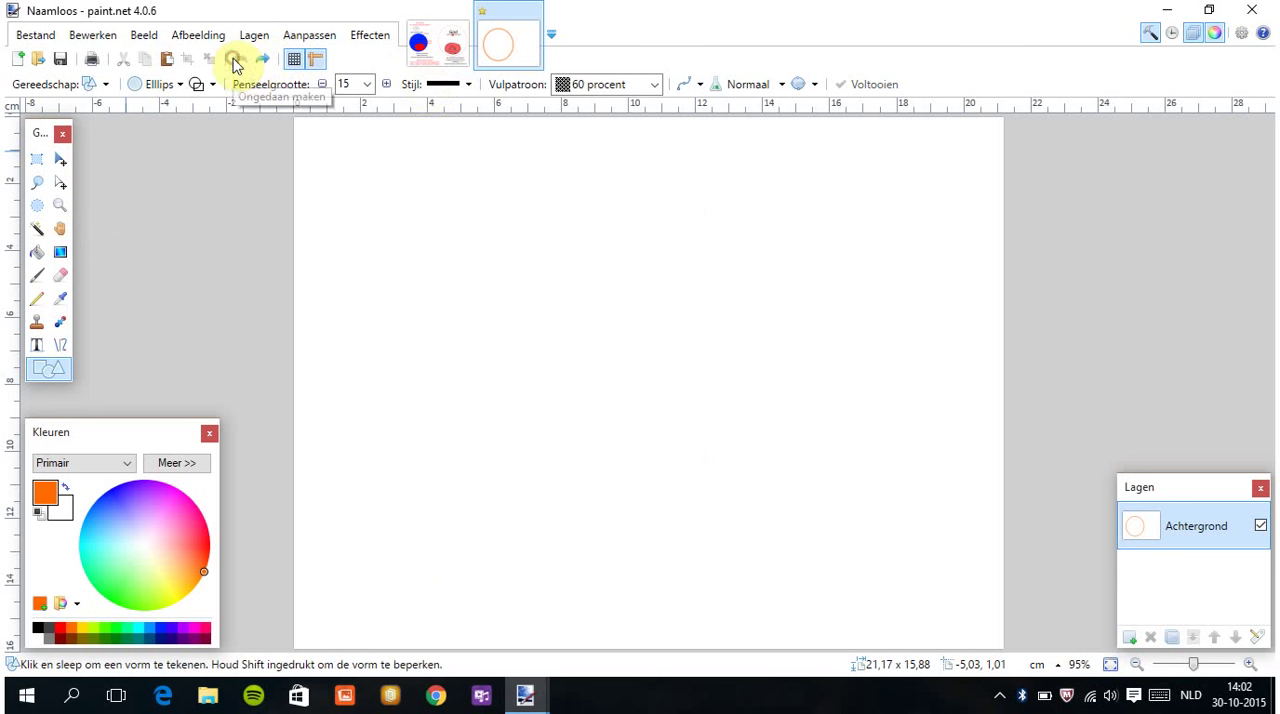
Set the fill pattern to Effen kleur and drag a large ellipse across the canvas.
click(653, 84)
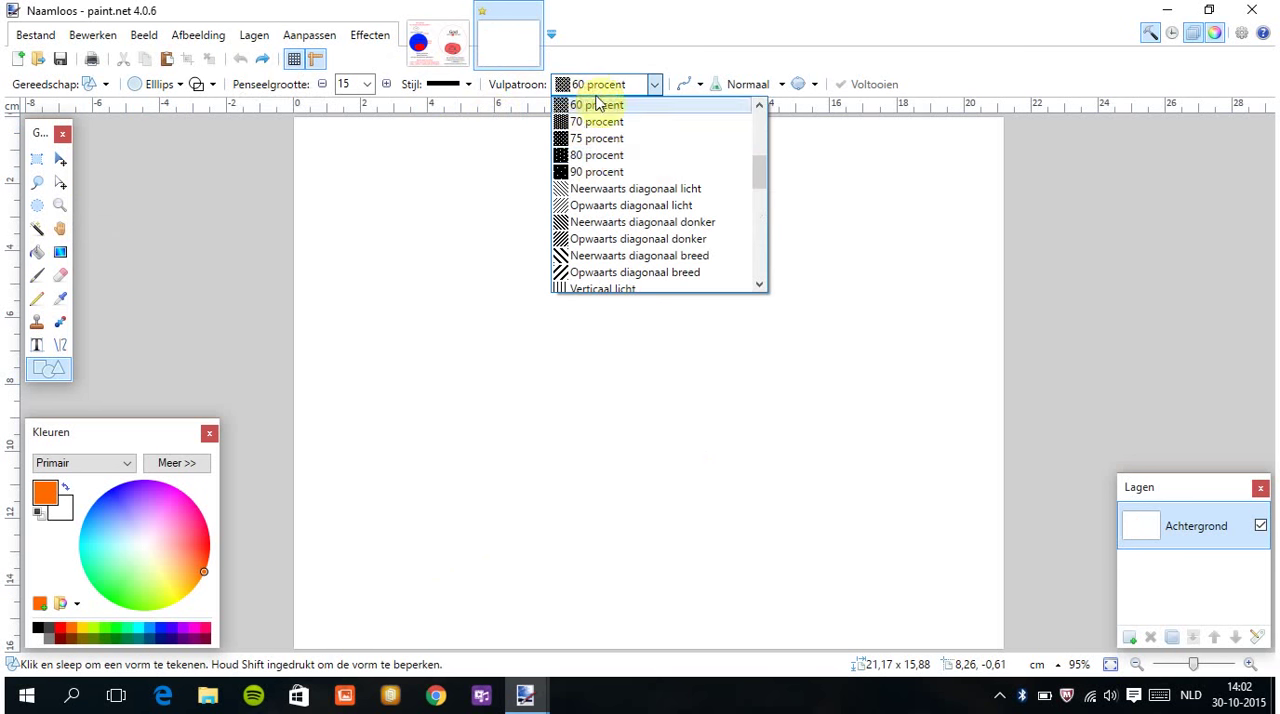
scroll(up, 3)
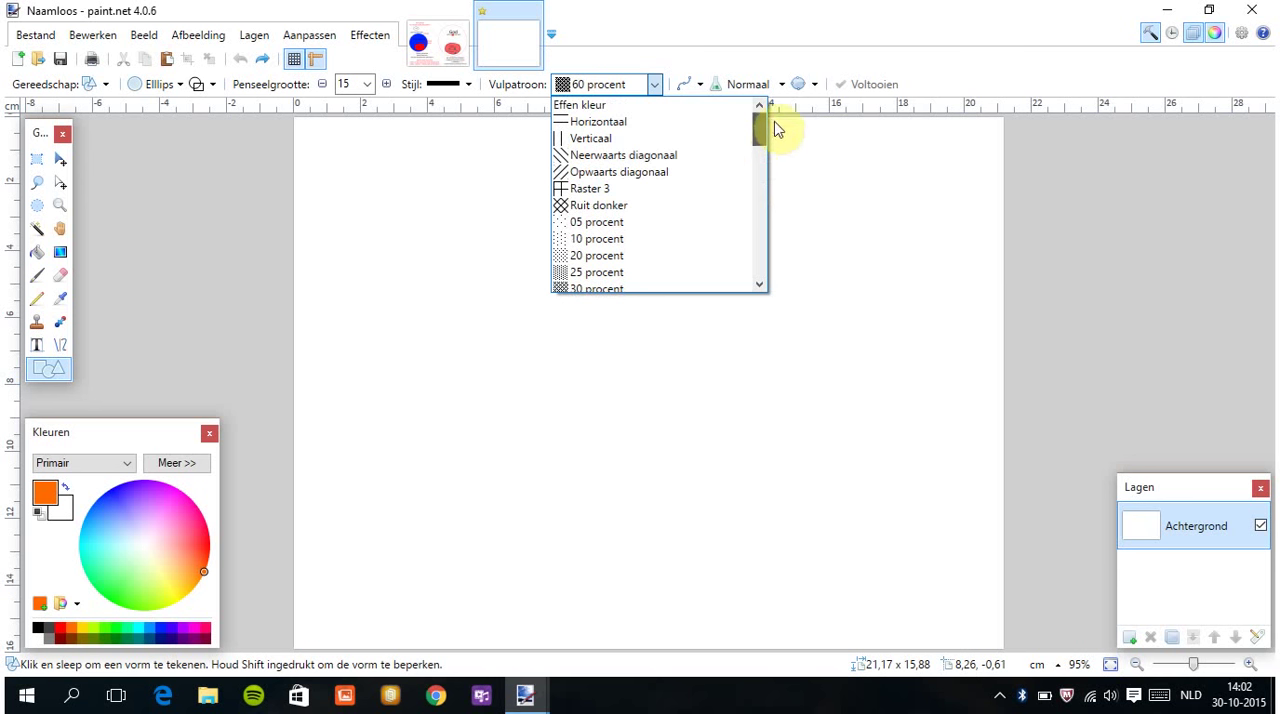
click(579, 104)
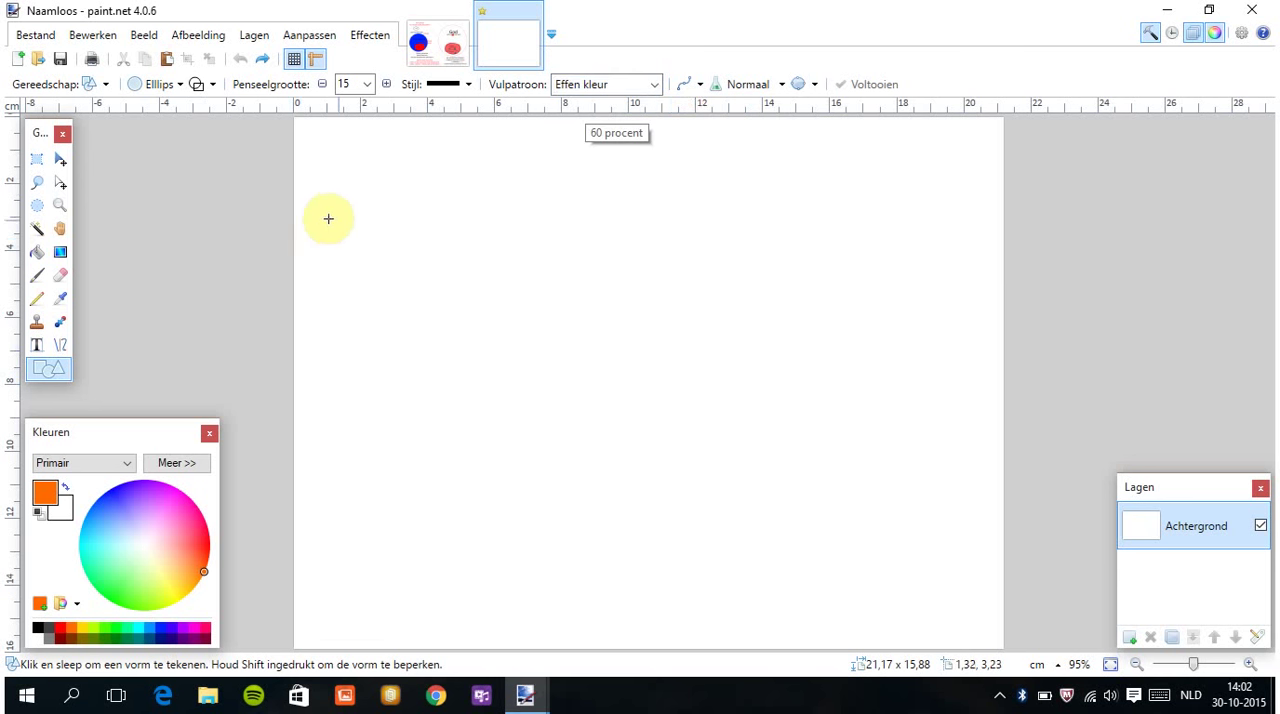
drag(328, 218, 783, 602)
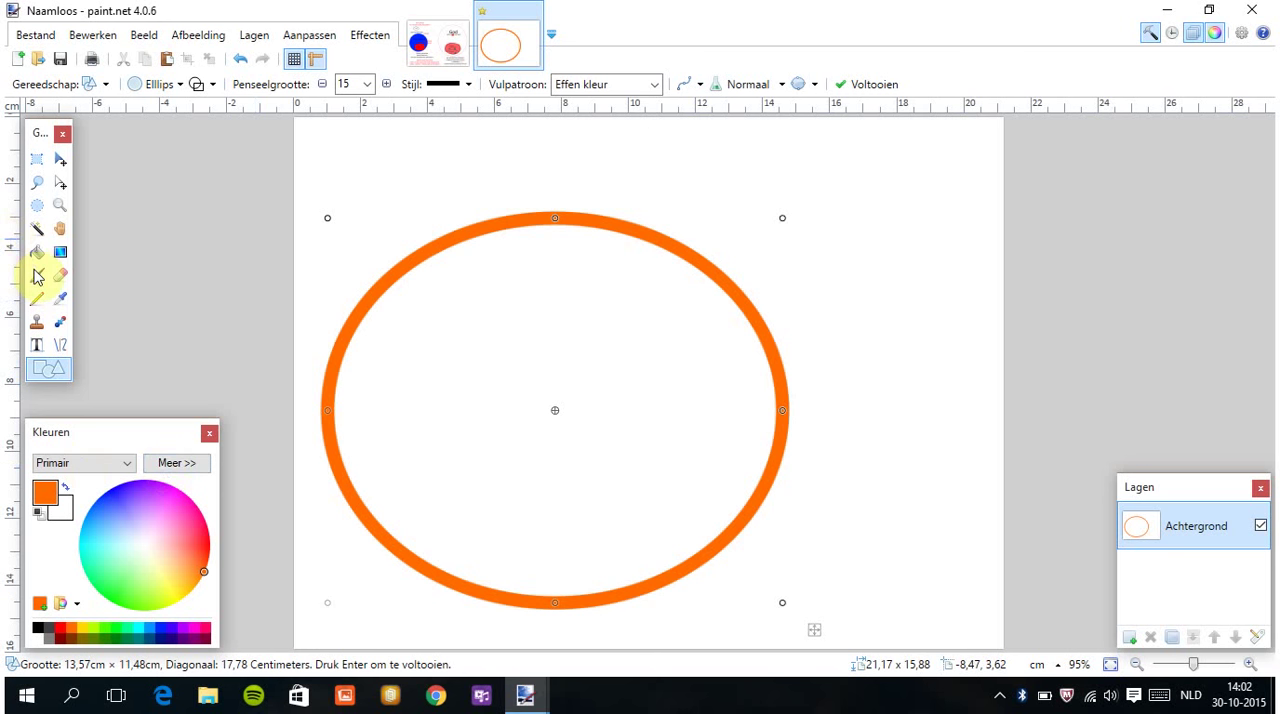
Fill the ellipse interior with yellow using the Paint Bucket.
click(37, 252)
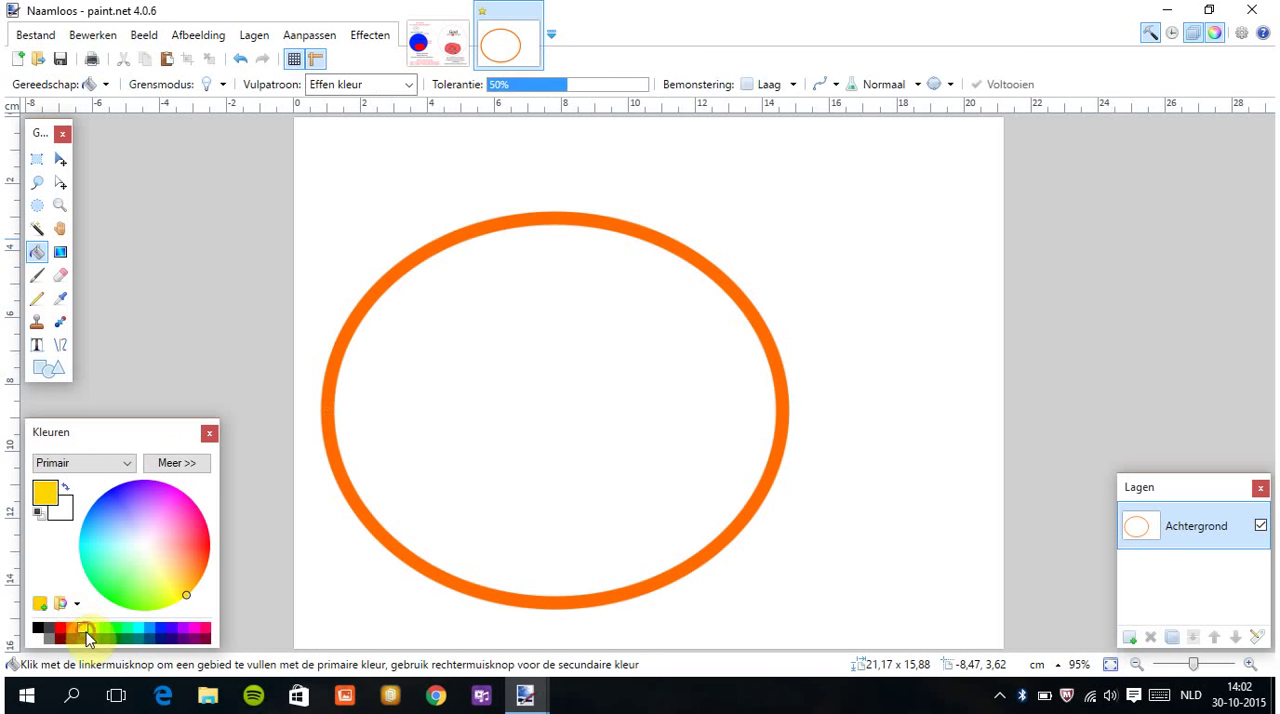
click(573, 414)
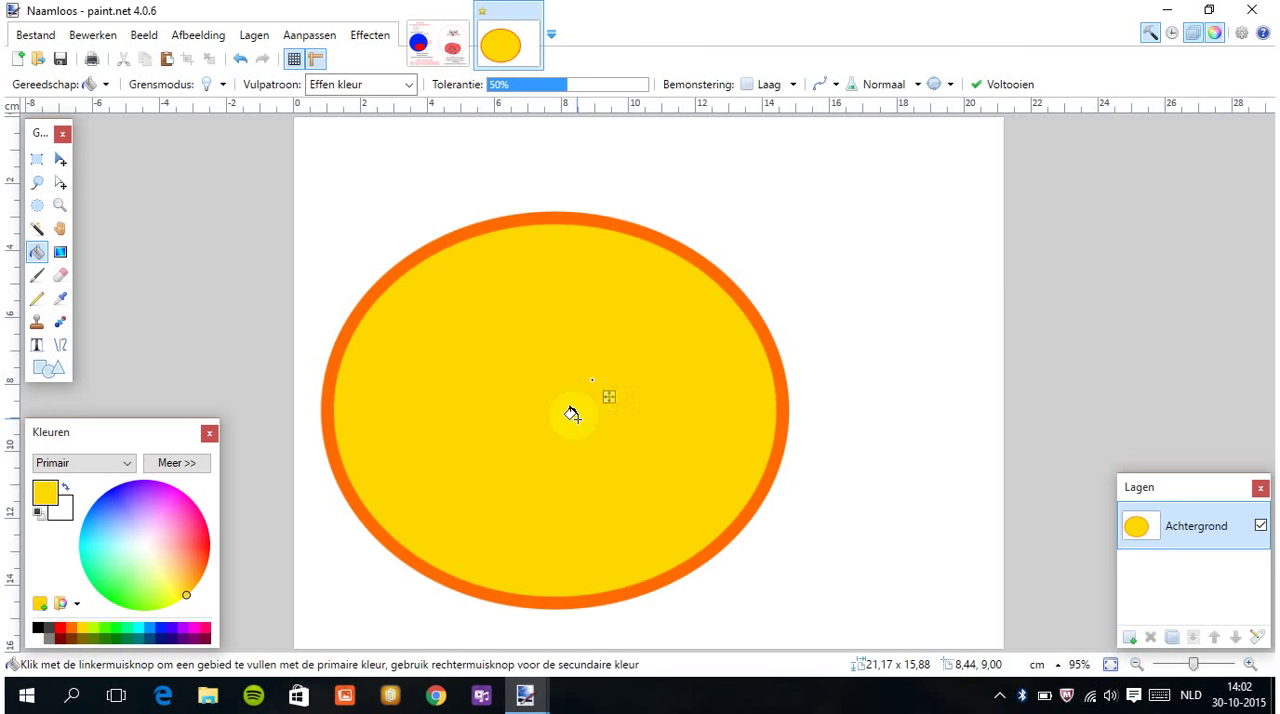
mouse_move(383, 406)
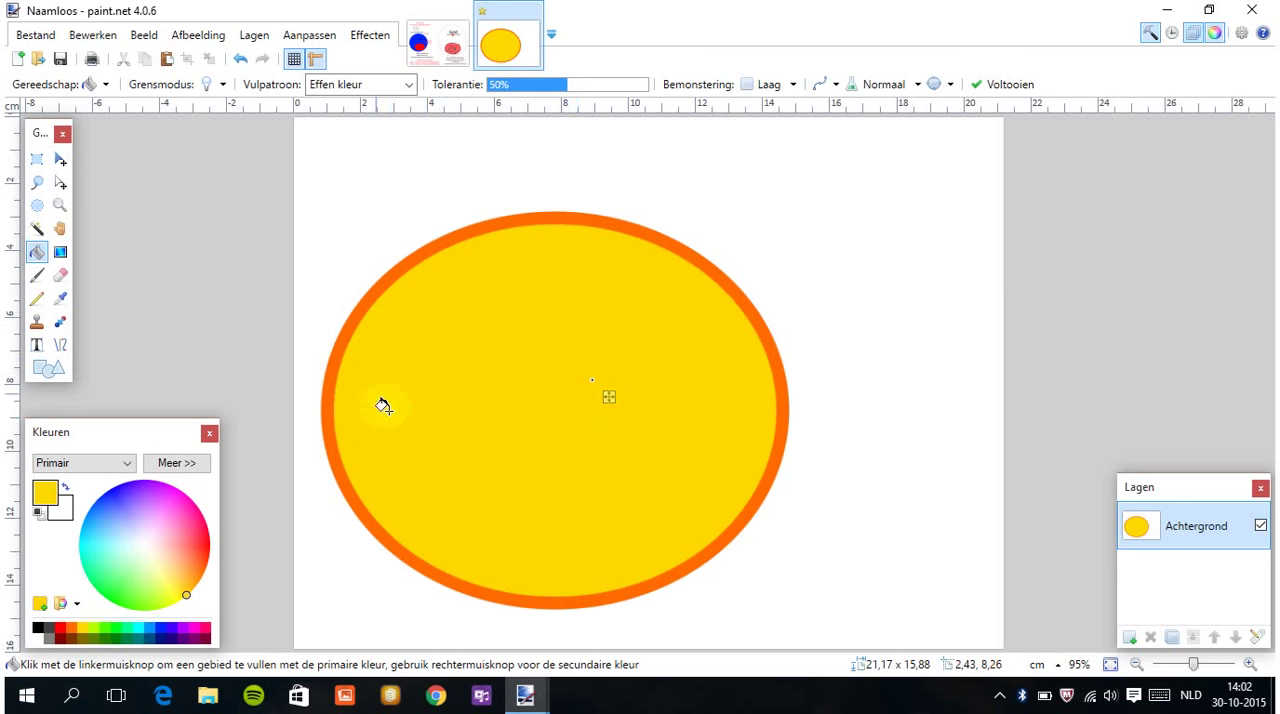
mouse_move(357, 308)
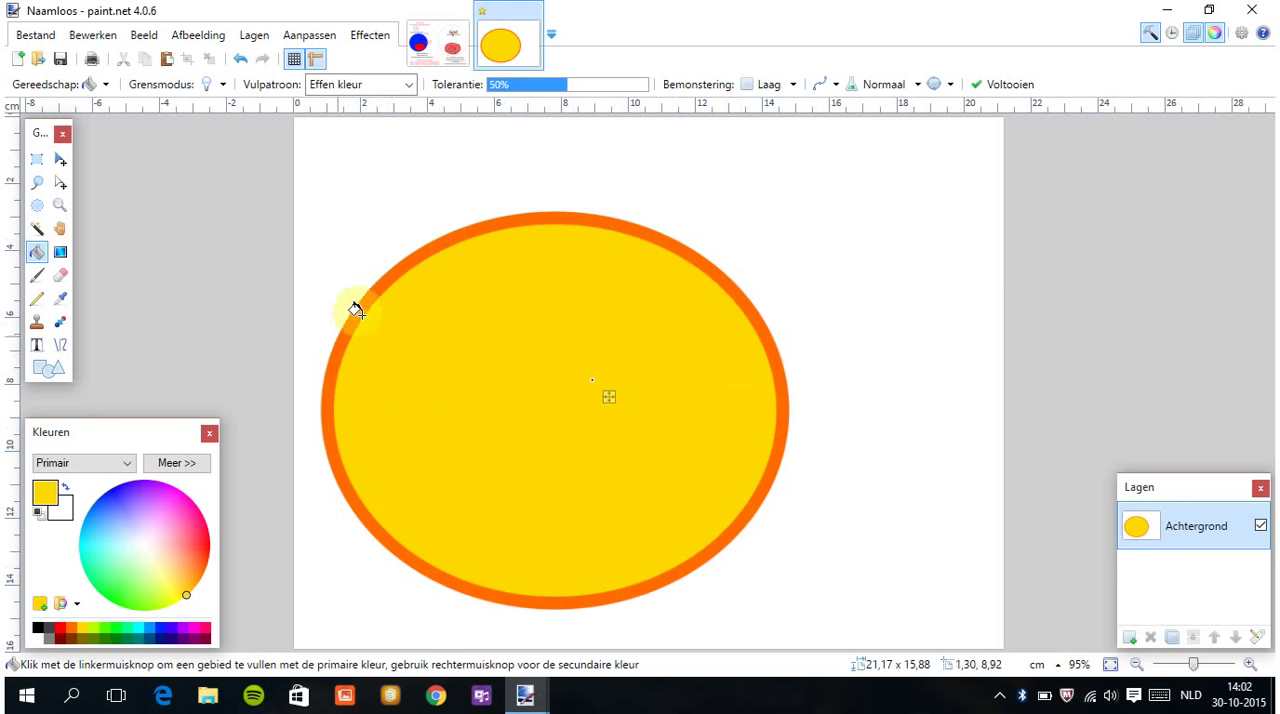
mouse_move(602, 337)
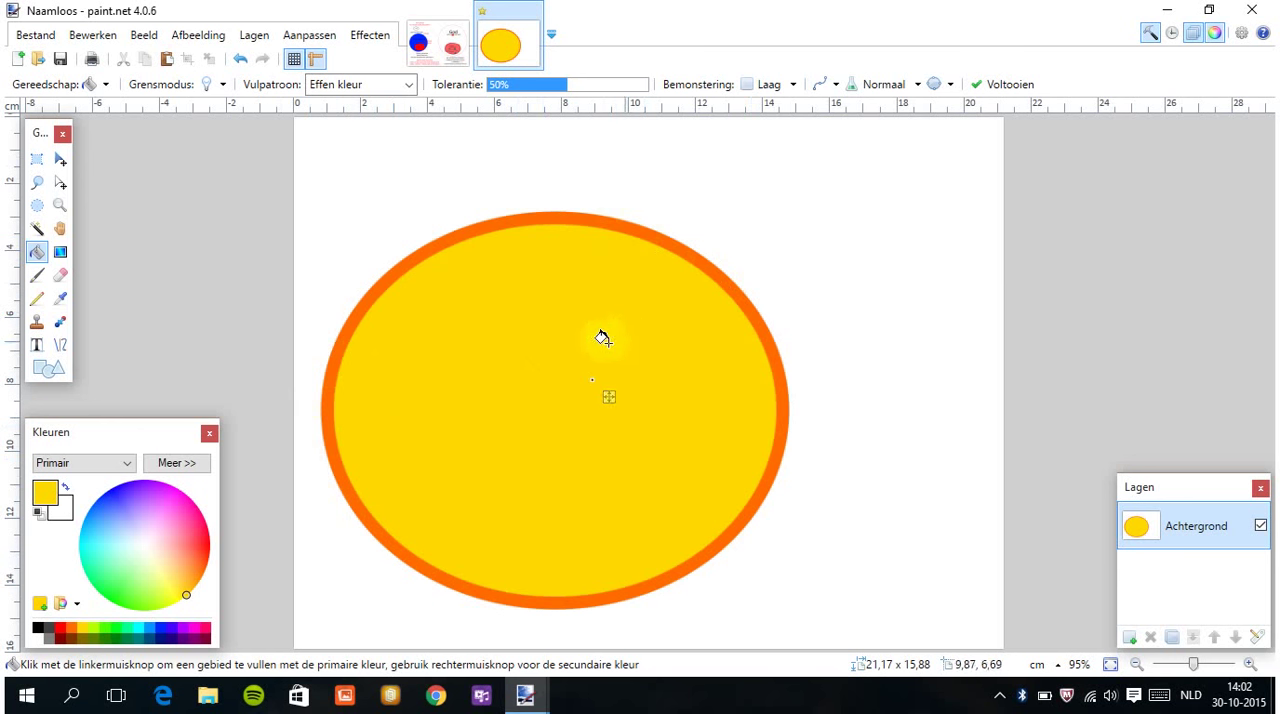
mouse_move(568, 398)
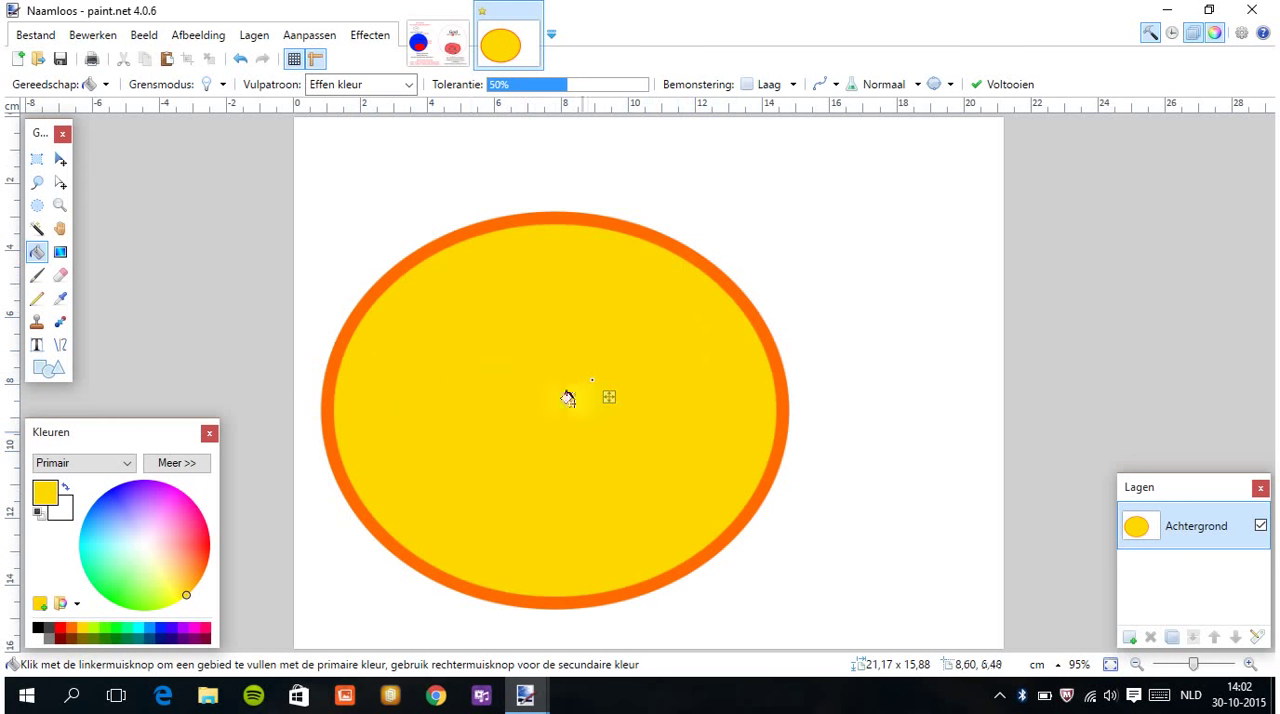
mouse_move(617, 343)
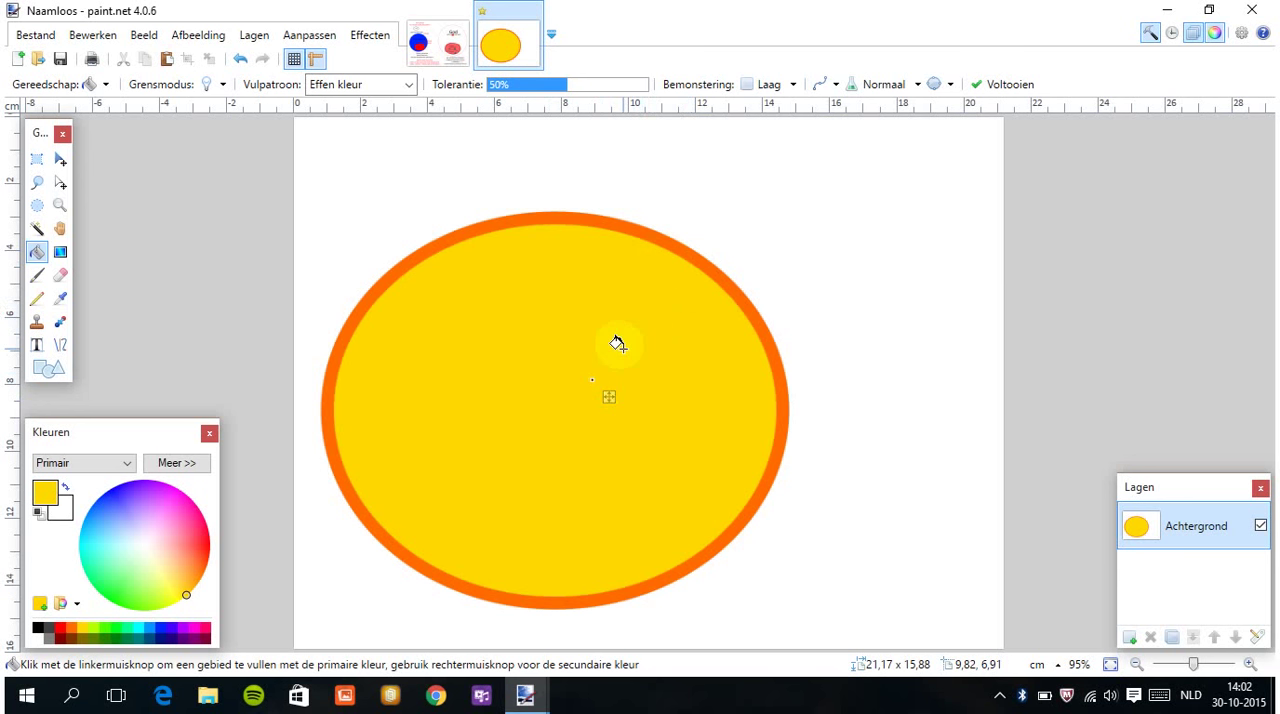
mouse_move(533, 490)
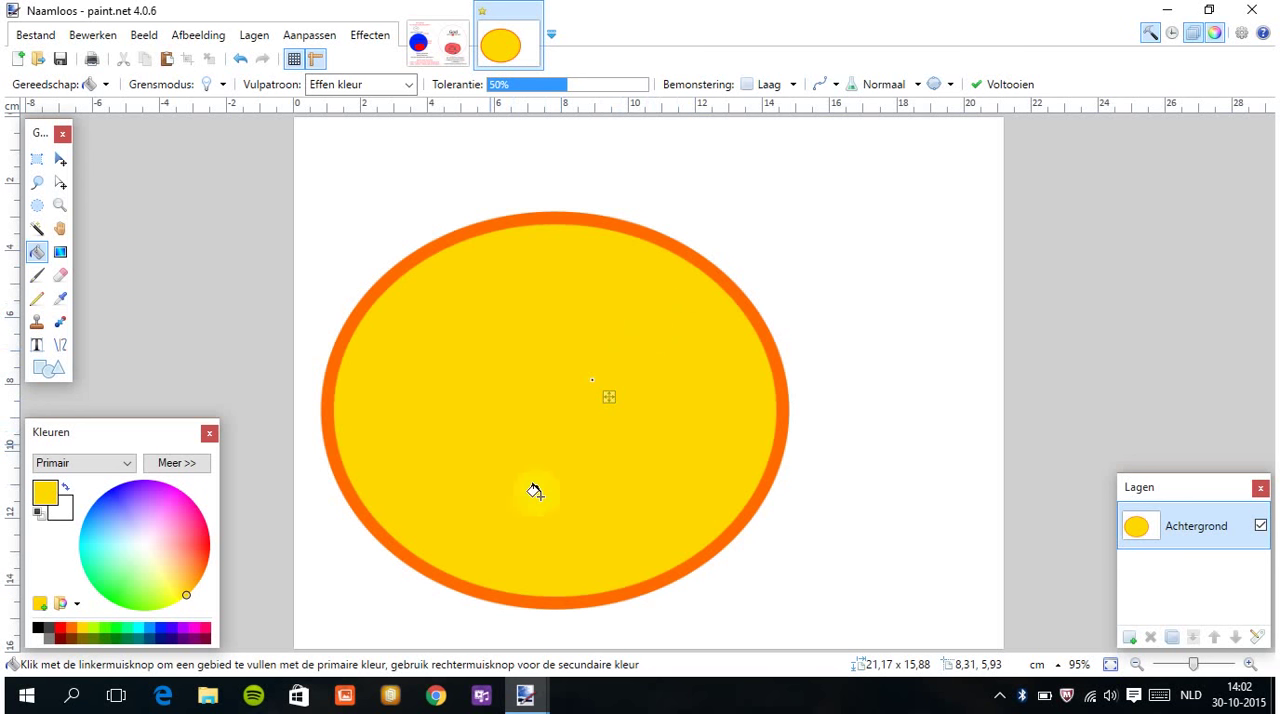
mouse_move(530, 311)
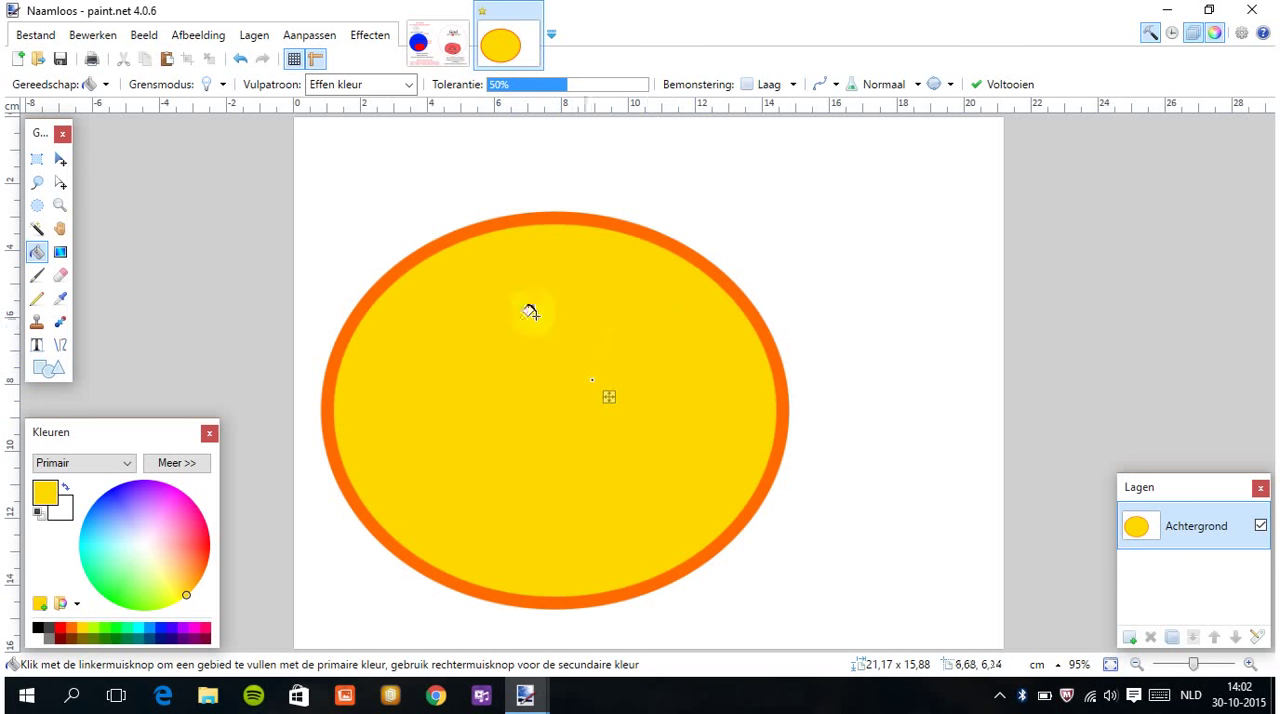
mouse_move(470, 332)
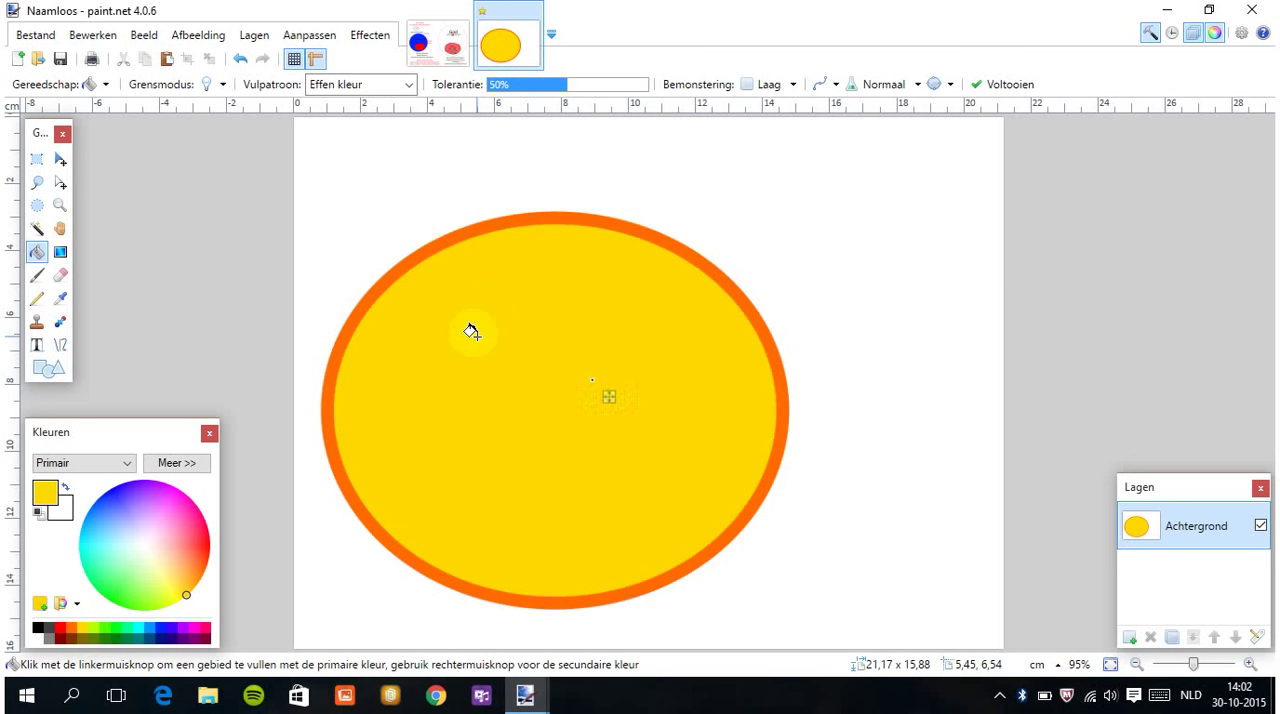
mouse_move(418, 395)
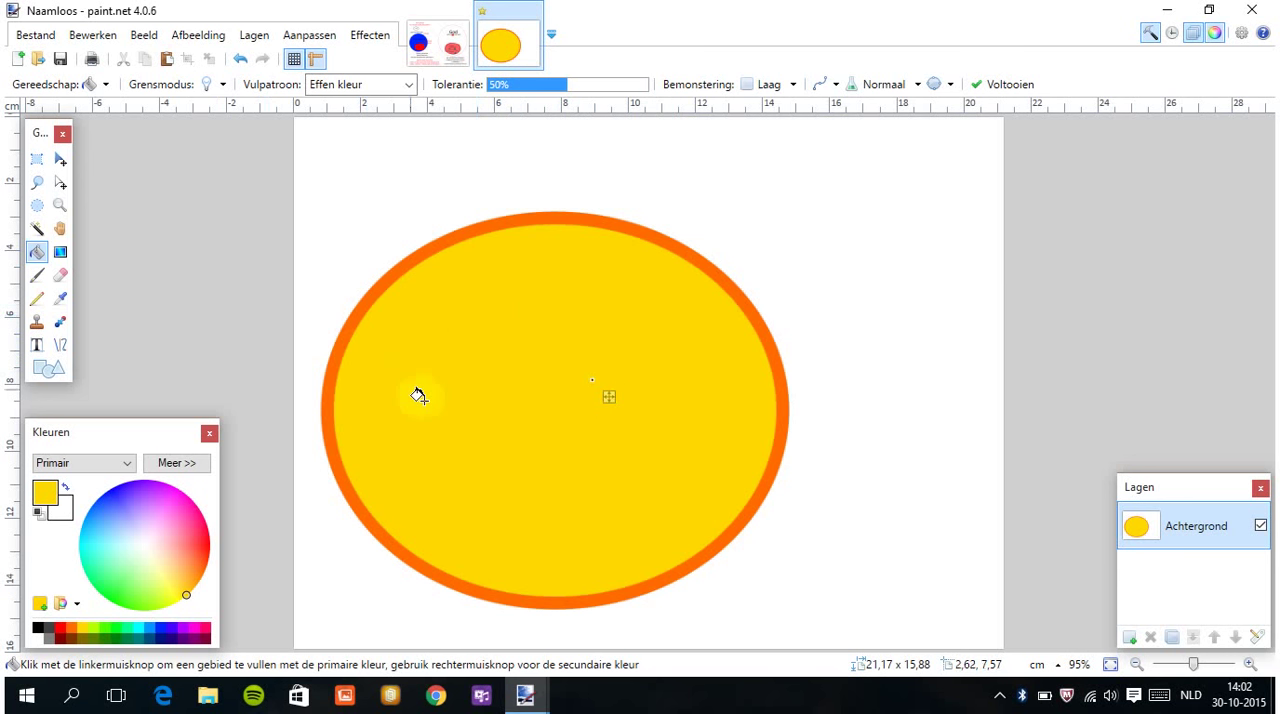
mouse_move(38, 300)
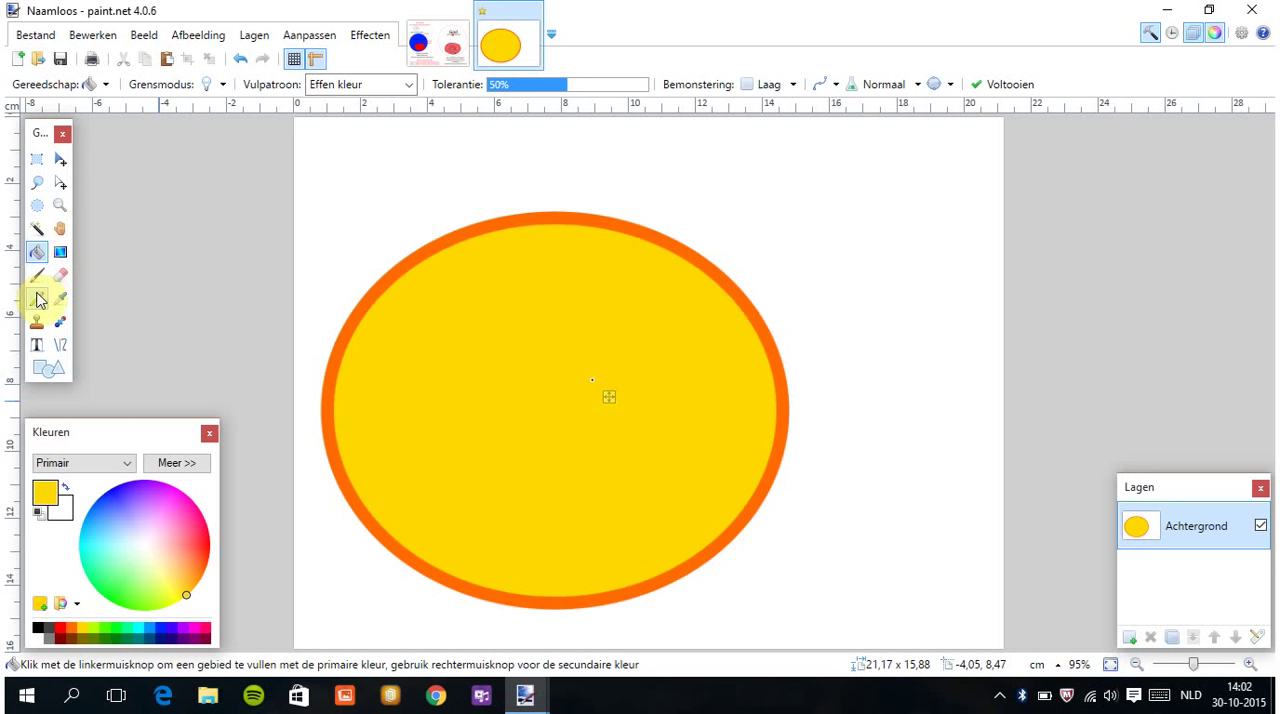
Choose the Paintbrush with green paint and a 70 procent fill pattern.
click(37, 280)
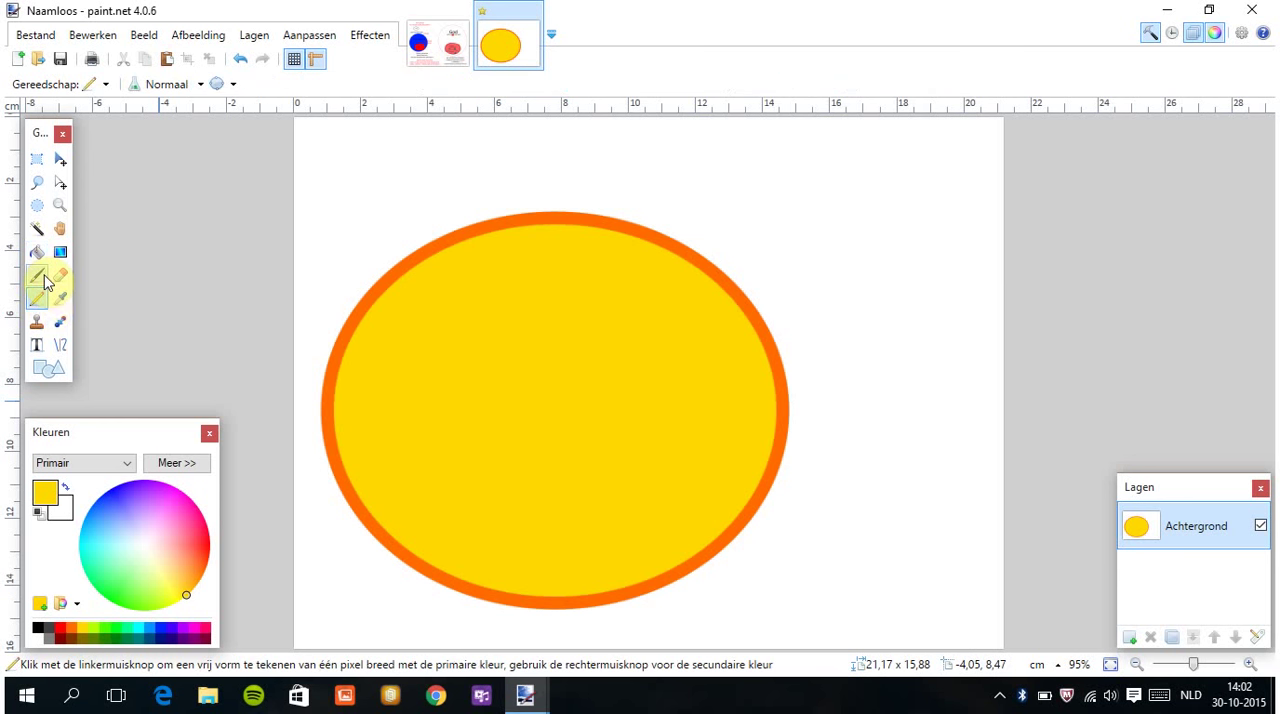
mouse_move(45, 290)
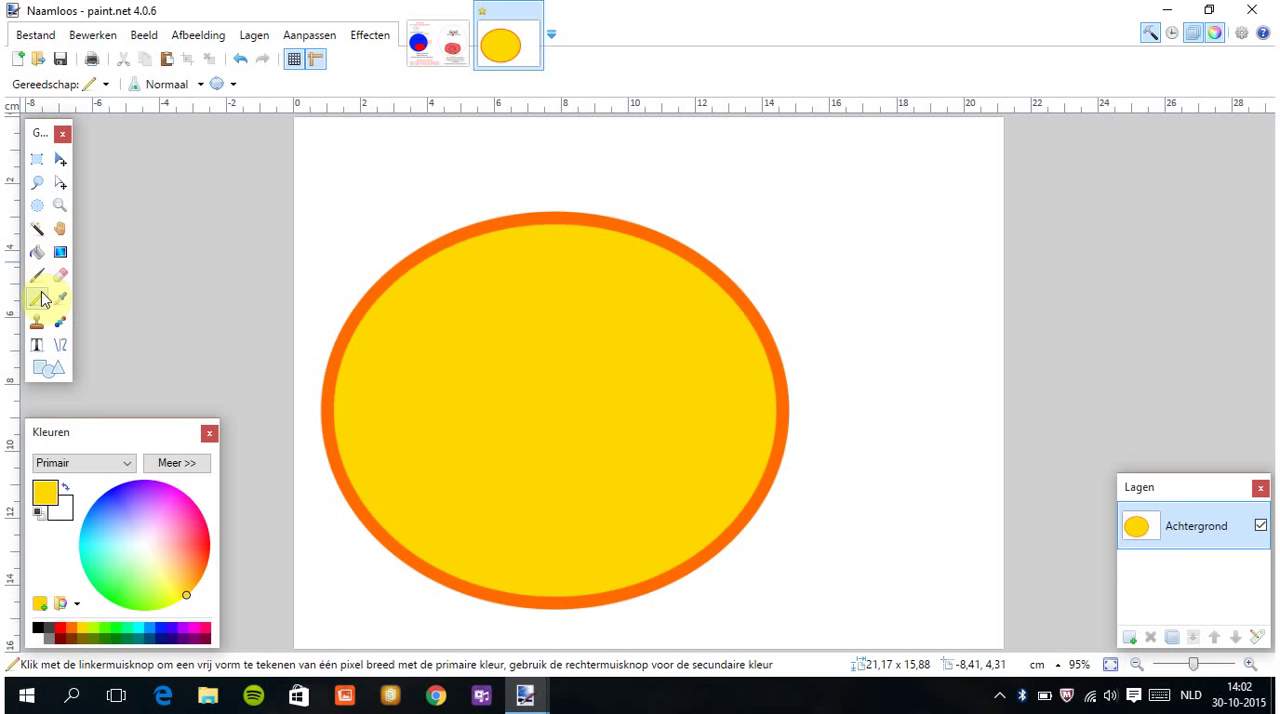
click(37, 275)
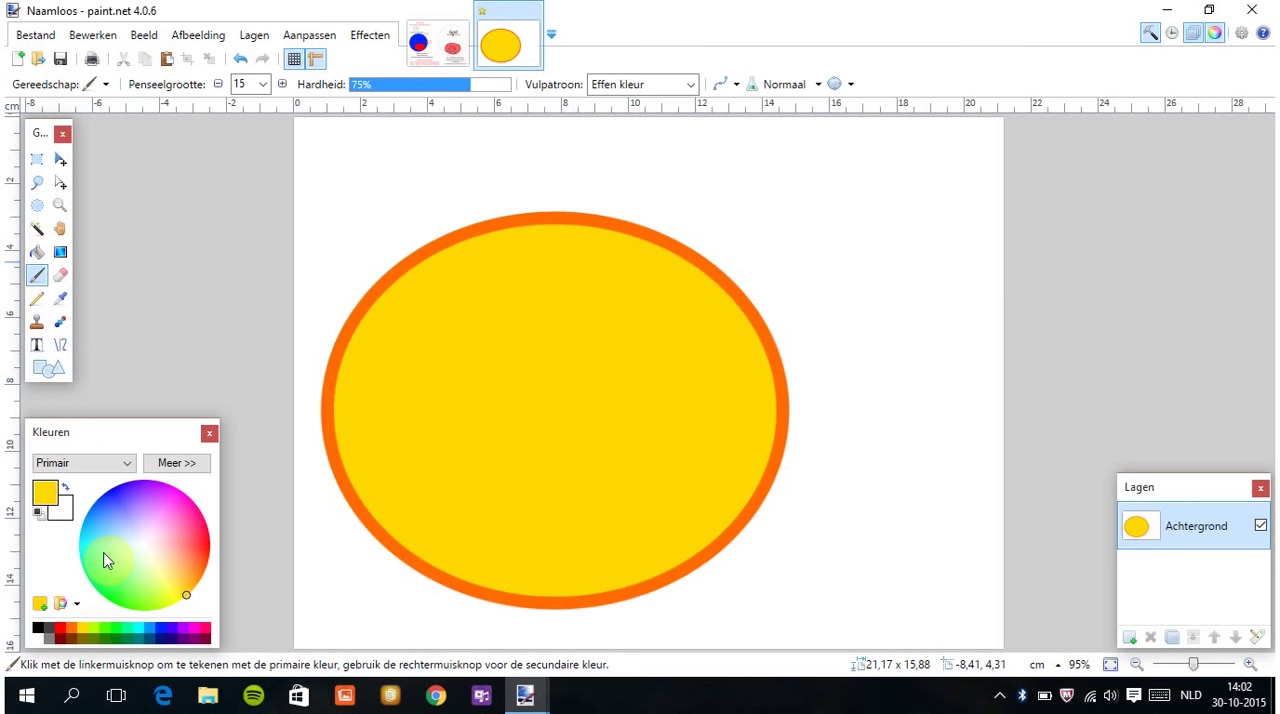
click(128, 632)
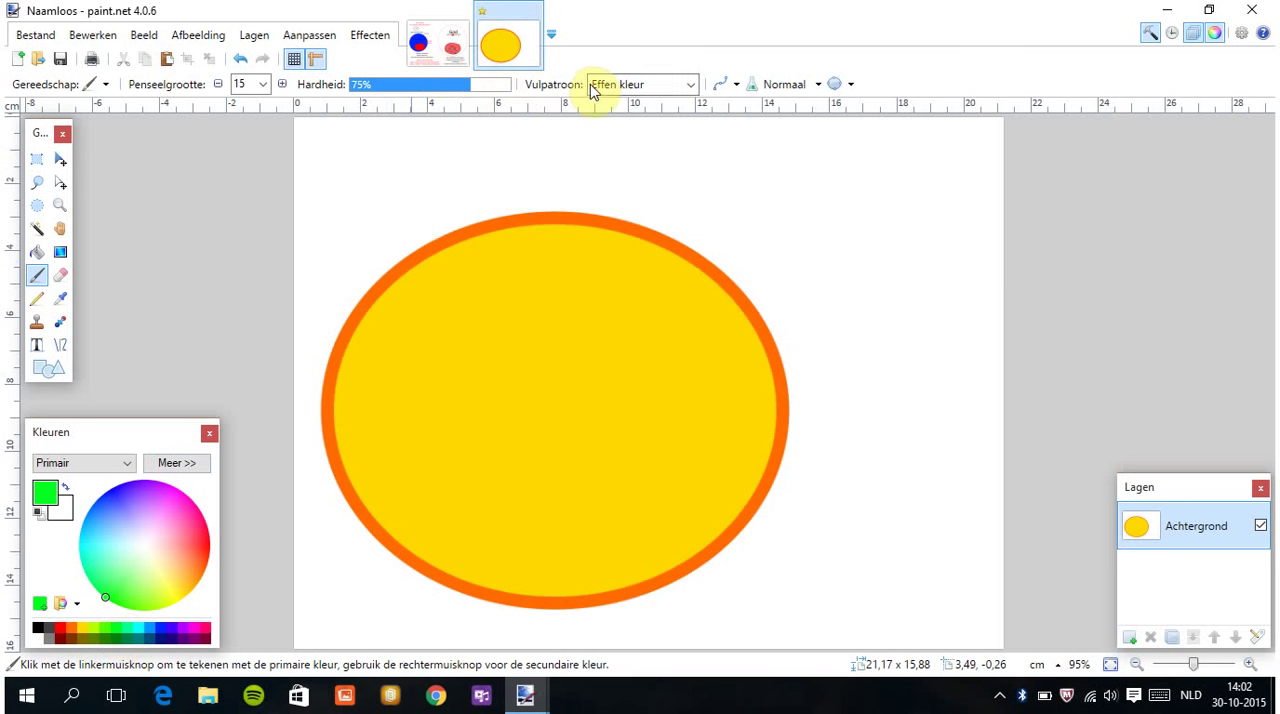
click(689, 84)
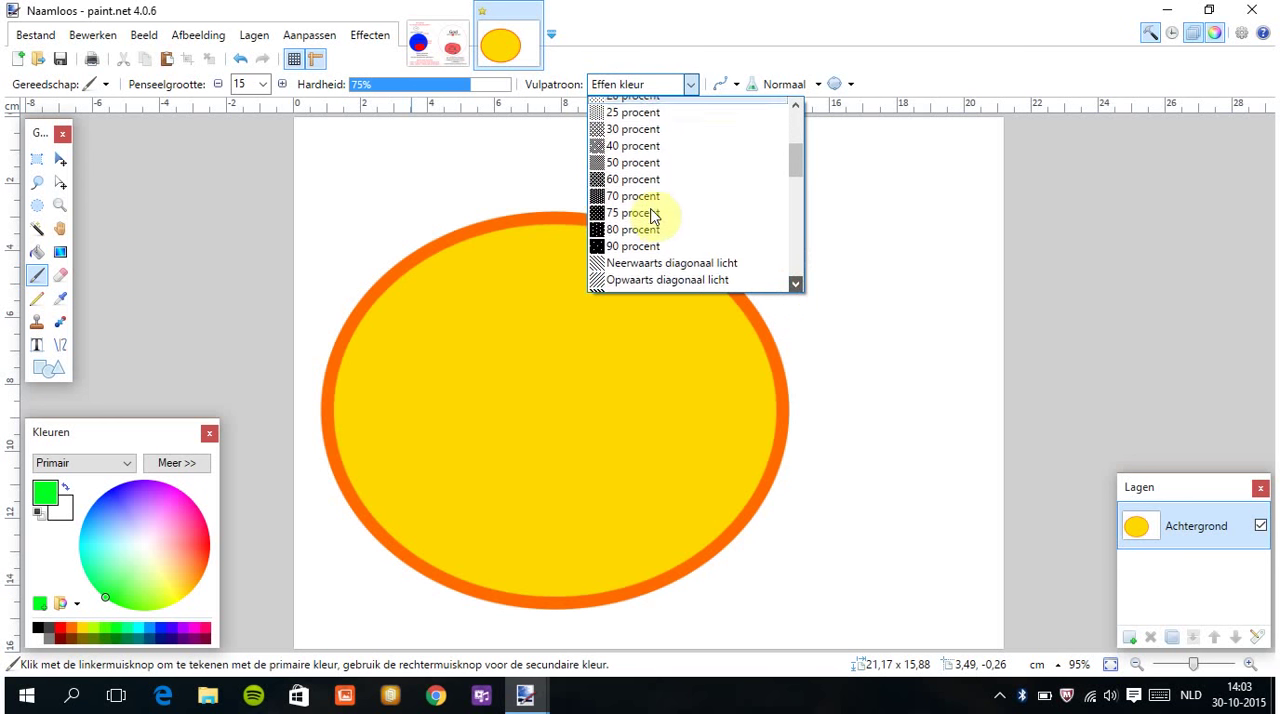
click(632, 196)
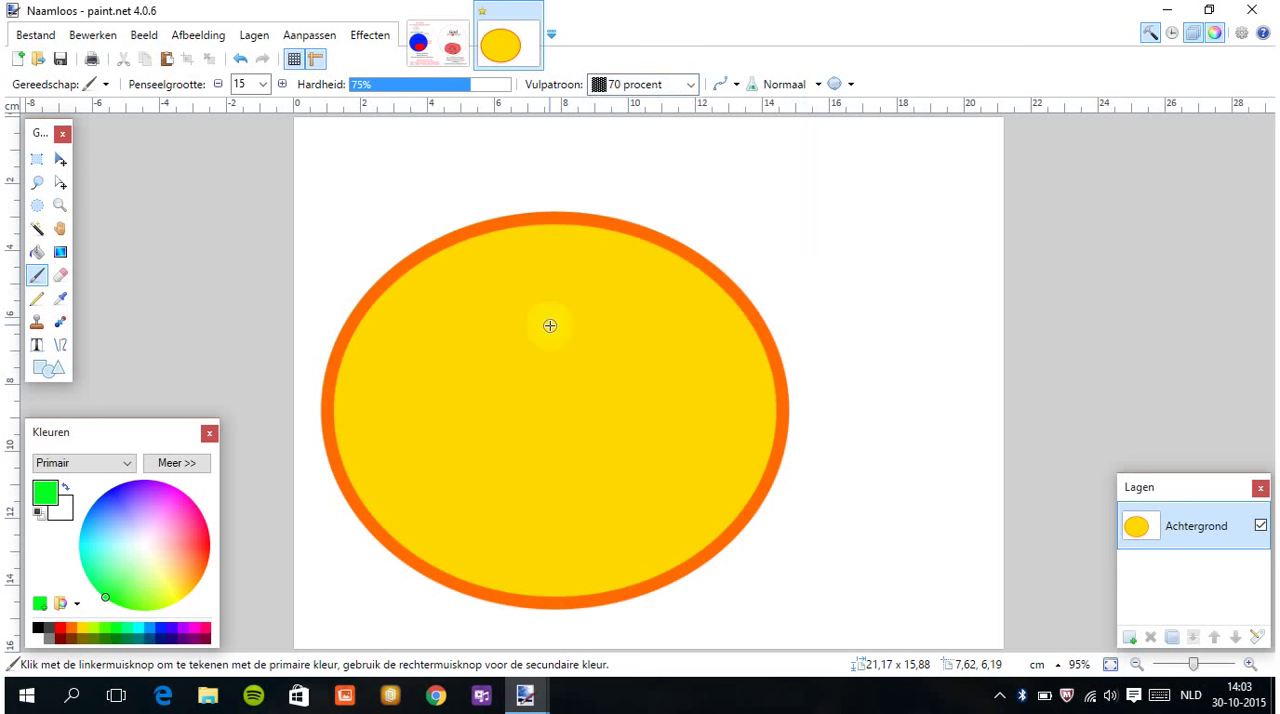
drag(510, 315, 560, 380)
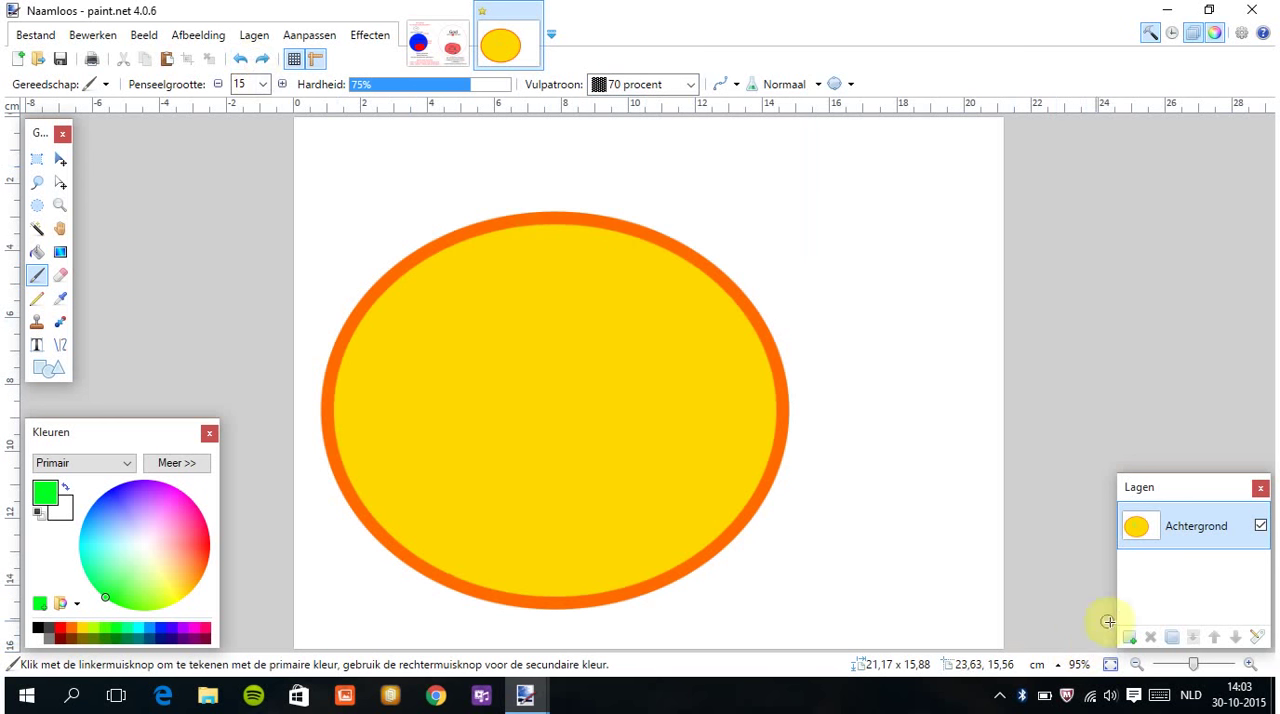
Add a Vermenigvuldigen-blended layer and scribble green strokes over the yellow ellipse.
click(1130, 637)
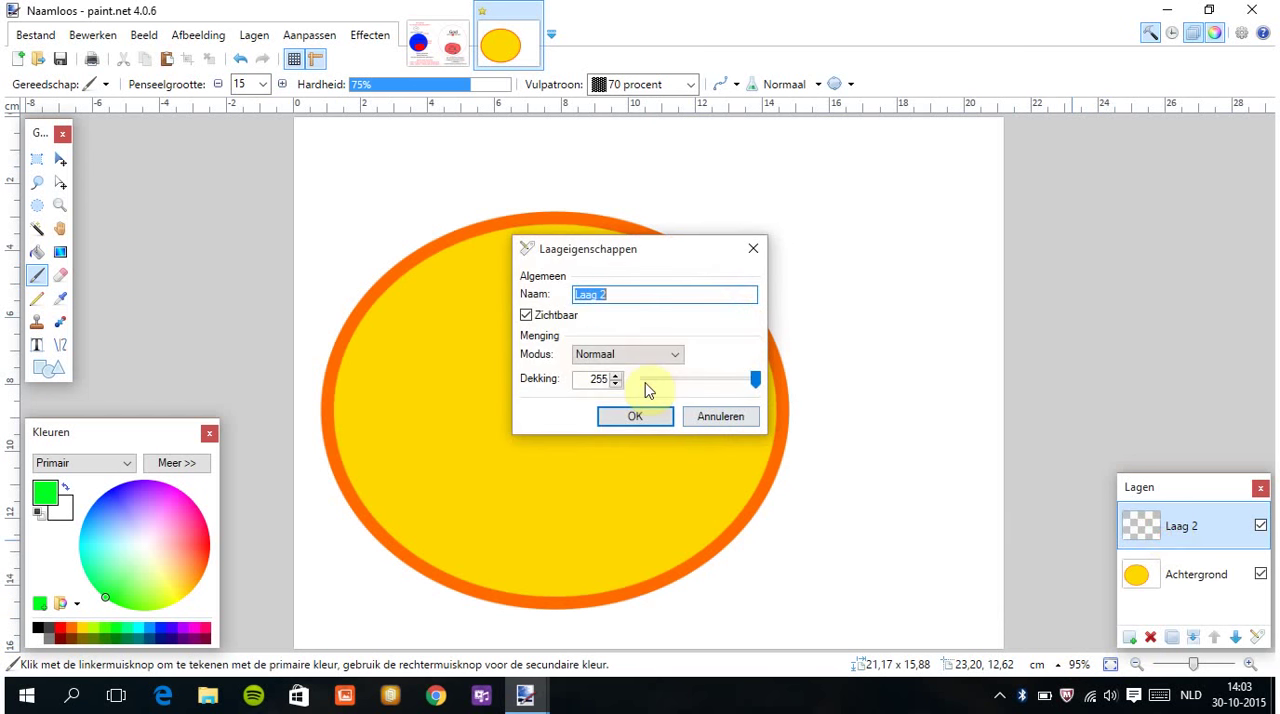
click(627, 354)
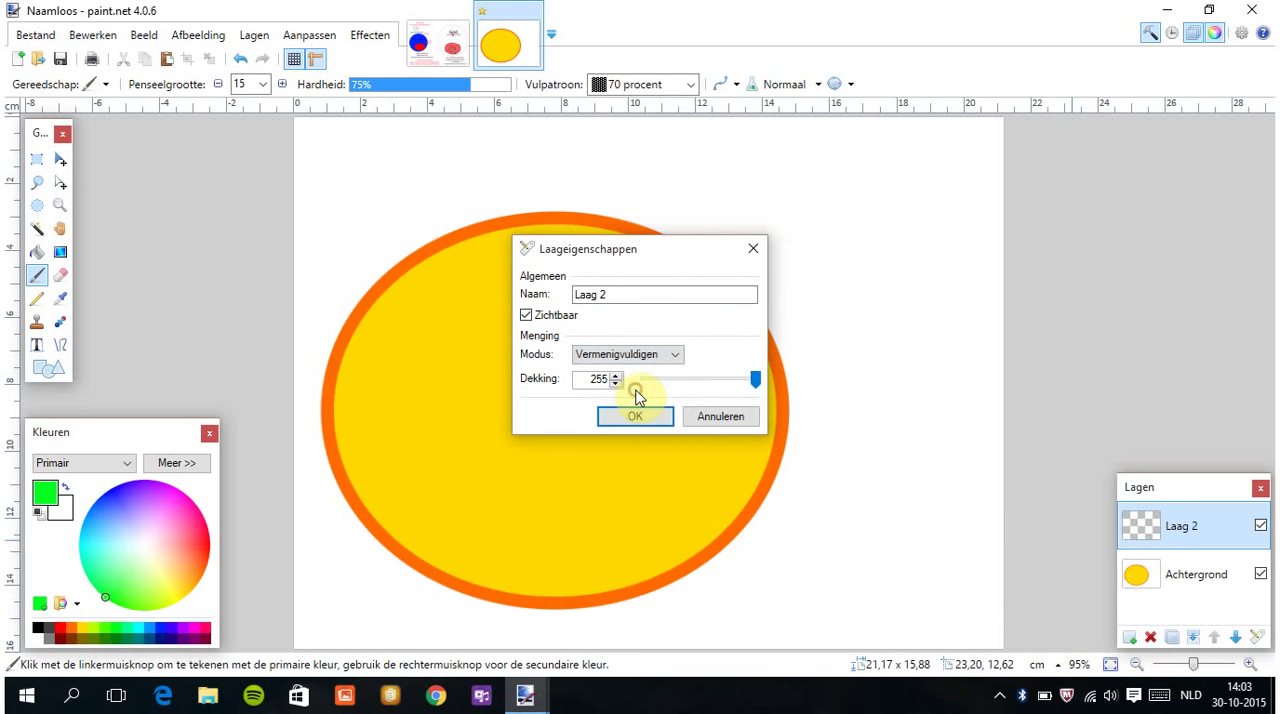
click(635, 416)
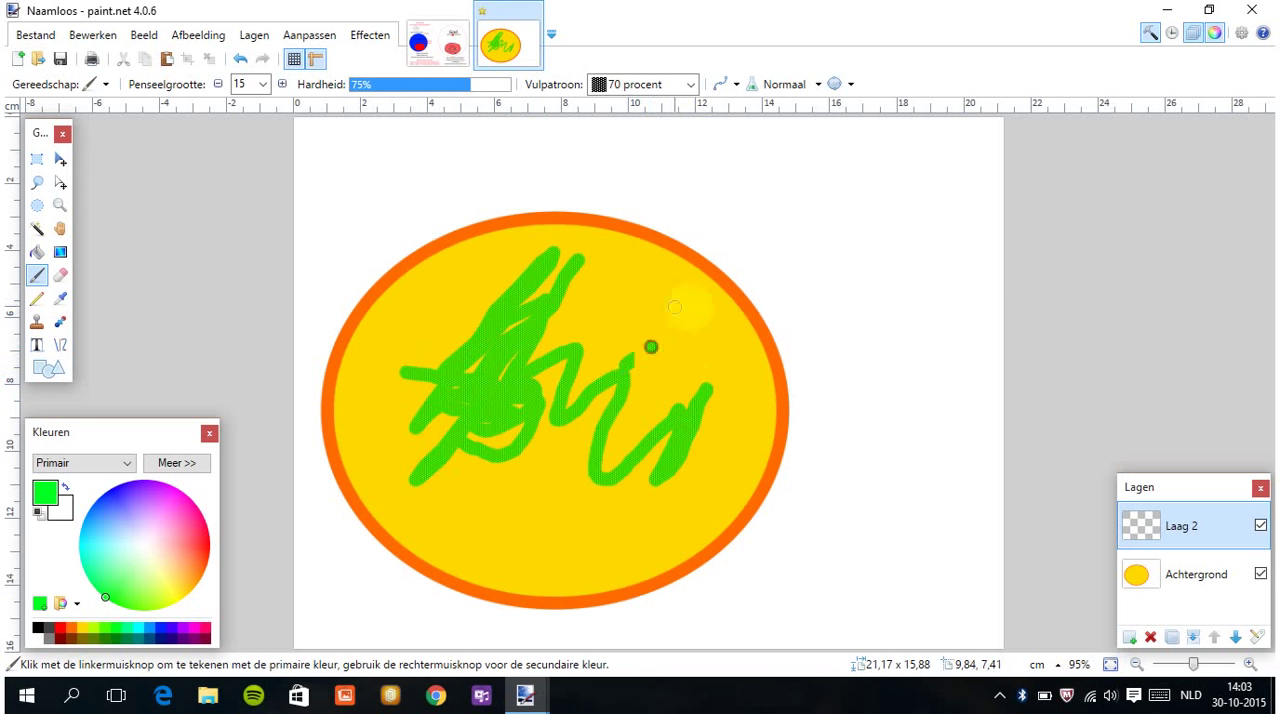
drag(650, 346, 435, 355)
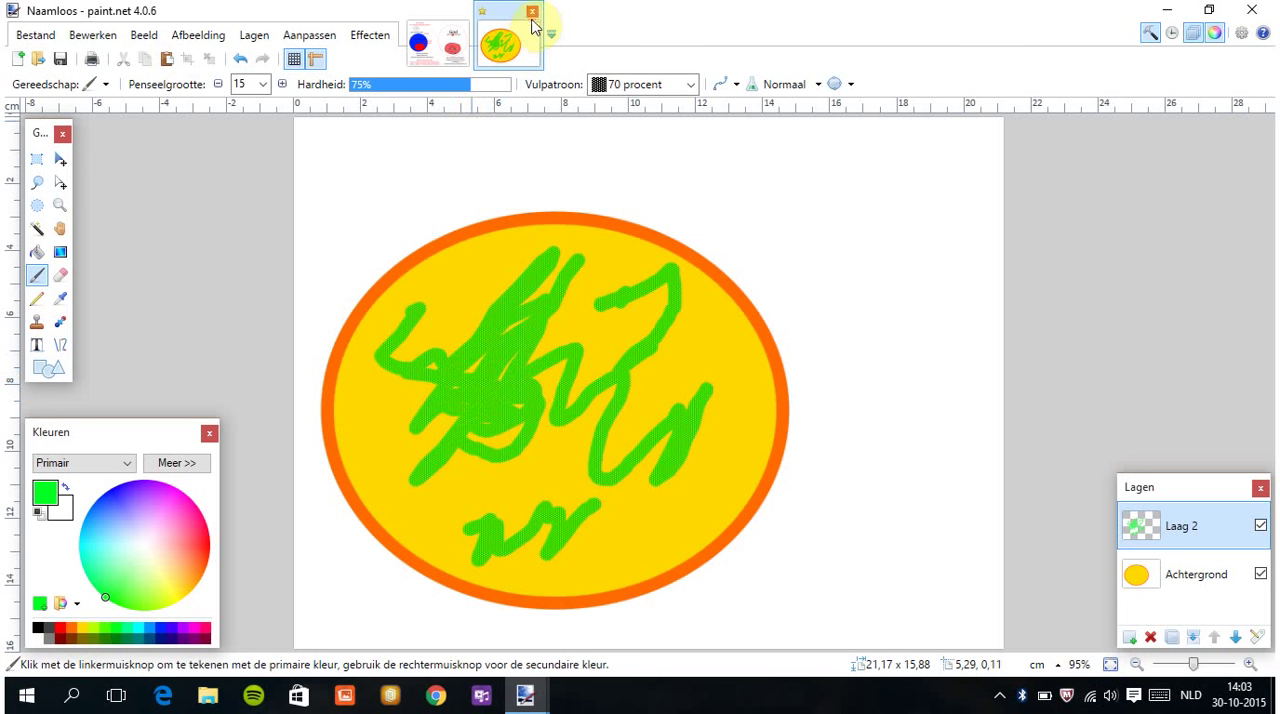
Close the scribbled image tab, choosing Niet opslaan to discard changes.
click(532, 11)
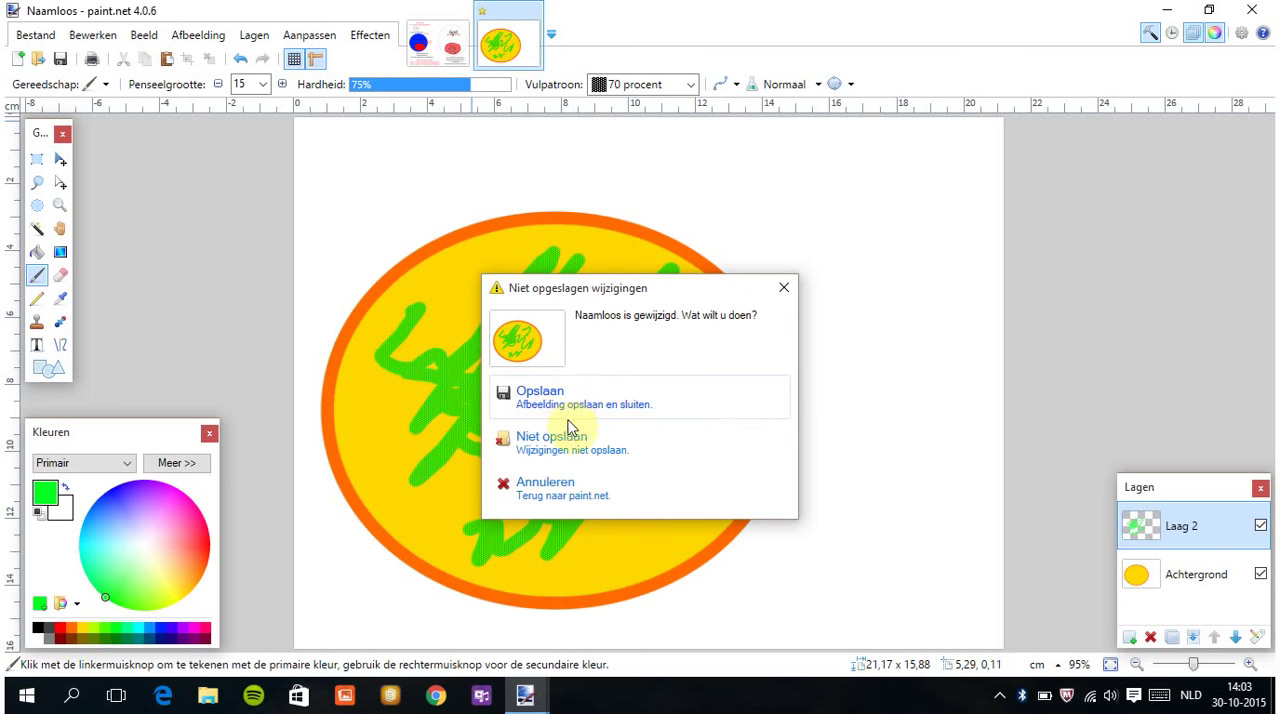
click(552, 436)
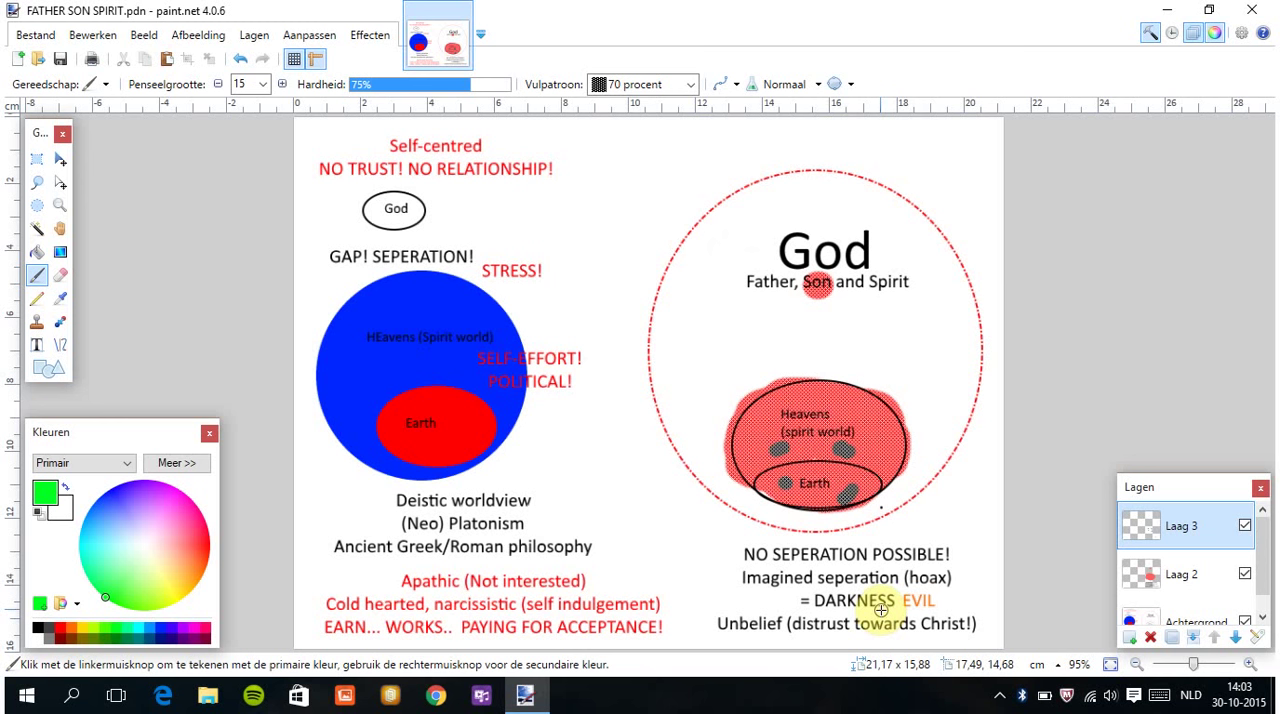
mouse_move(788, 611)
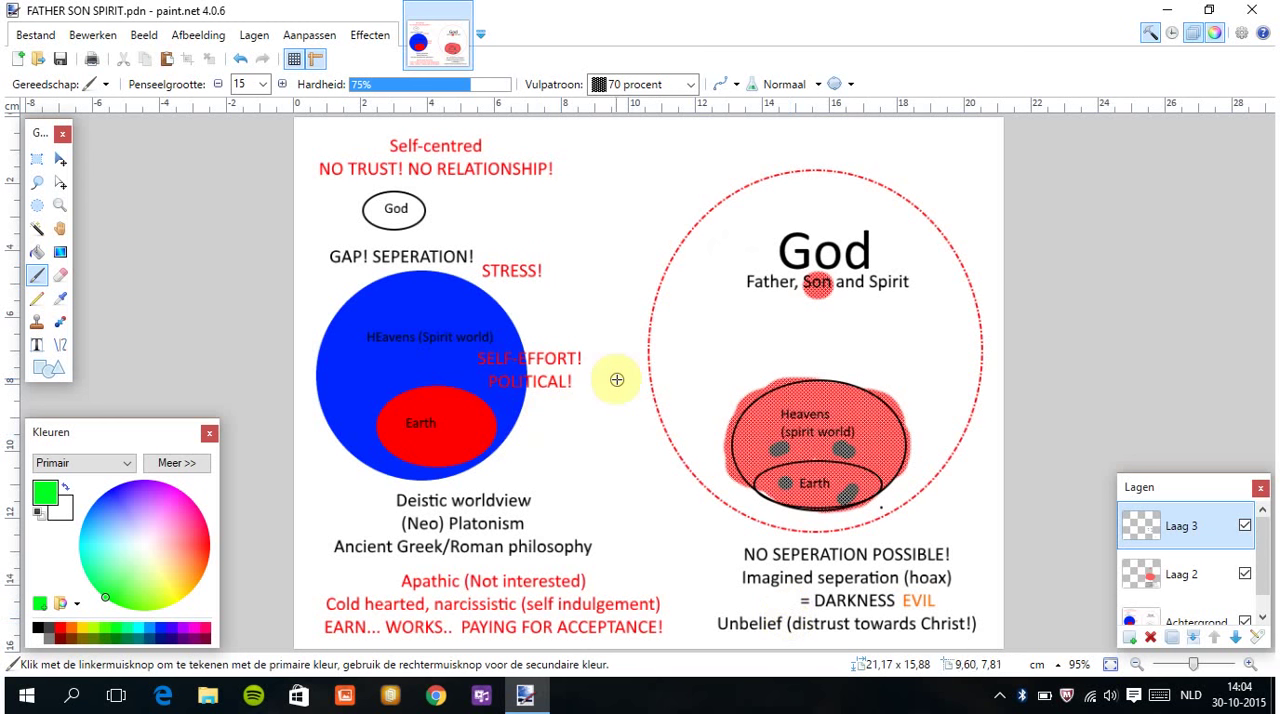
mouse_move(400, 270)
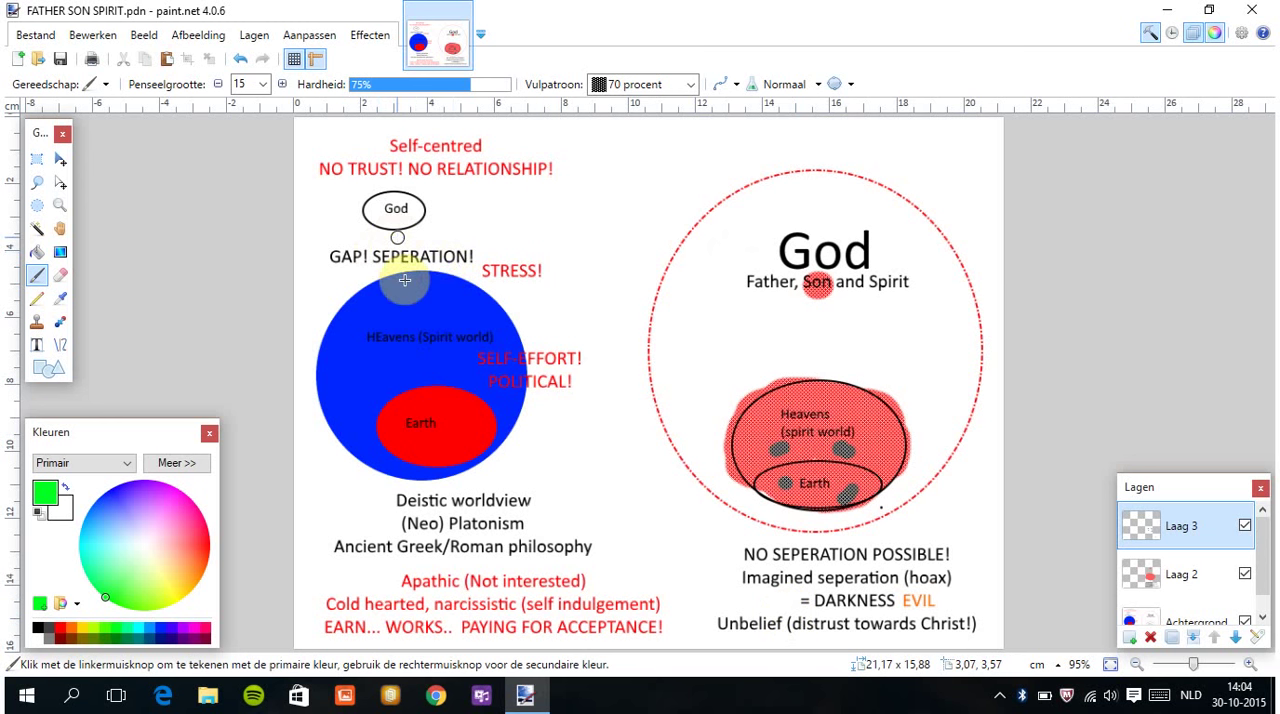
mouse_move(499, 338)
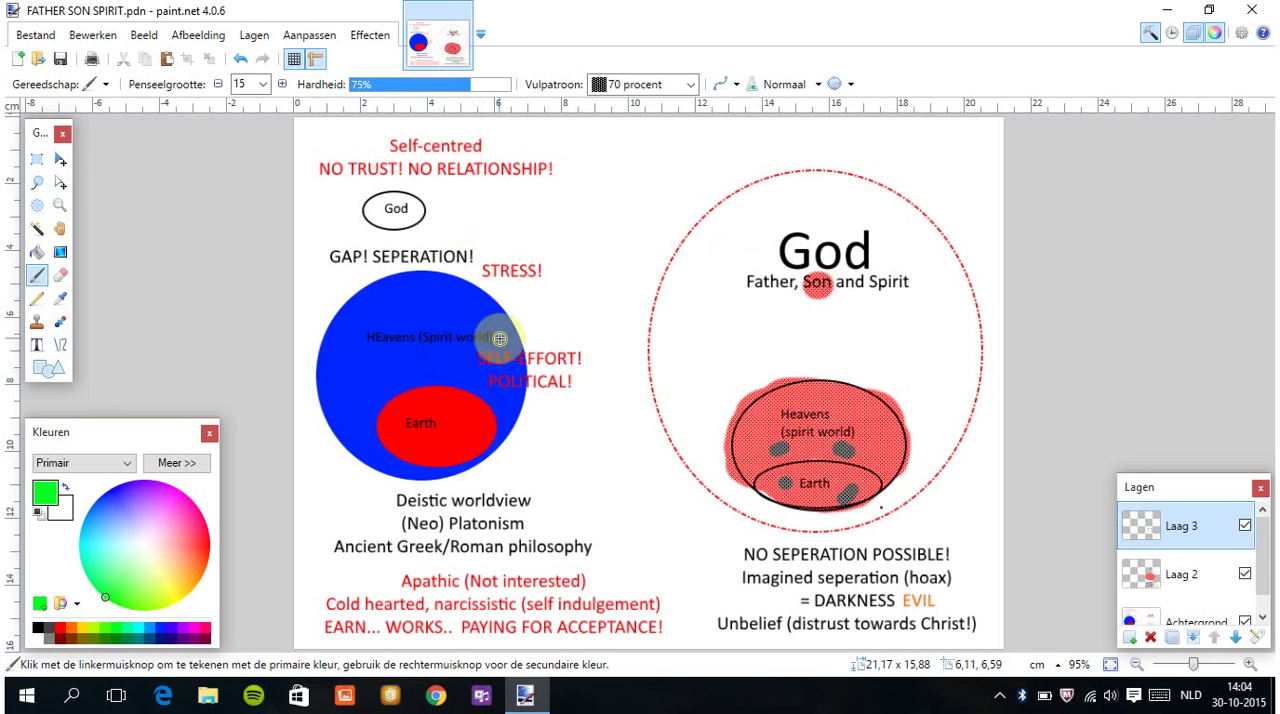
mouse_move(452, 224)
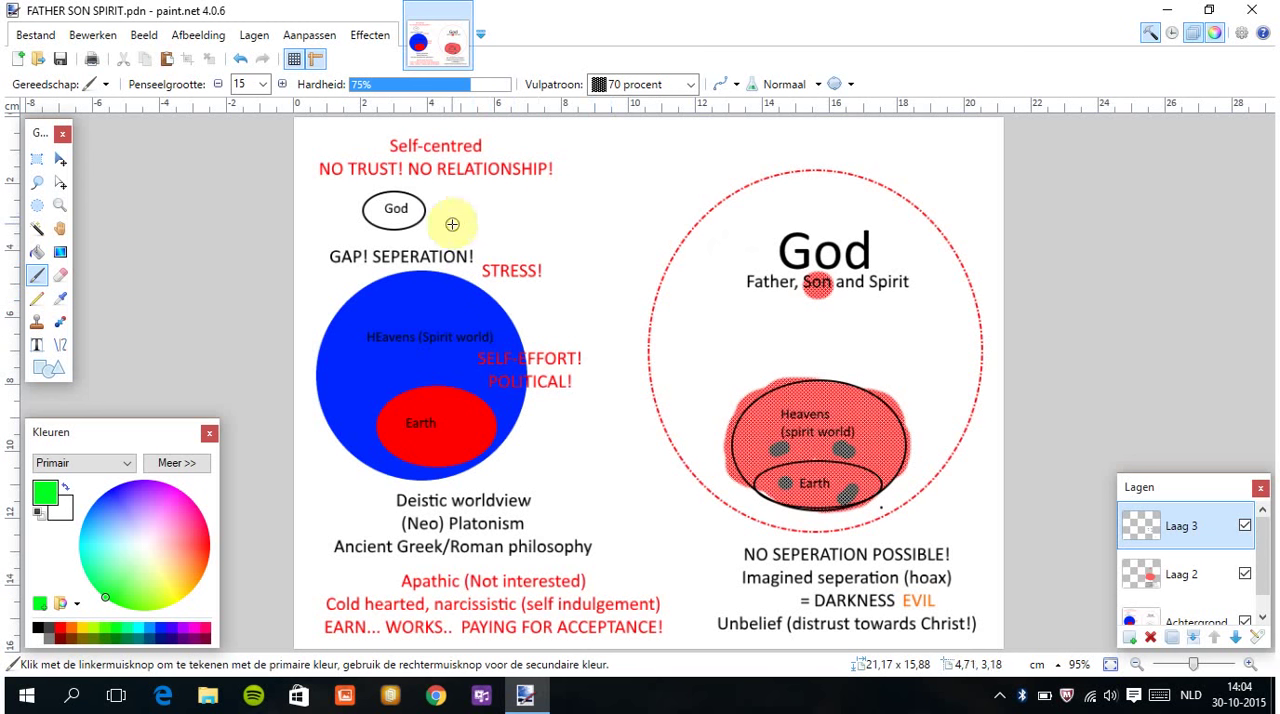
mouse_move(520, 385)
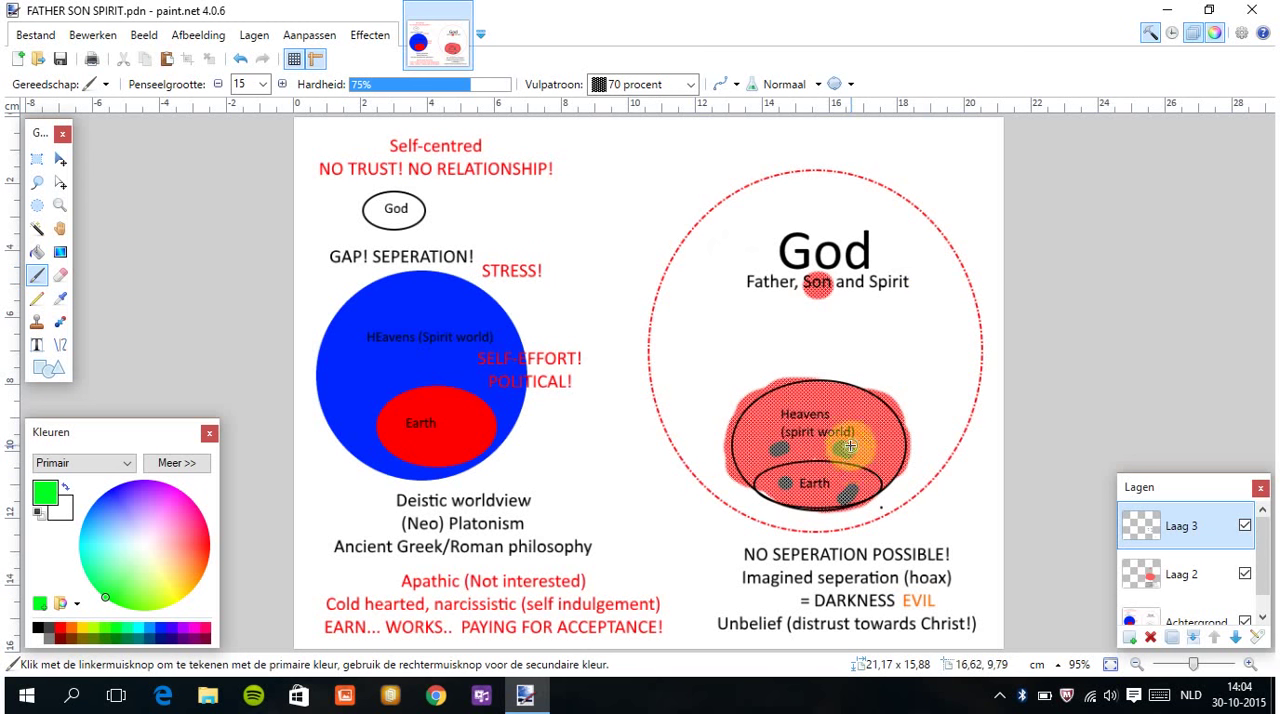
mouse_move(854, 308)
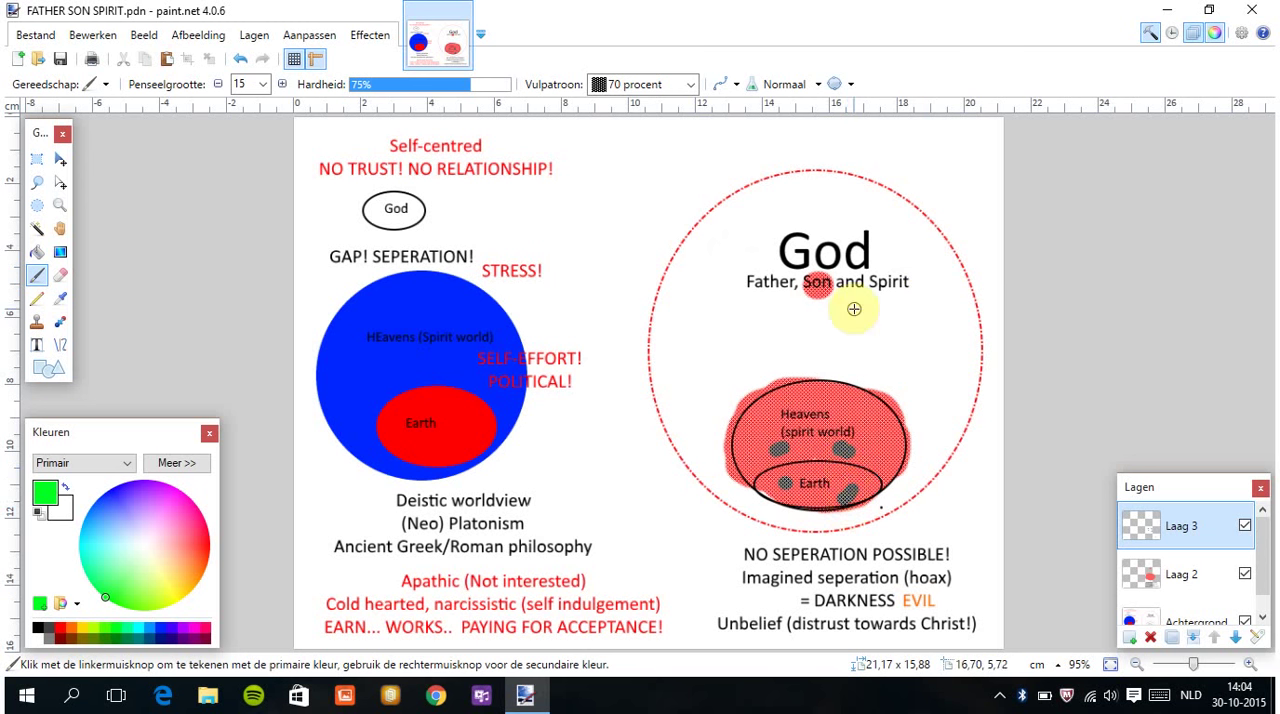
mouse_move(931, 216)
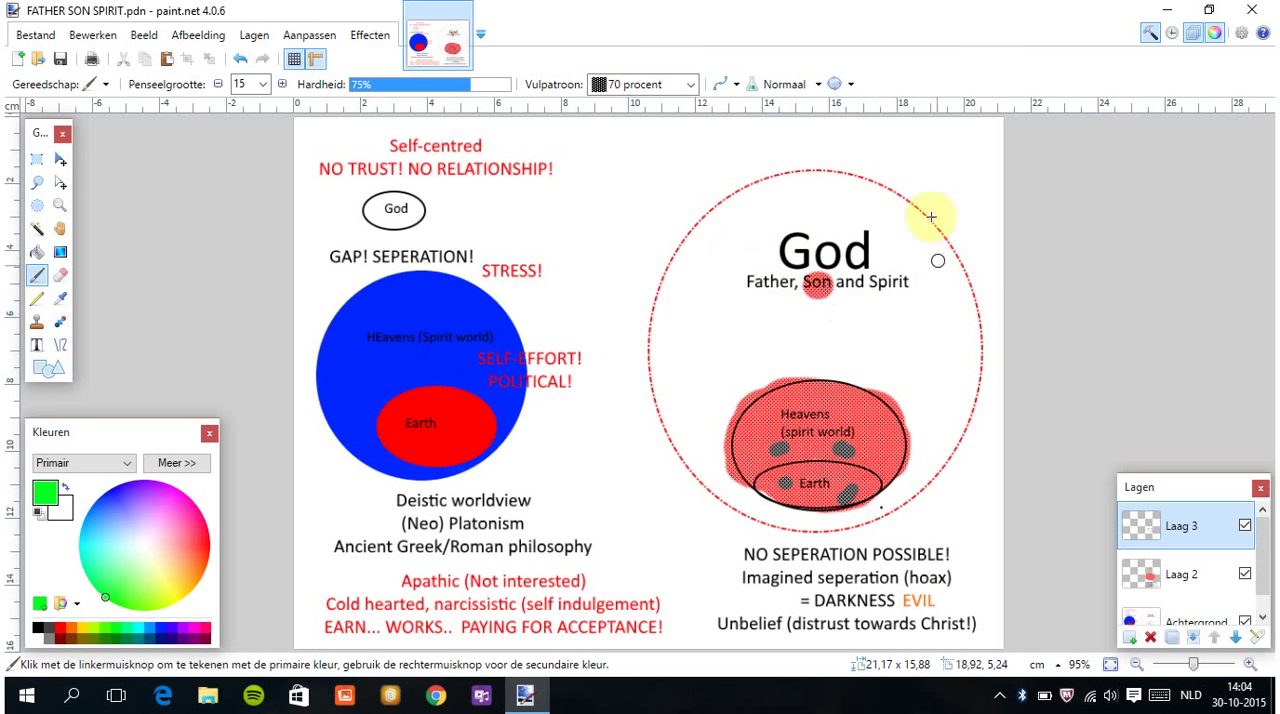
mouse_move(802, 365)
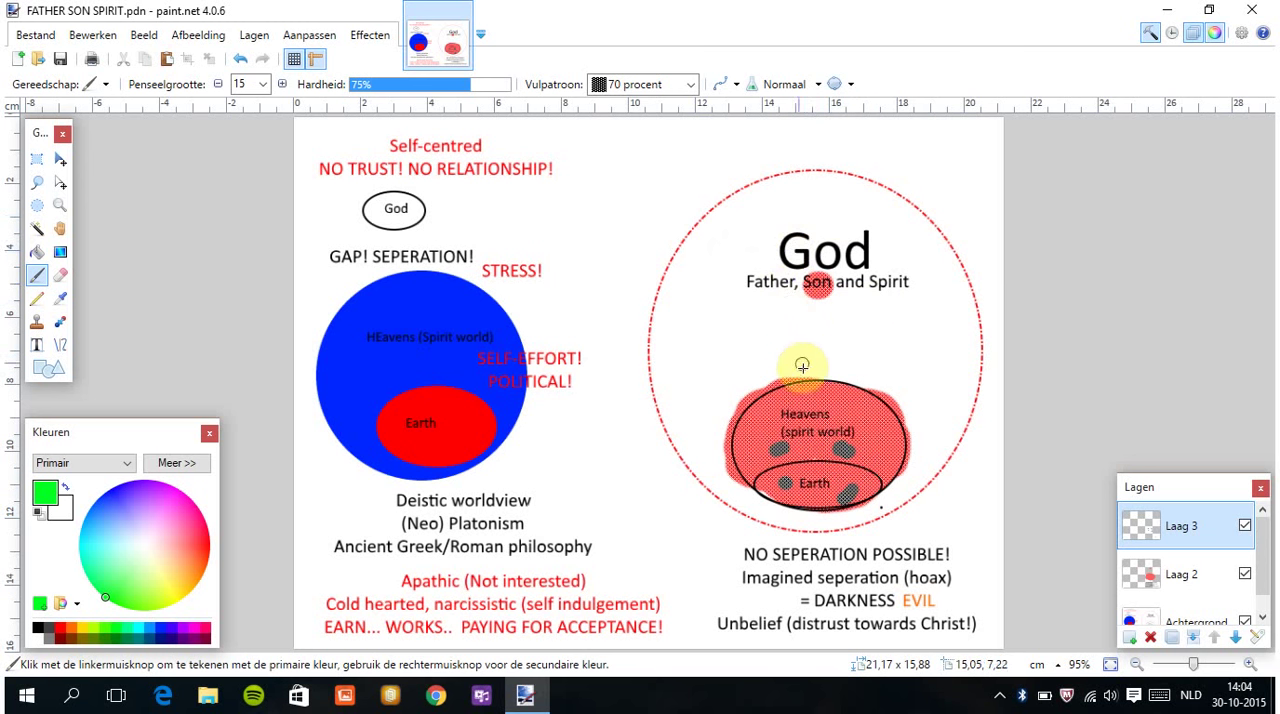
mouse_move(810, 410)
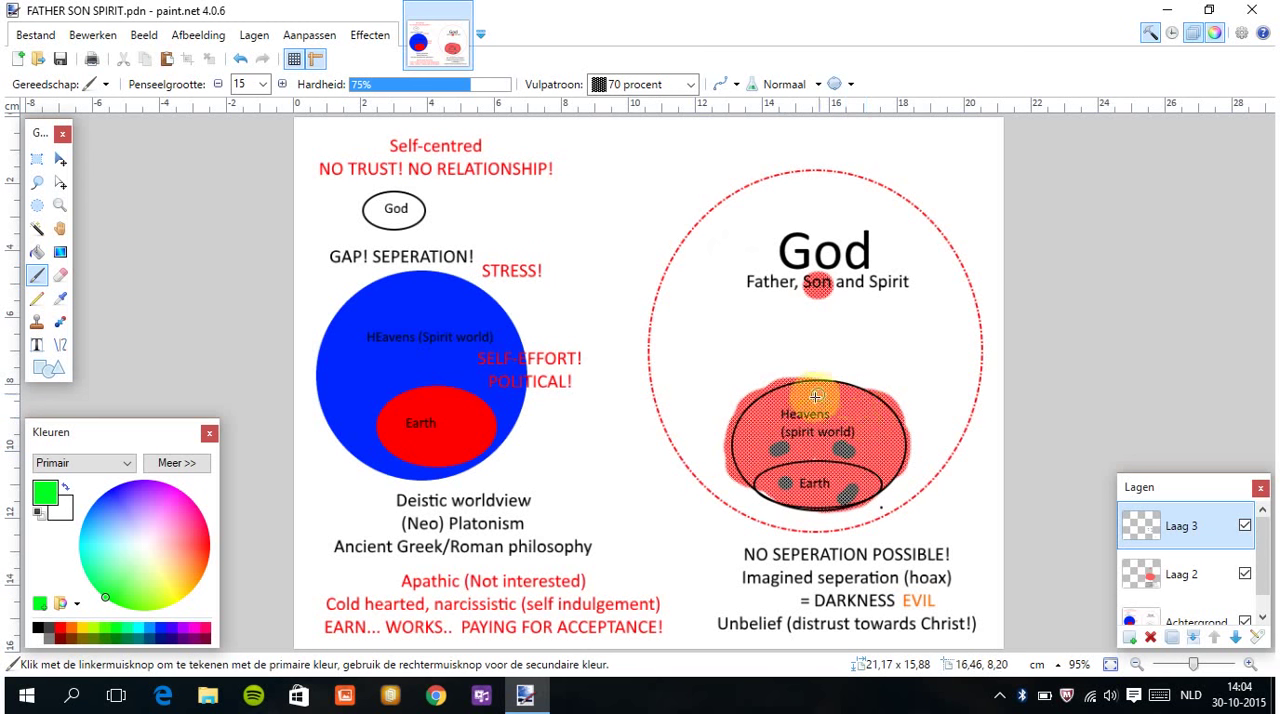
mouse_move(869, 333)
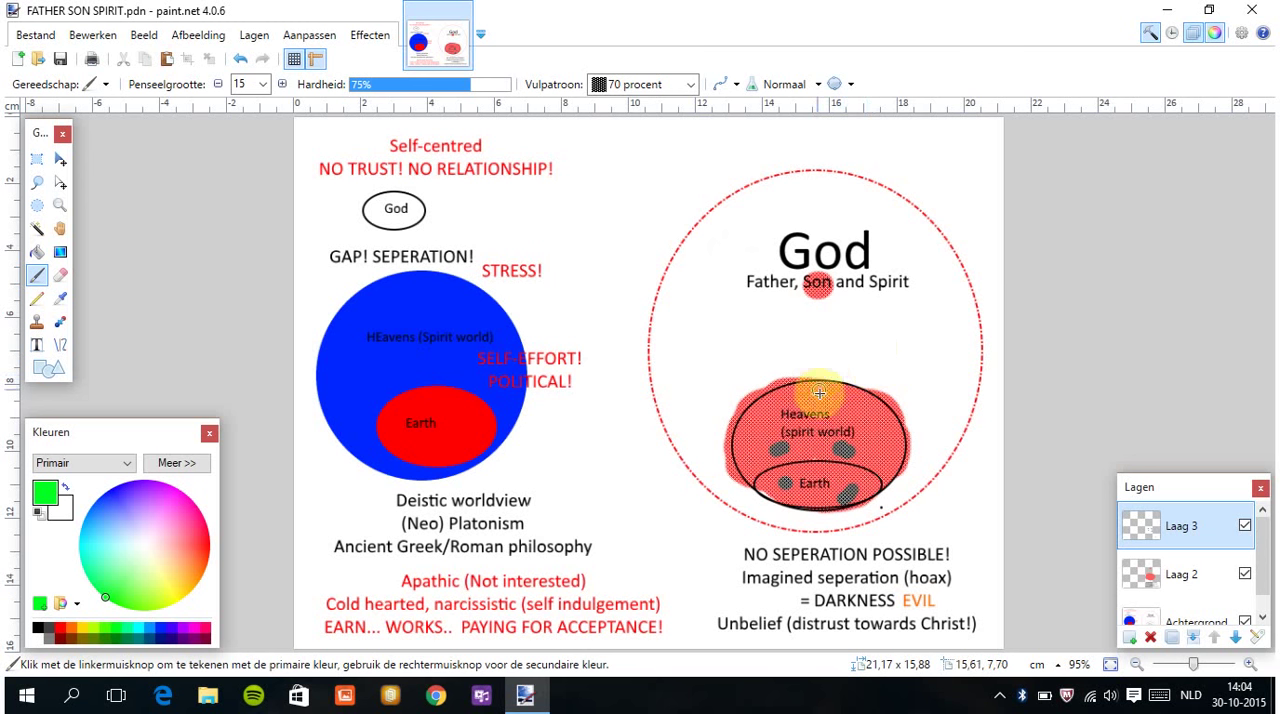
mouse_move(855, 388)
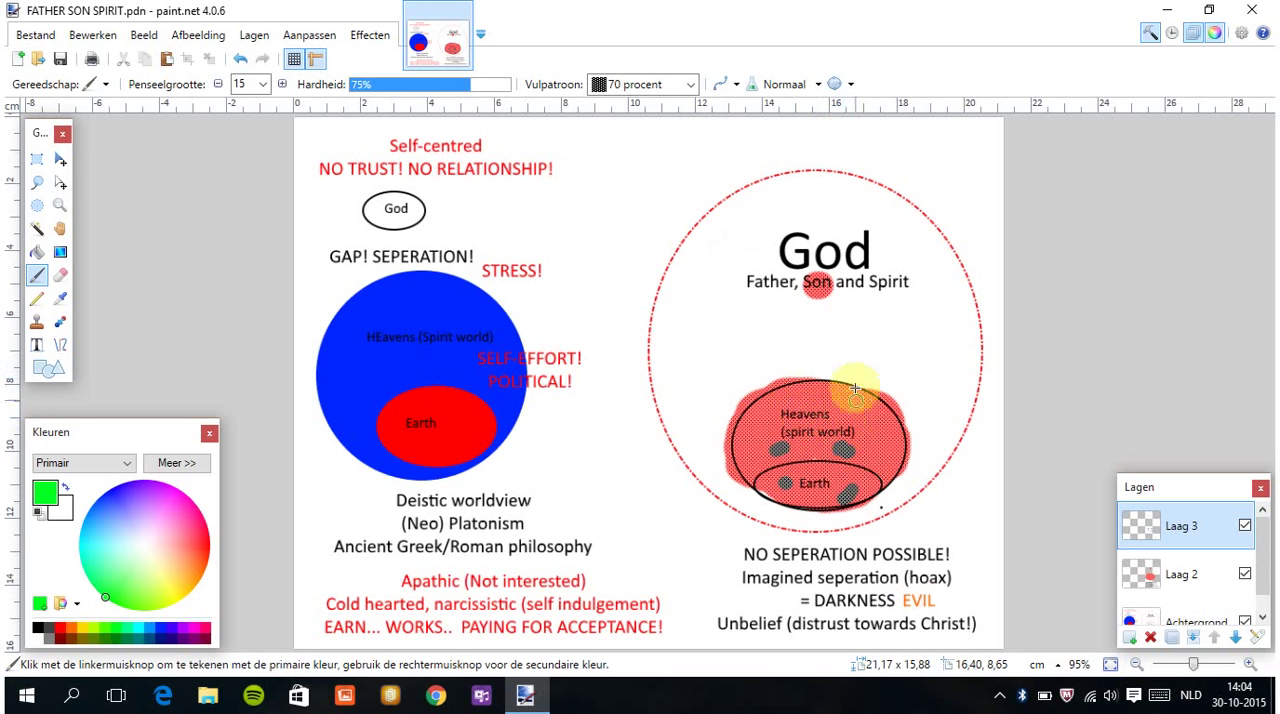
mouse_move(868, 395)
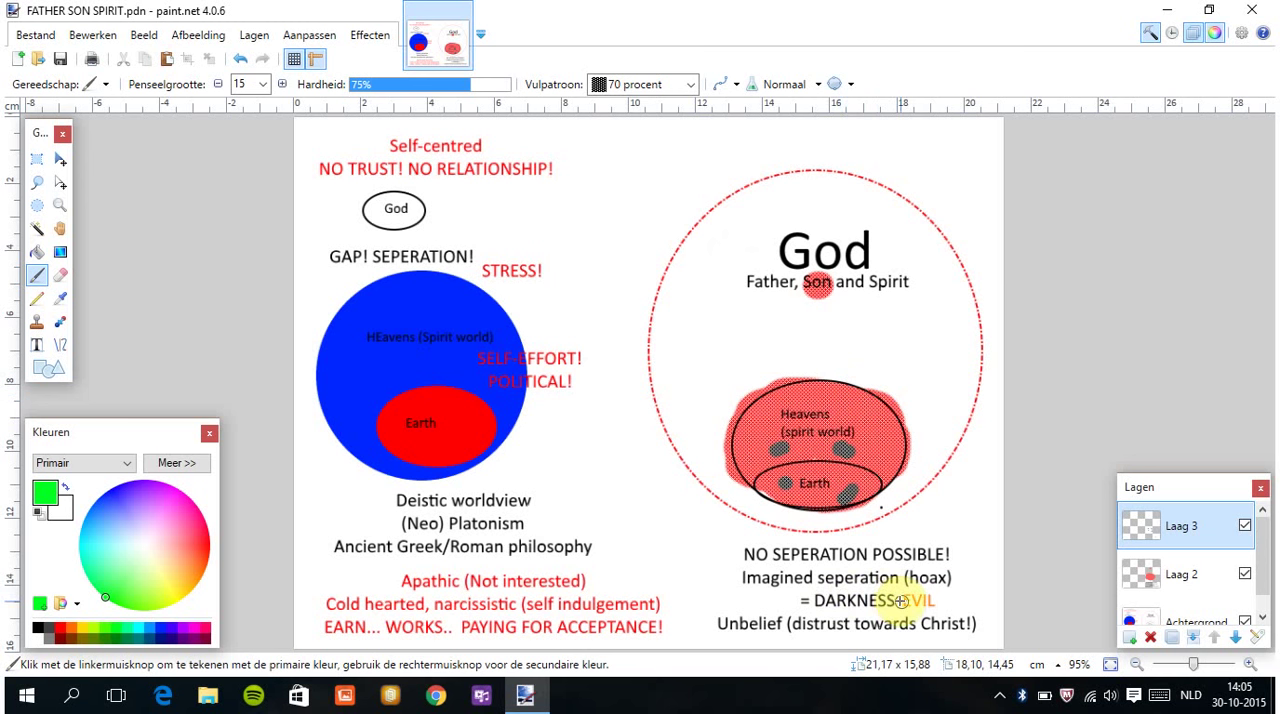
mouse_move(915, 610)
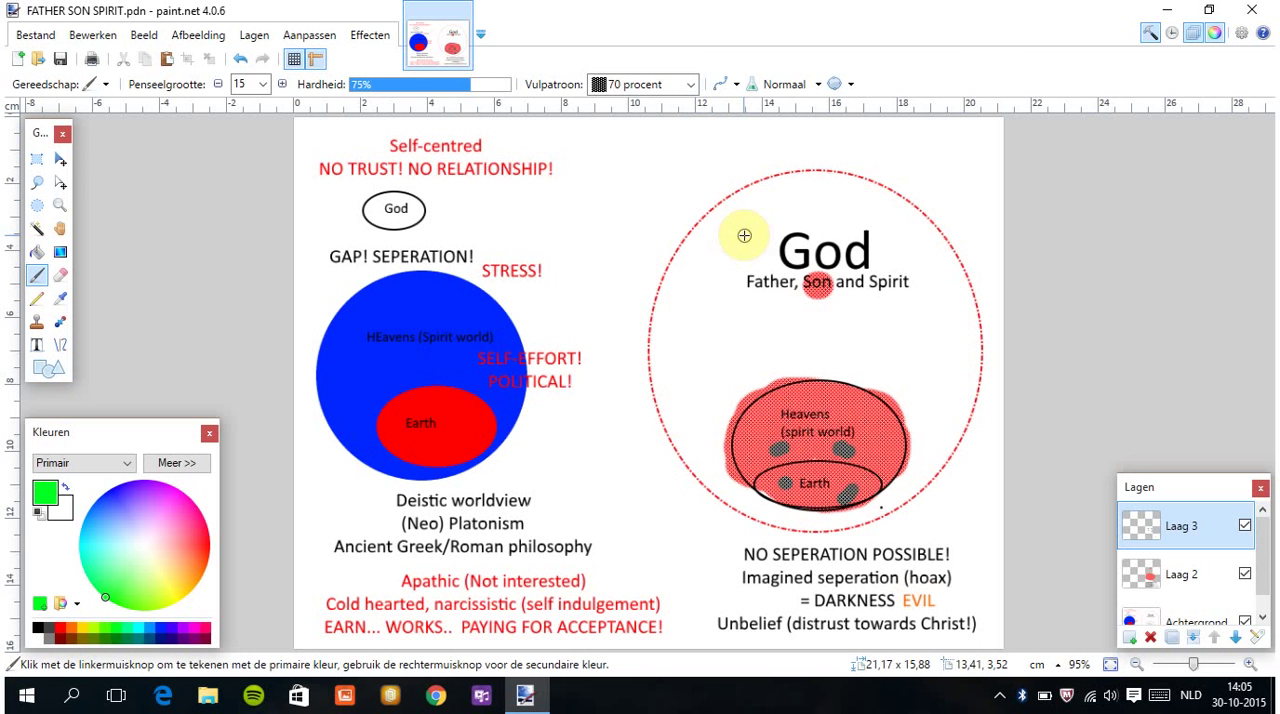
mouse_move(818, 42)
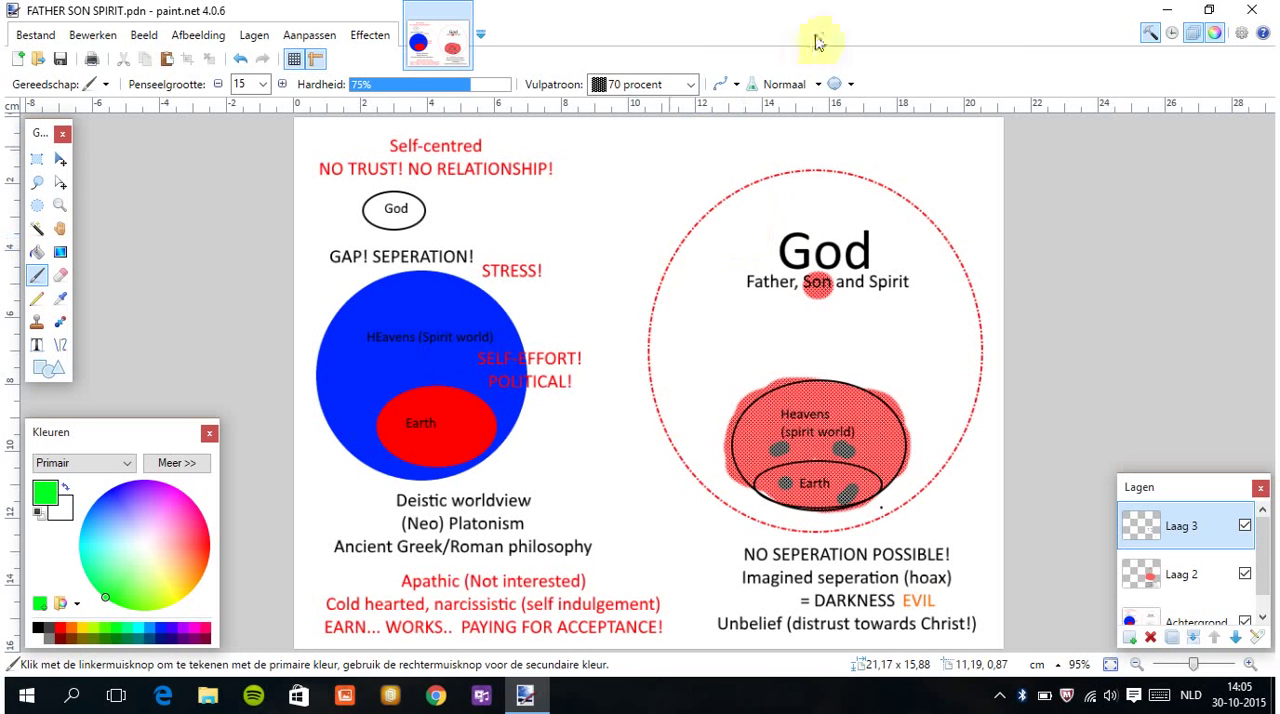
mouse_move(1067, 117)
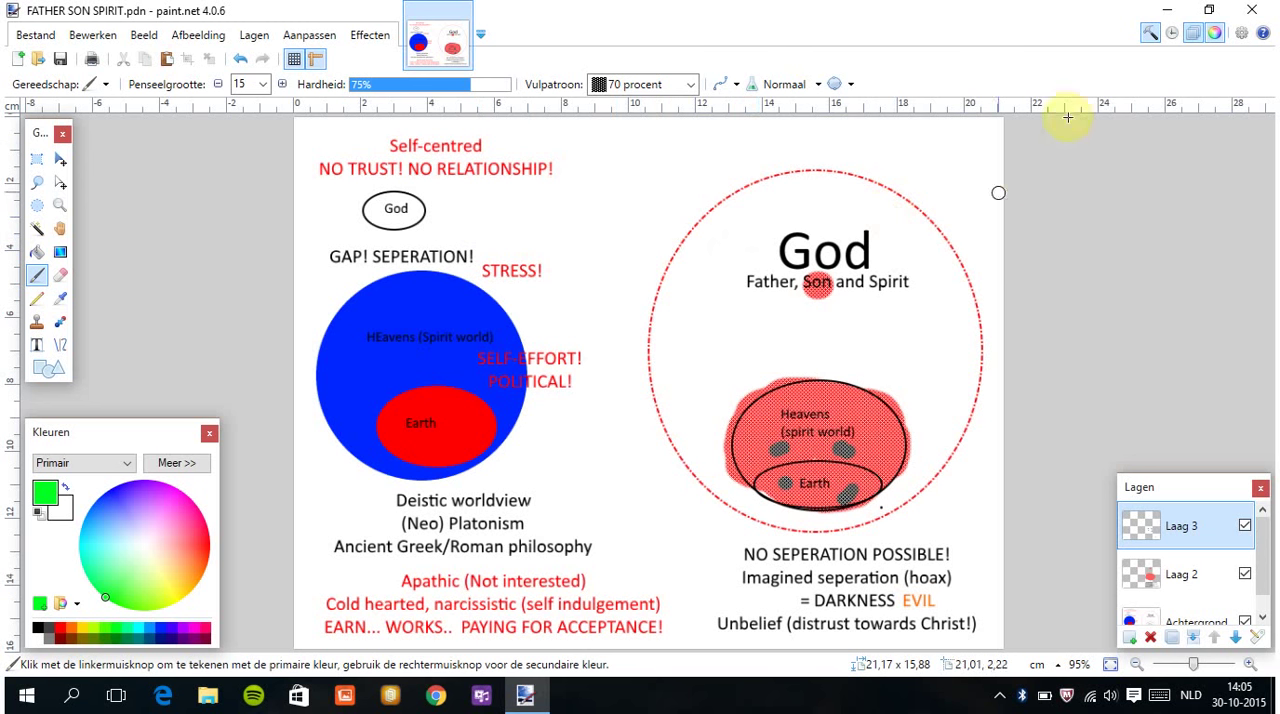
mouse_move(1178, 60)
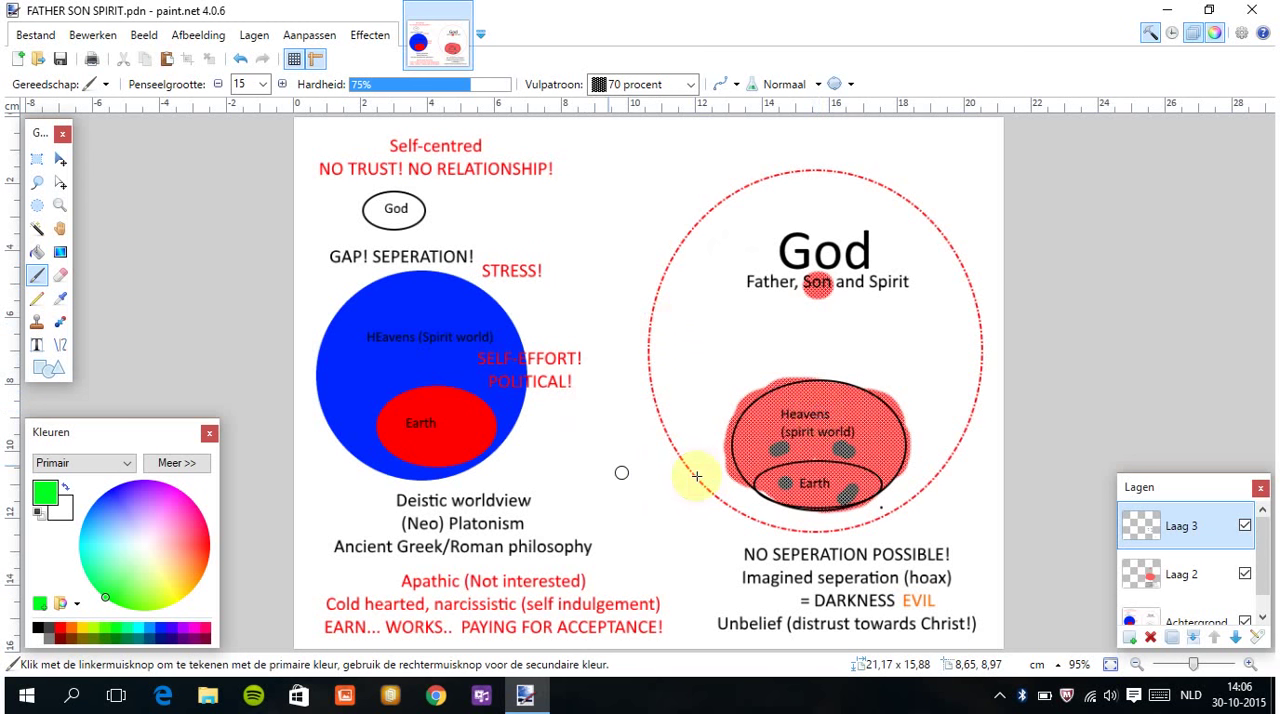
mouse_move(644, 375)
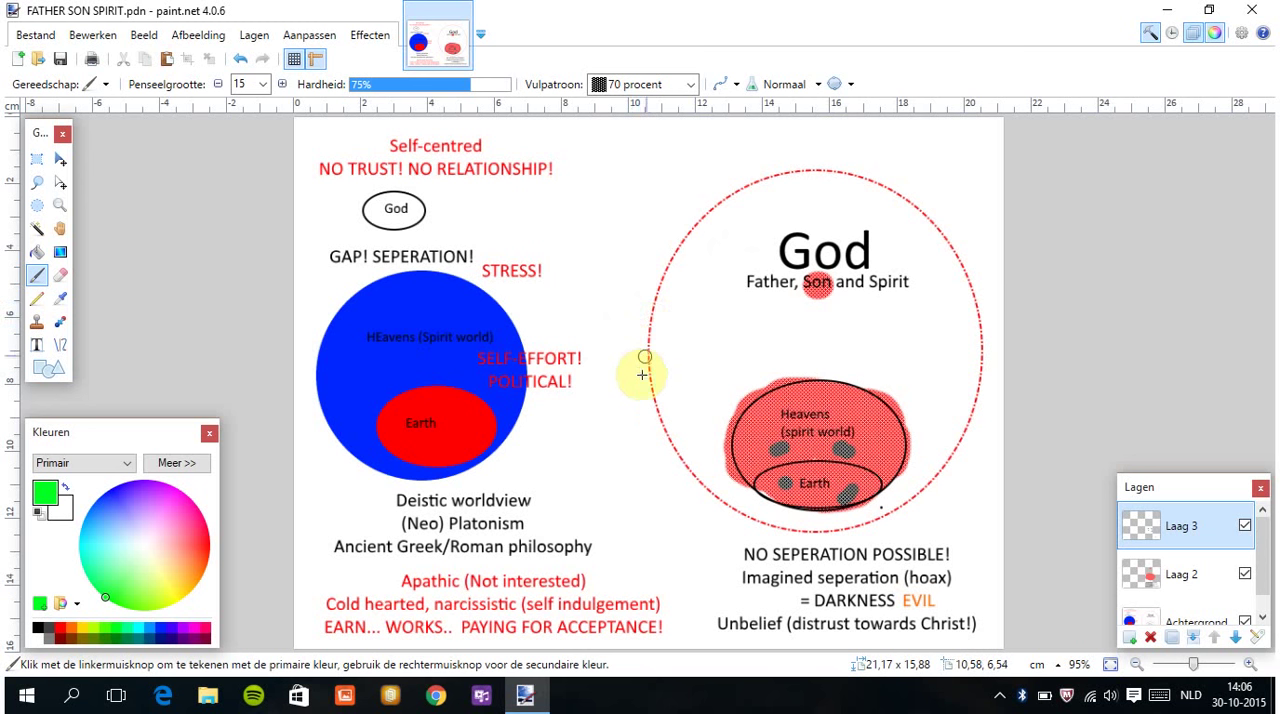
mouse_move(770, 258)
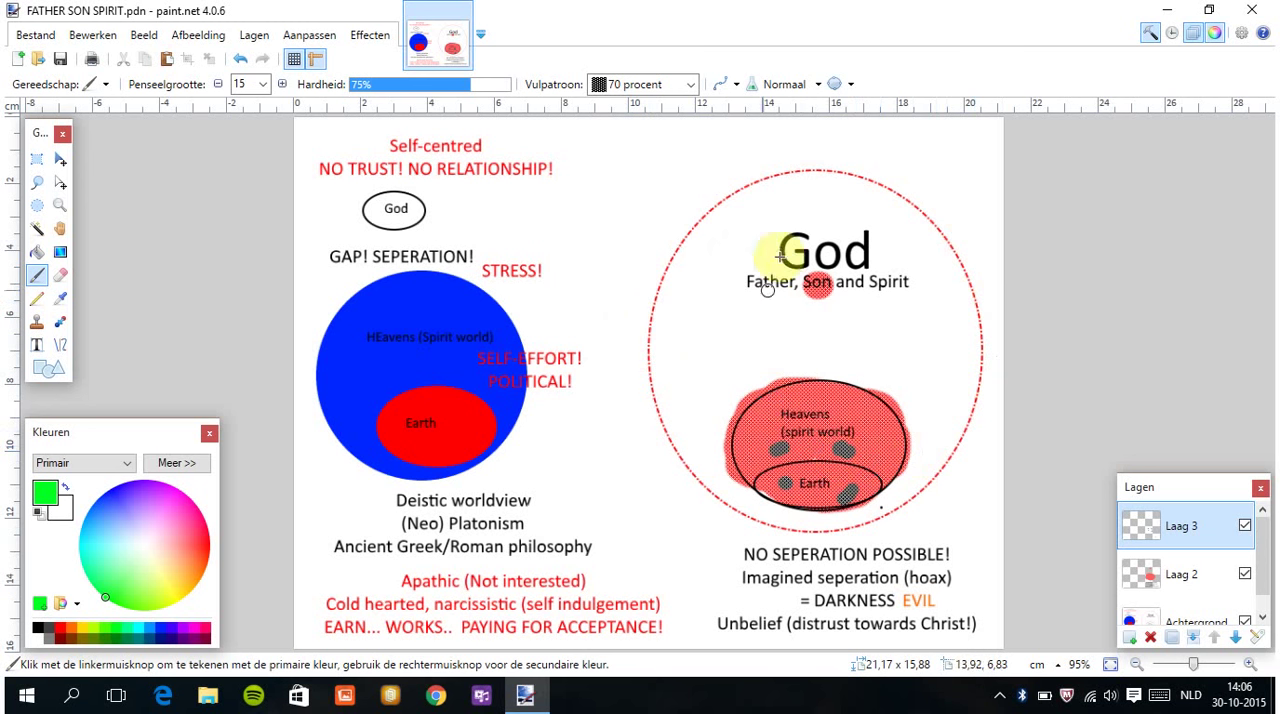
mouse_move(862, 331)
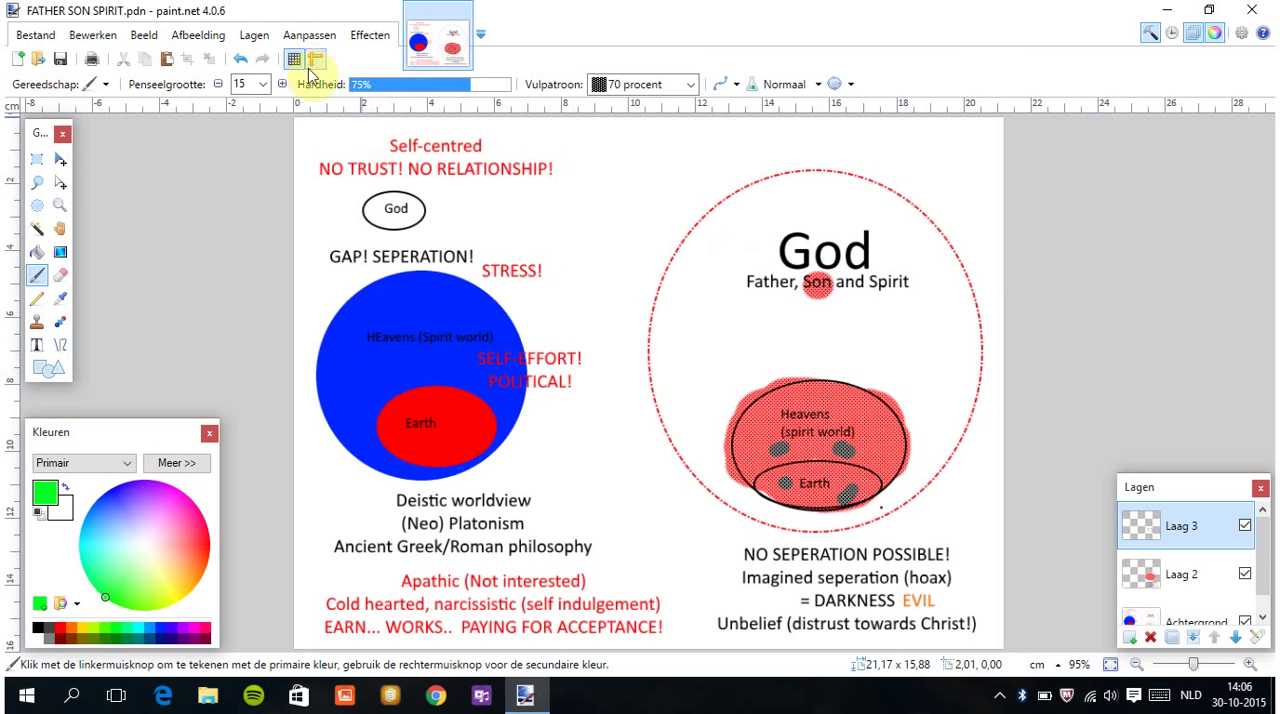
mouse_move(59, 58)
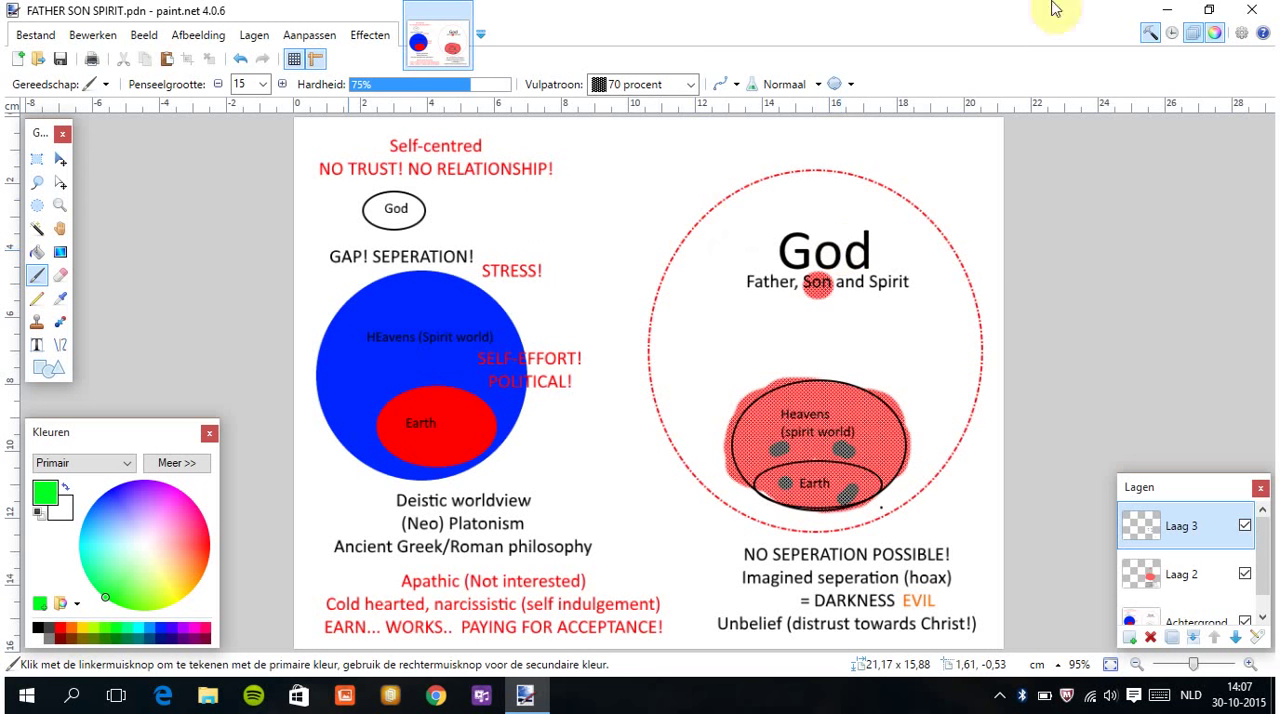
mouse_move(577, 201)
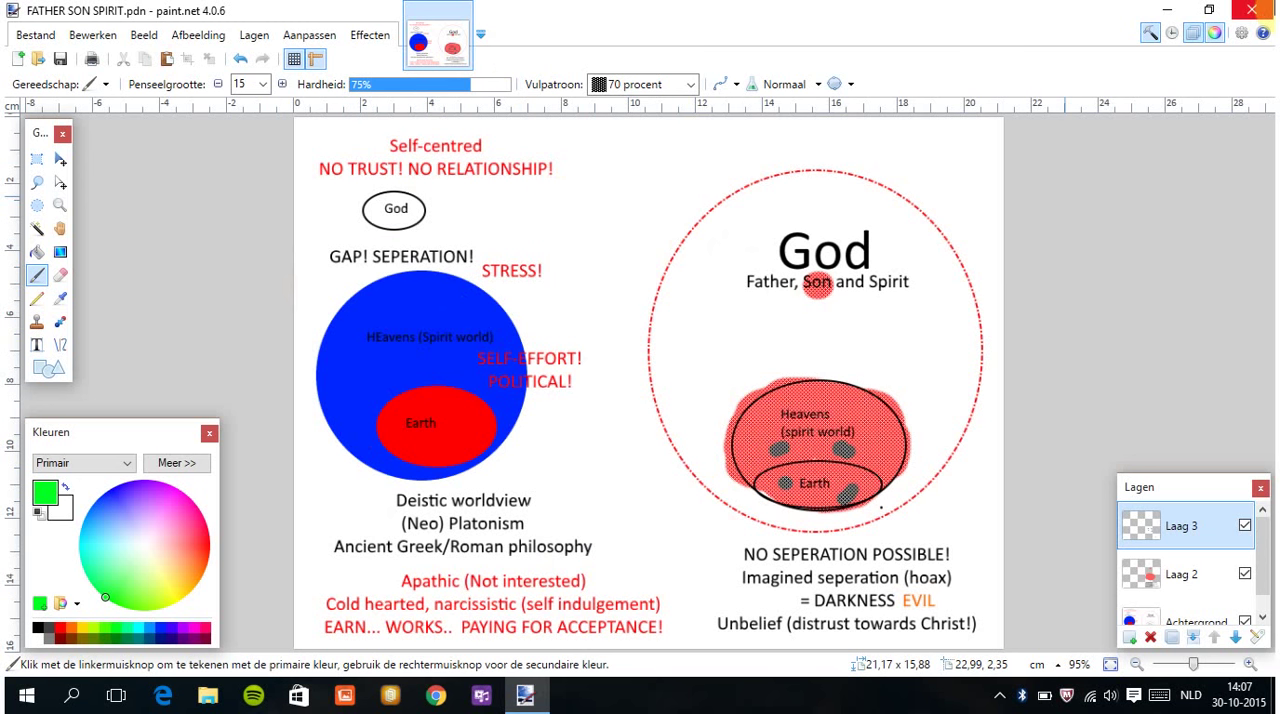
mouse_move(1252, 10)
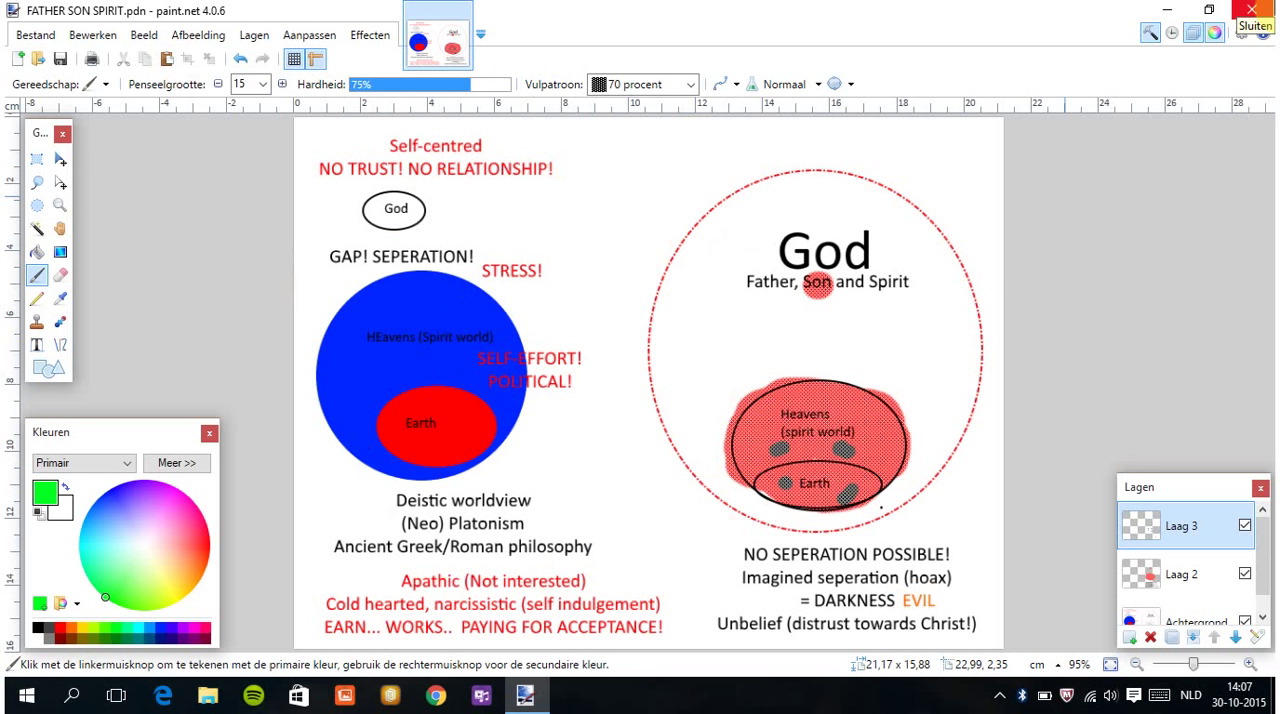